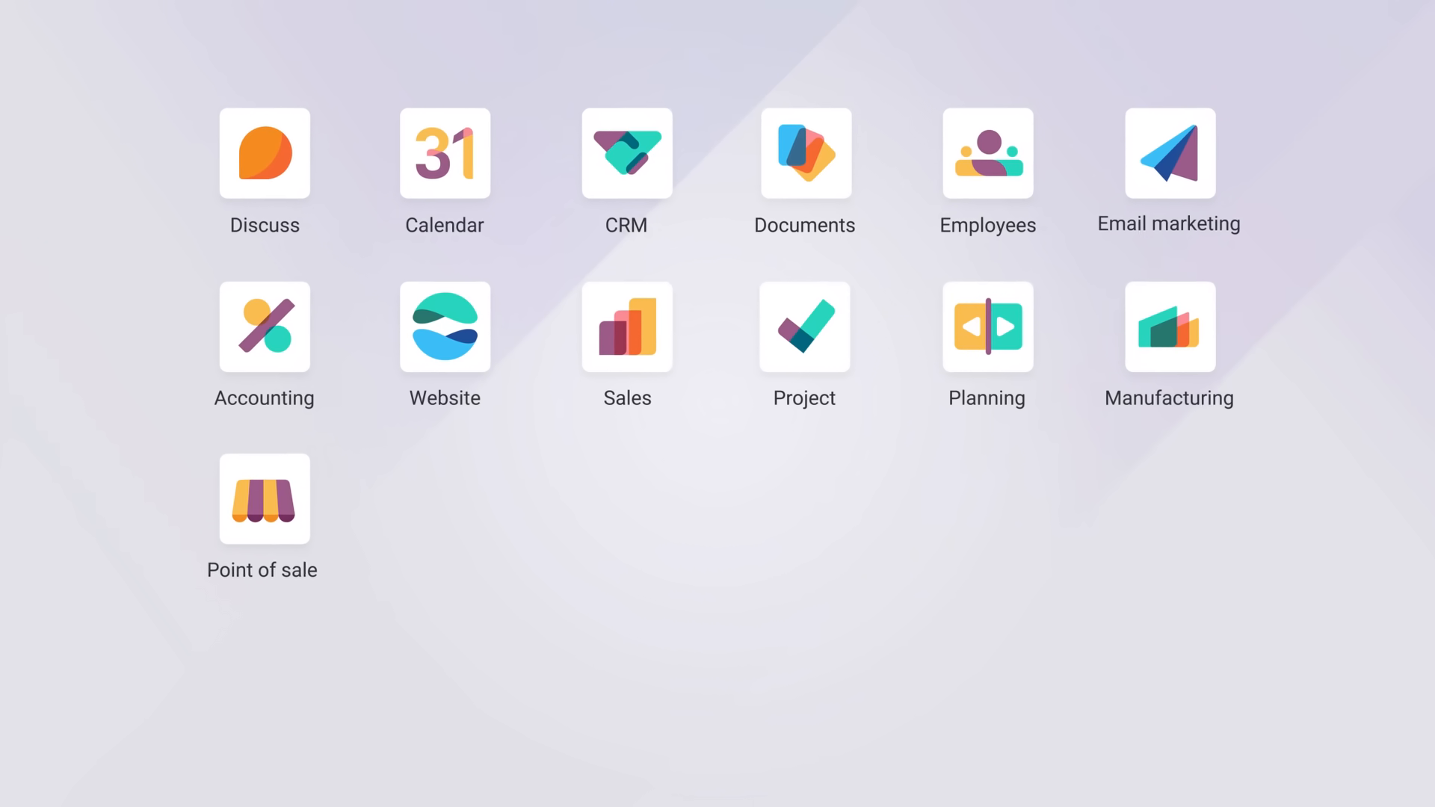
Browse the Odoo 18 apps lineup and EsyRider homepage, arriving at the Project app.
left_click(444, 326)
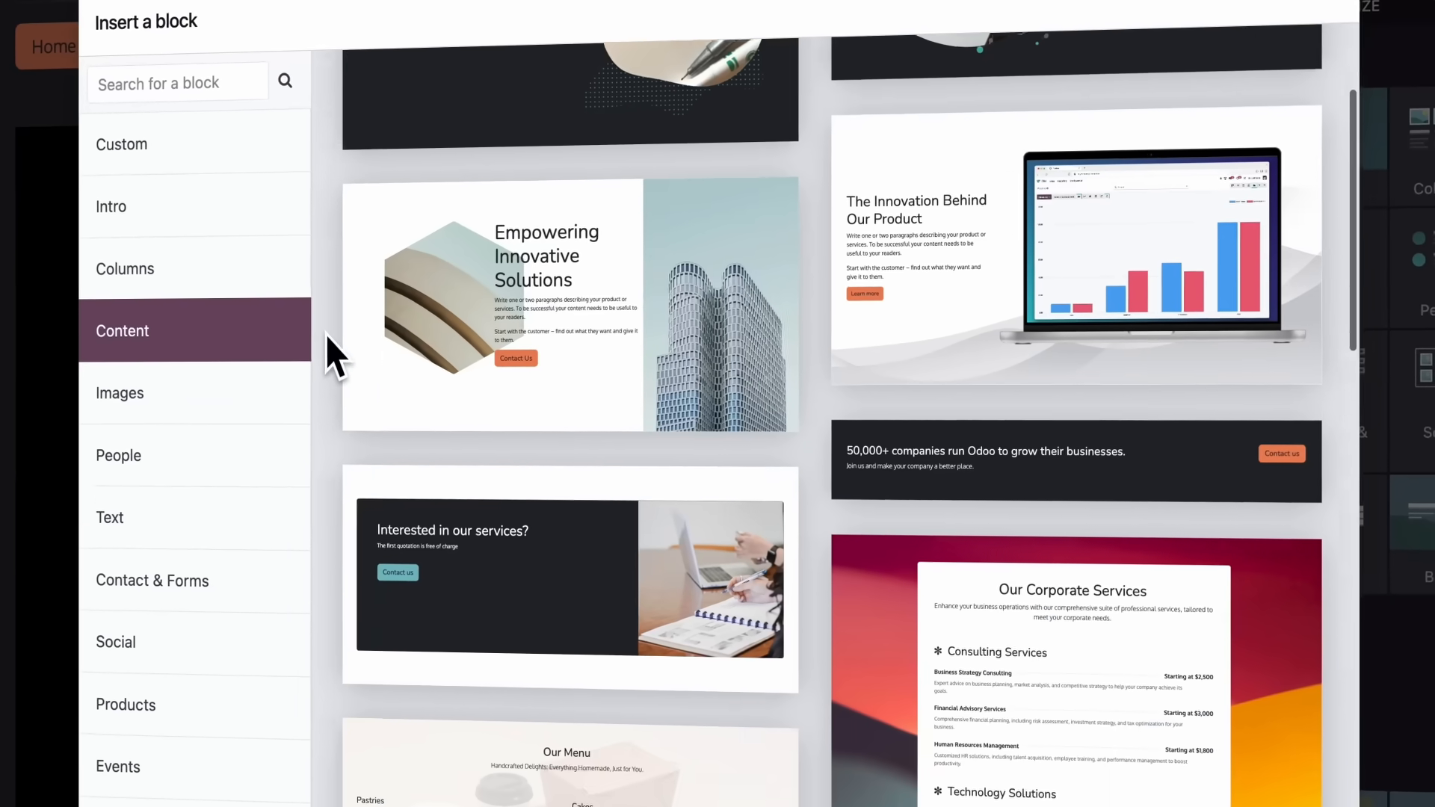
scroll("up", 3)
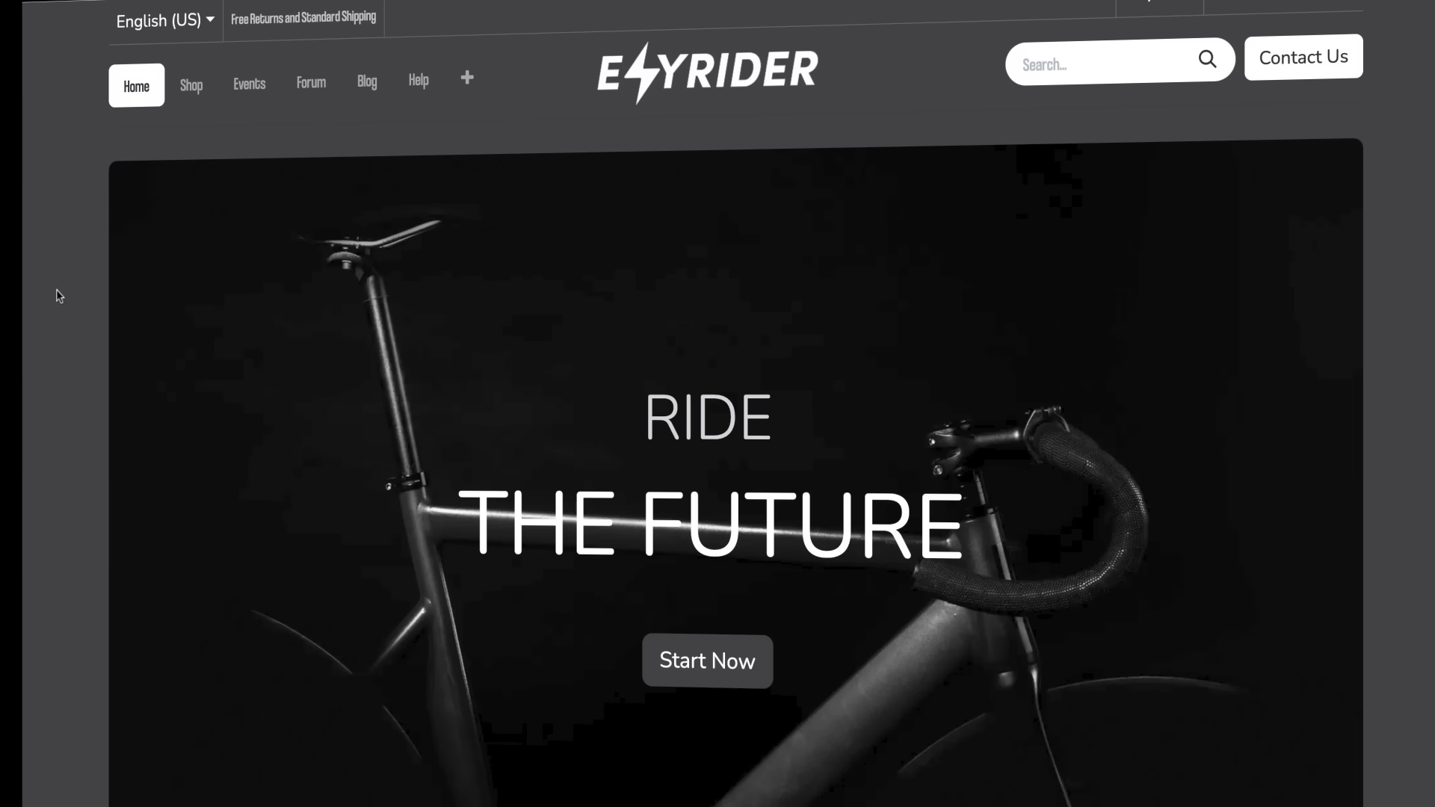
scroll("up", 3)
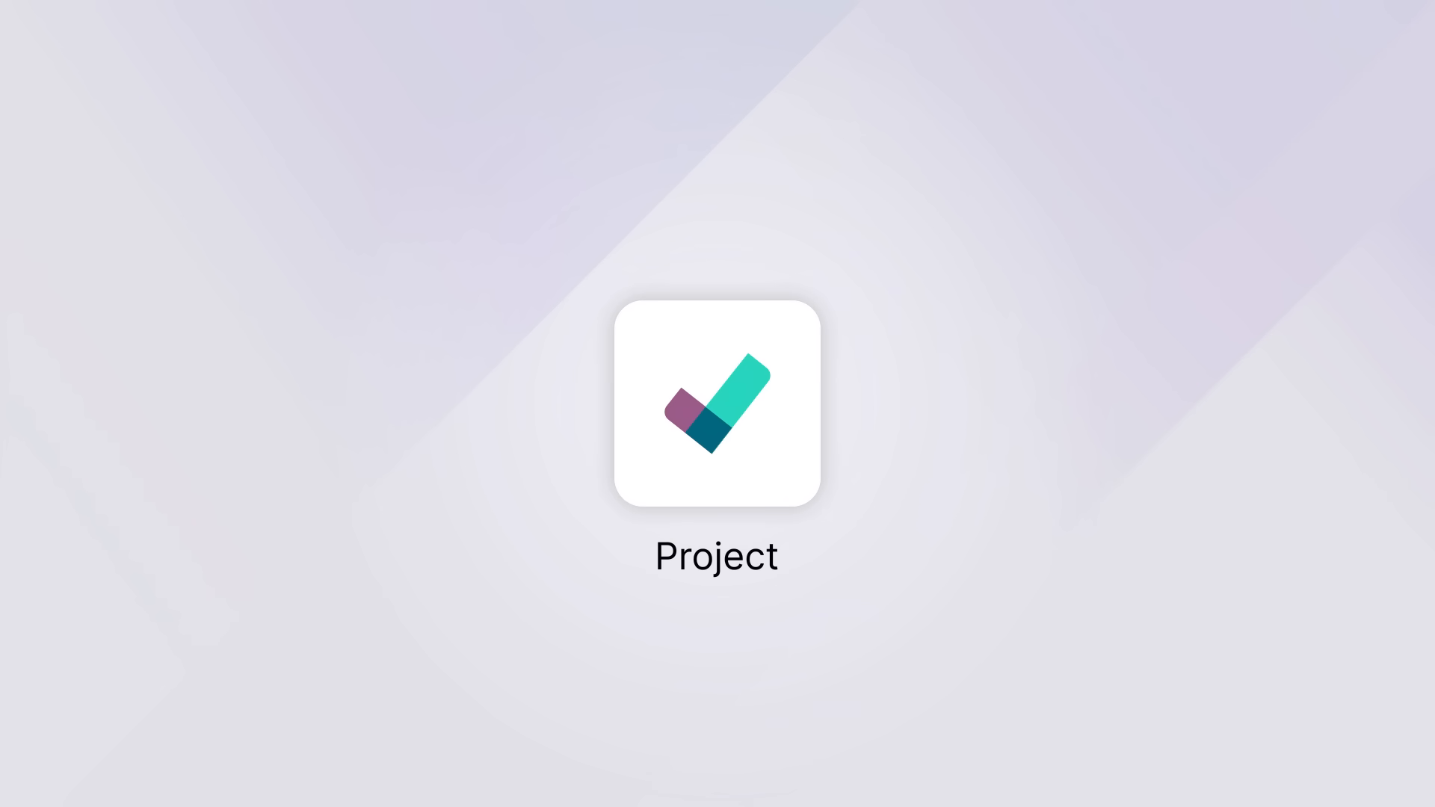
Add Project Updates, Sales Orders and Timesheets views to the Bikes project and view sales orders.
left_click(715, 403)
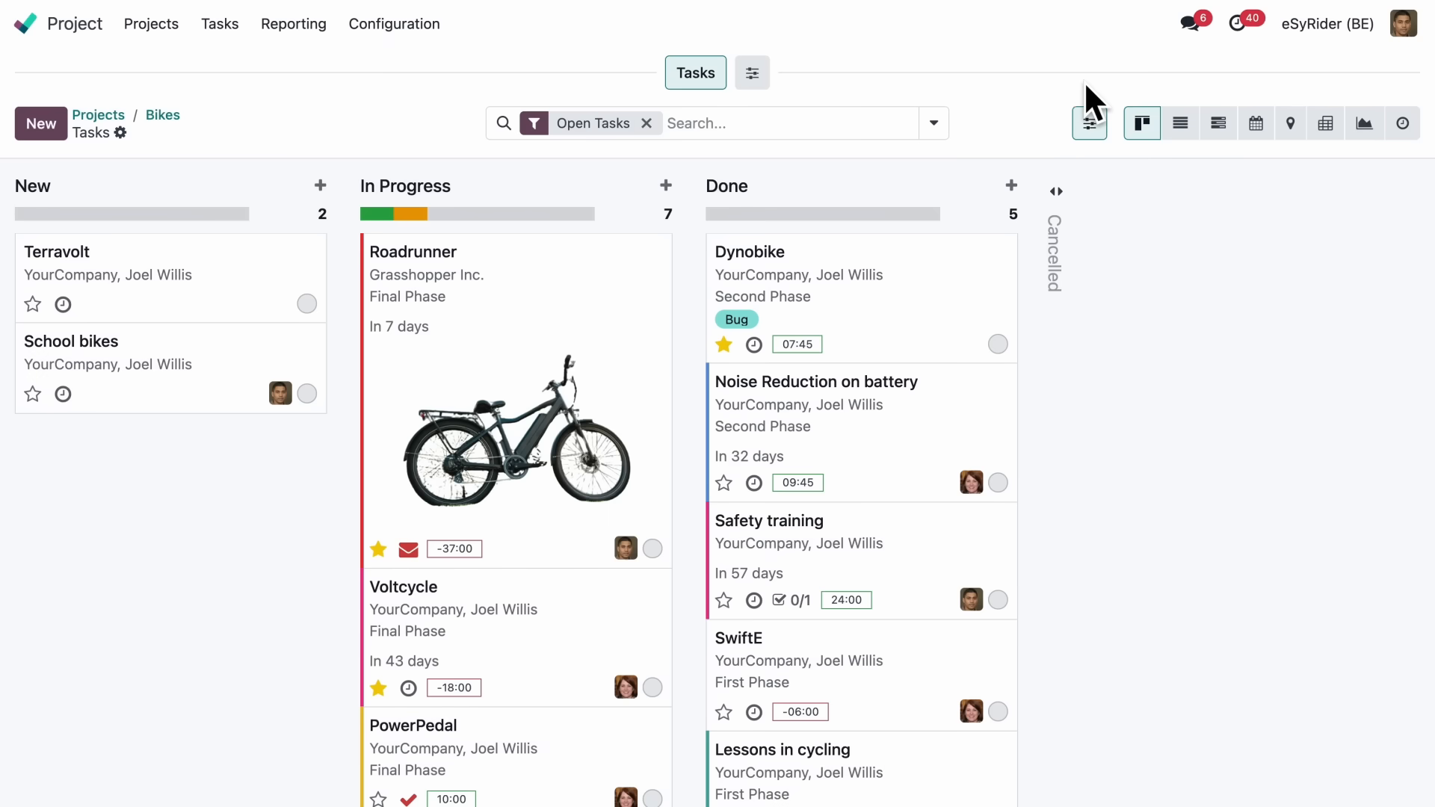
left_click(750, 73)
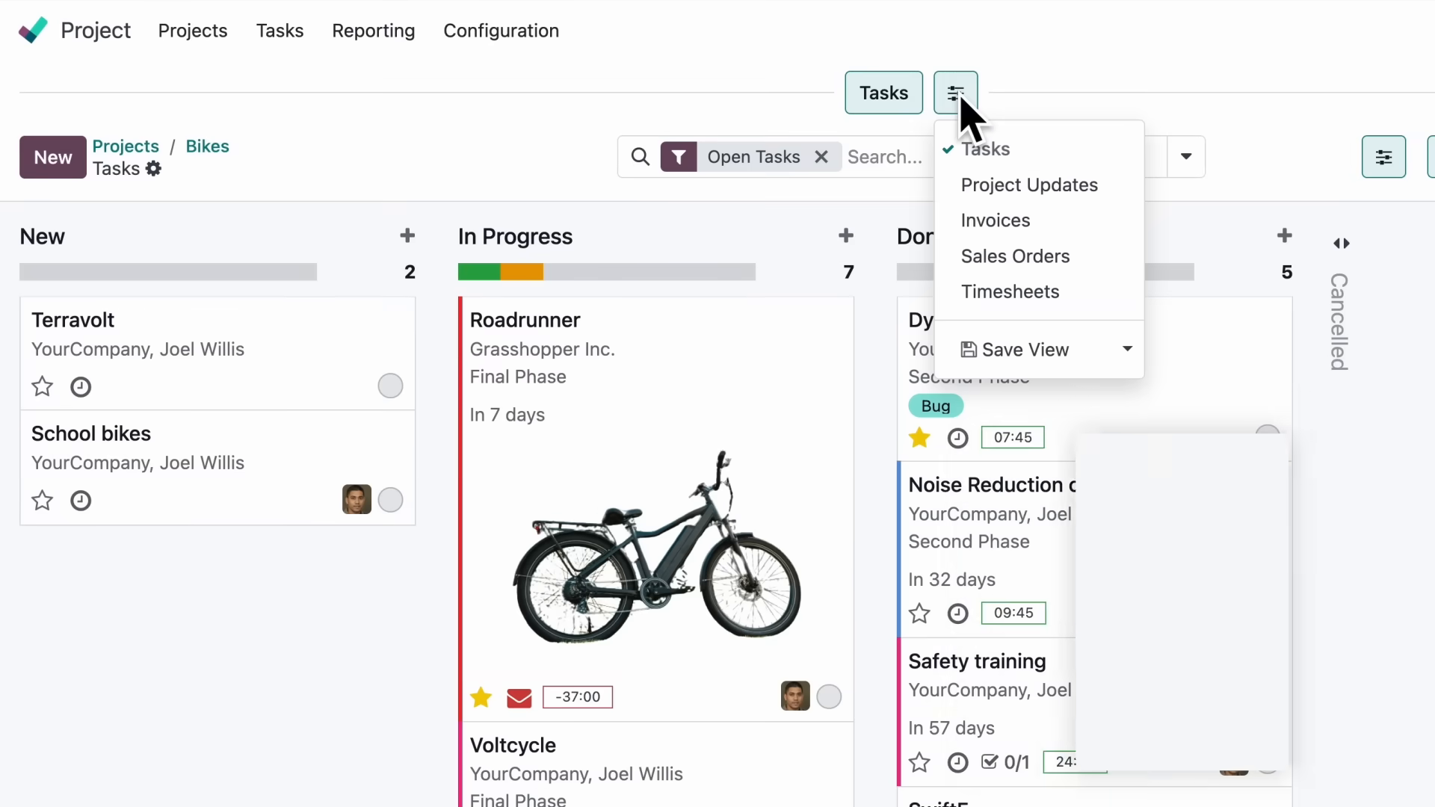
left_click(1028, 184)
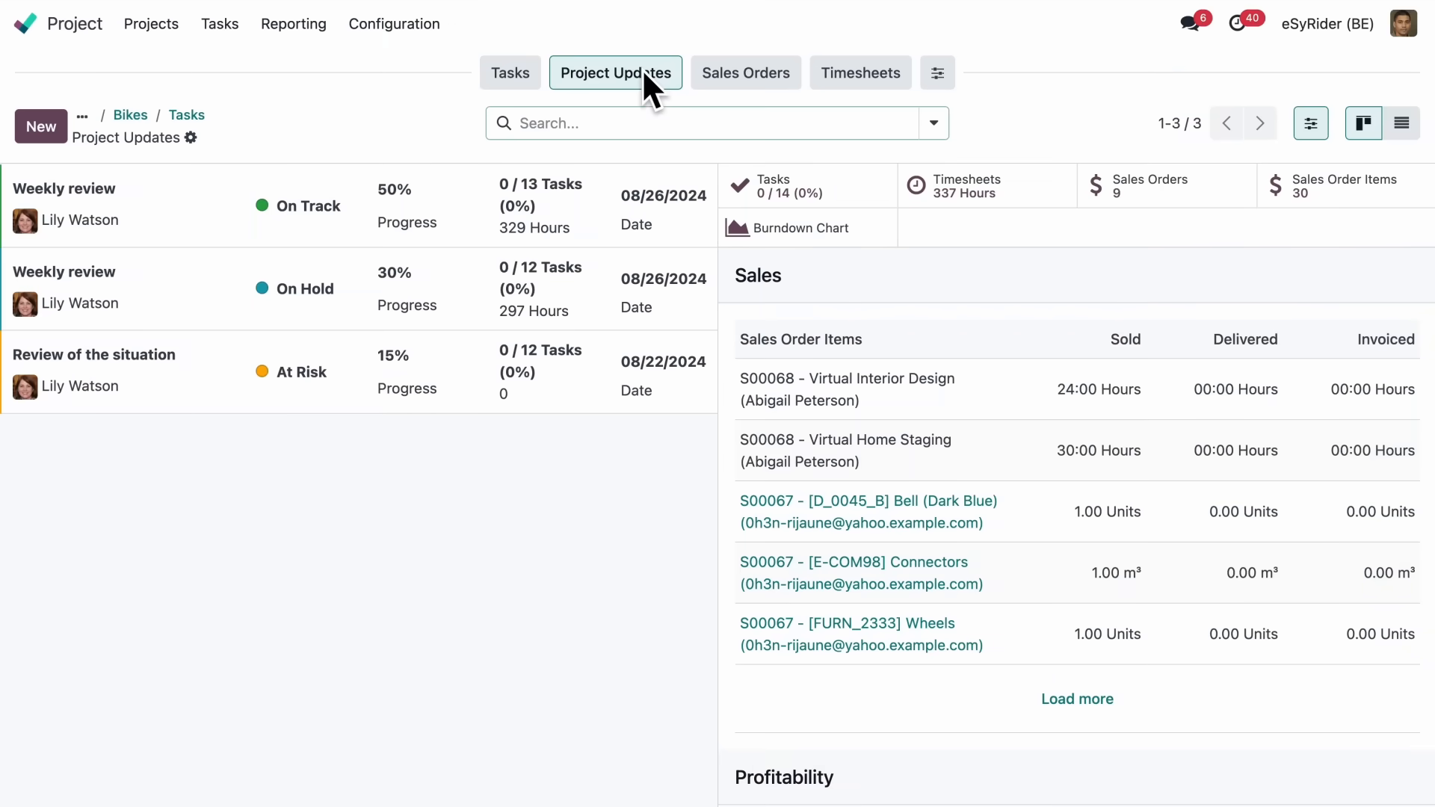
left_click(746, 73)
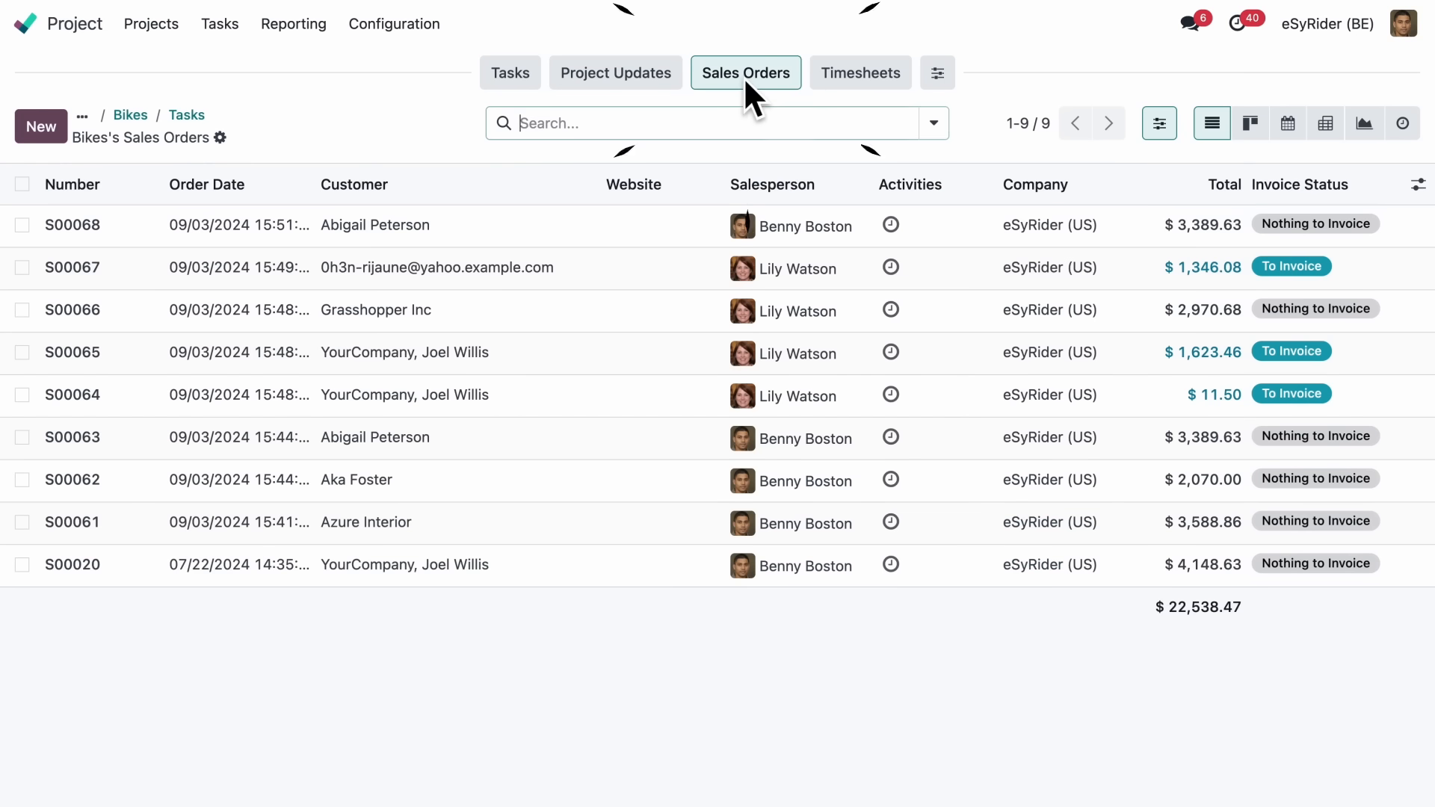
mouse_move(860, 73)
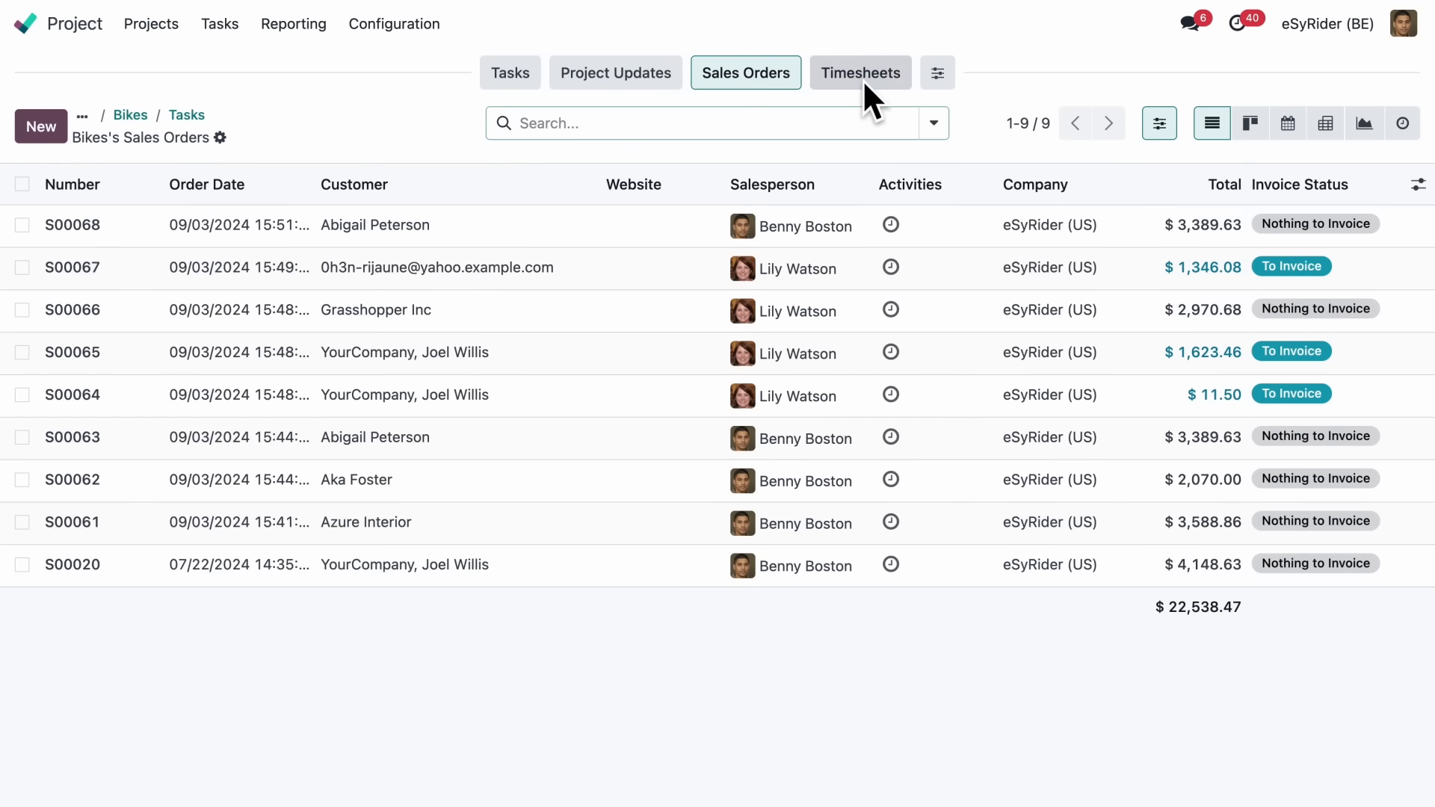
Group the task chart by Milestone, then return to the task board.
left_click(510, 72)
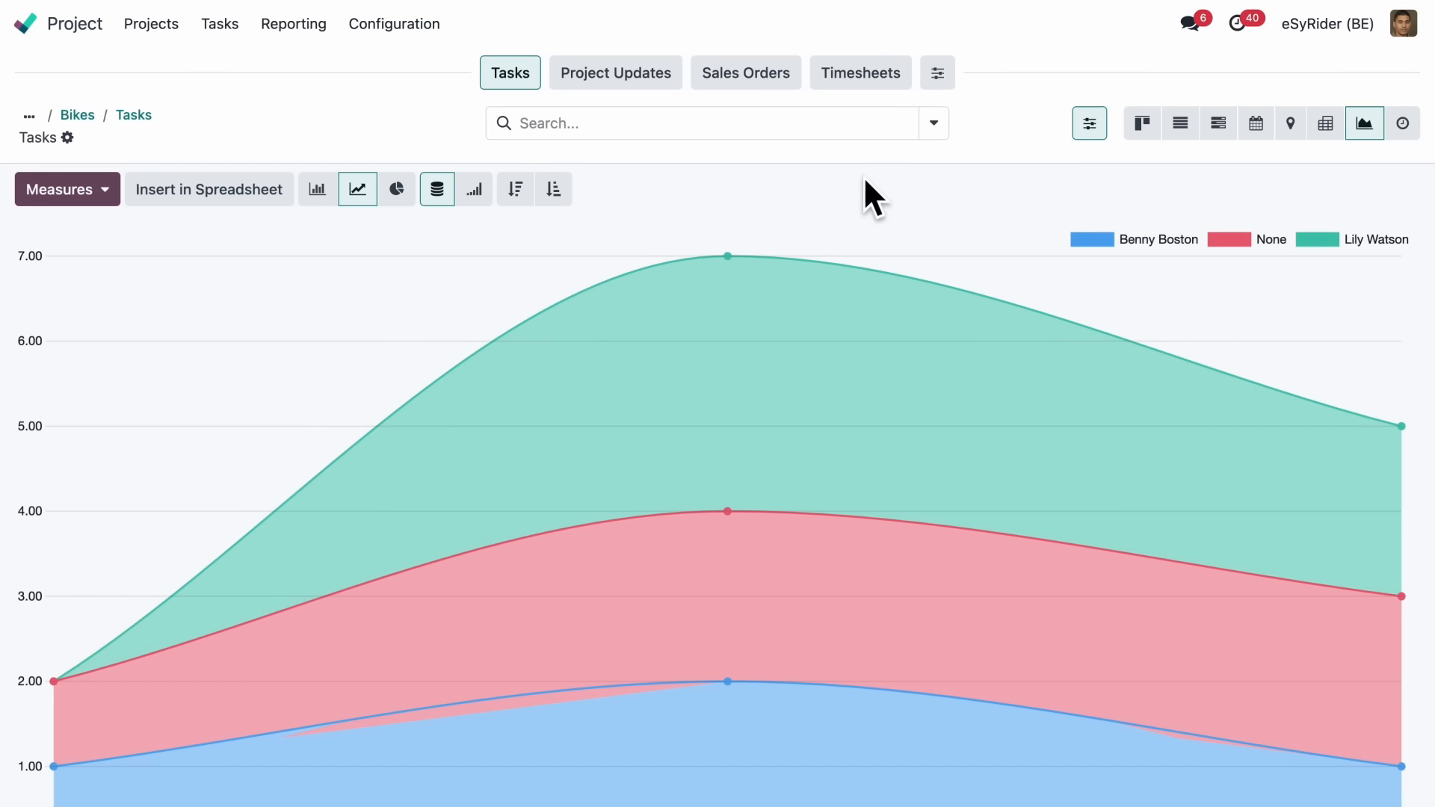
left_click(933, 122)
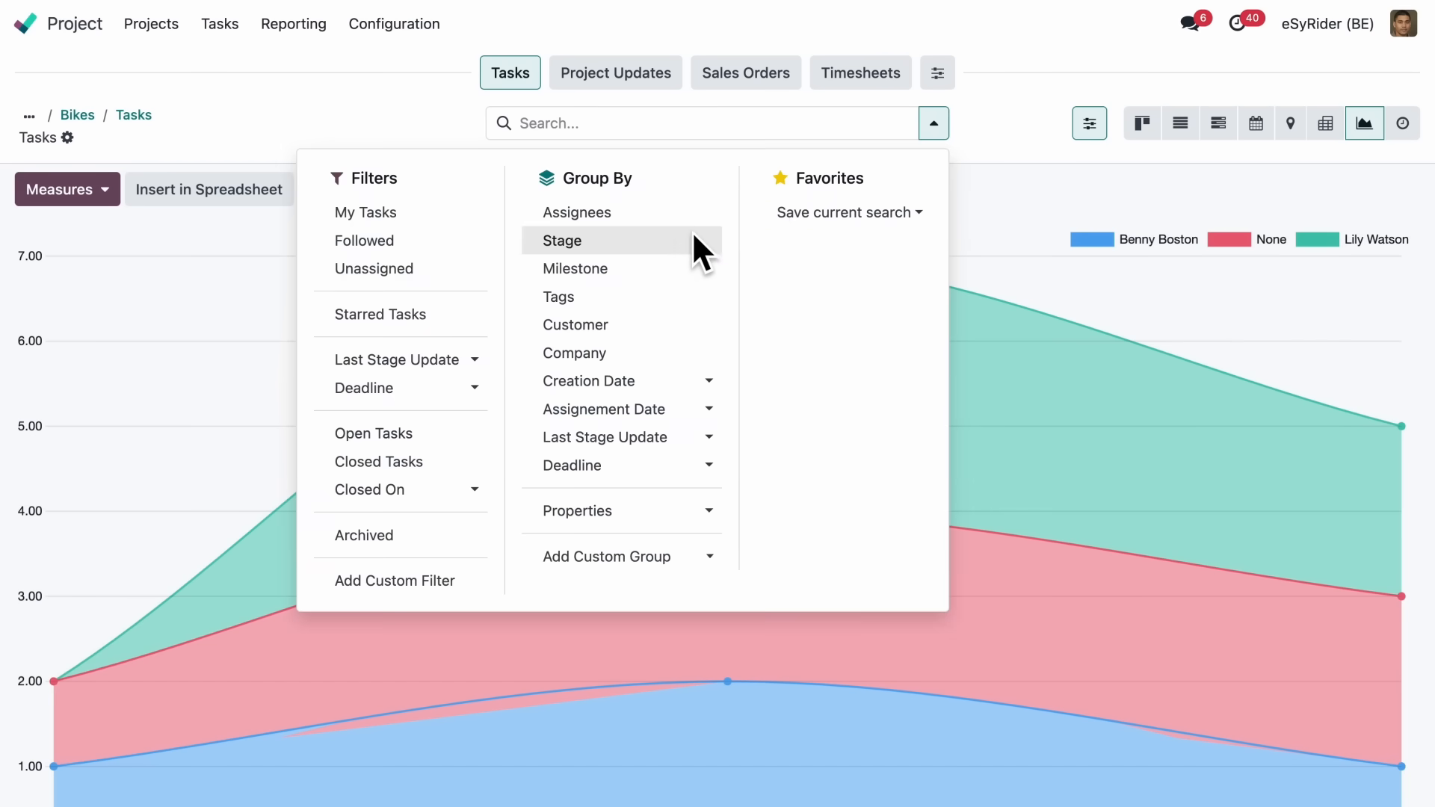
left_click(575, 269)
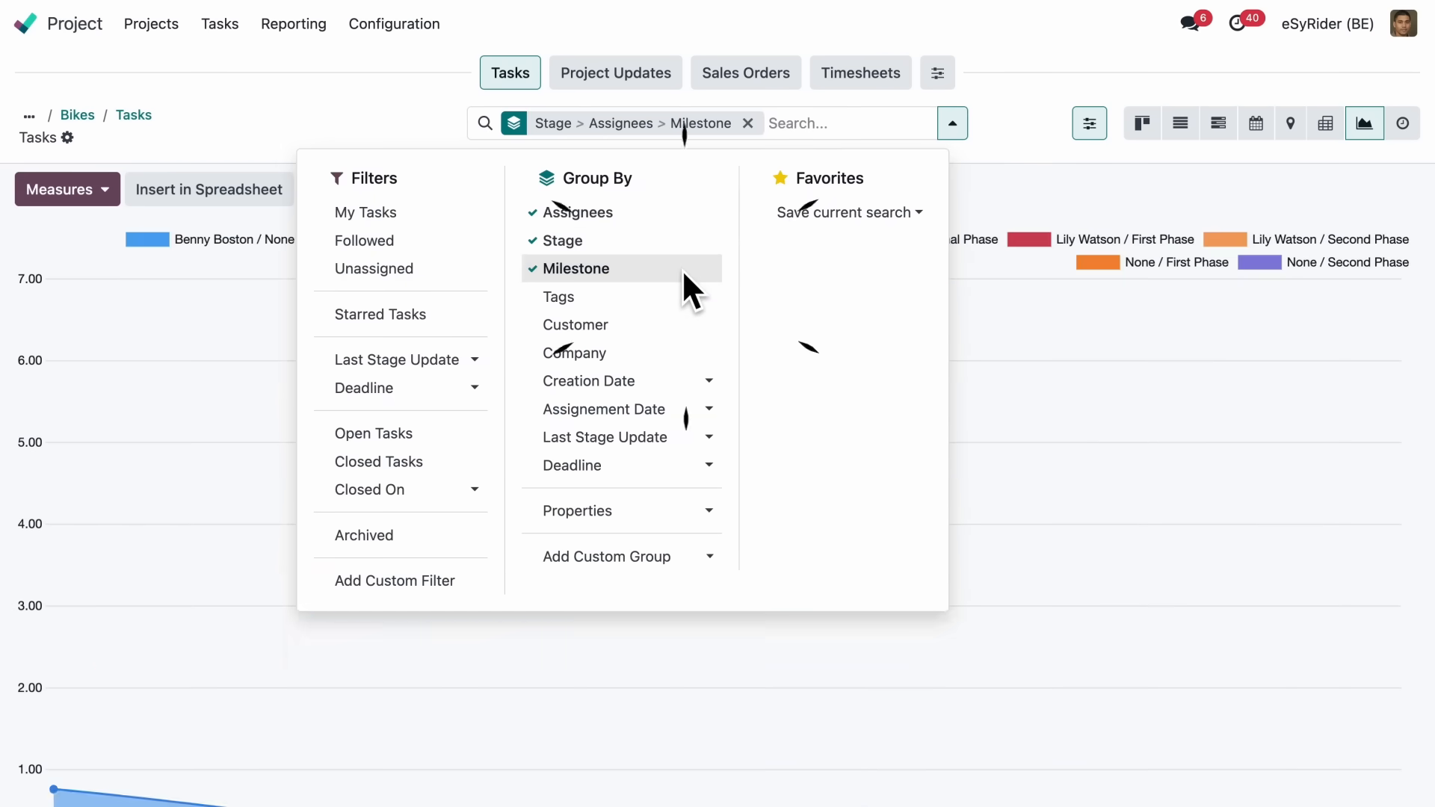
left_click(936, 72)
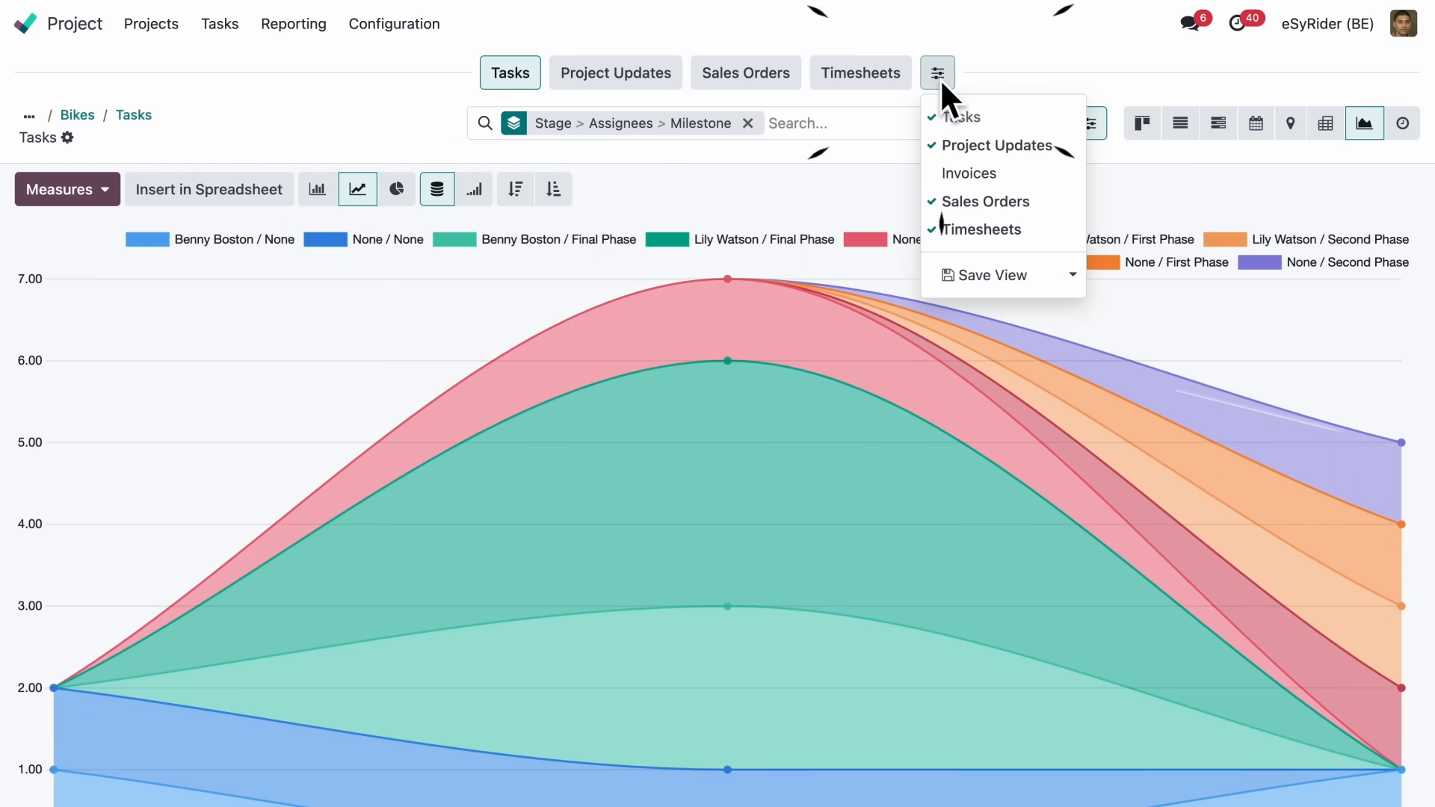
left_click(985, 274)
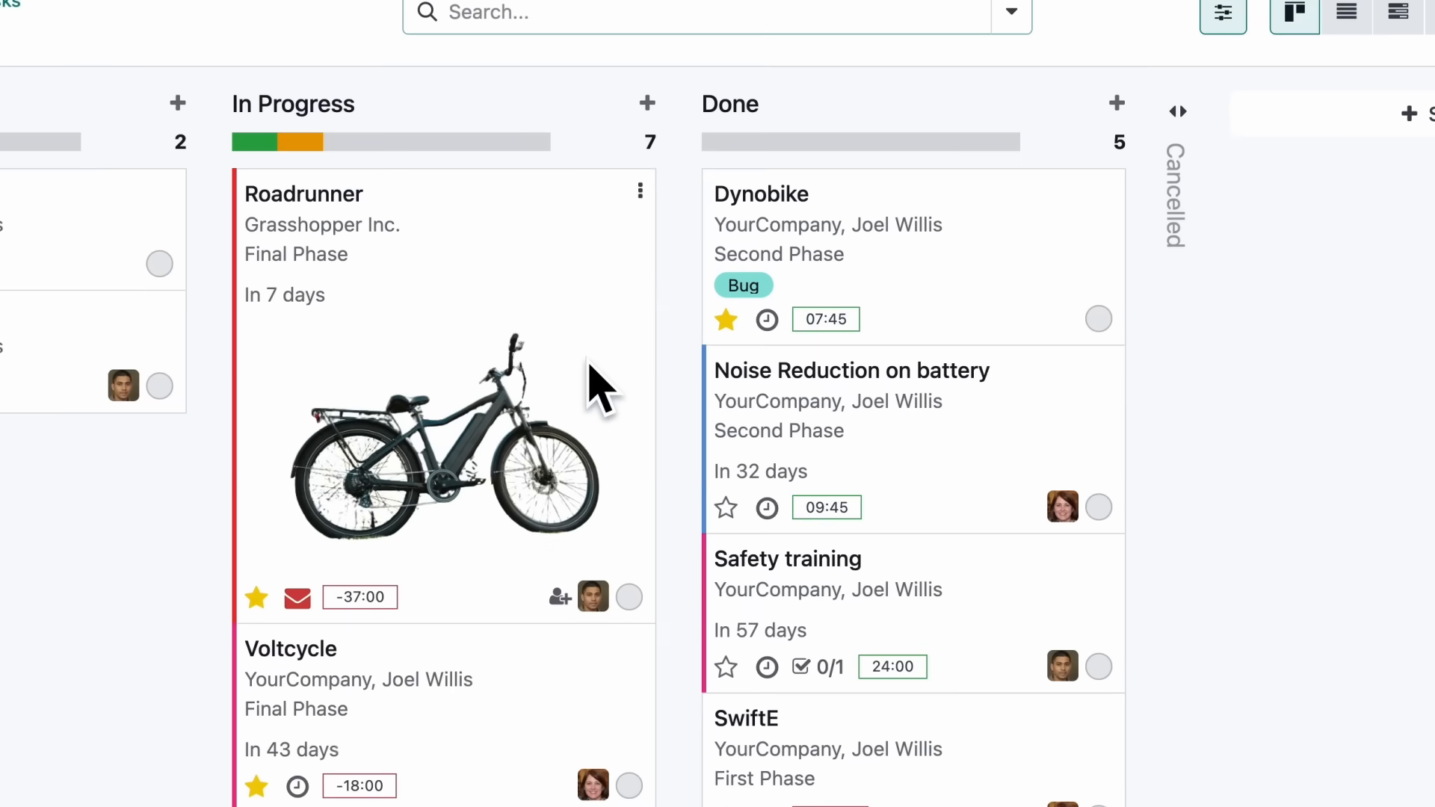
left_click(304, 193)
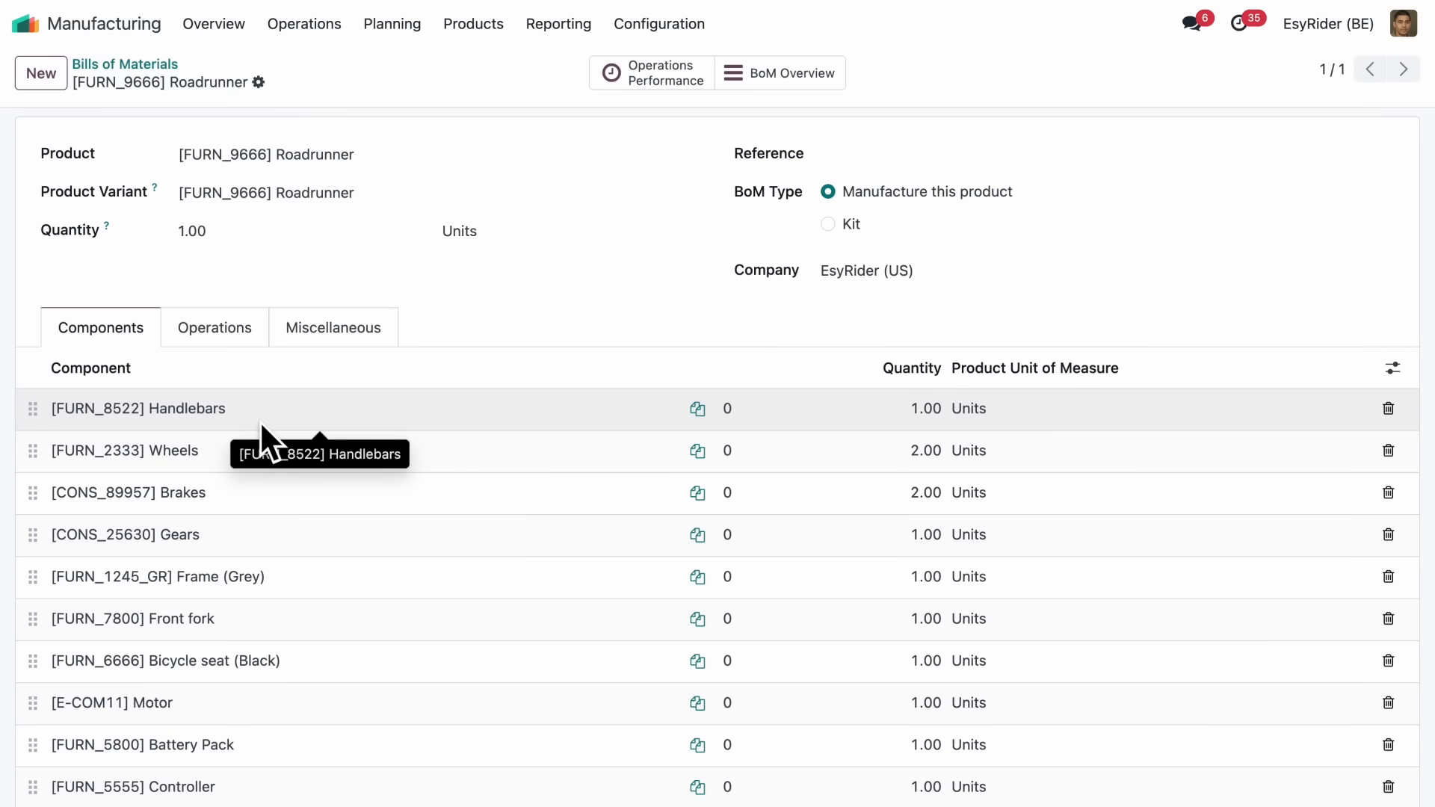
Add the Phone mount component to the Roadrunner BoM from the product catalog.
scroll("down", 3)
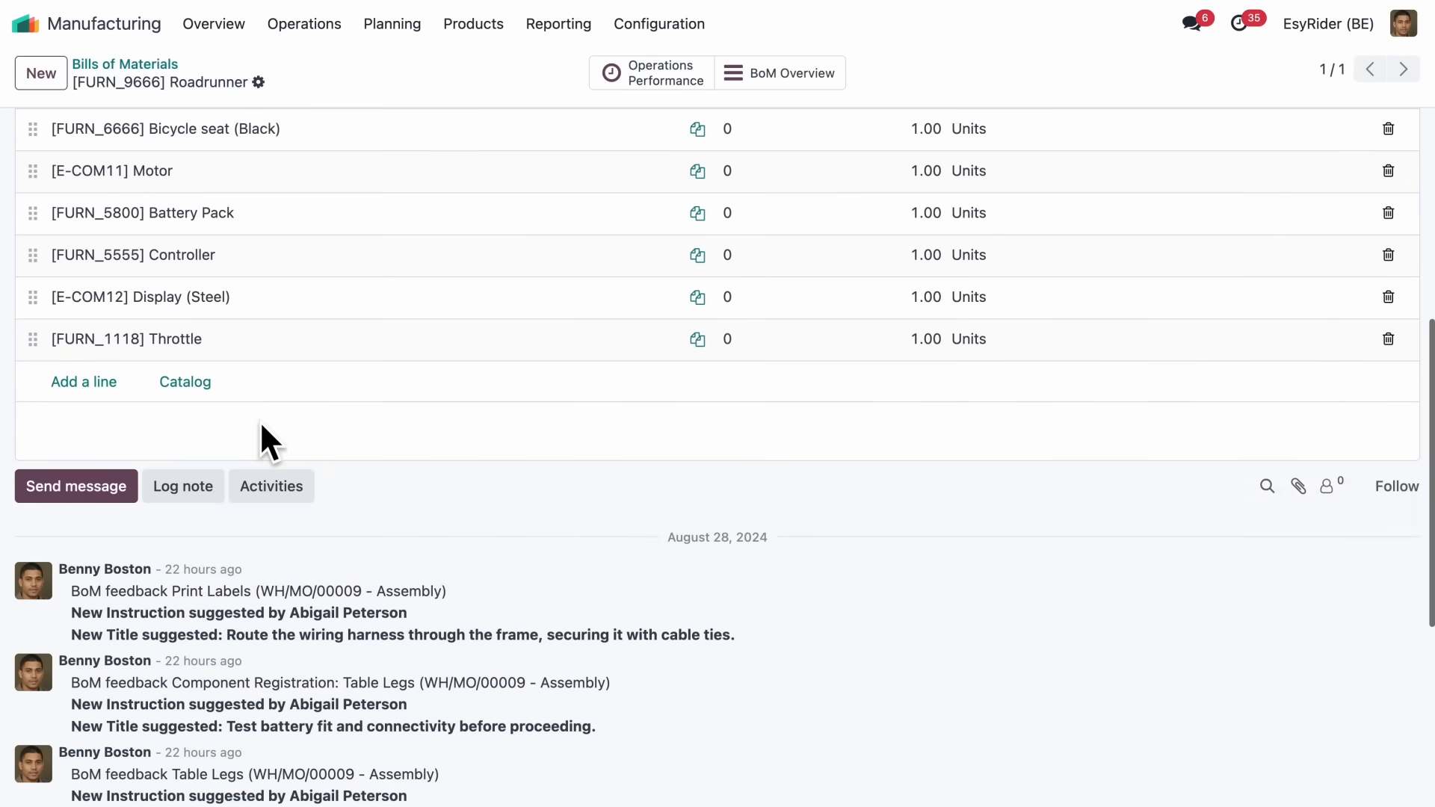
left_click(185, 381)
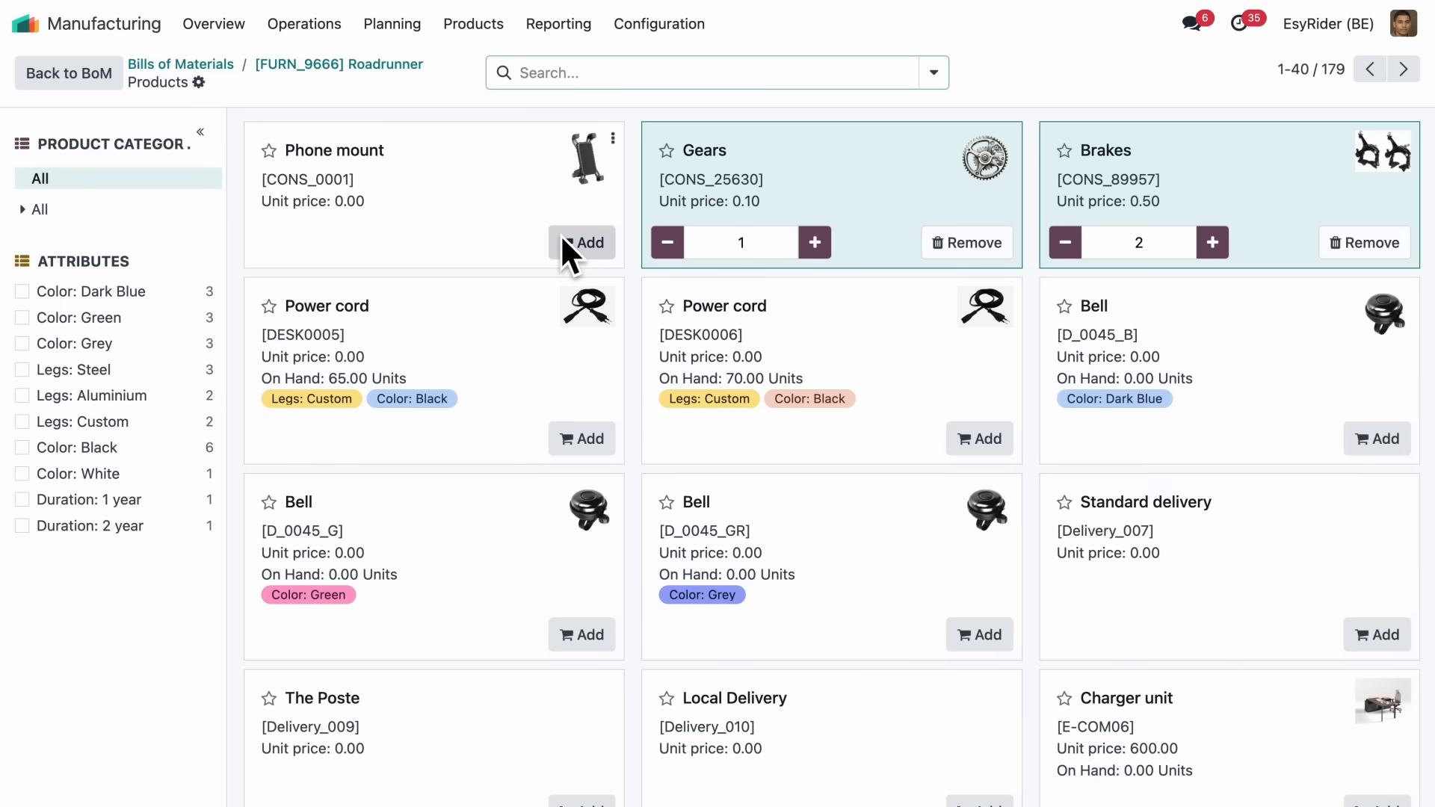
left_click(582, 242)
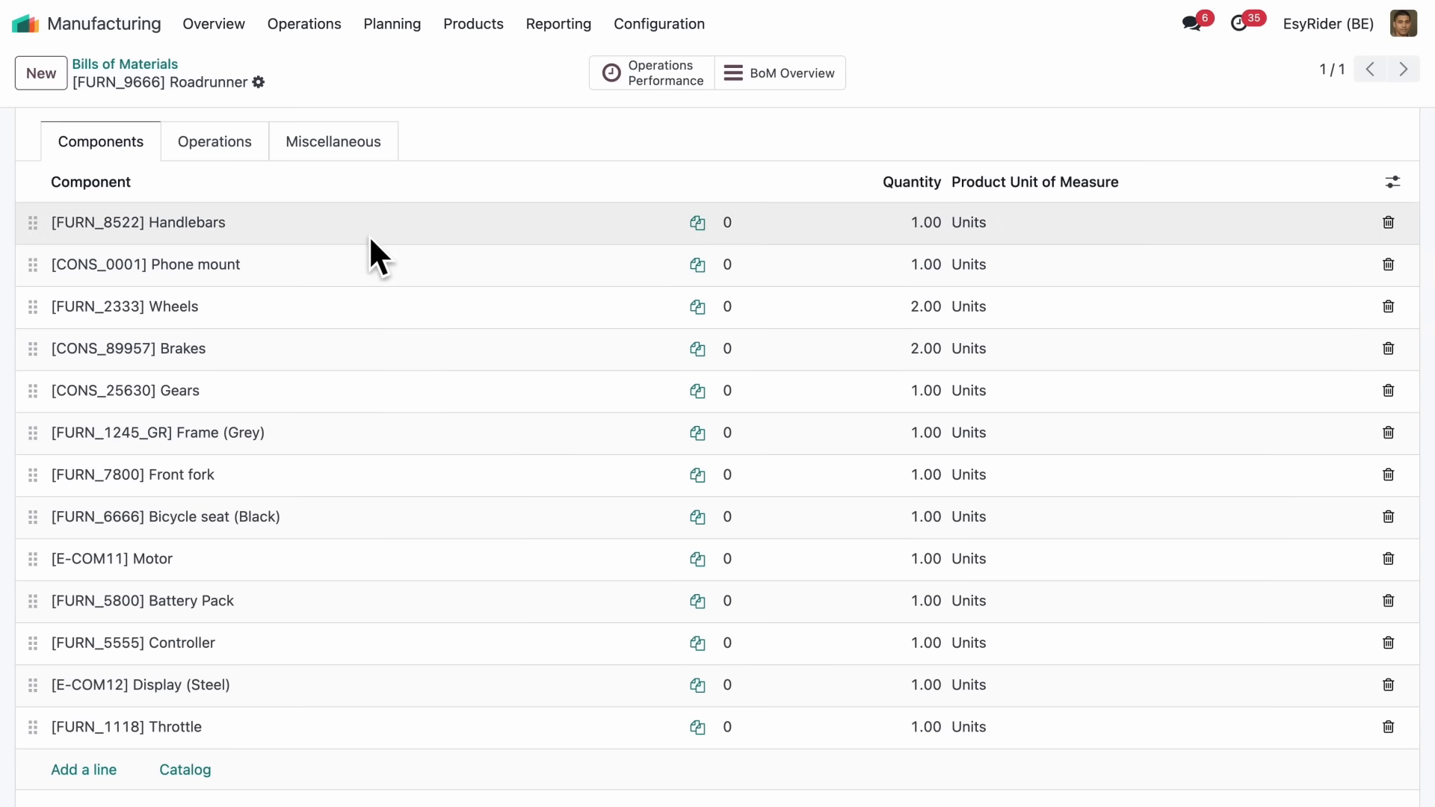
mouse_move(458, 330)
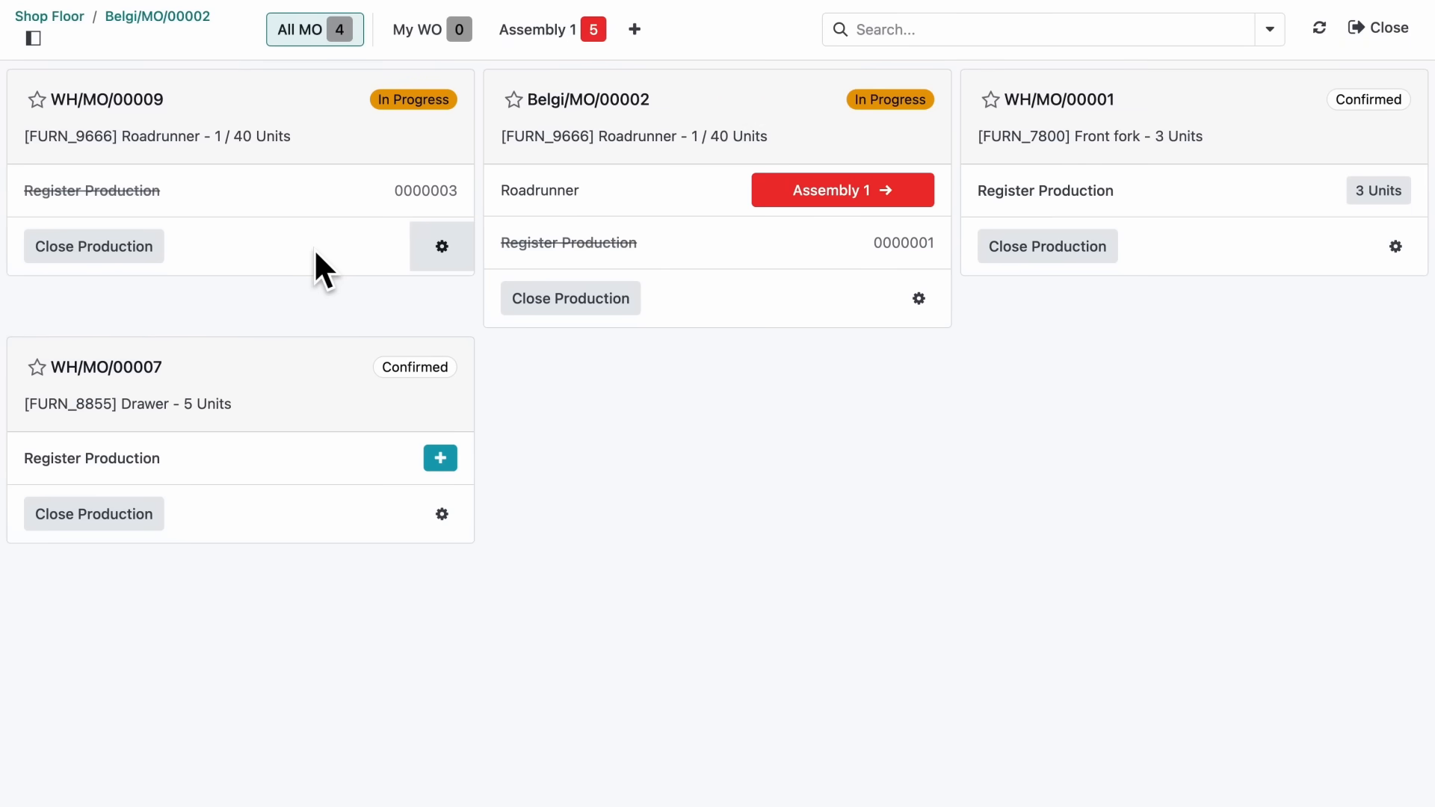
Log a wiring safety note on WH/MO/00009 and view the Assembly 1 work orders.
left_click(441, 246)
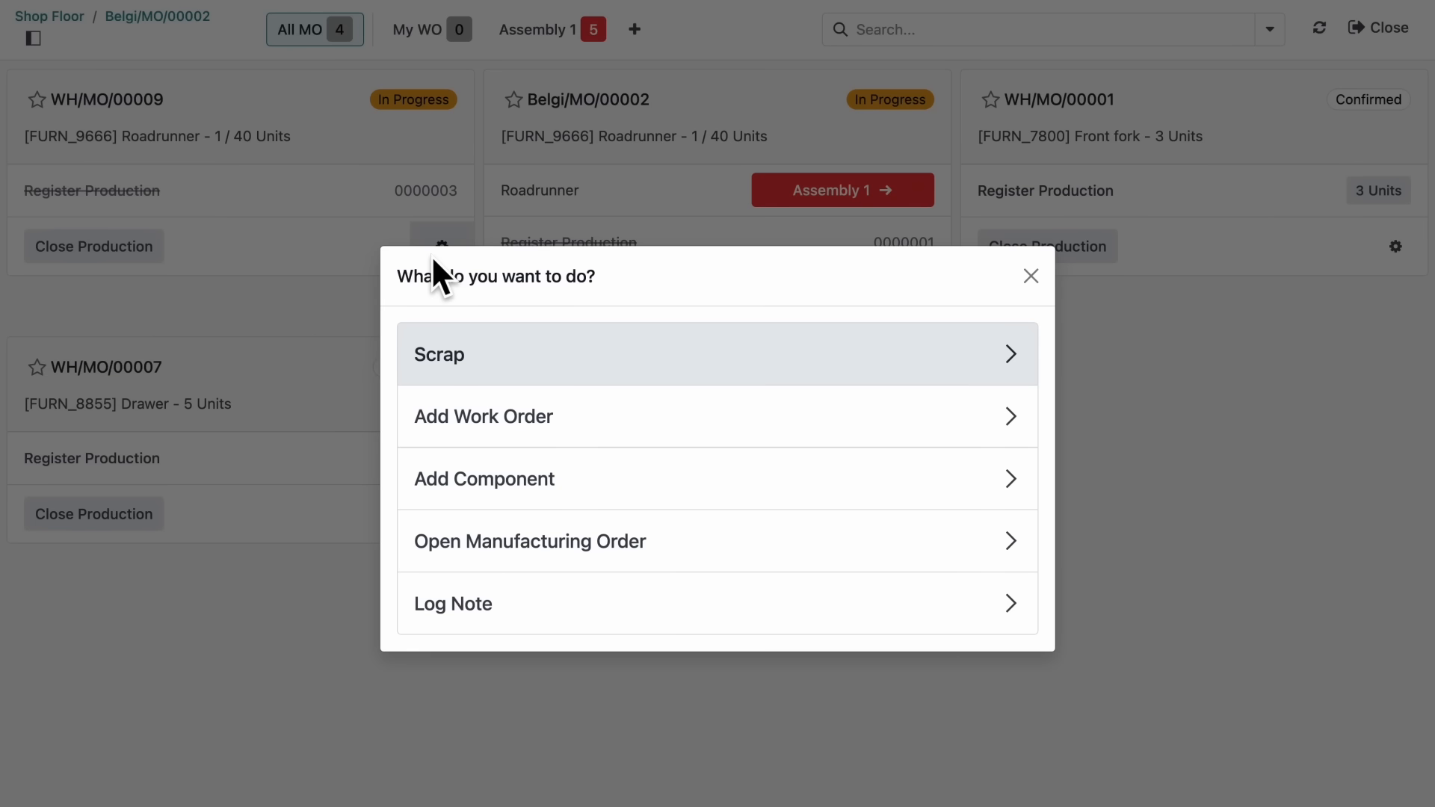
mouse_move(476, 604)
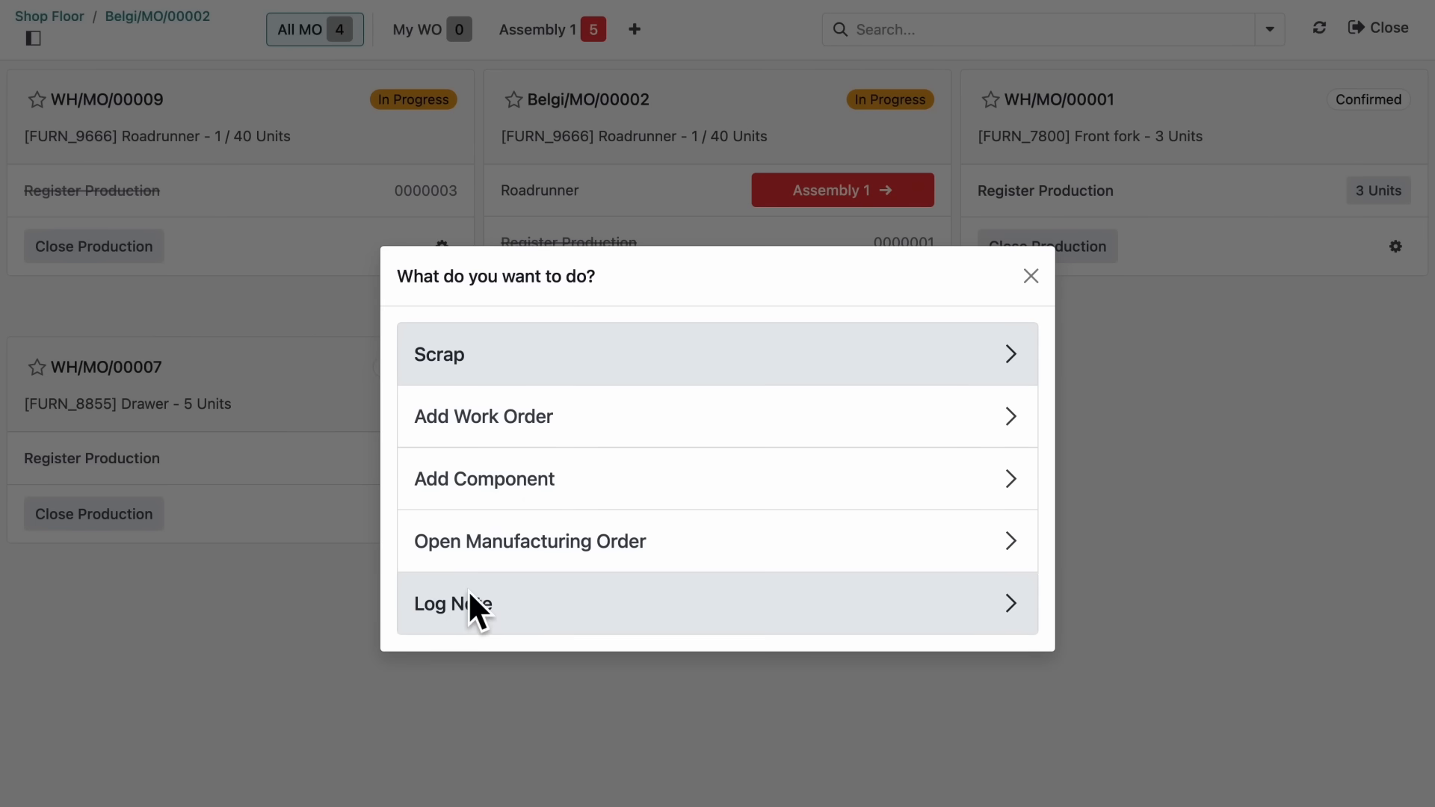
left_click(452, 603)
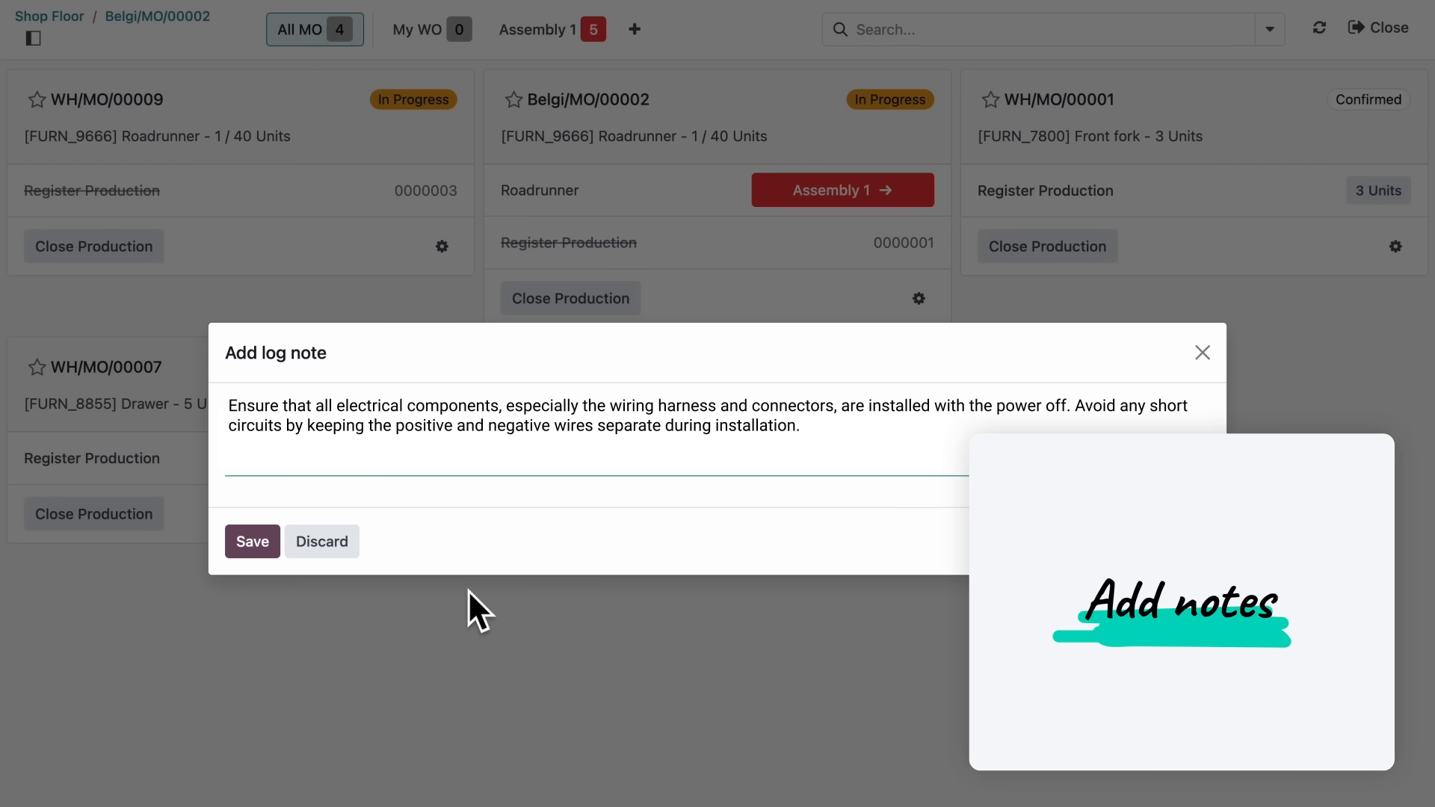
left_click(252, 541)
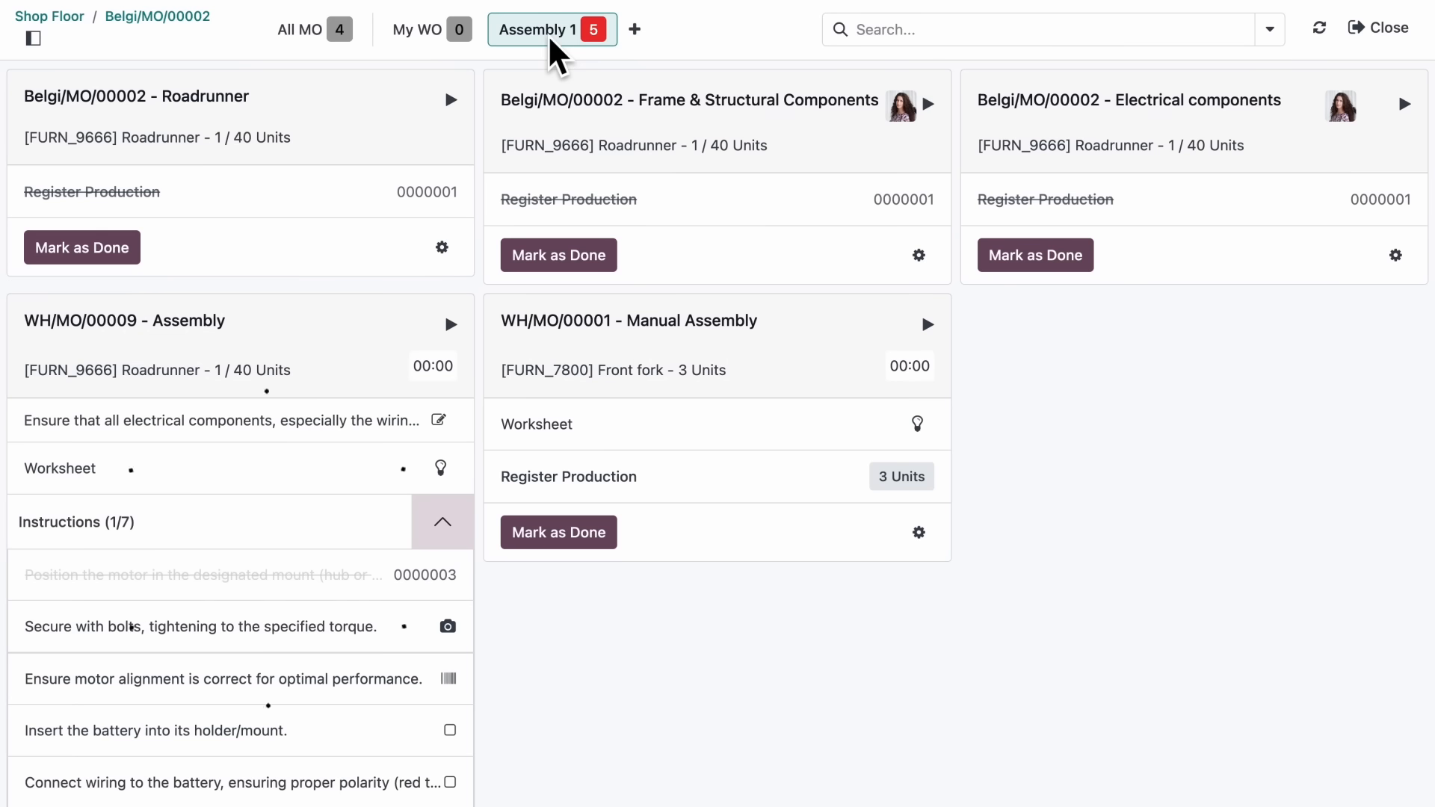
scroll("down", 3)
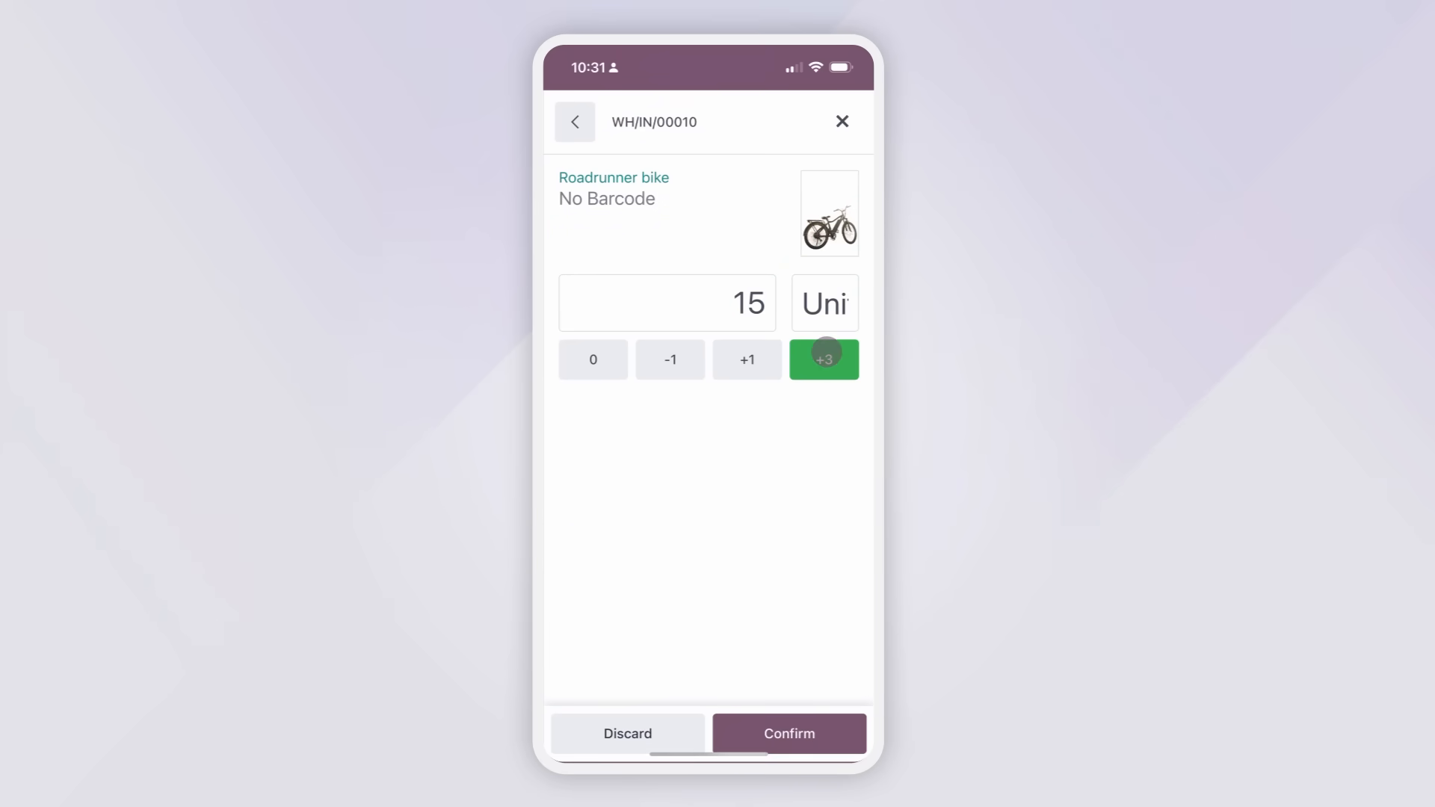
Confirm the counted Roadrunner bike quantity and validate receipt WH/IN/00010.
left_click(787, 733)
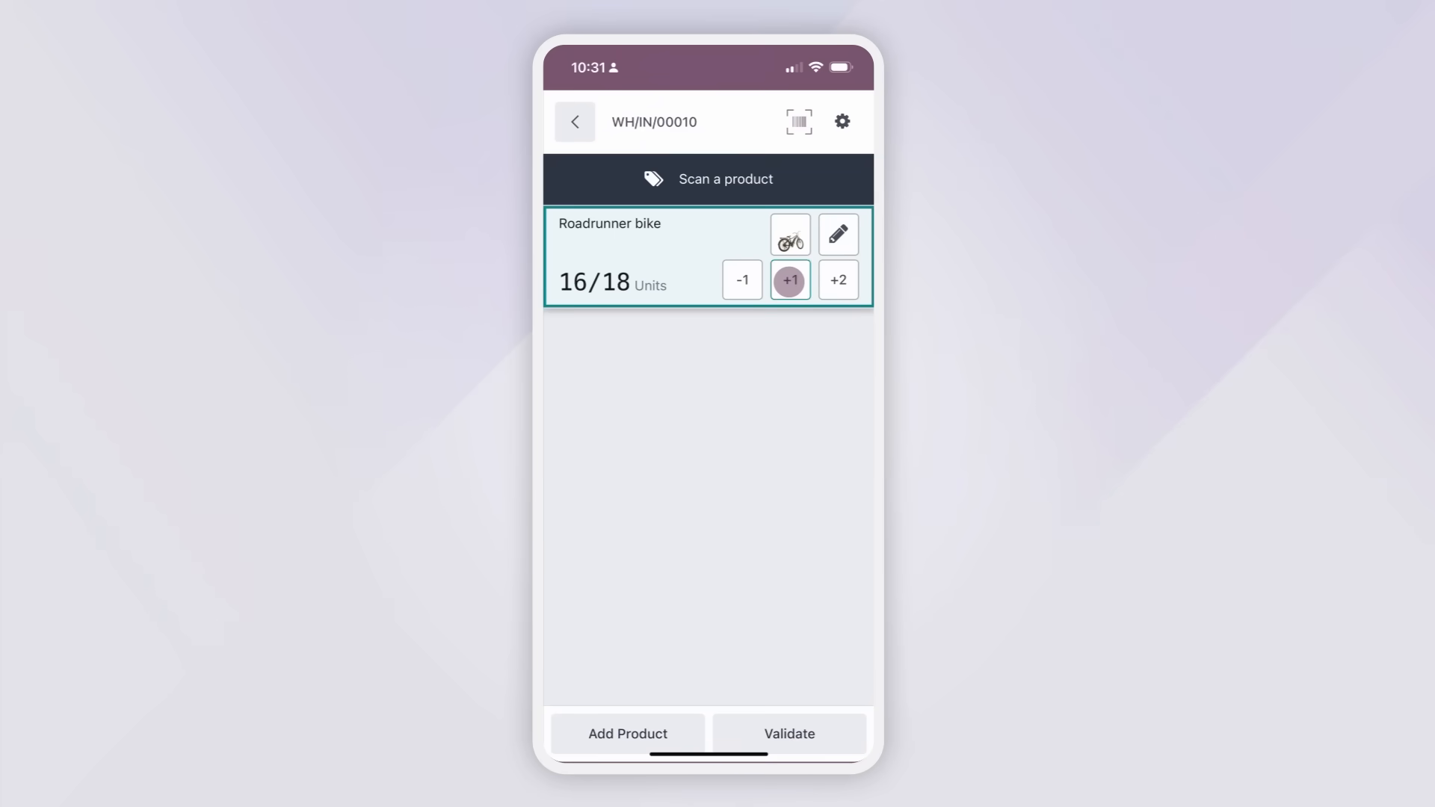
left_click(788, 733)
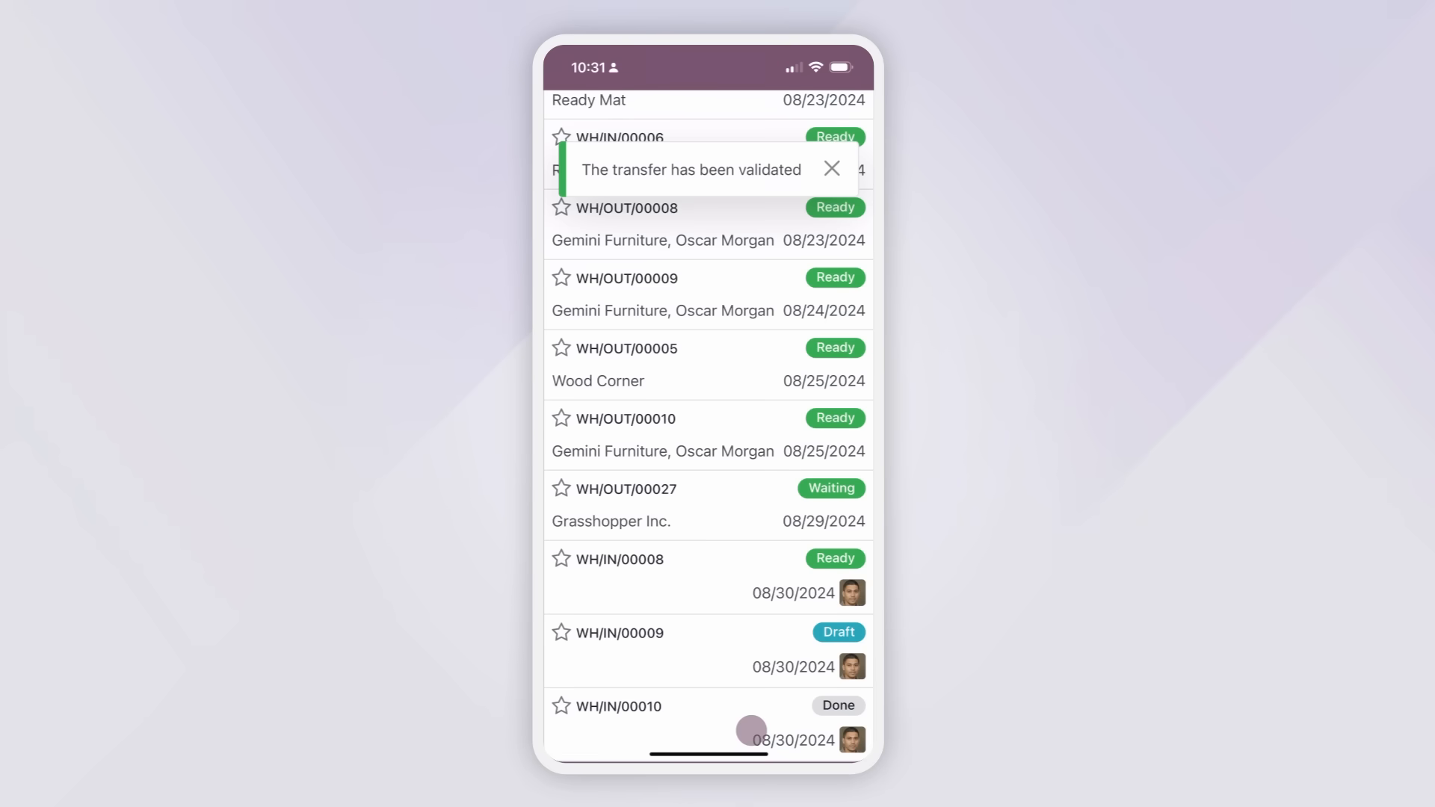
left_click(619, 559)
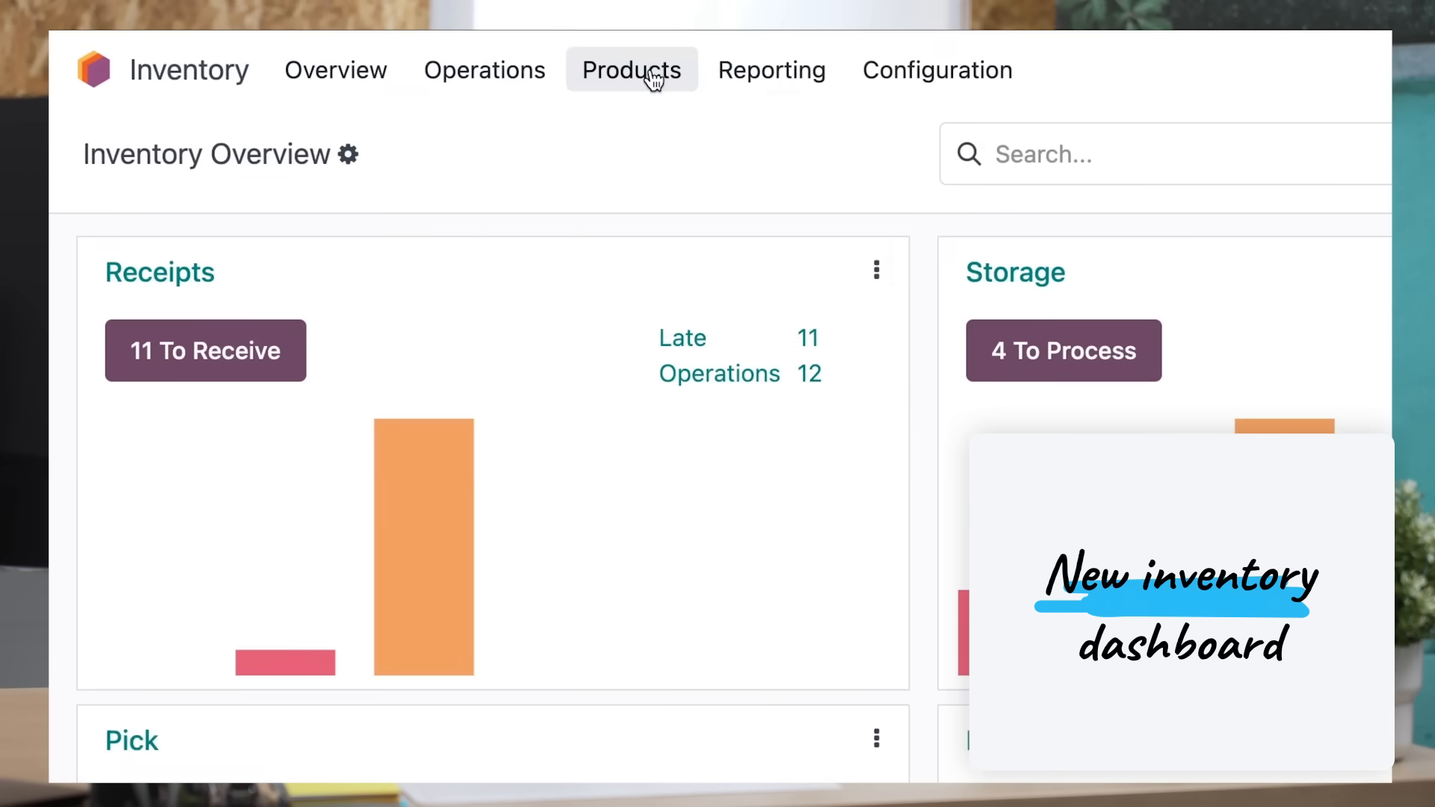
Review Lots/Serial Numbers valuation, then choose a delivery vehicle on a batch transfer.
left_click(632, 70)
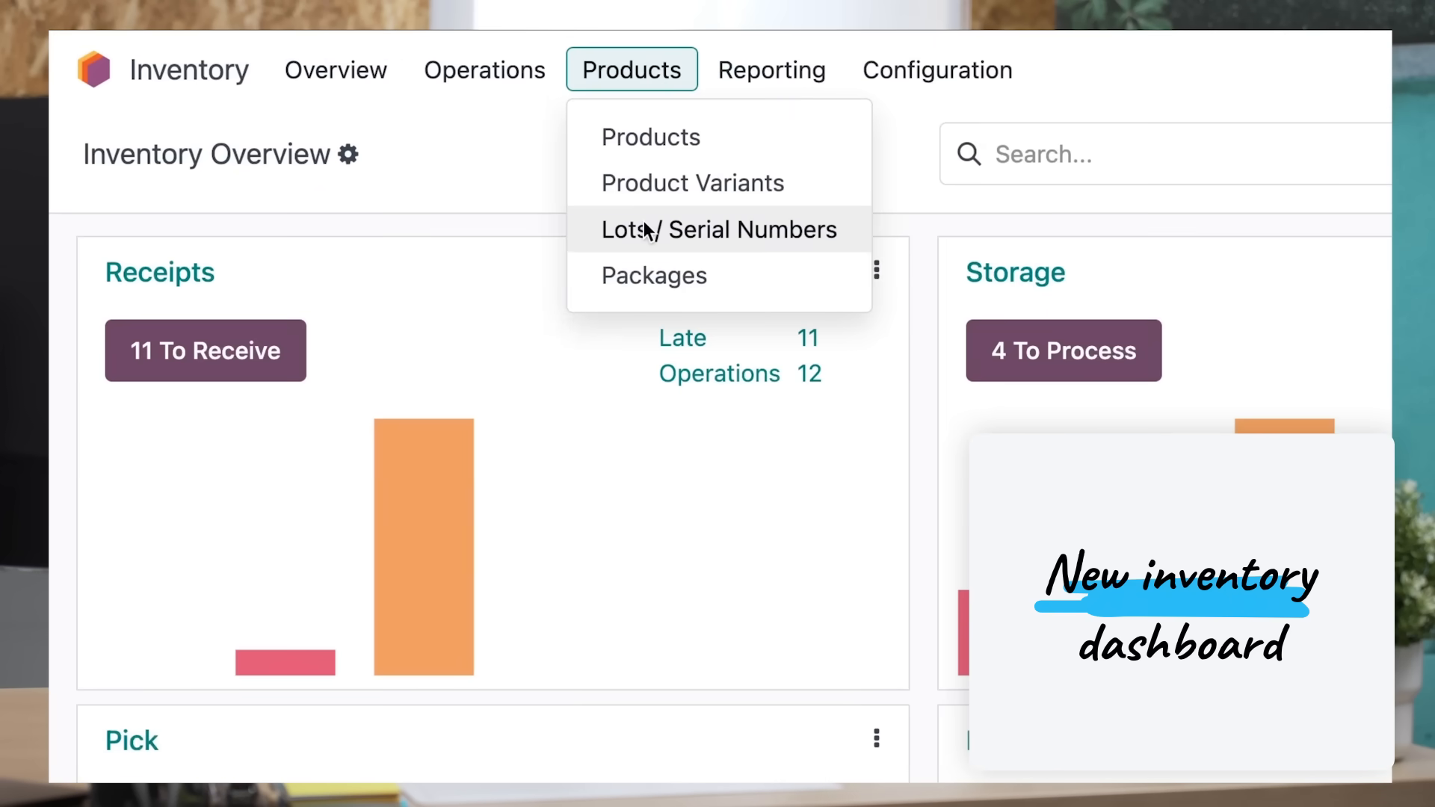
left_click(718, 230)
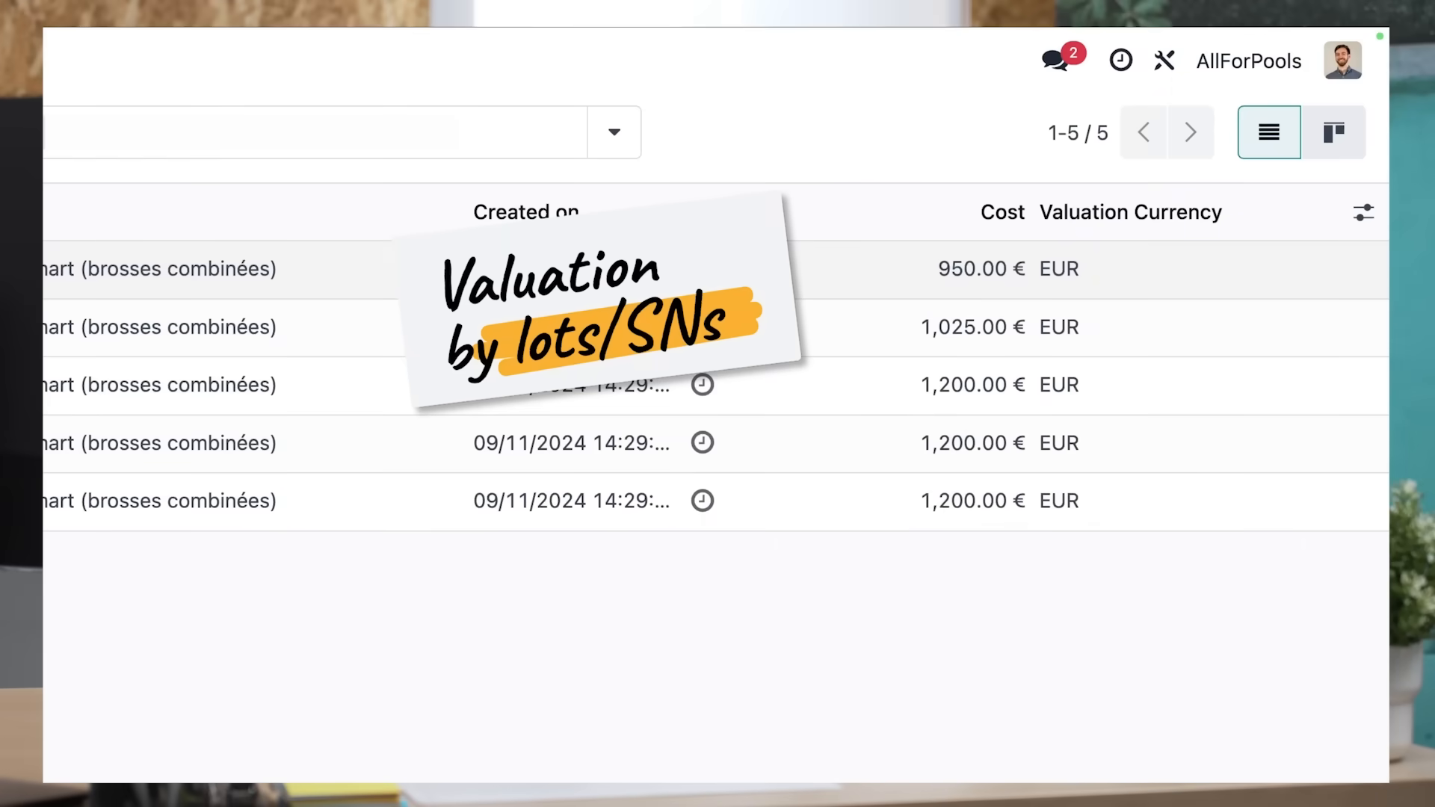
left_click(184, 269)
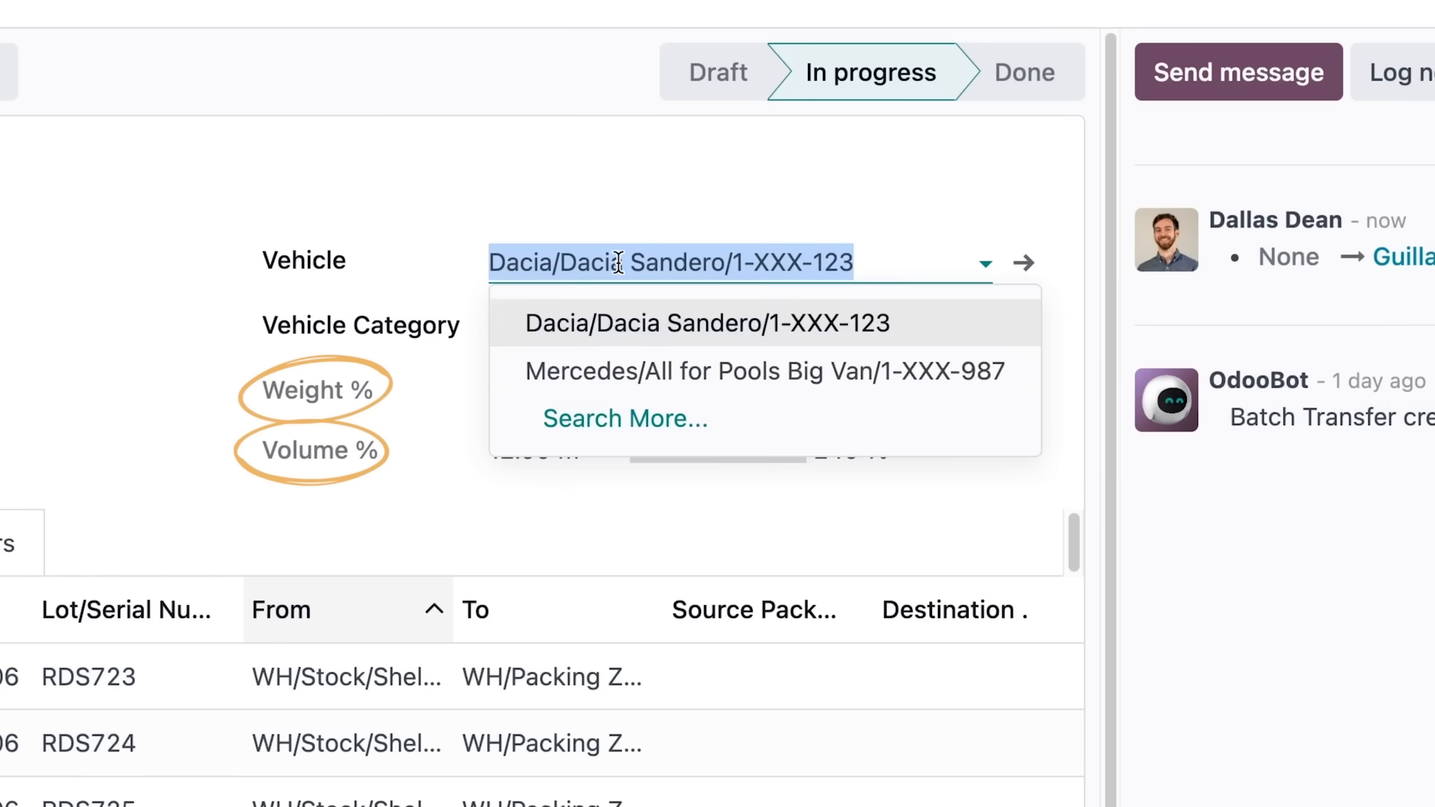
left_click(764, 370)
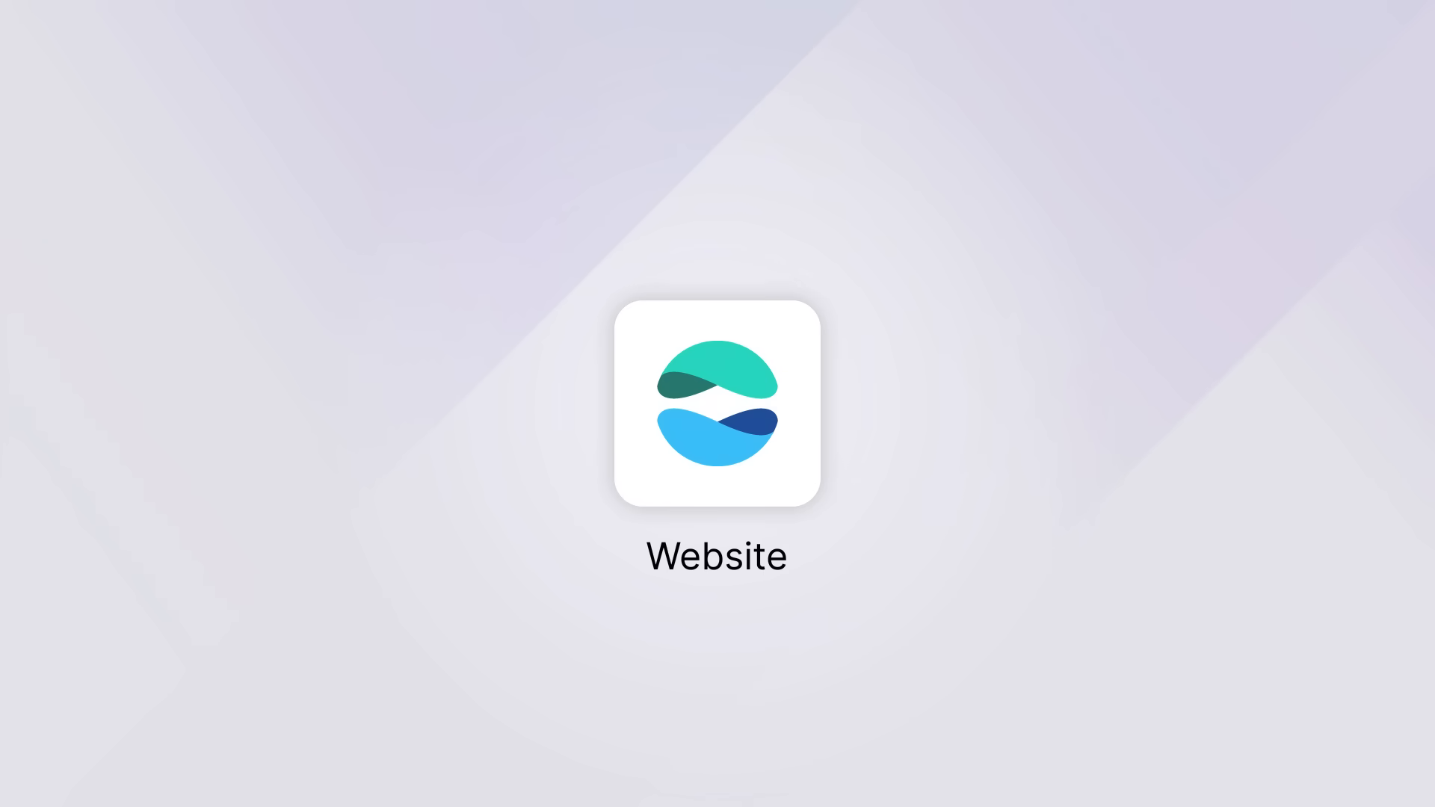
Insert the three-card Handcrafted, Tailored, Innovative Columns block onto the homepage.
left_click(716, 403)
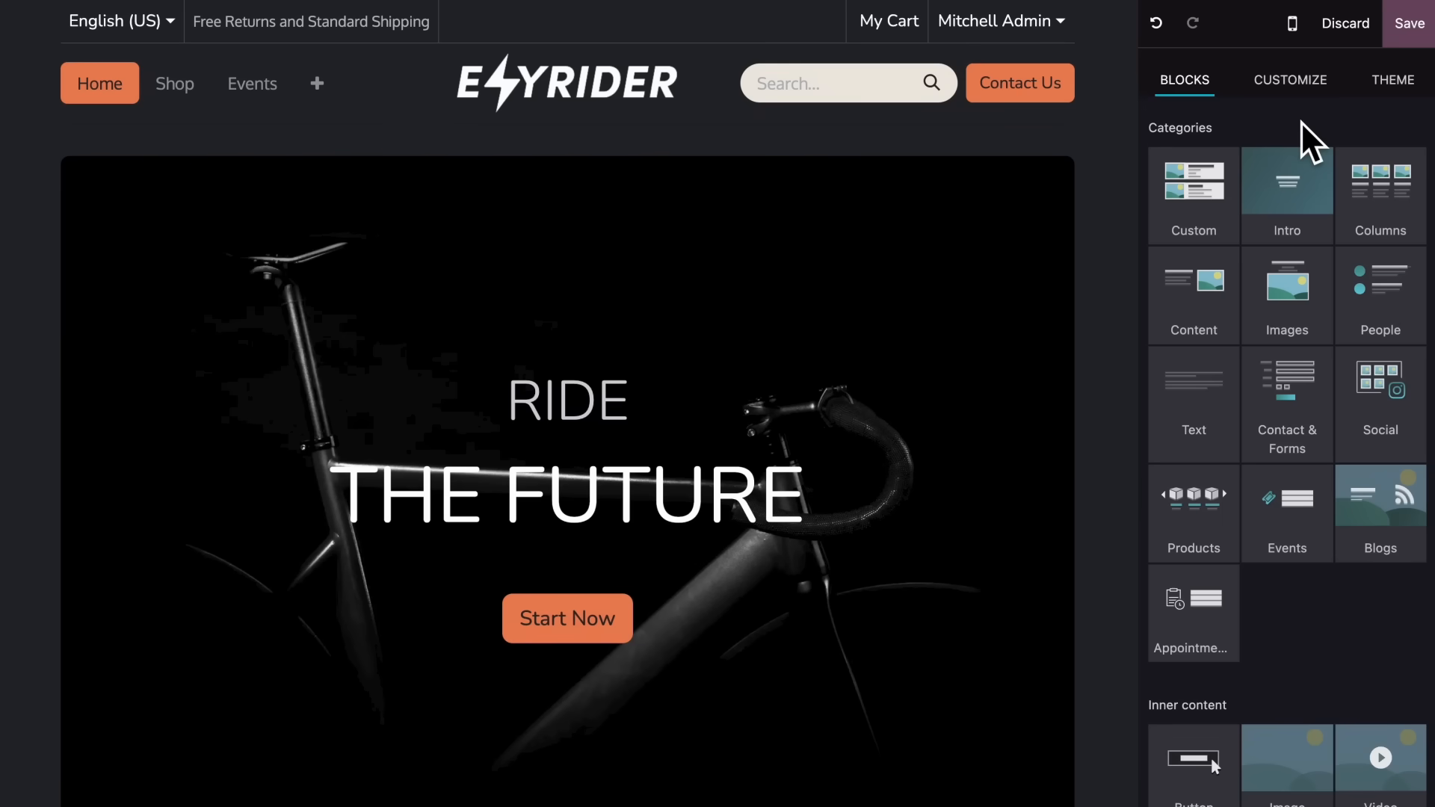
mouse_move(1287, 180)
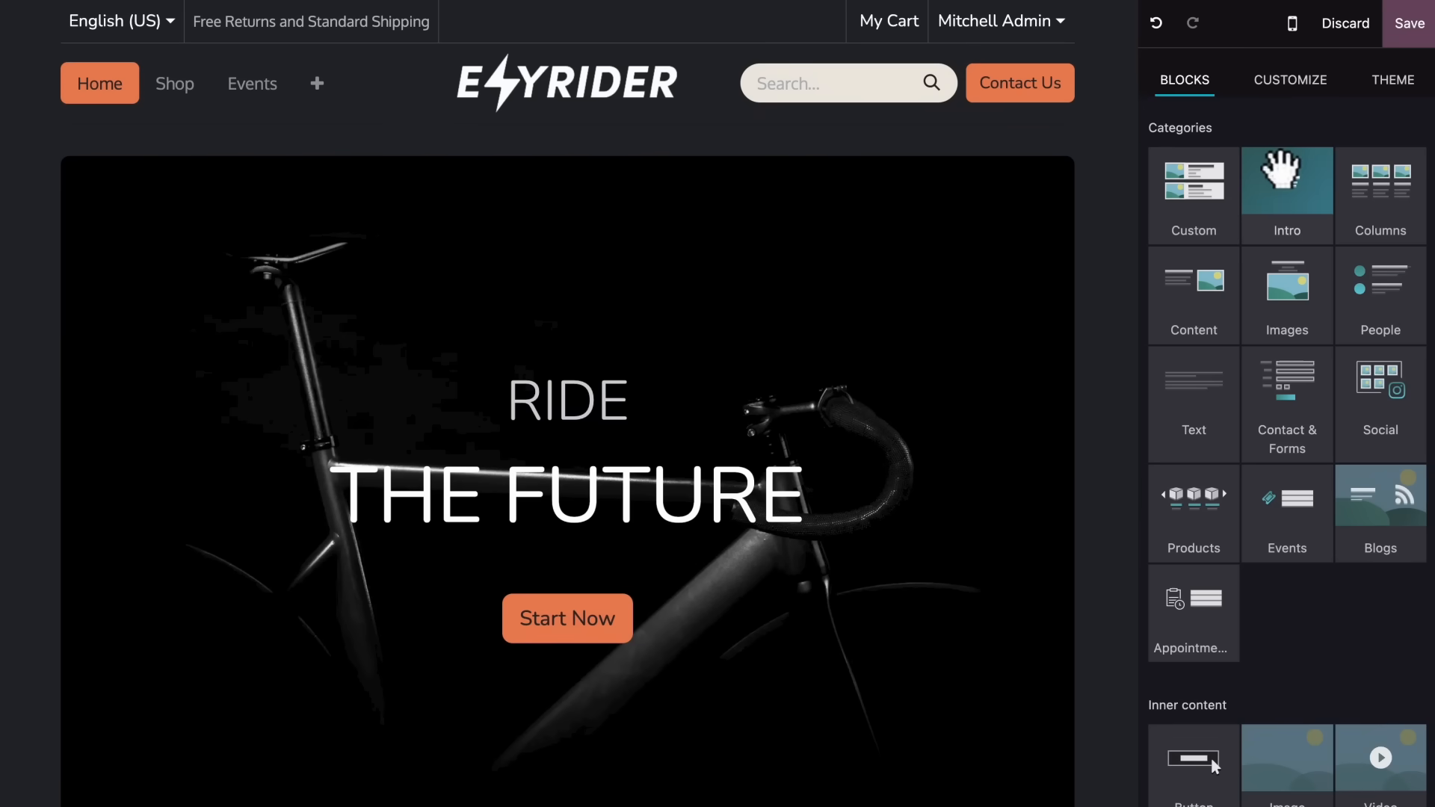
left_click(1286, 180)
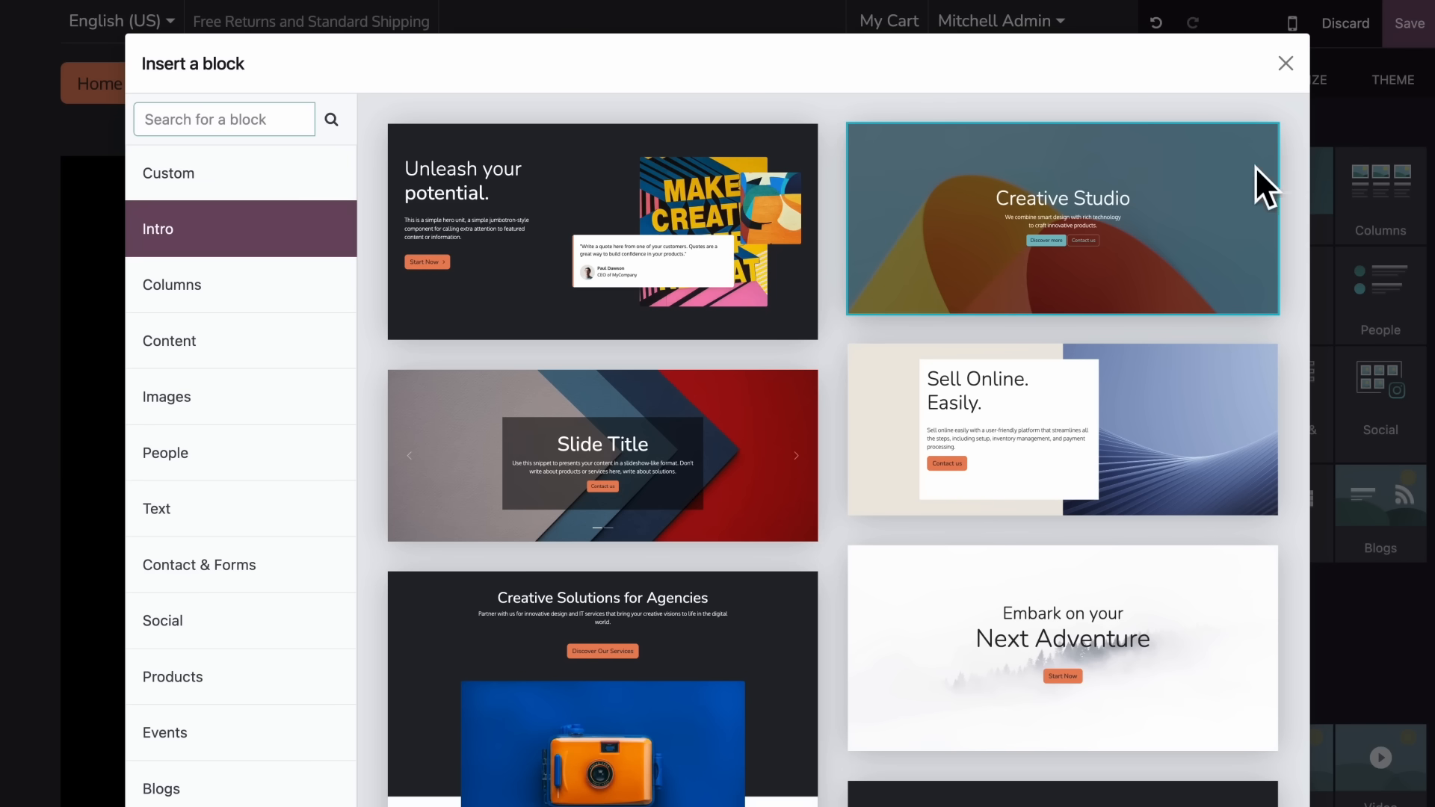
left_click(172, 284)
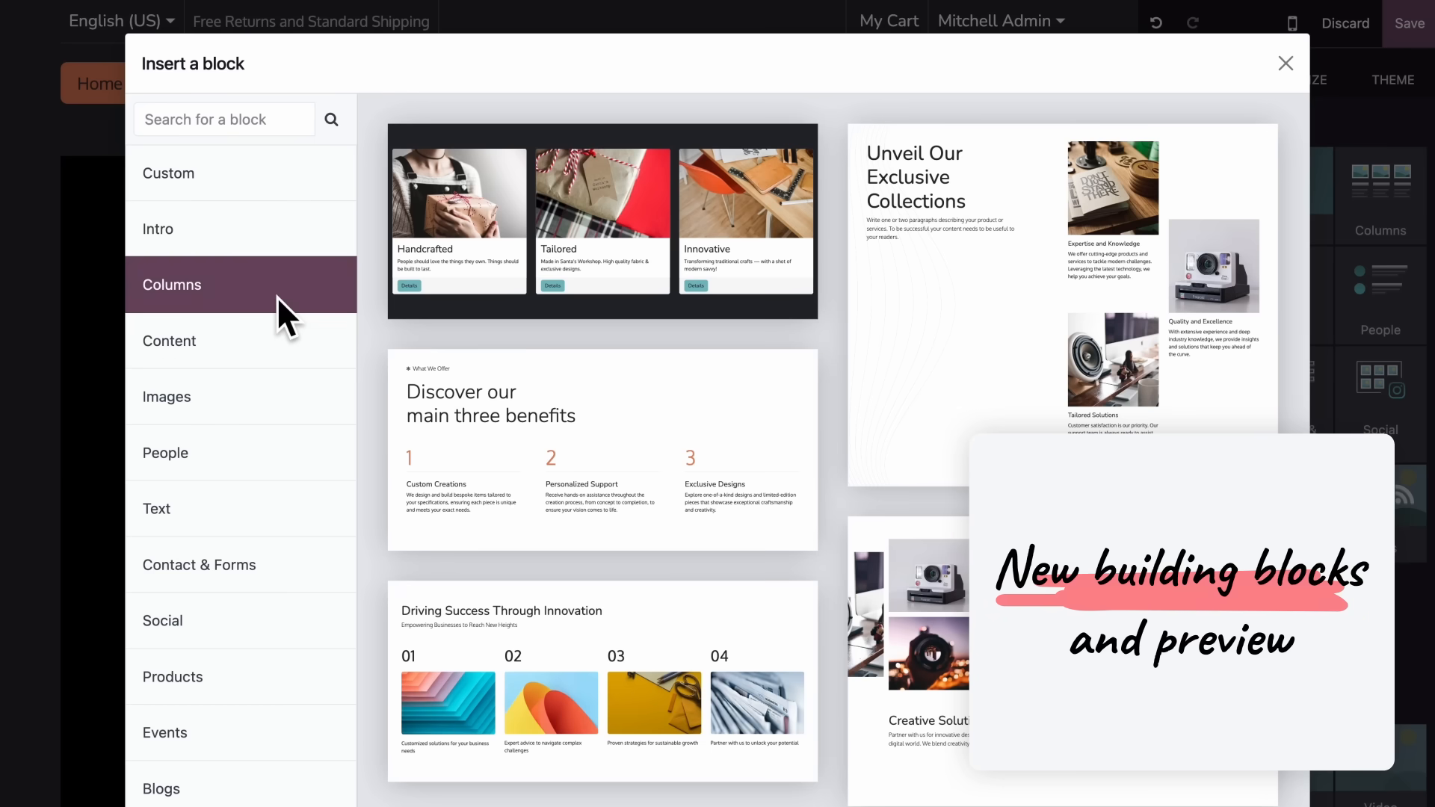
left_click(168, 340)
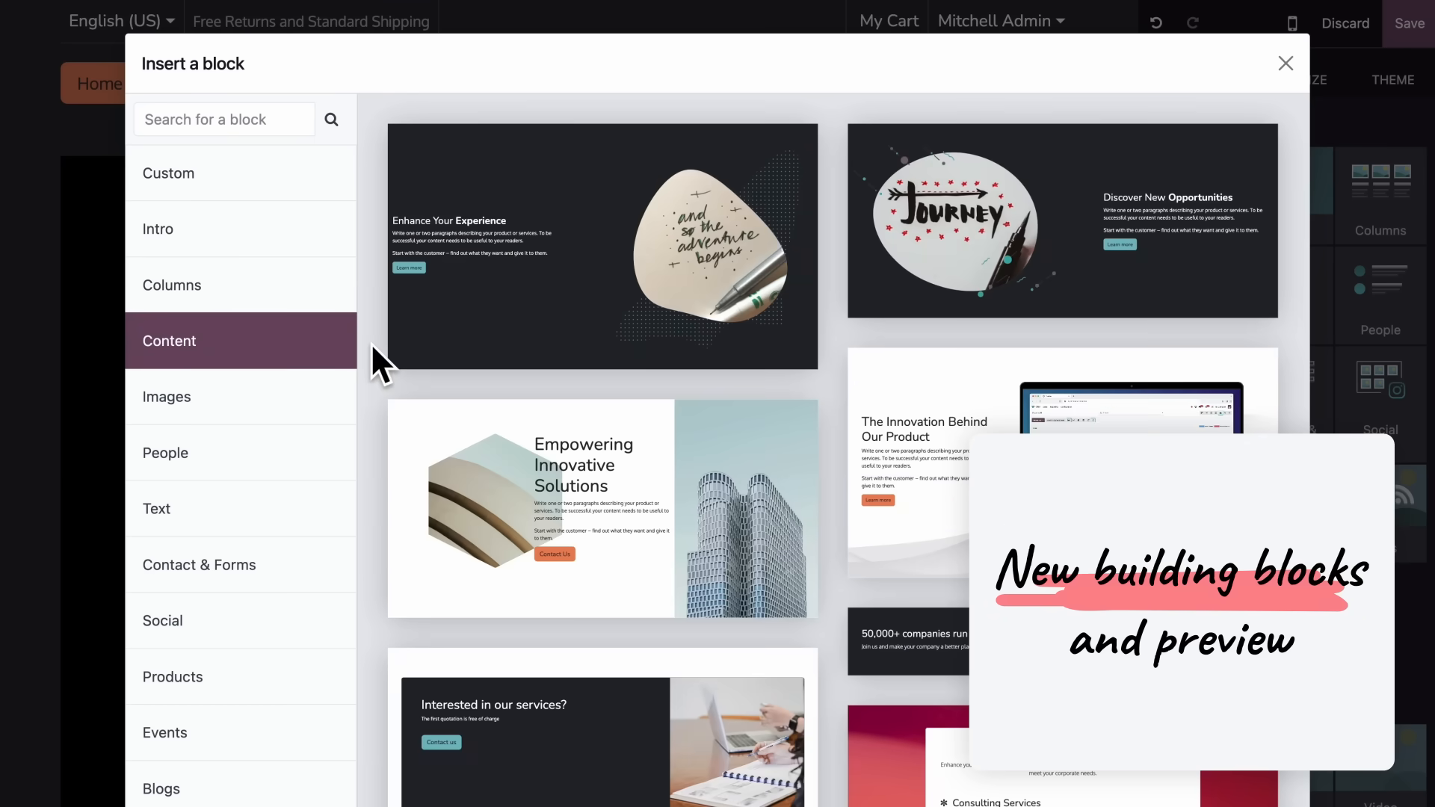
scroll("down", 3)
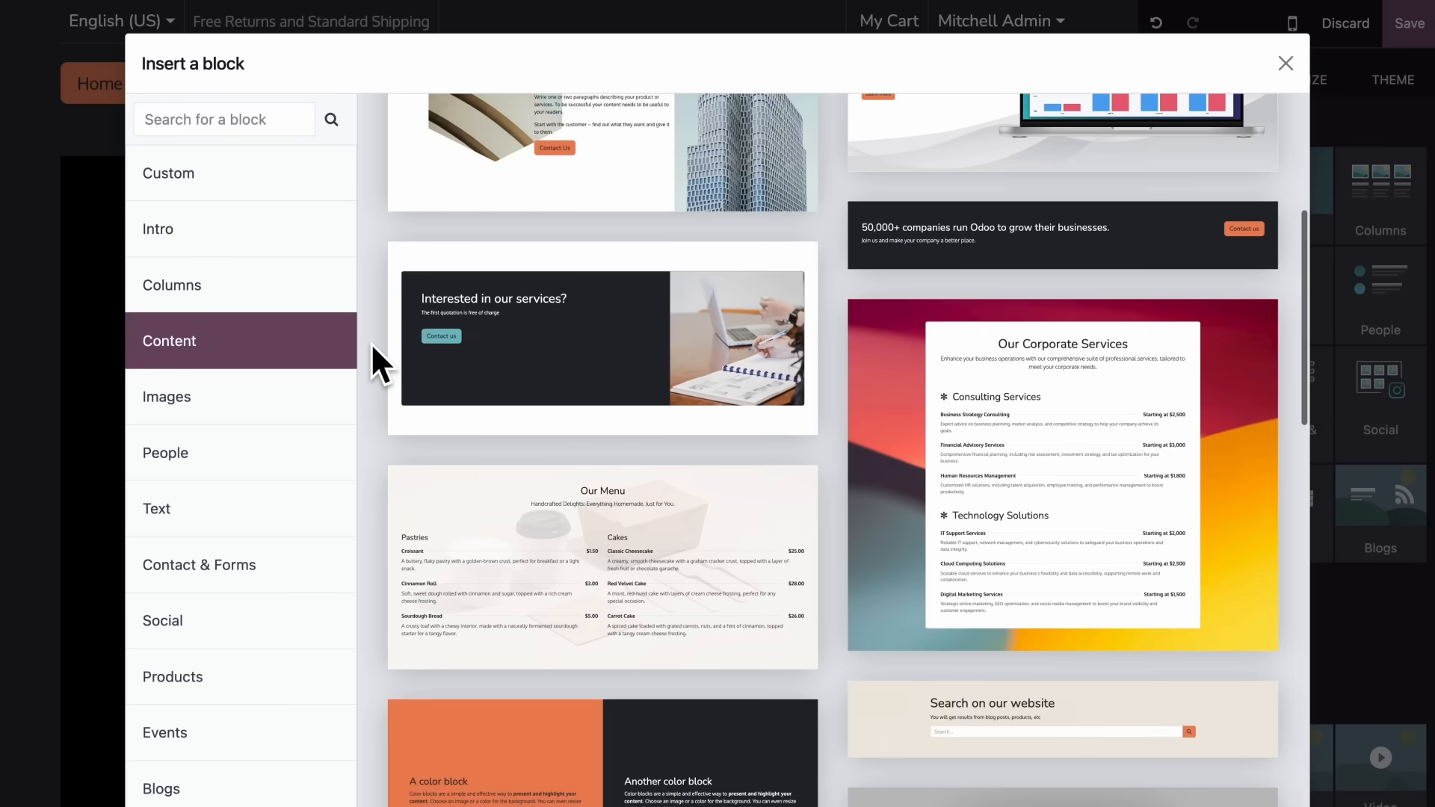
scroll("up", 3)
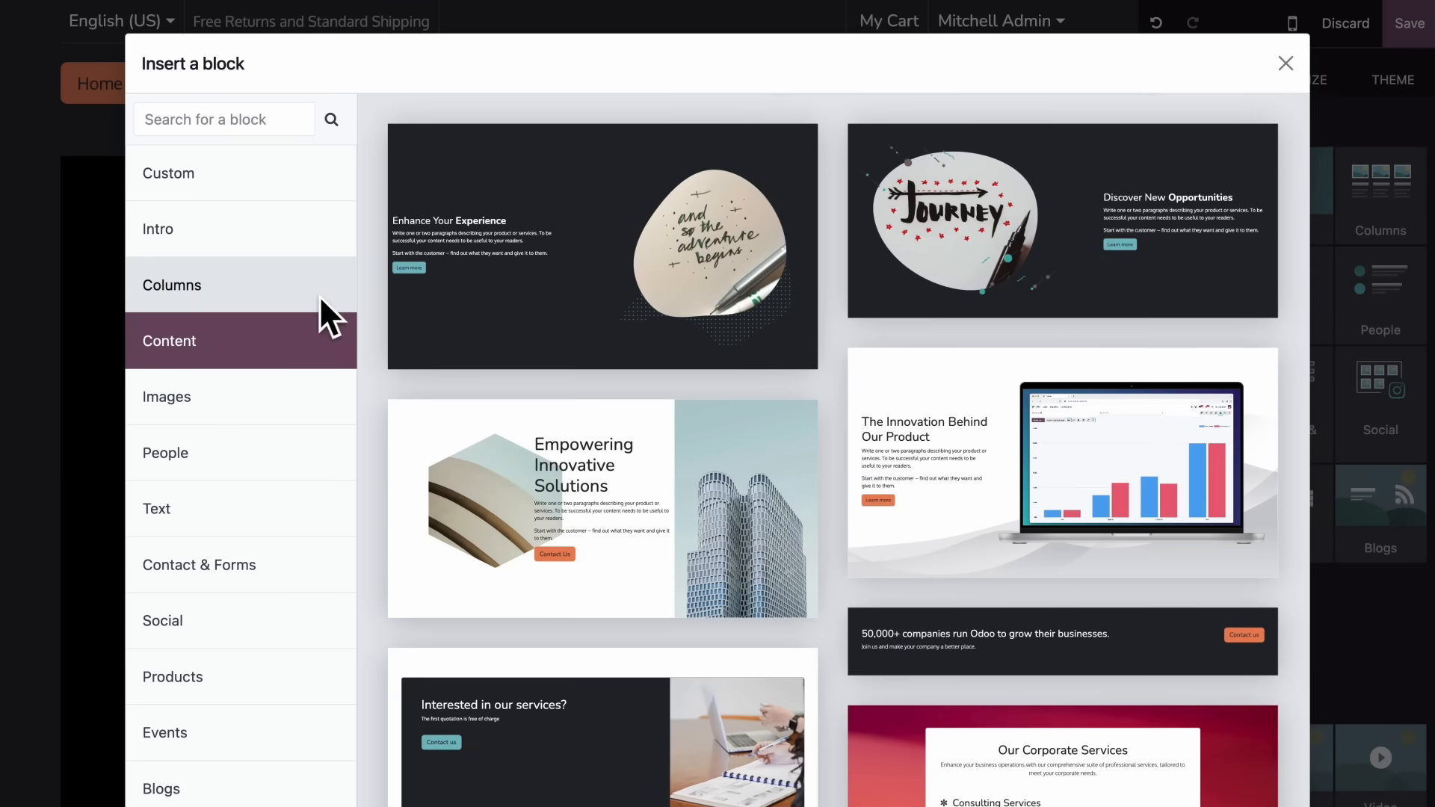
left_click(172, 285)
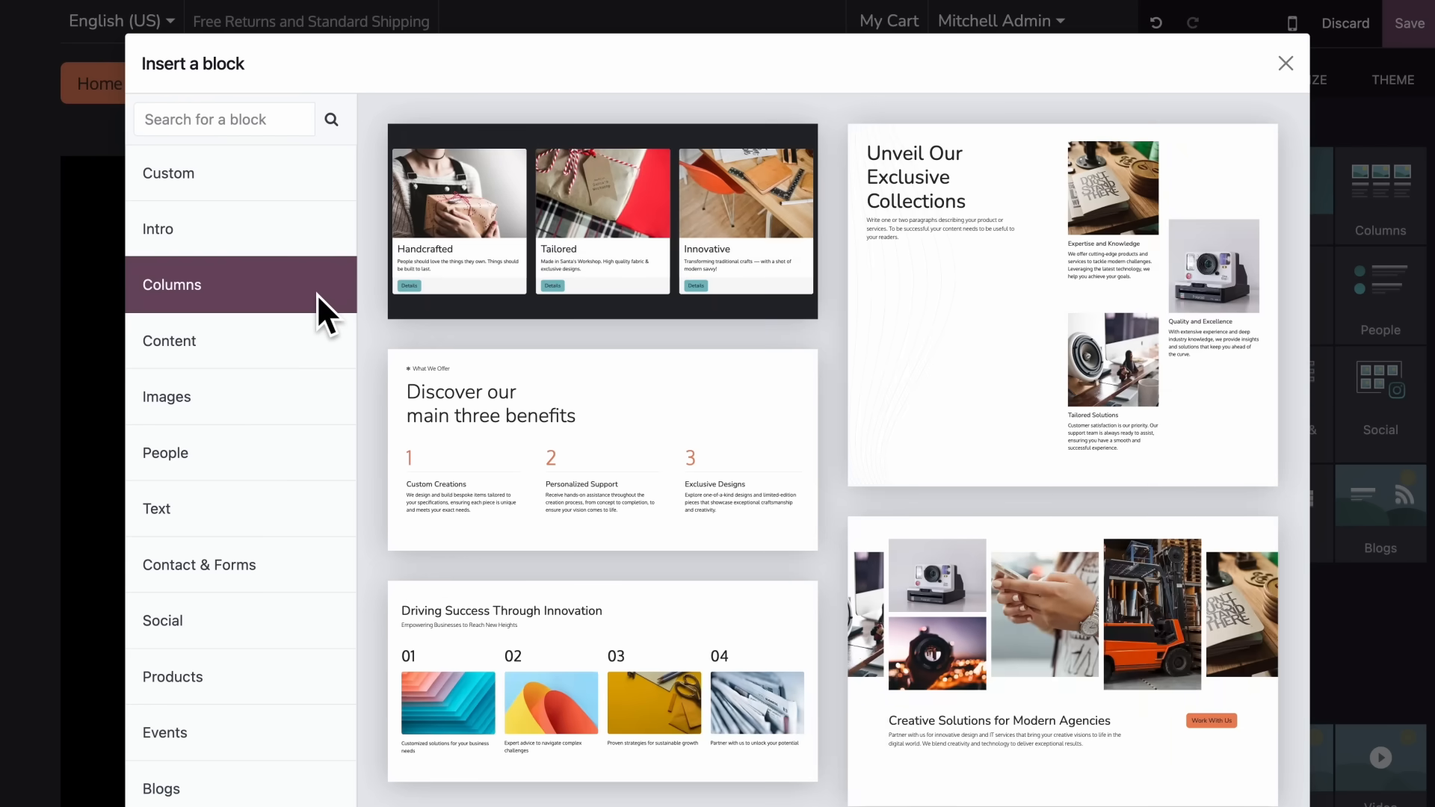
mouse_move(494, 266)
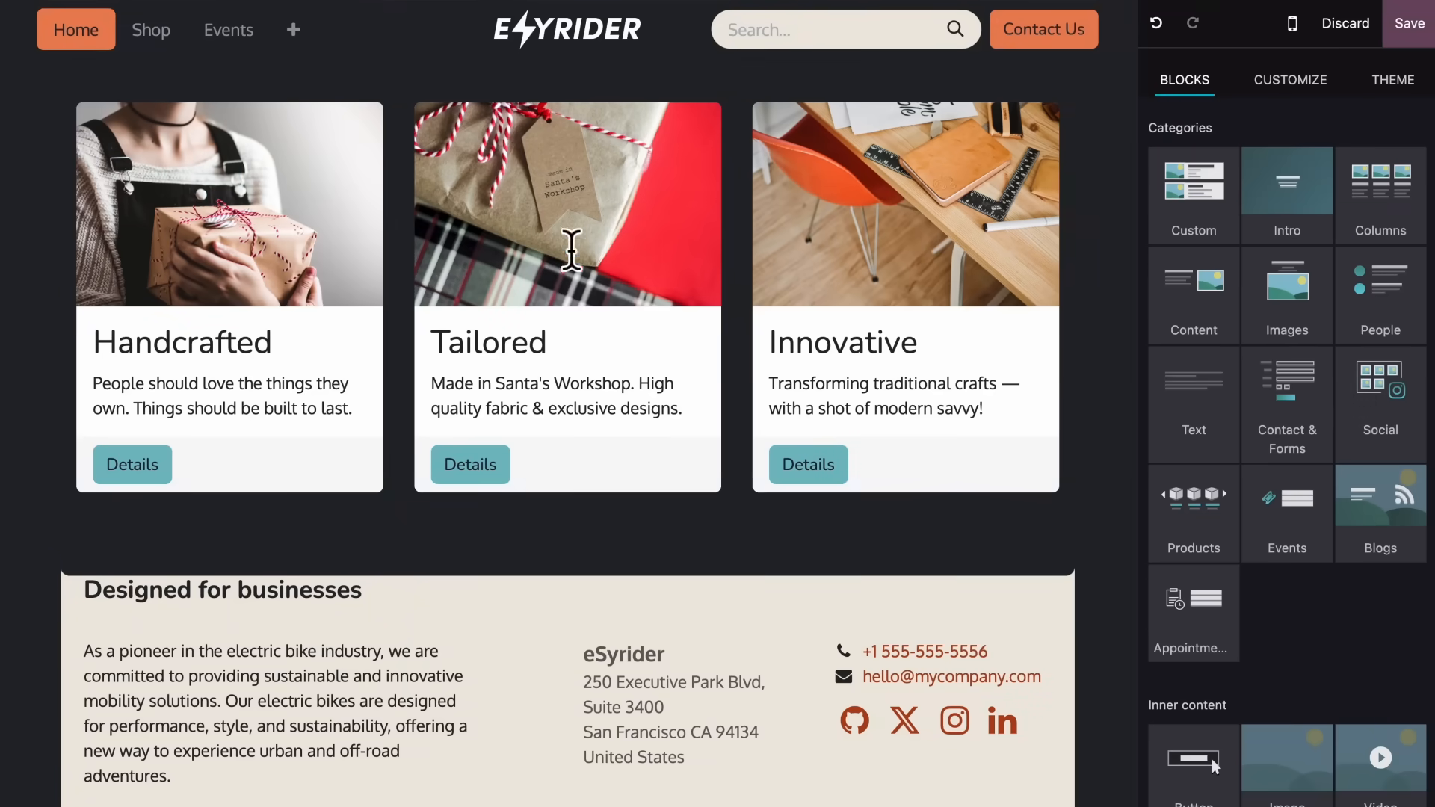
Adjust the website's theme colours, then browse the intro blocks catalogue again.
left_click(1391, 80)
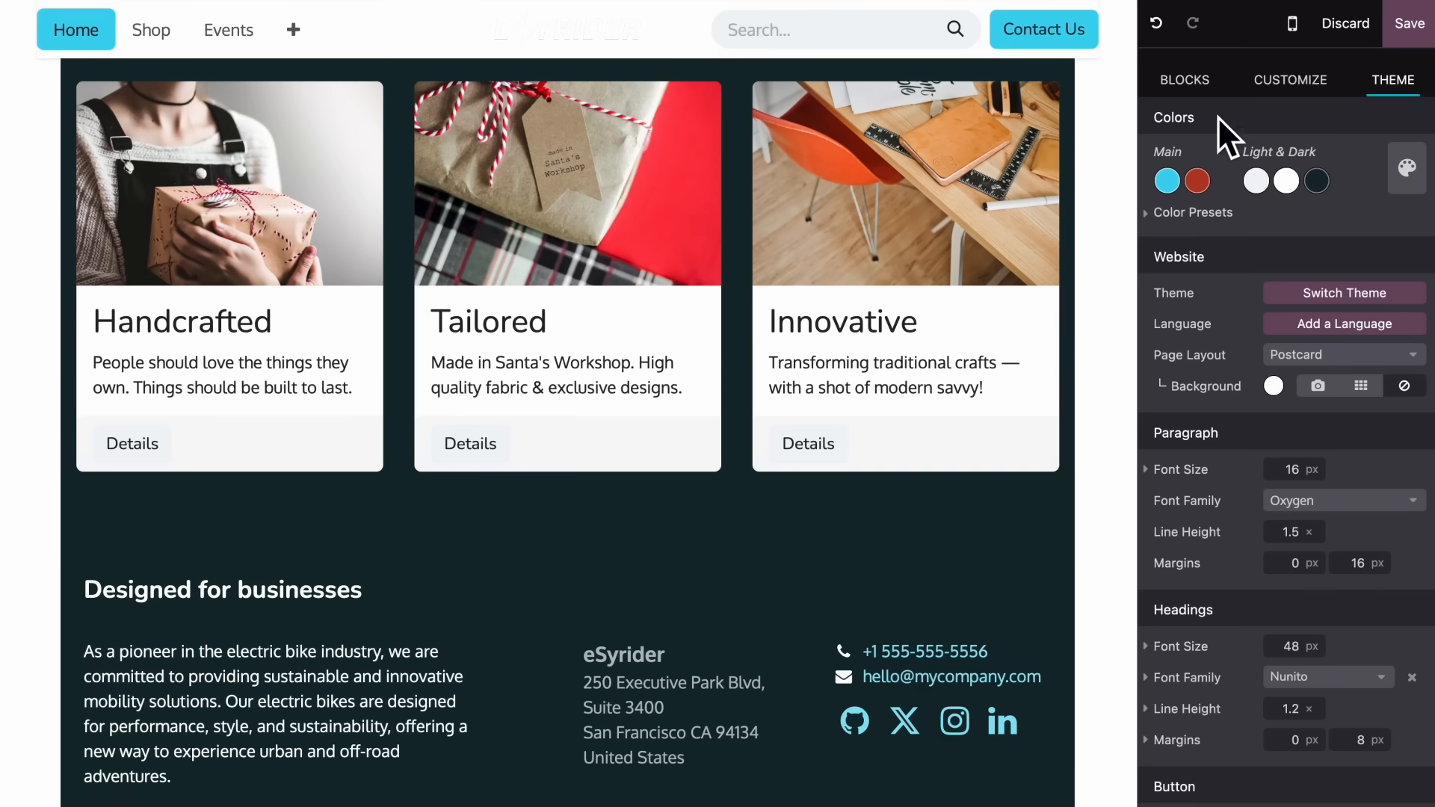
left_click(1183, 80)
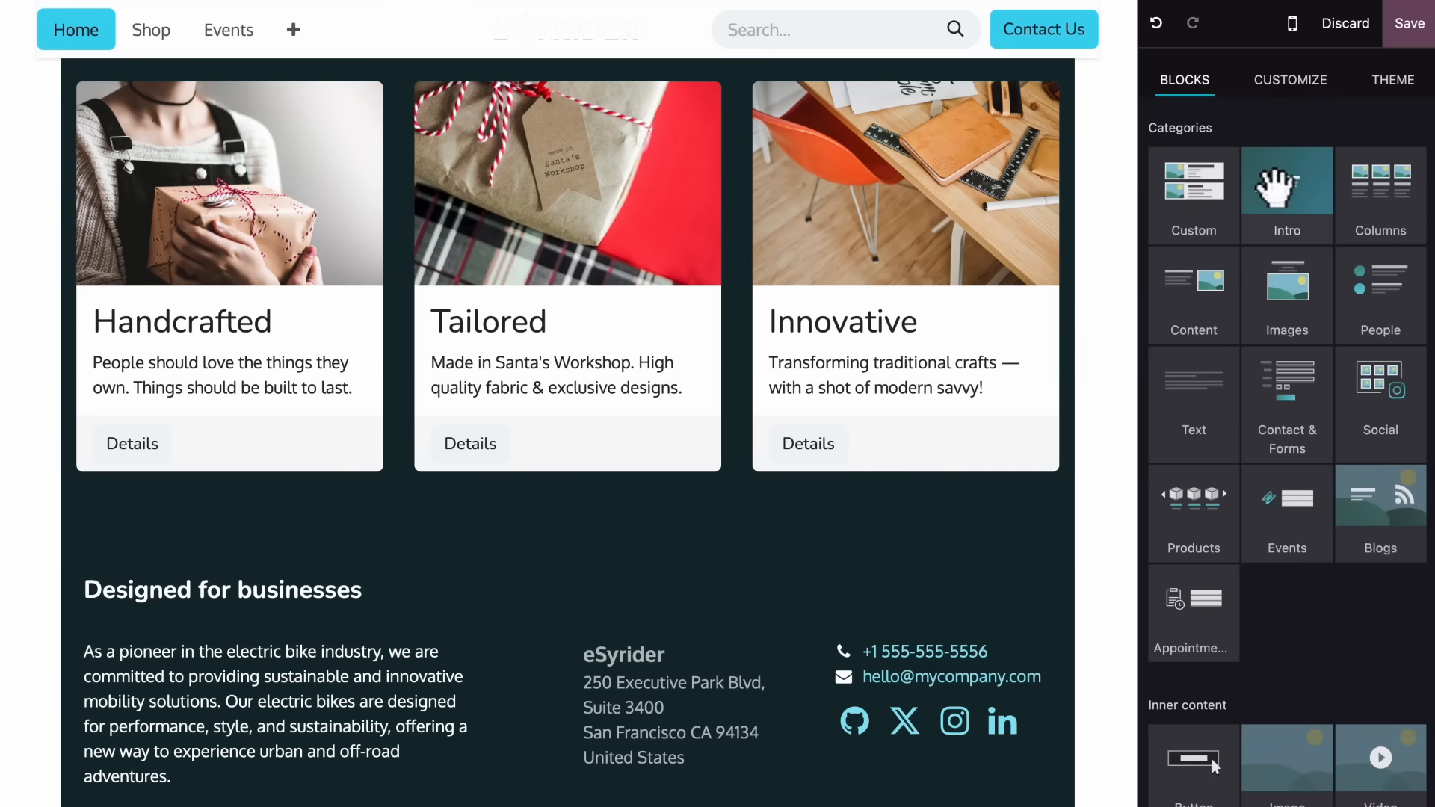
left_click(1287, 180)
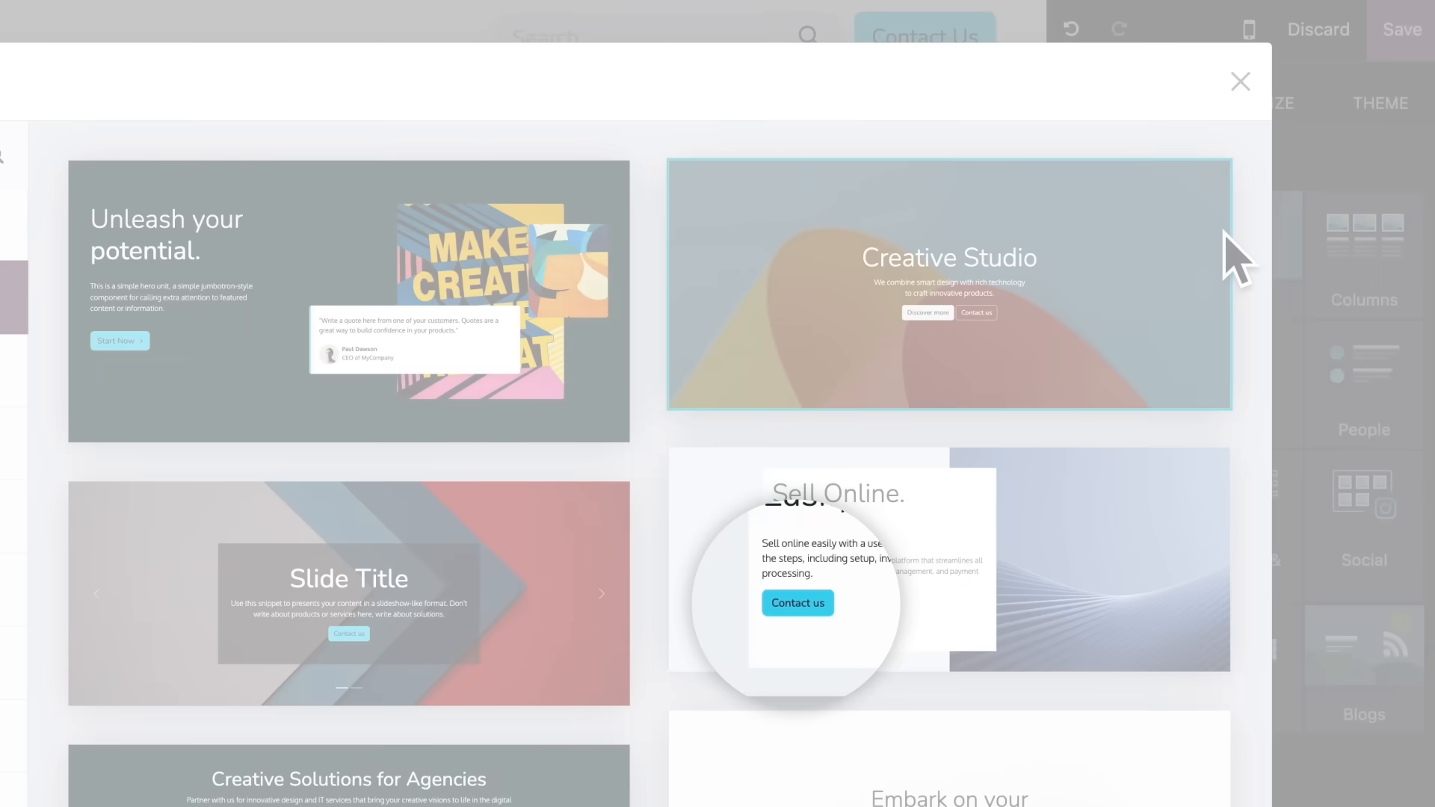
Save the Roadrunner test-ride call-to-action block, with handlebar road photo, as a custom block.
left_click(1241, 81)
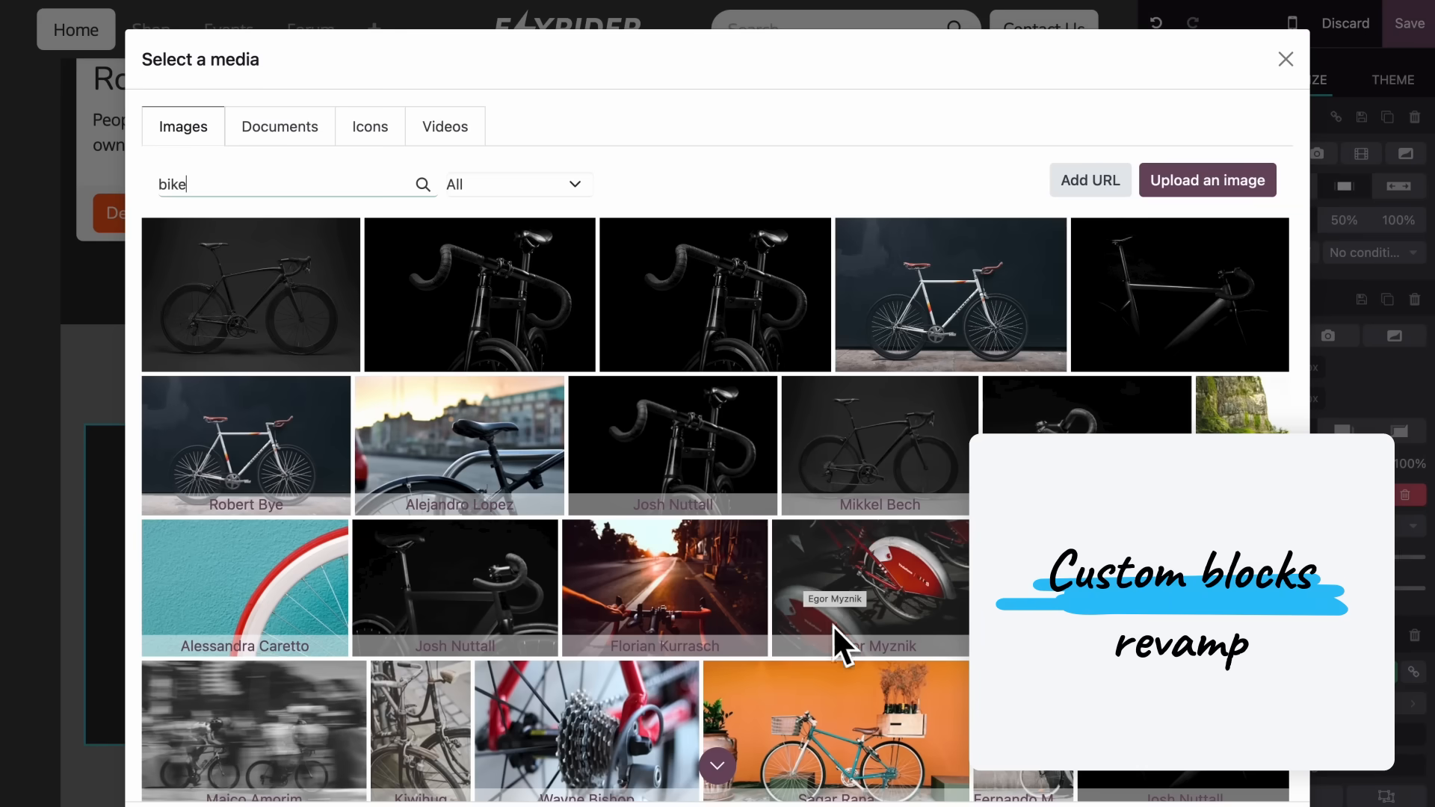
left_click(665, 586)
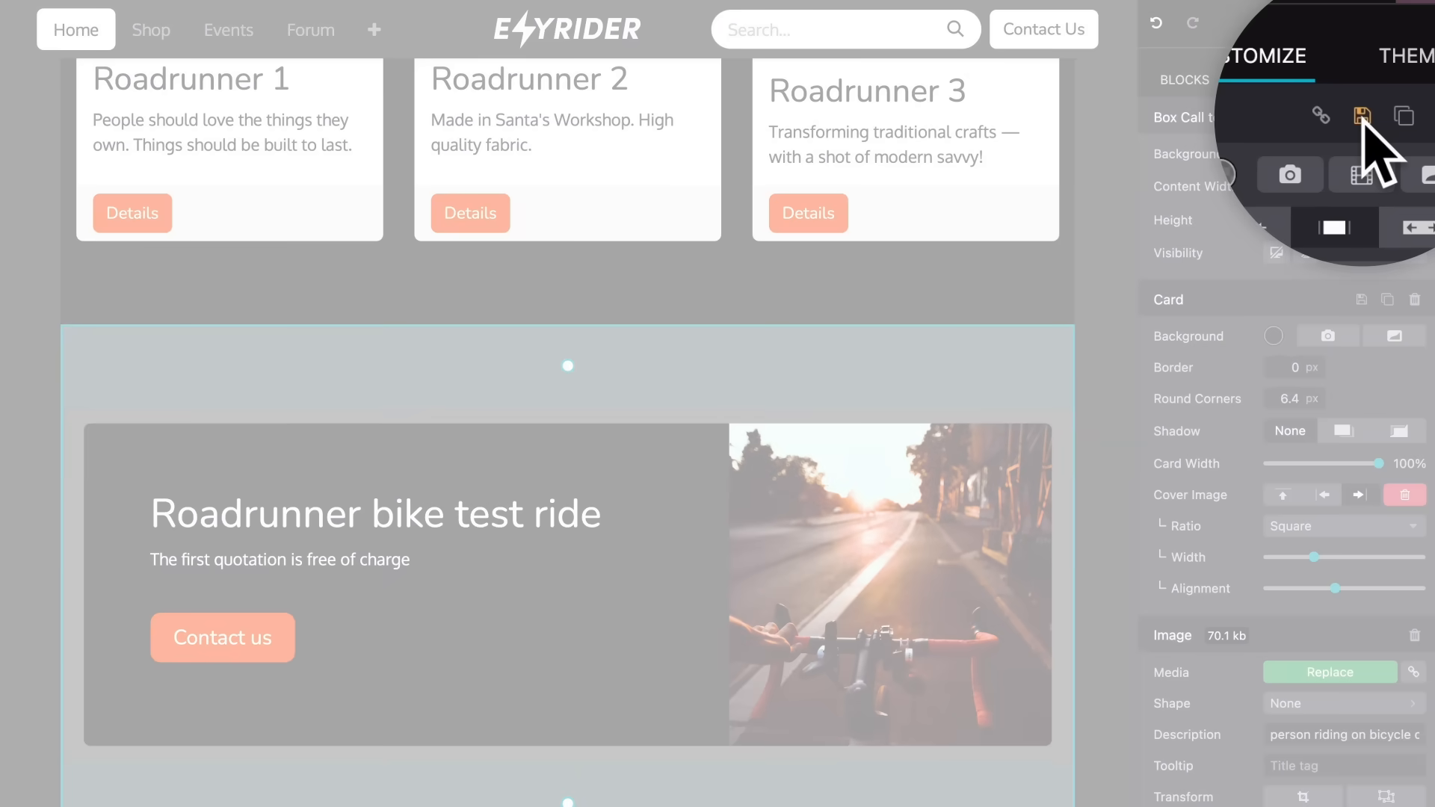
left_click(1363, 117)
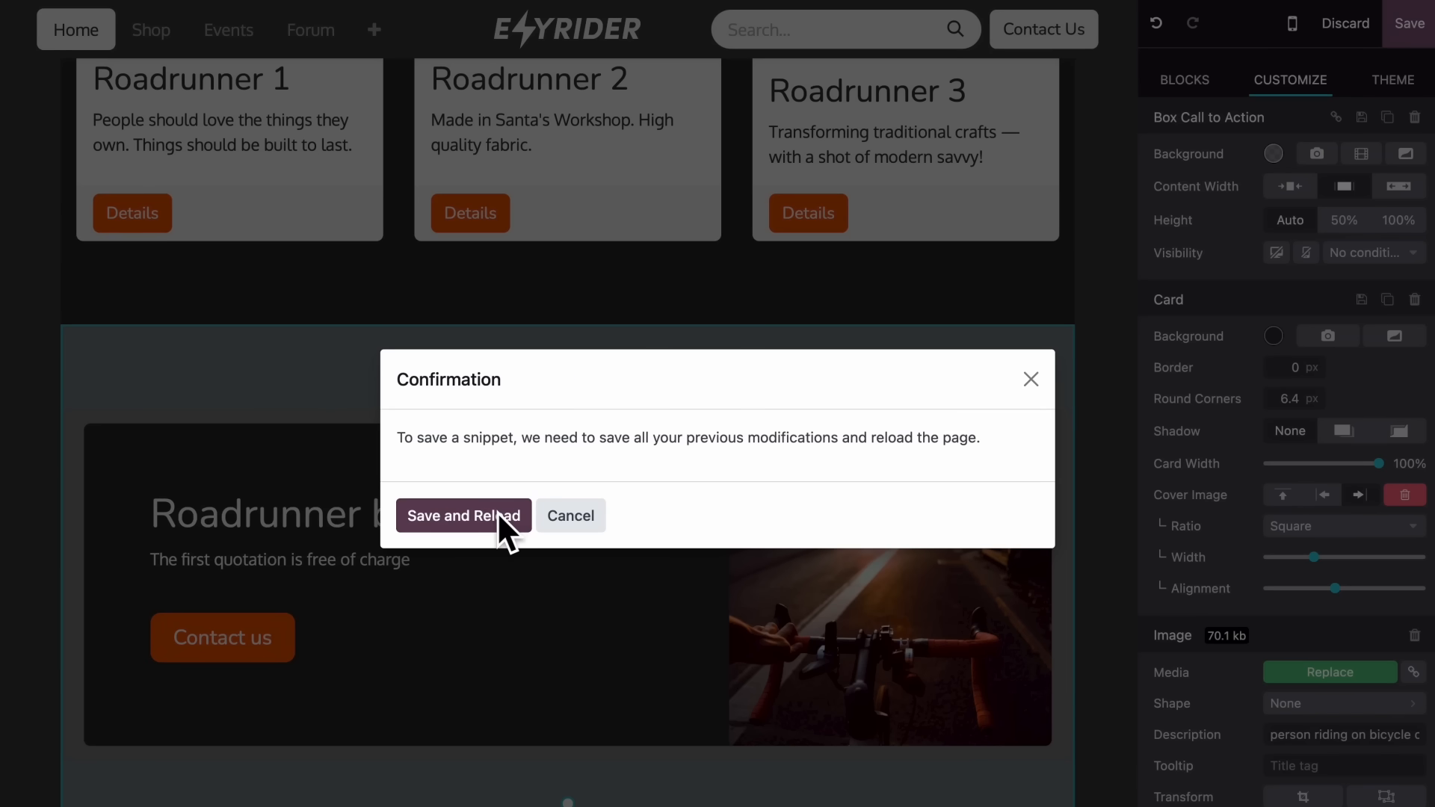
left_click(463, 515)
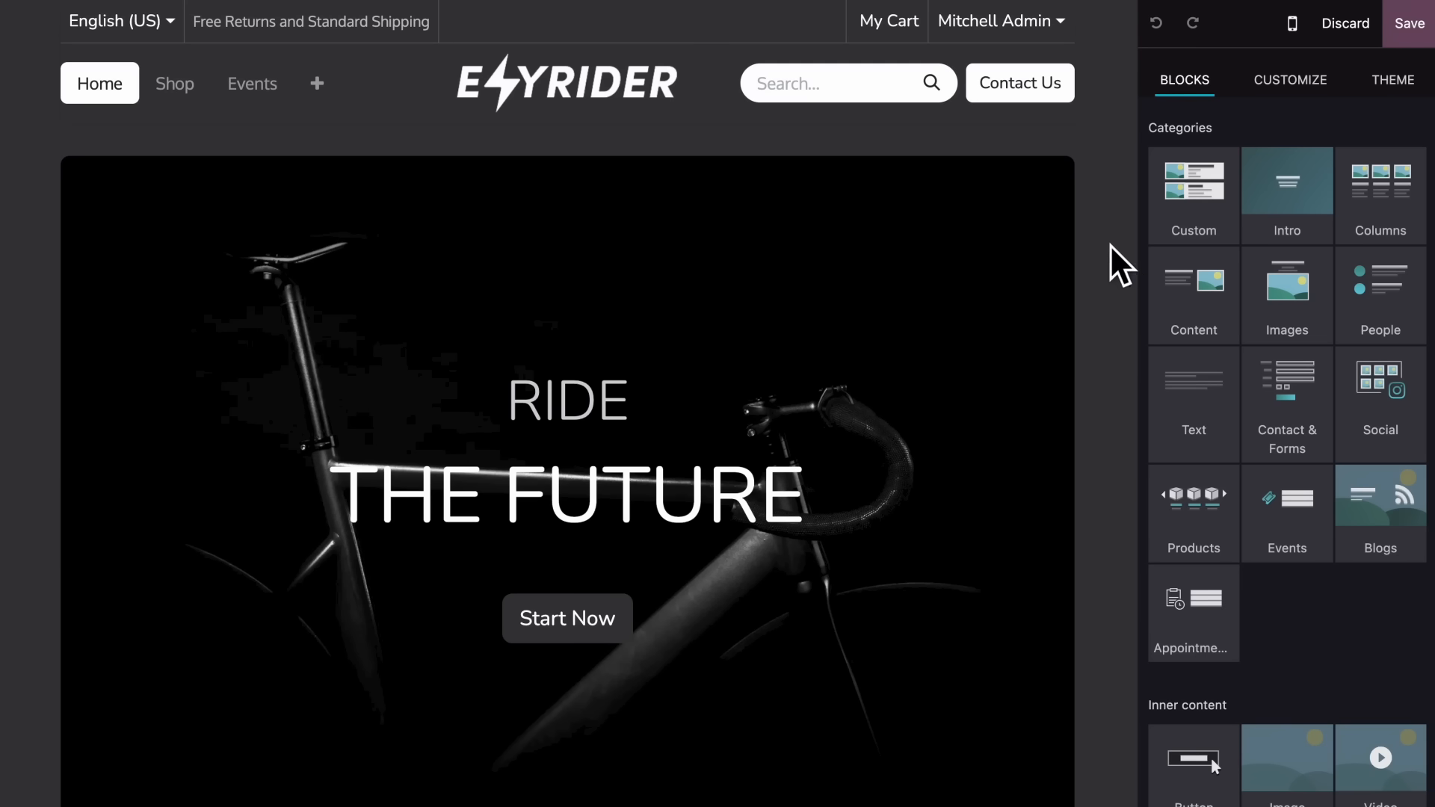
left_click(1194, 181)
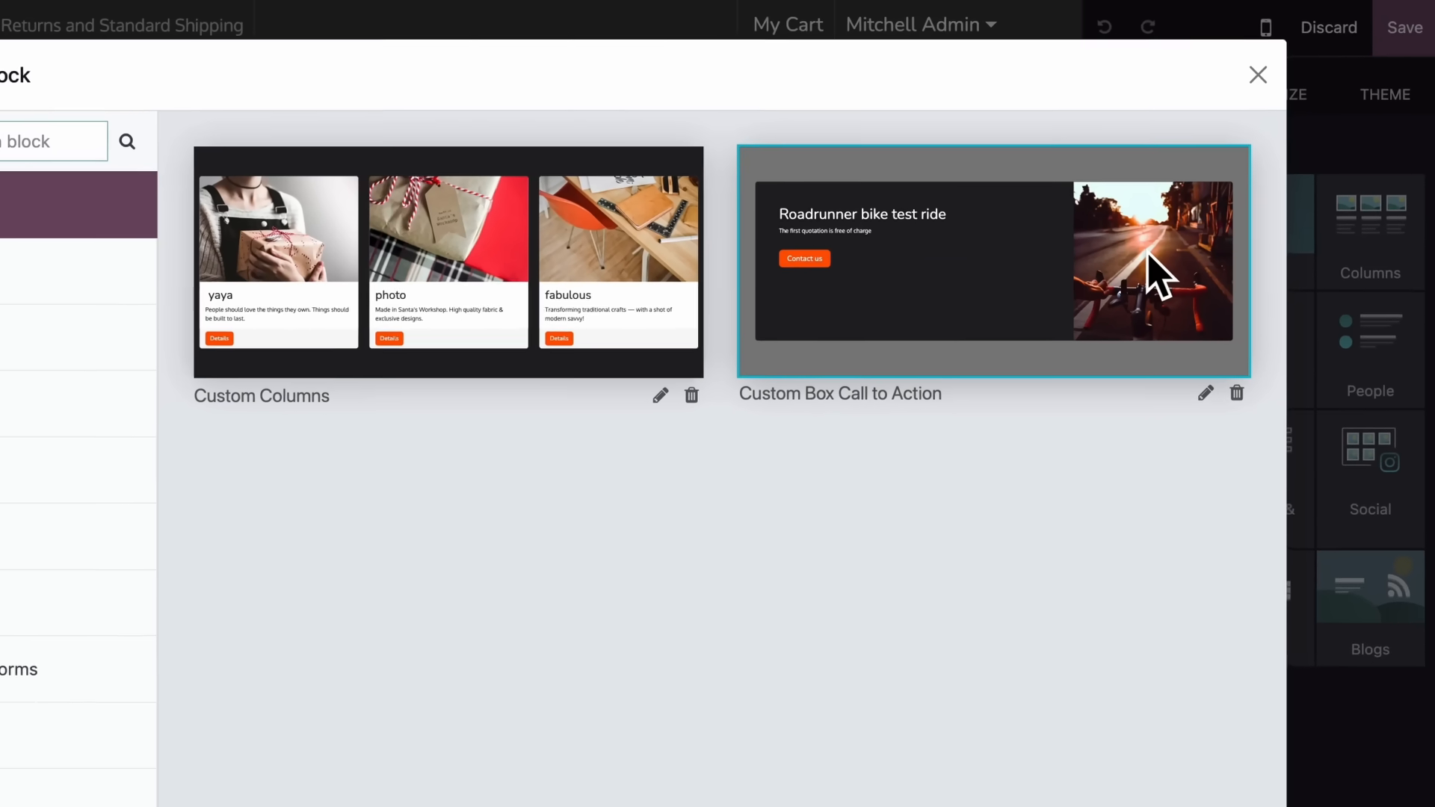
left_click(1257, 74)
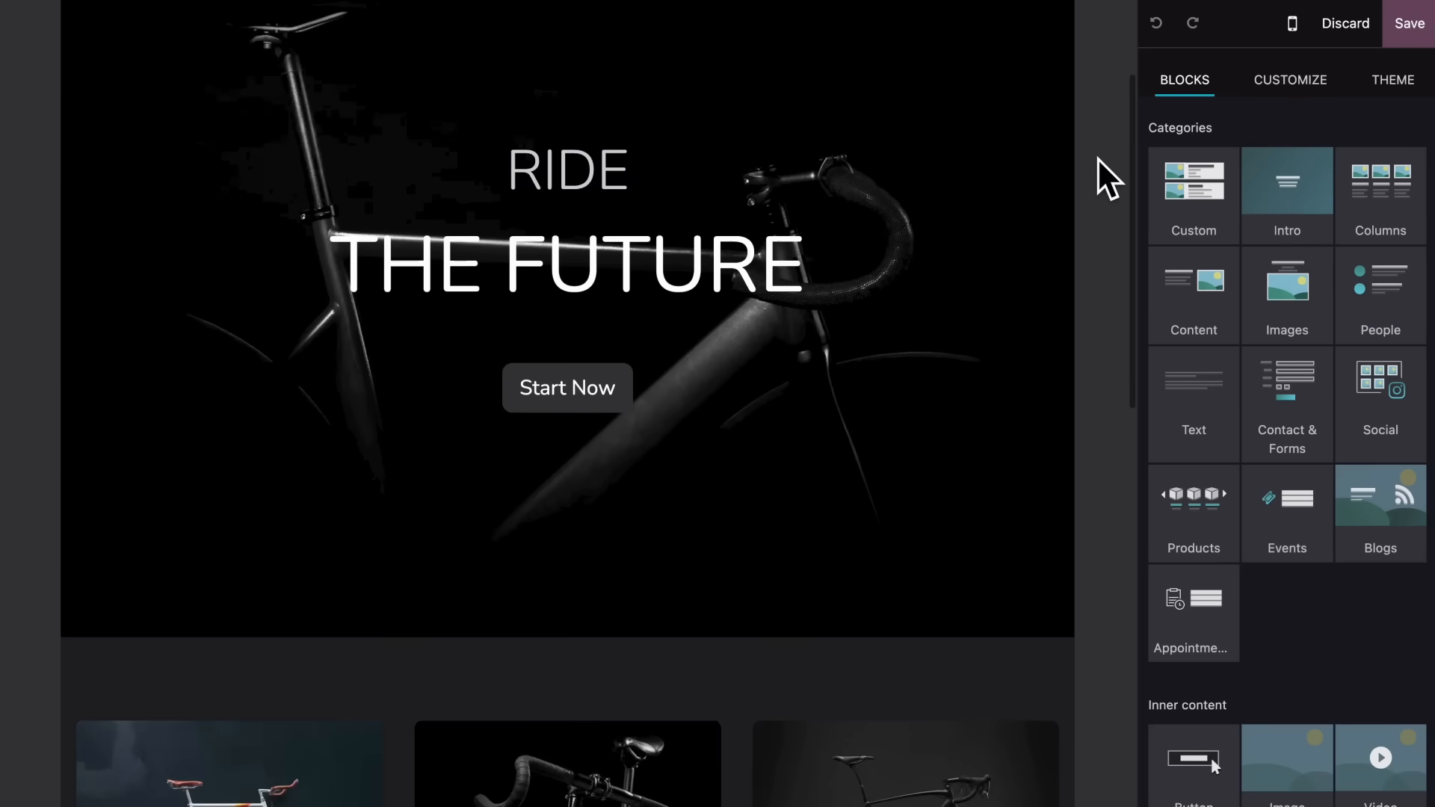
AI-translate the French footer heading into English as 'Designed for businesses'.
scroll("down", 3)
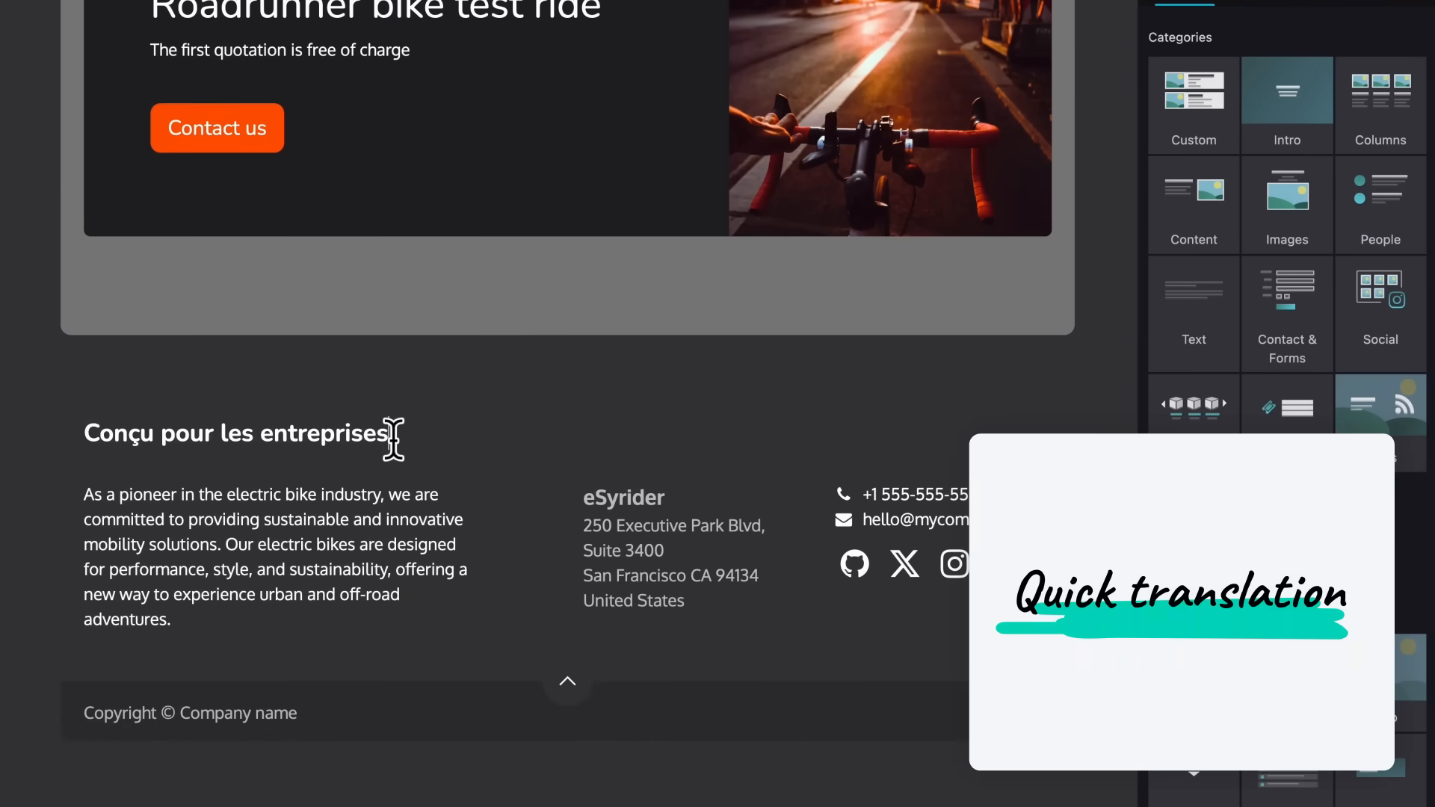
double_click(359, 432)
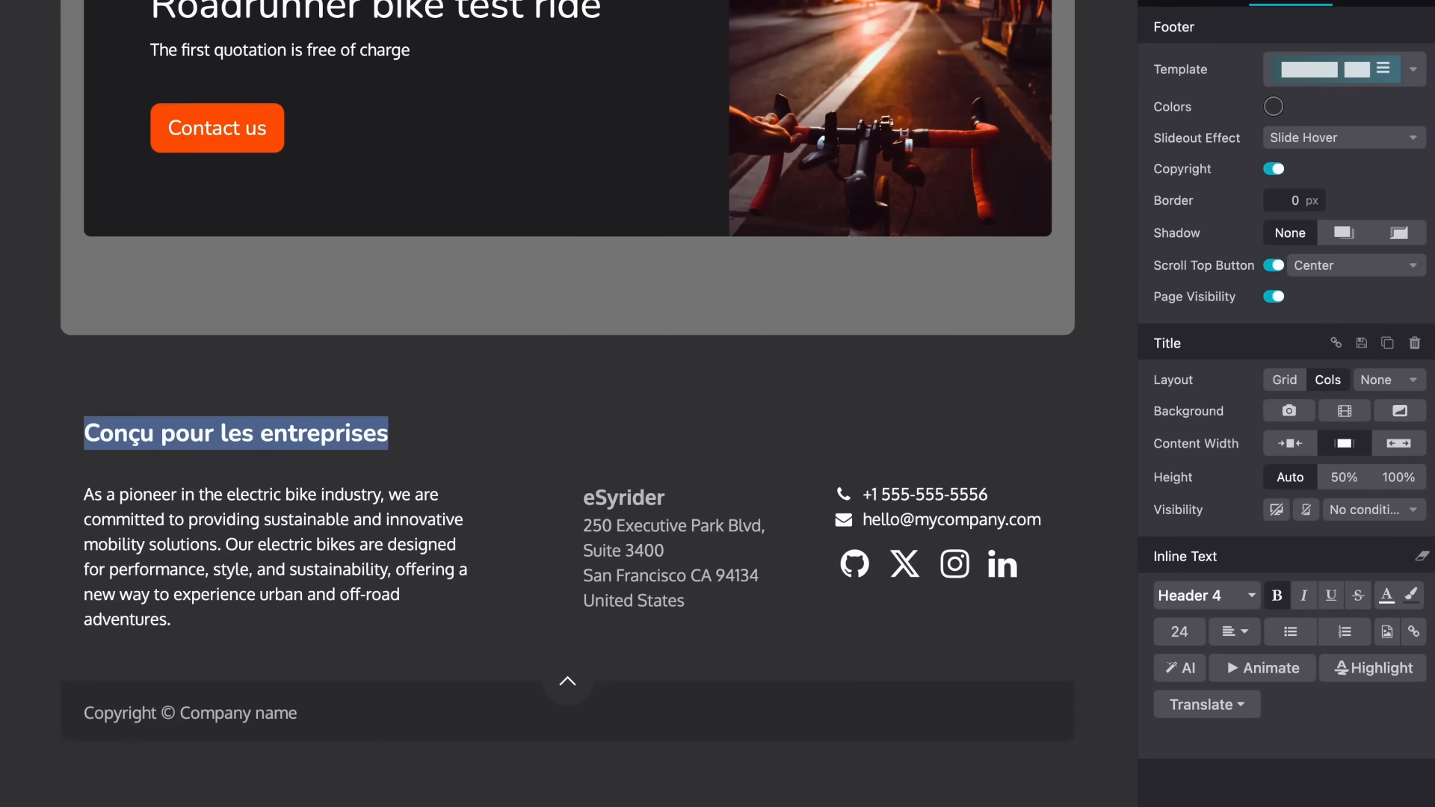
left_click(1204, 704)
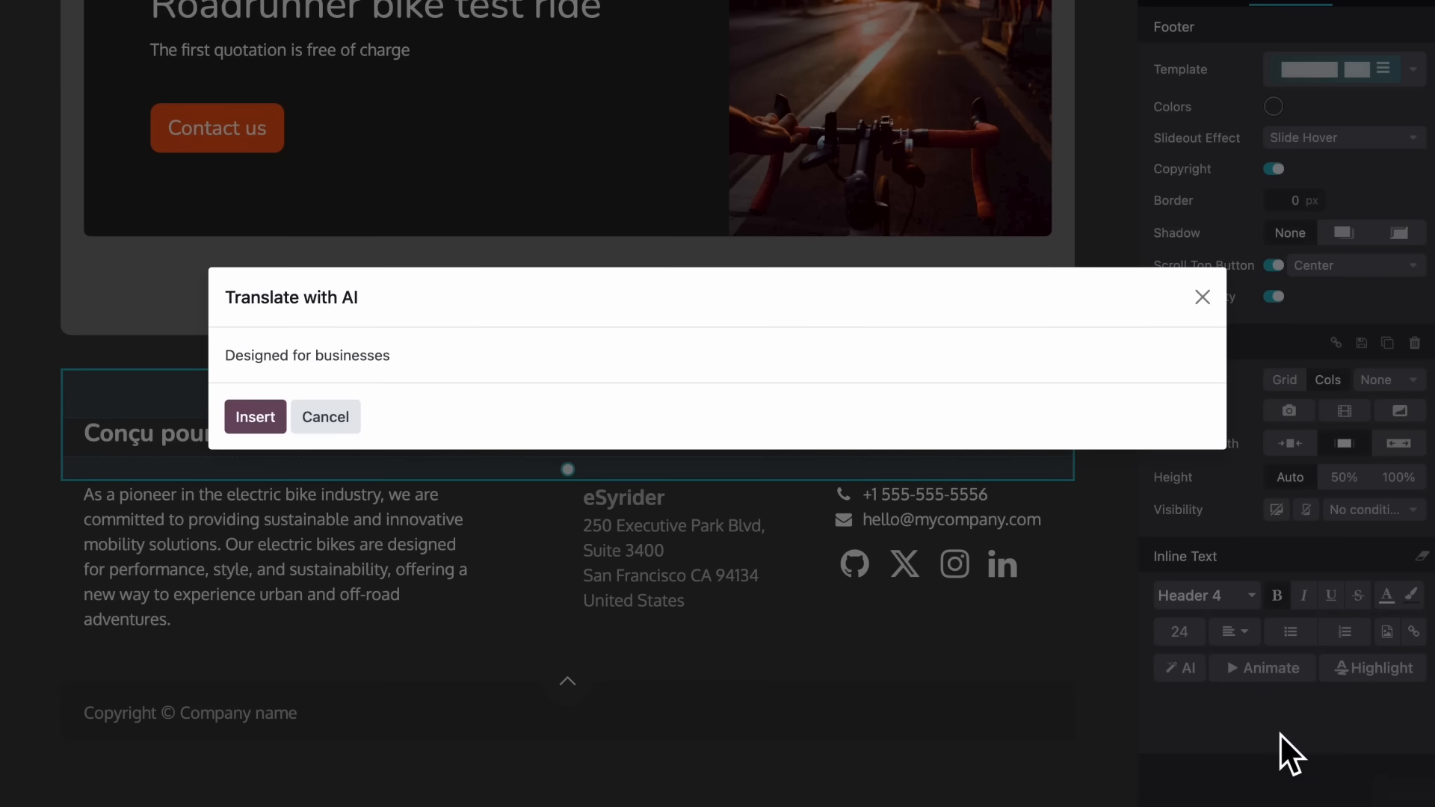
left_click(254, 416)
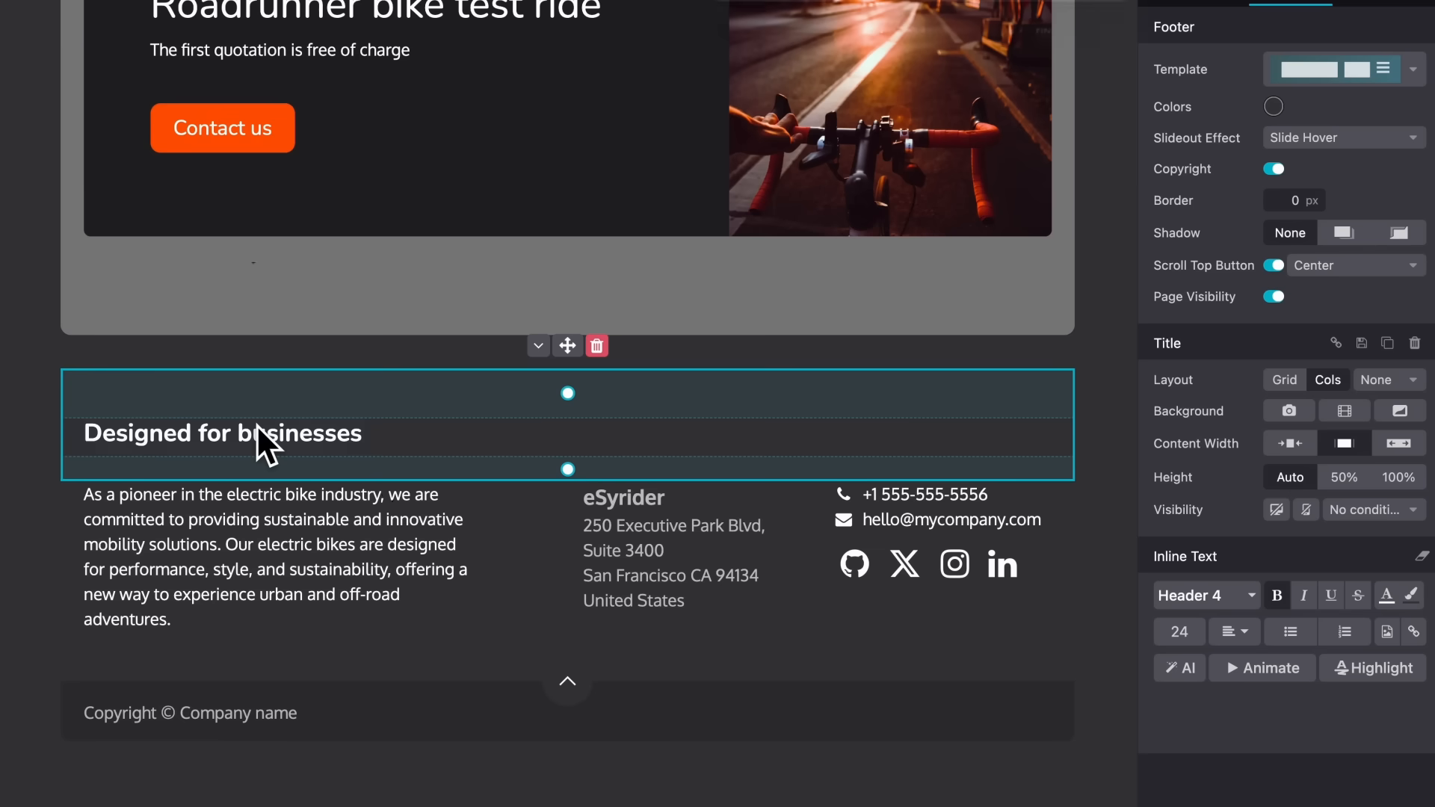
left_click(1394, 80)
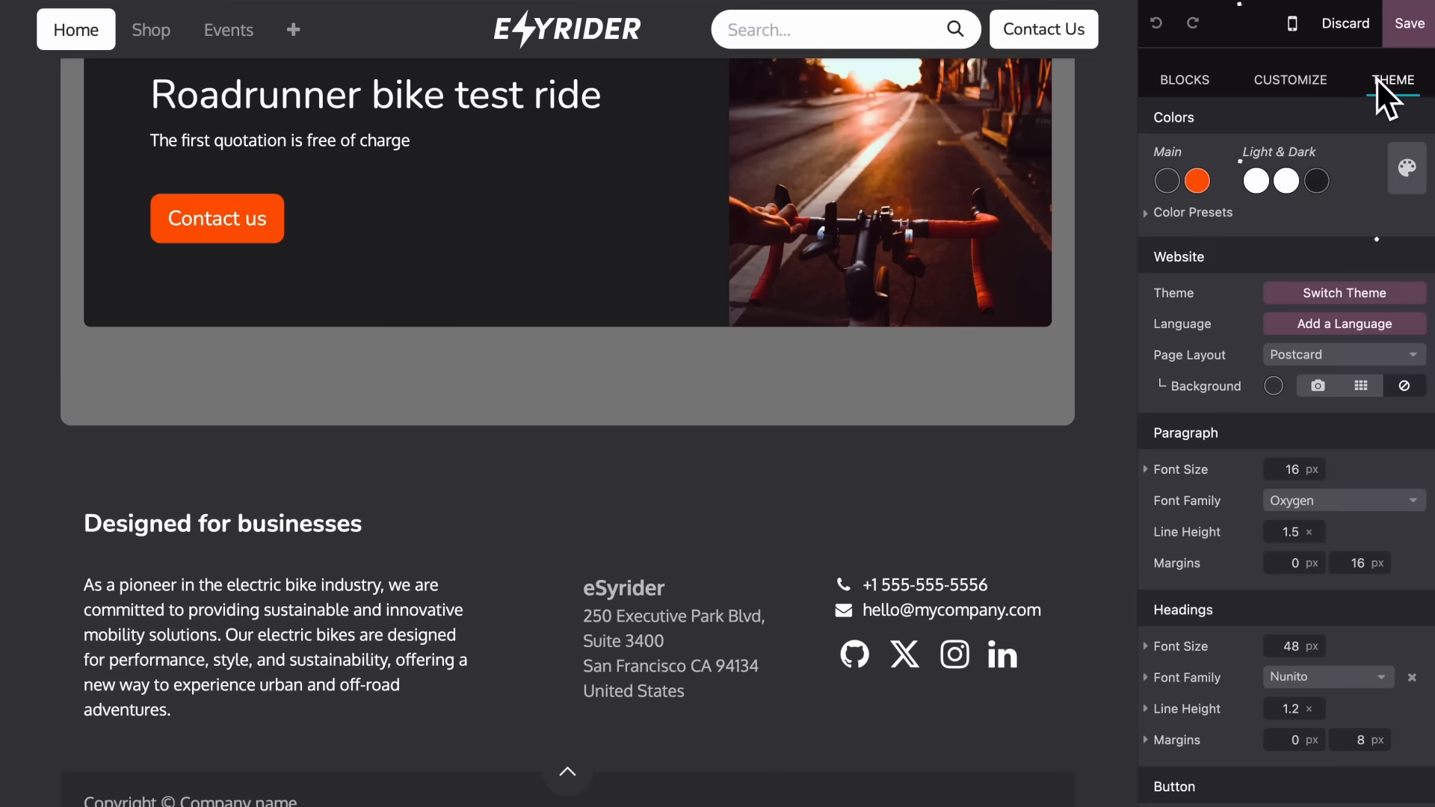
Upload coolvetica condensed rg.otf as a custom paragraph font, then save and reload.
scroll("down", 3)
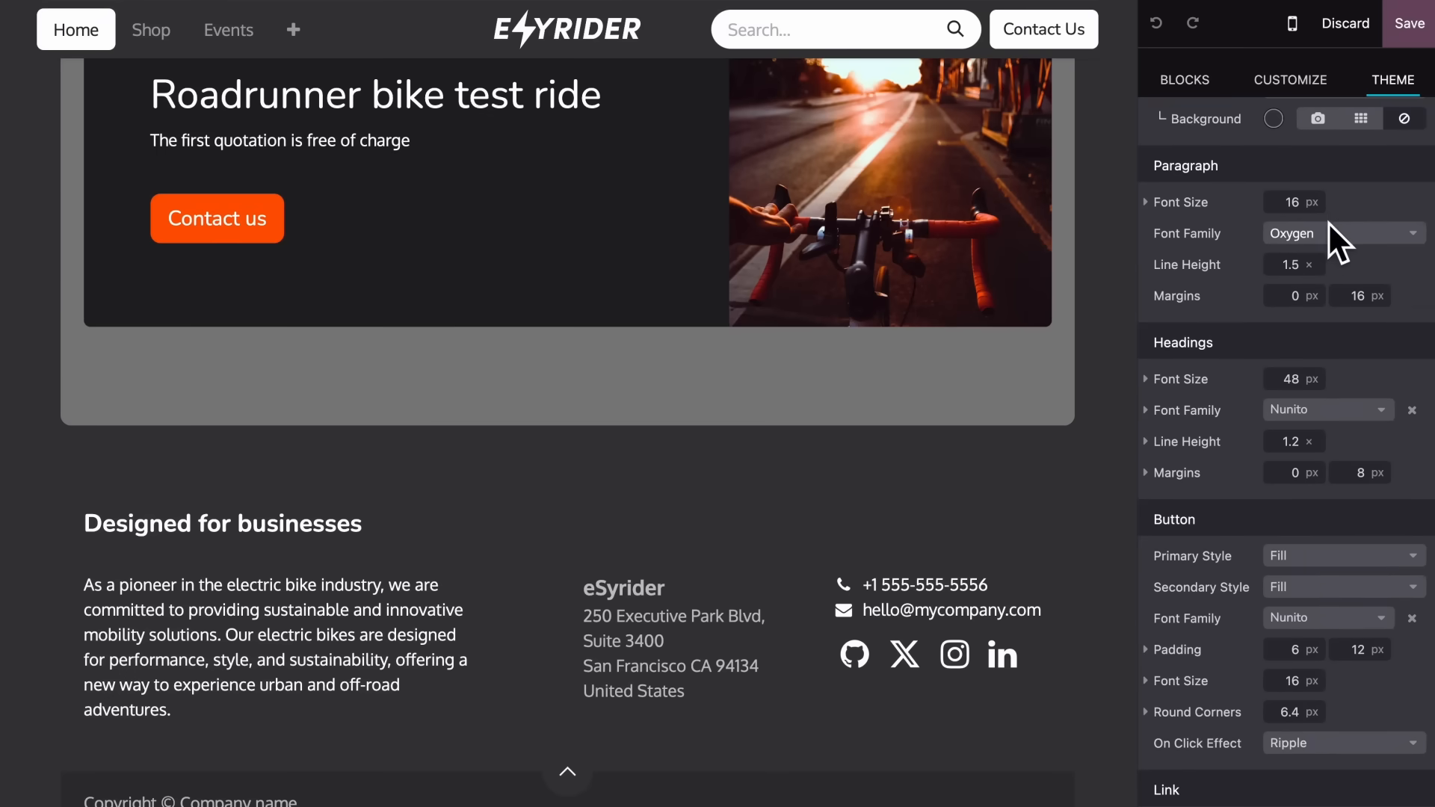
left_click(1340, 233)
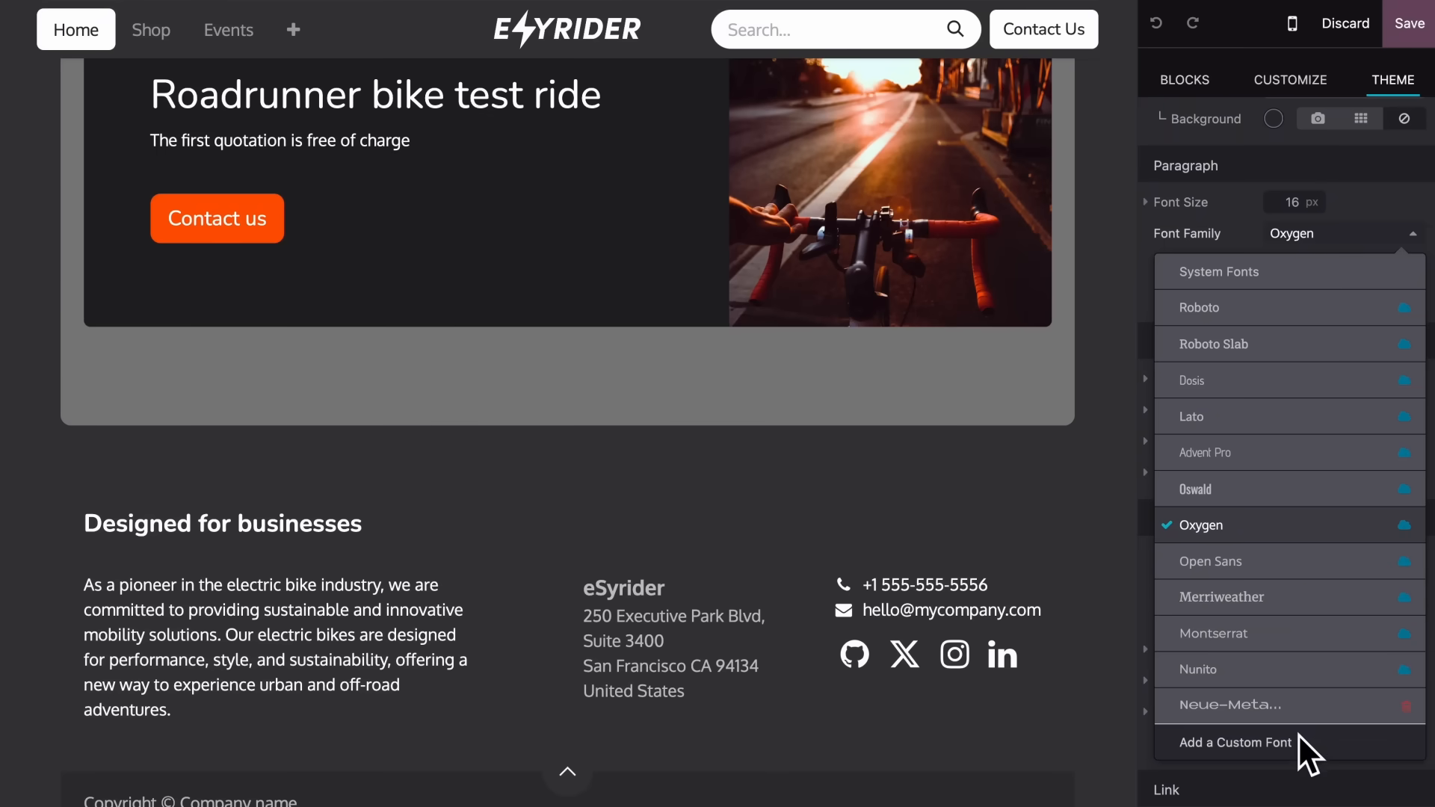
left_click(1234, 742)
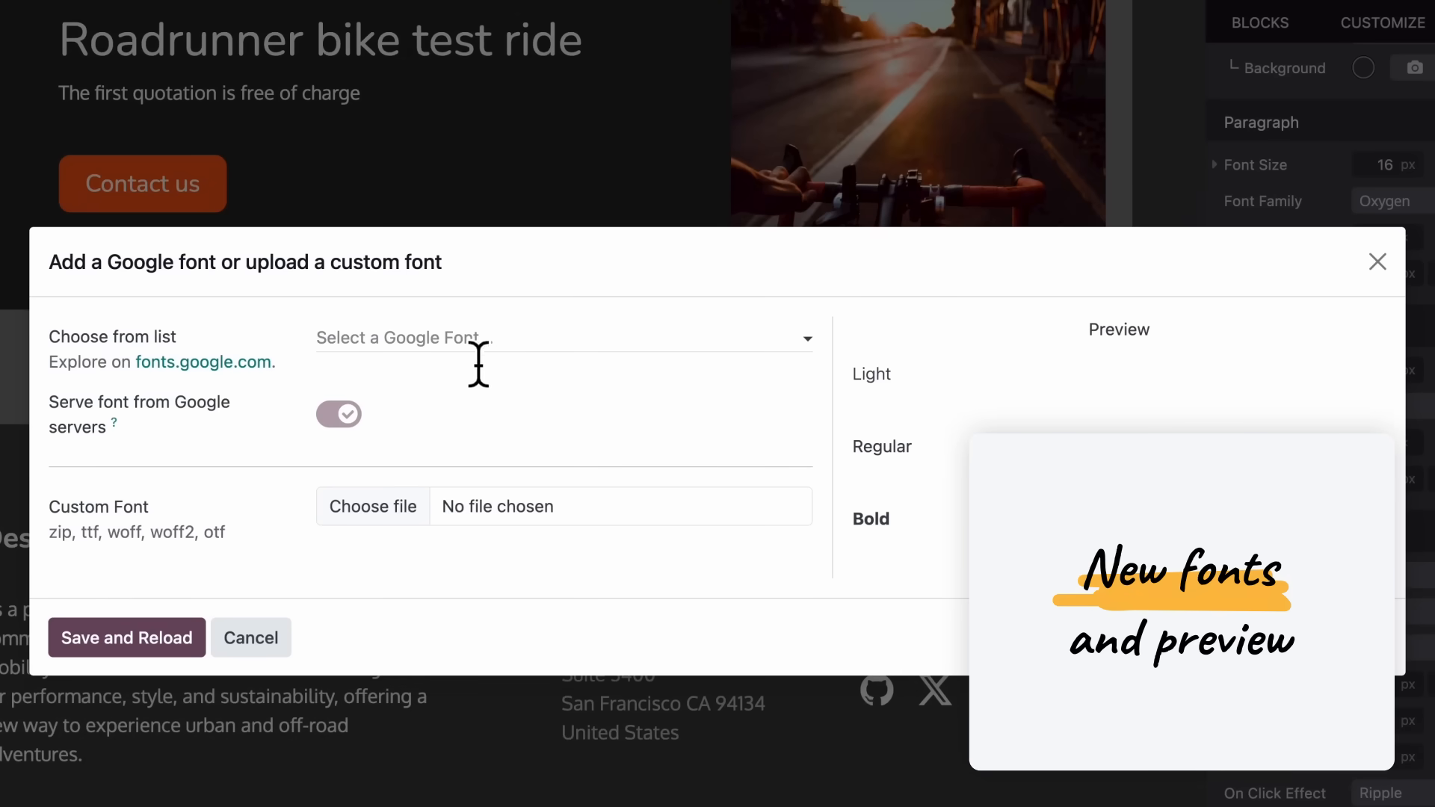
left_click(561, 338)
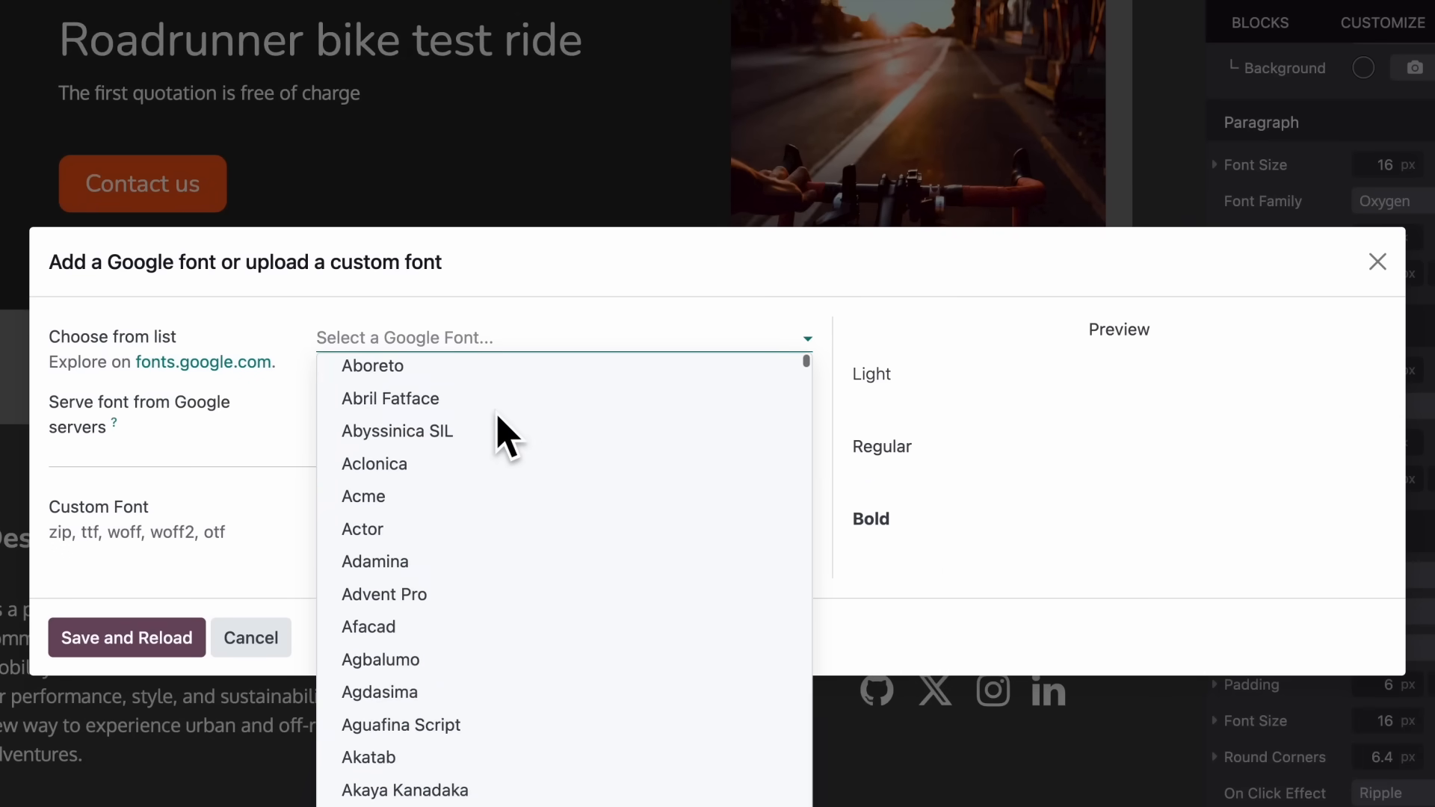
scroll("down", 3)
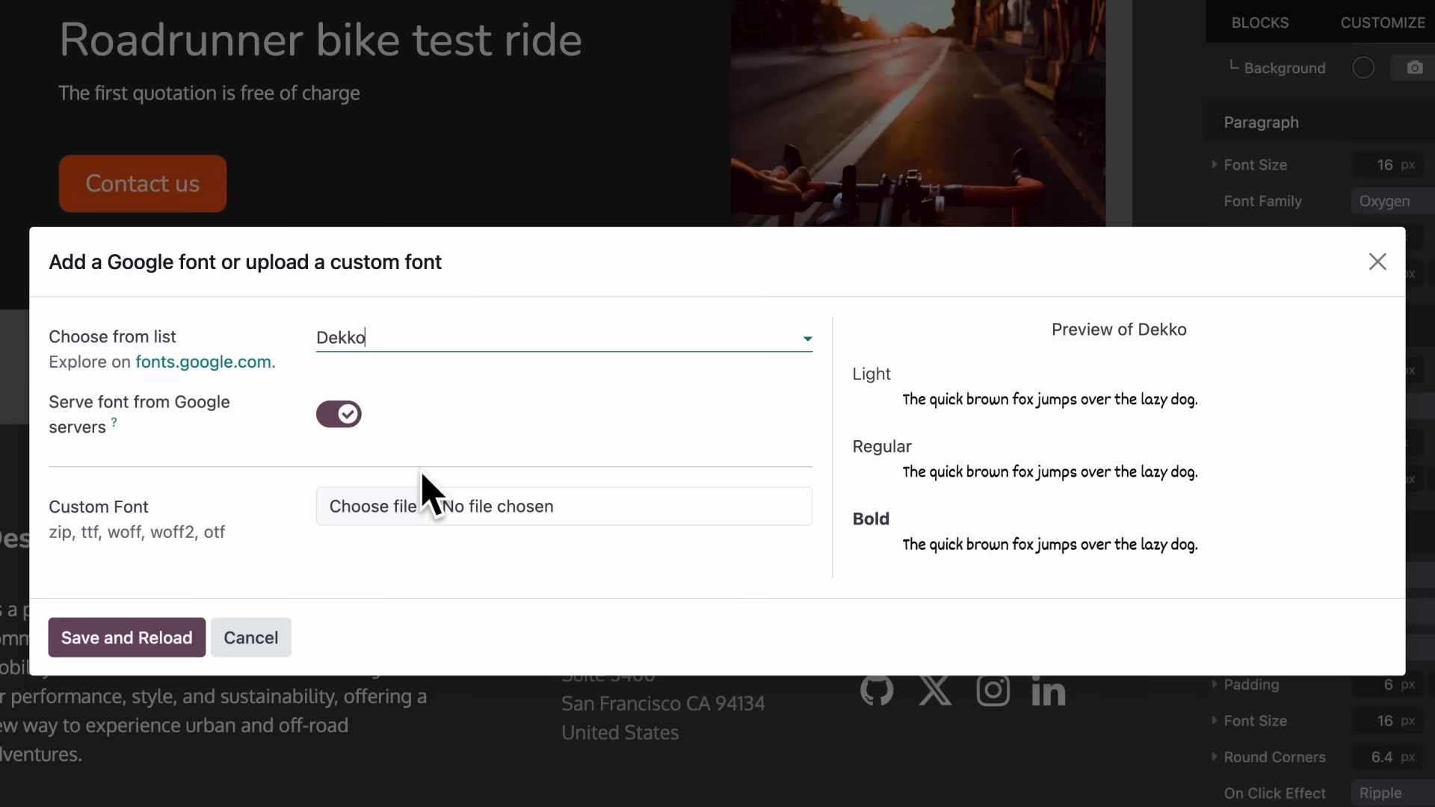
left_click(374, 506)
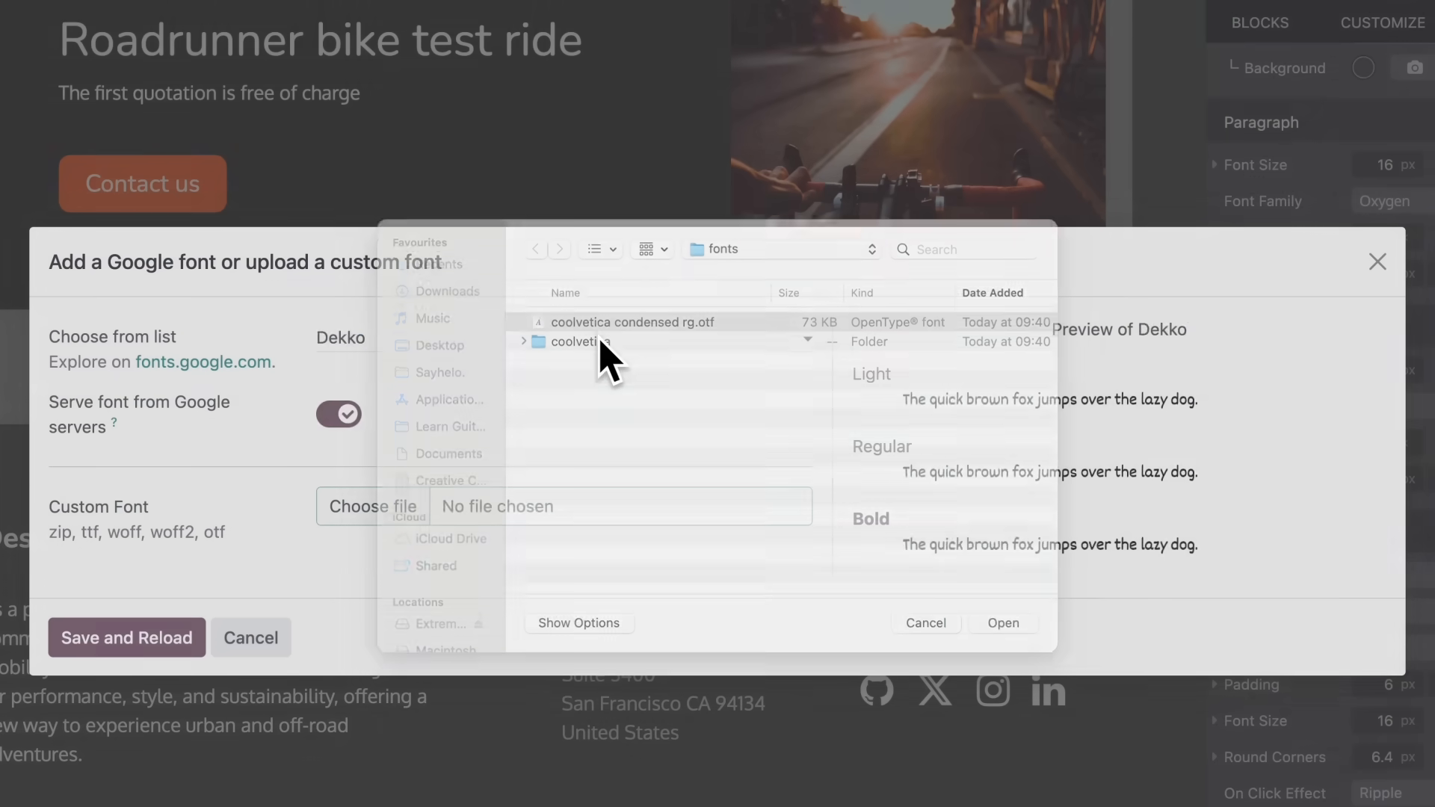
left_click(1003, 623)
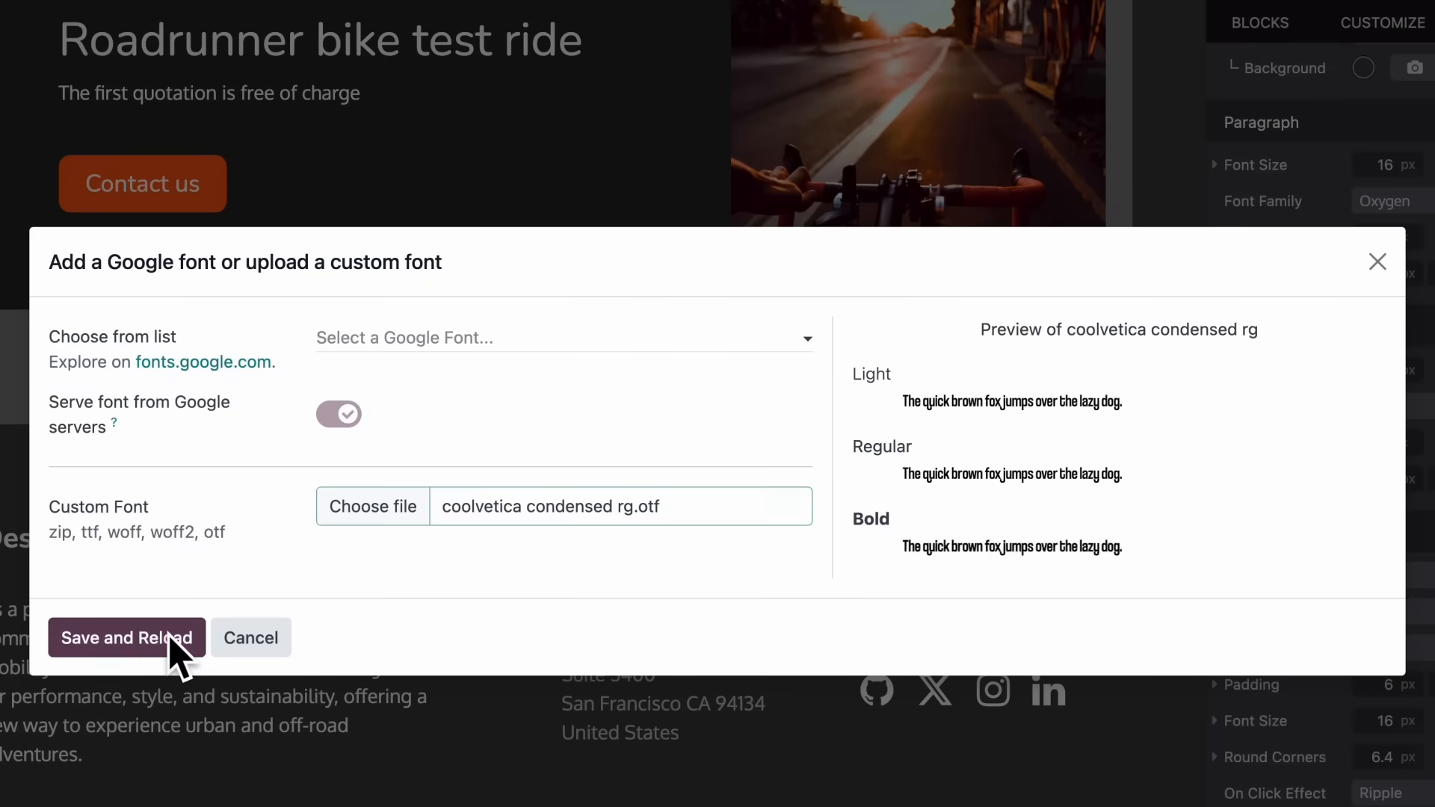
left_click(126, 637)
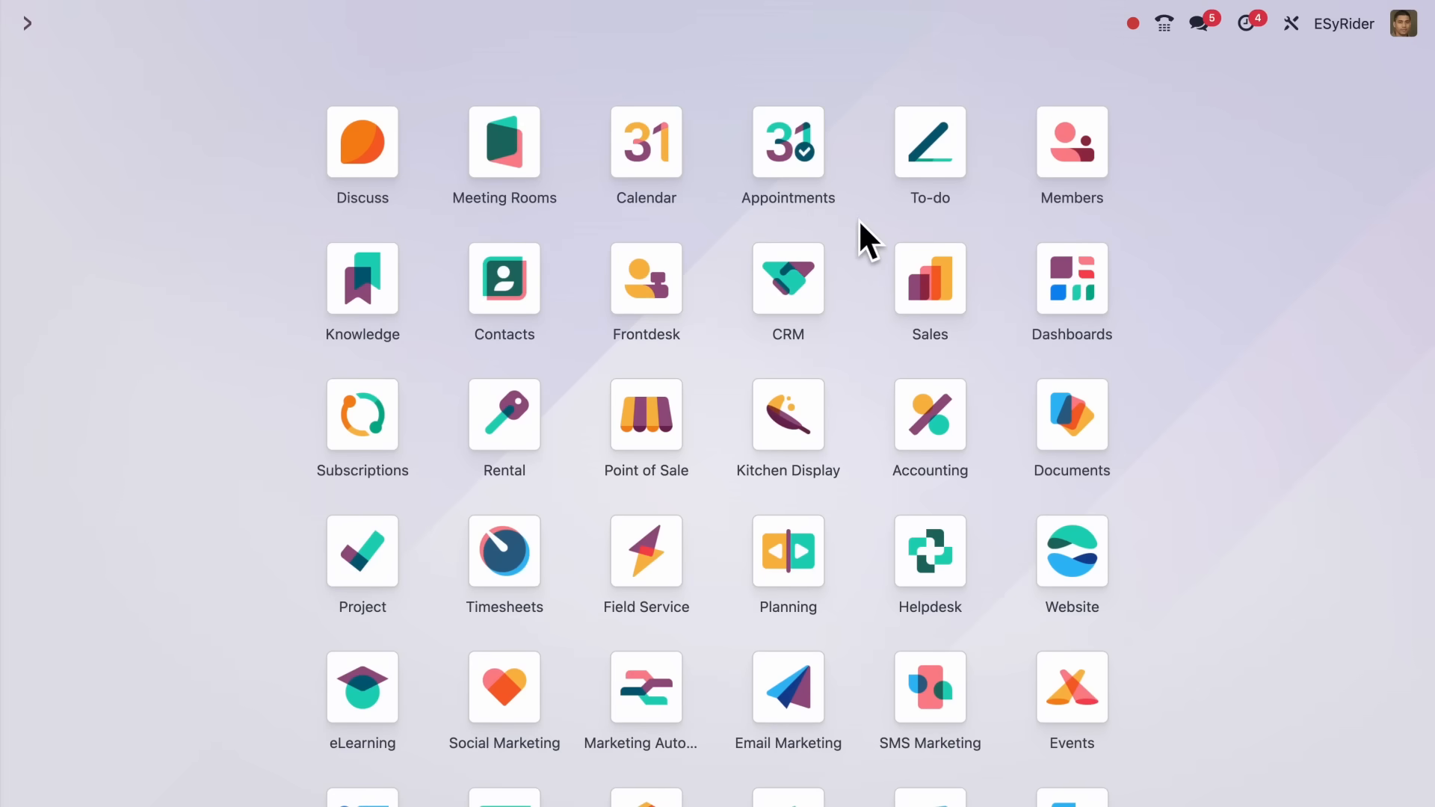
Create a 'Book a Test Ride' type from the Book a Resource template, reviewing four resources and weekly slots.
left_click(788, 142)
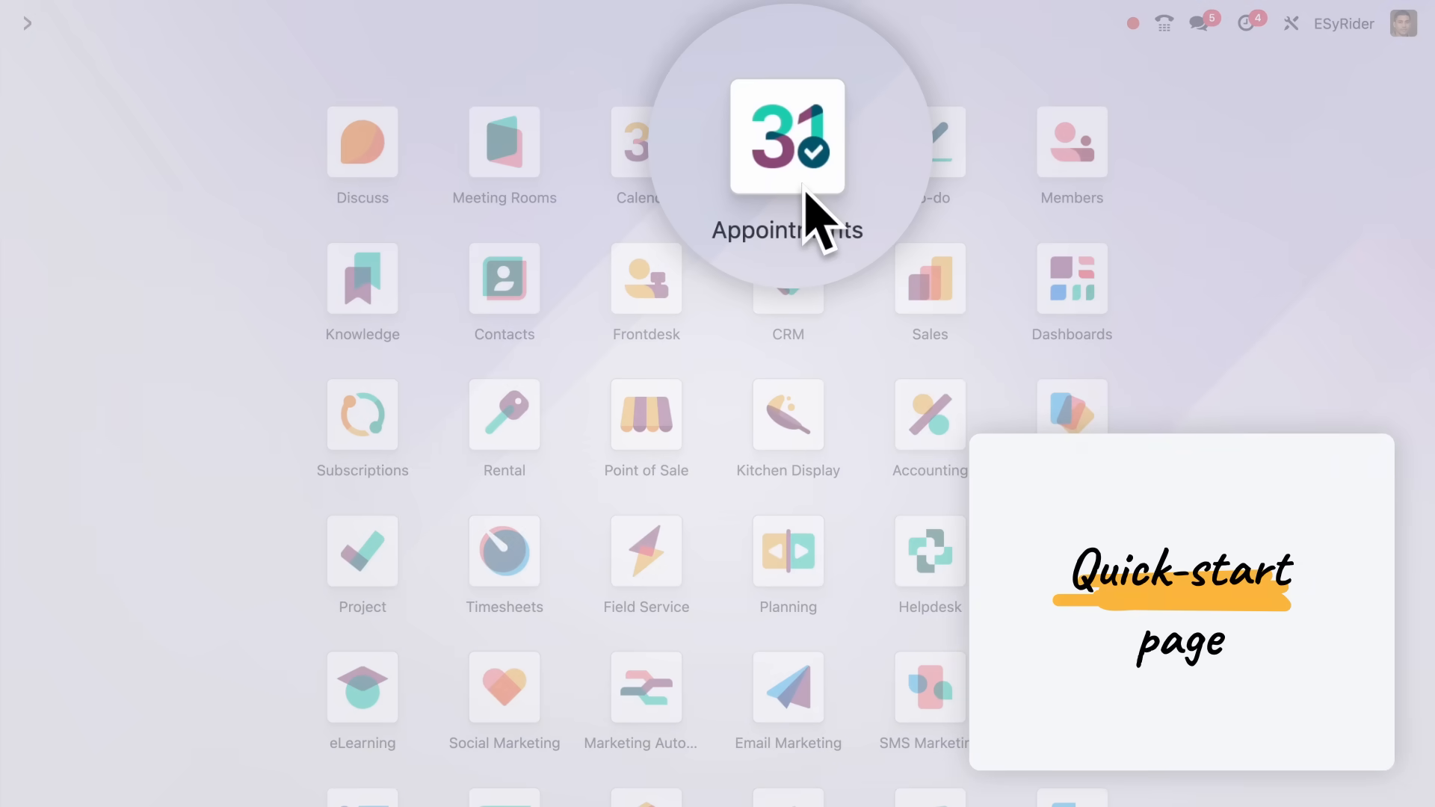
left_click(787, 142)
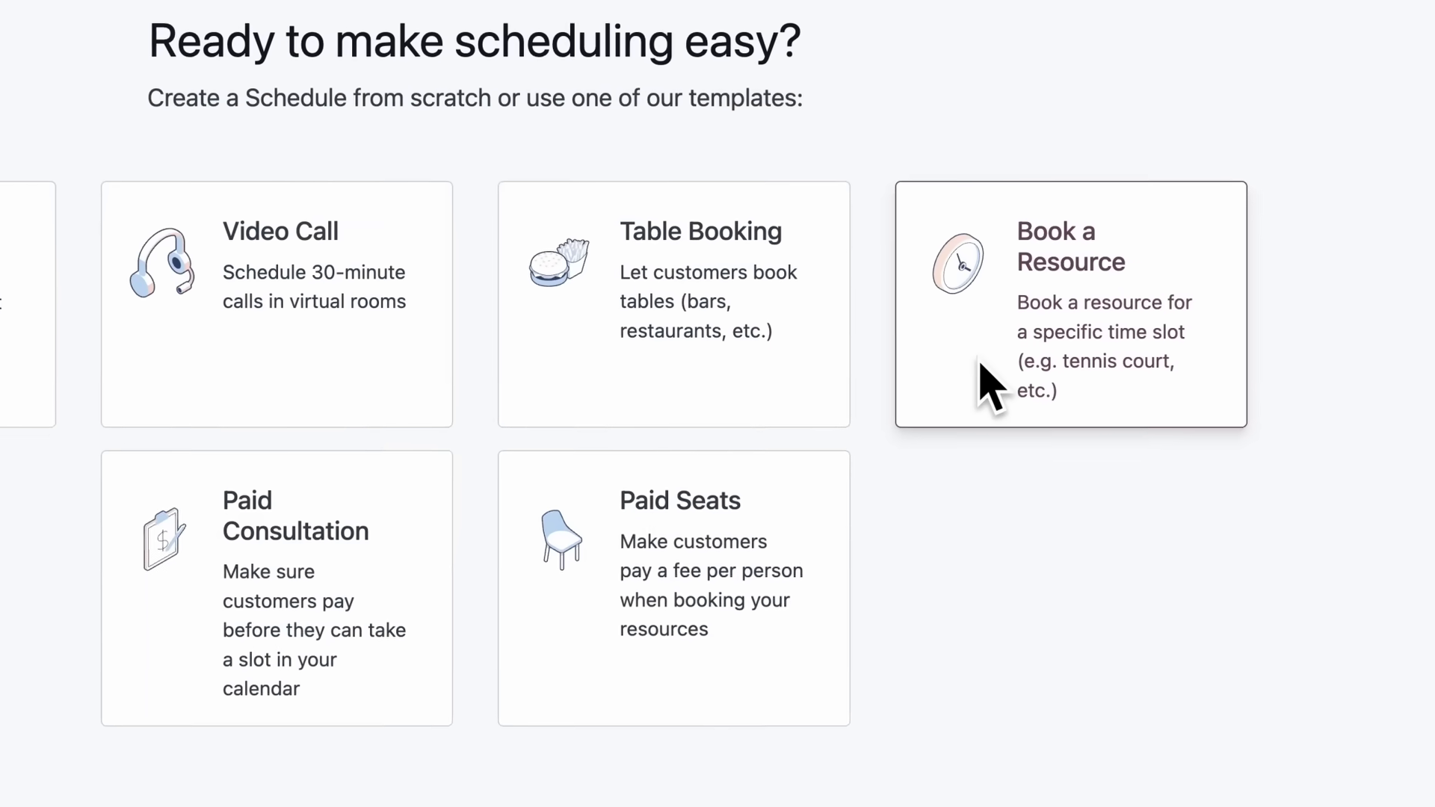
left_click(1069, 302)
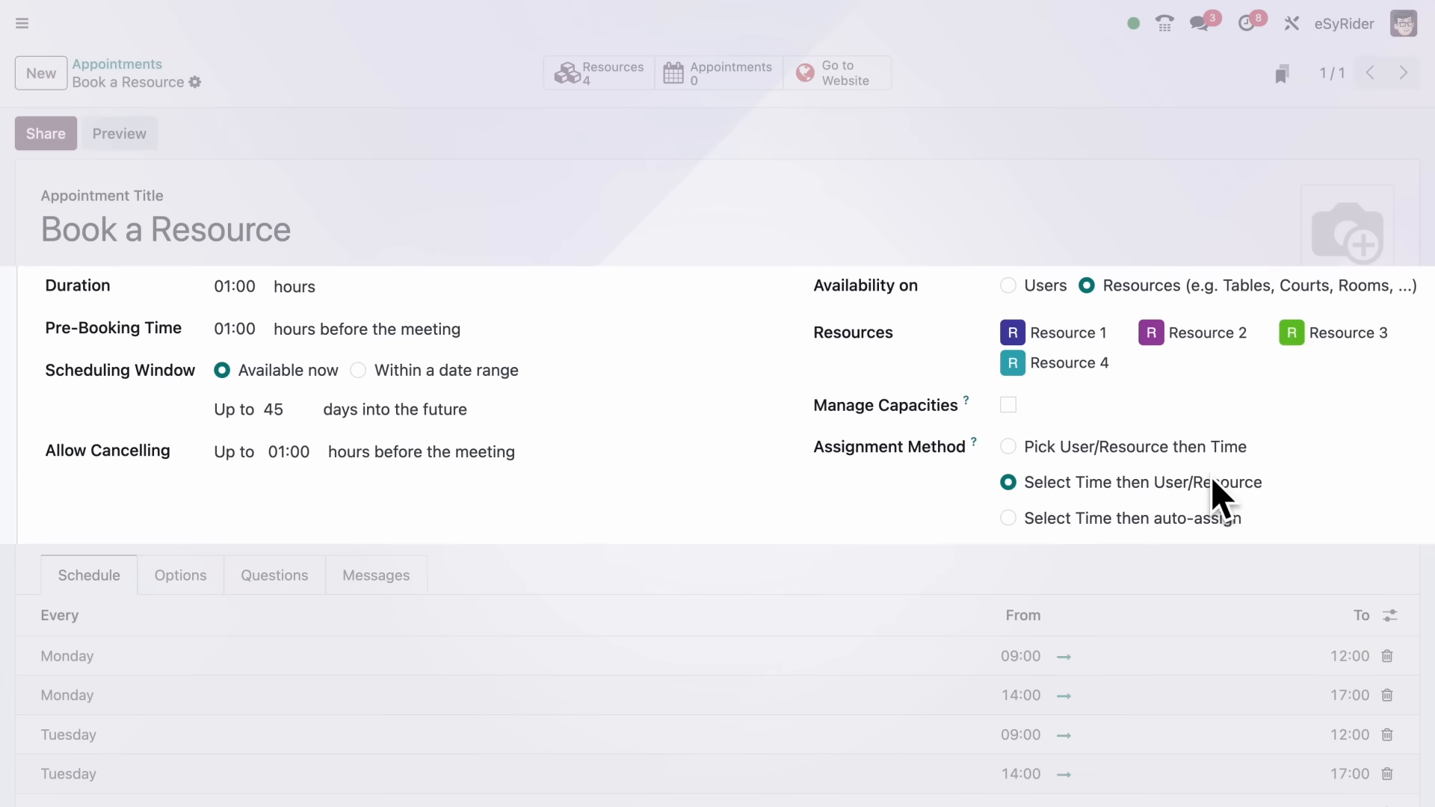
scroll("down", 3)
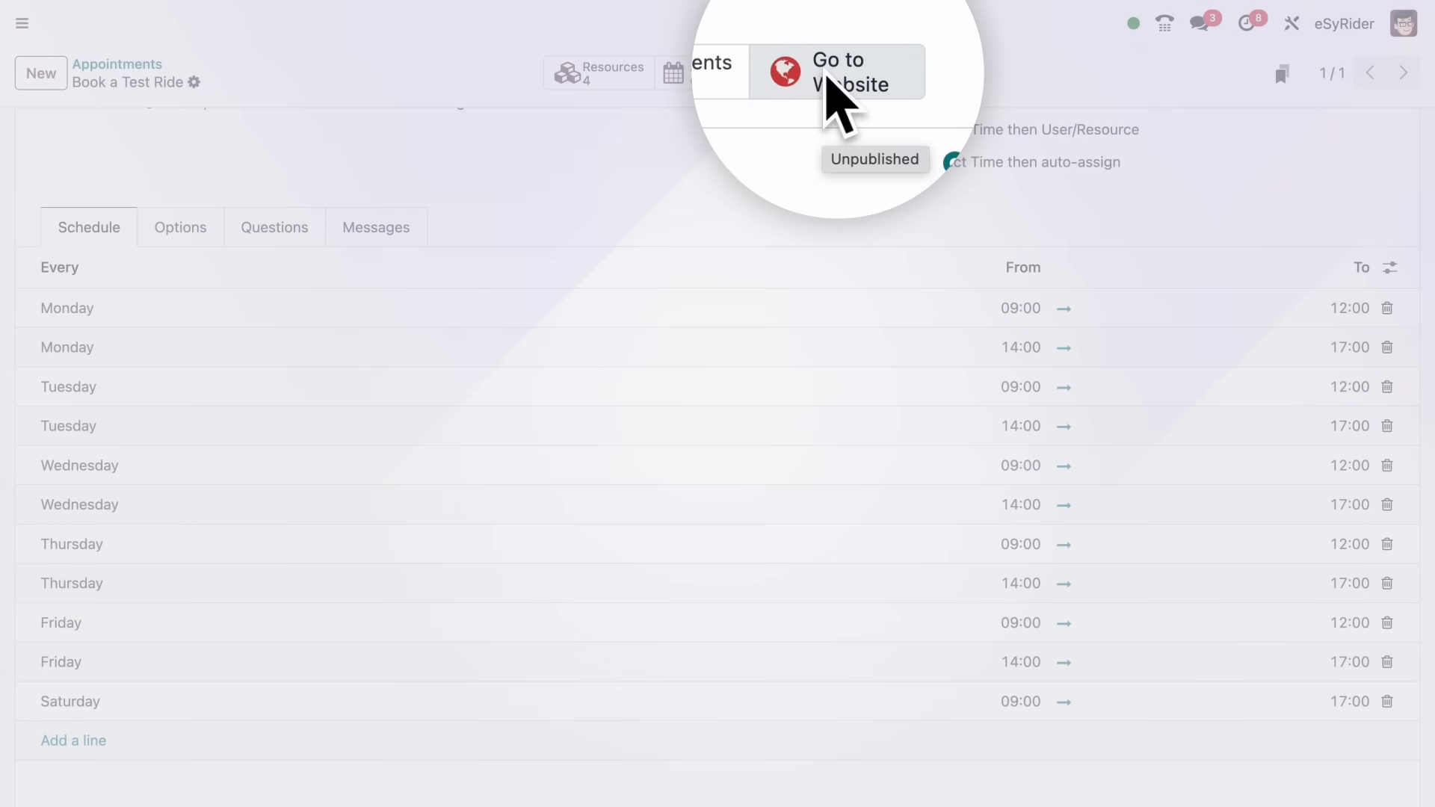
left_click(836, 71)
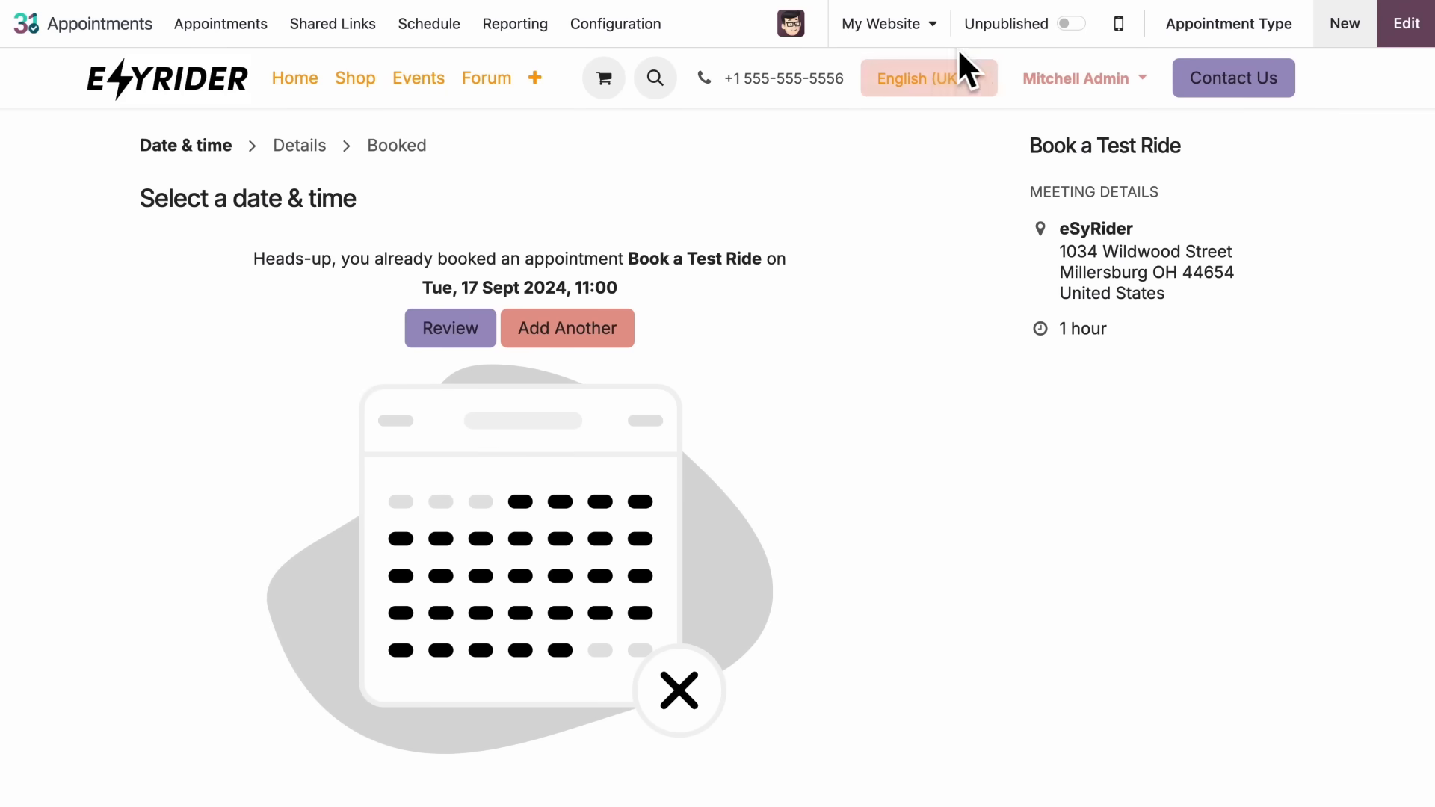
left_click(1067, 24)
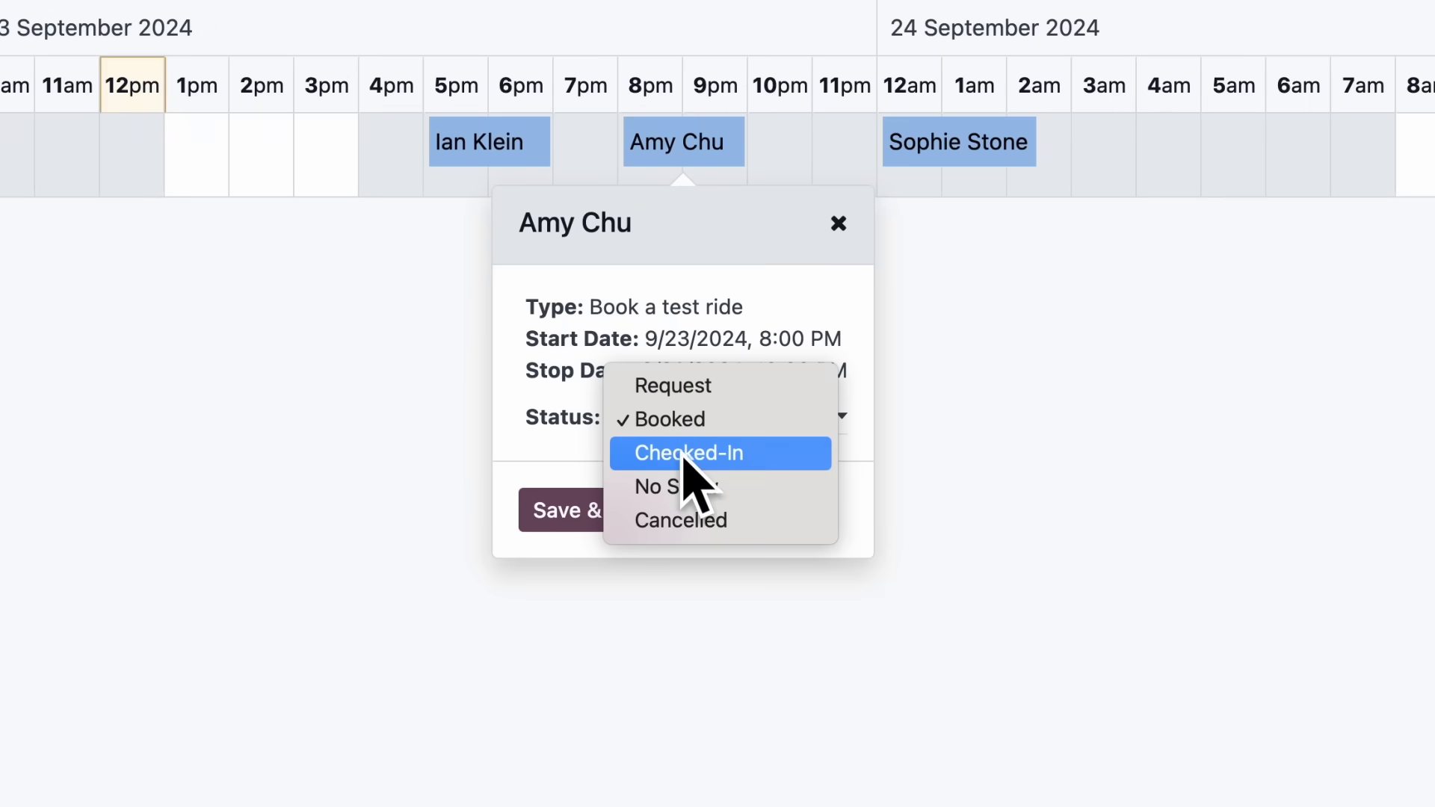
left_click(688, 453)
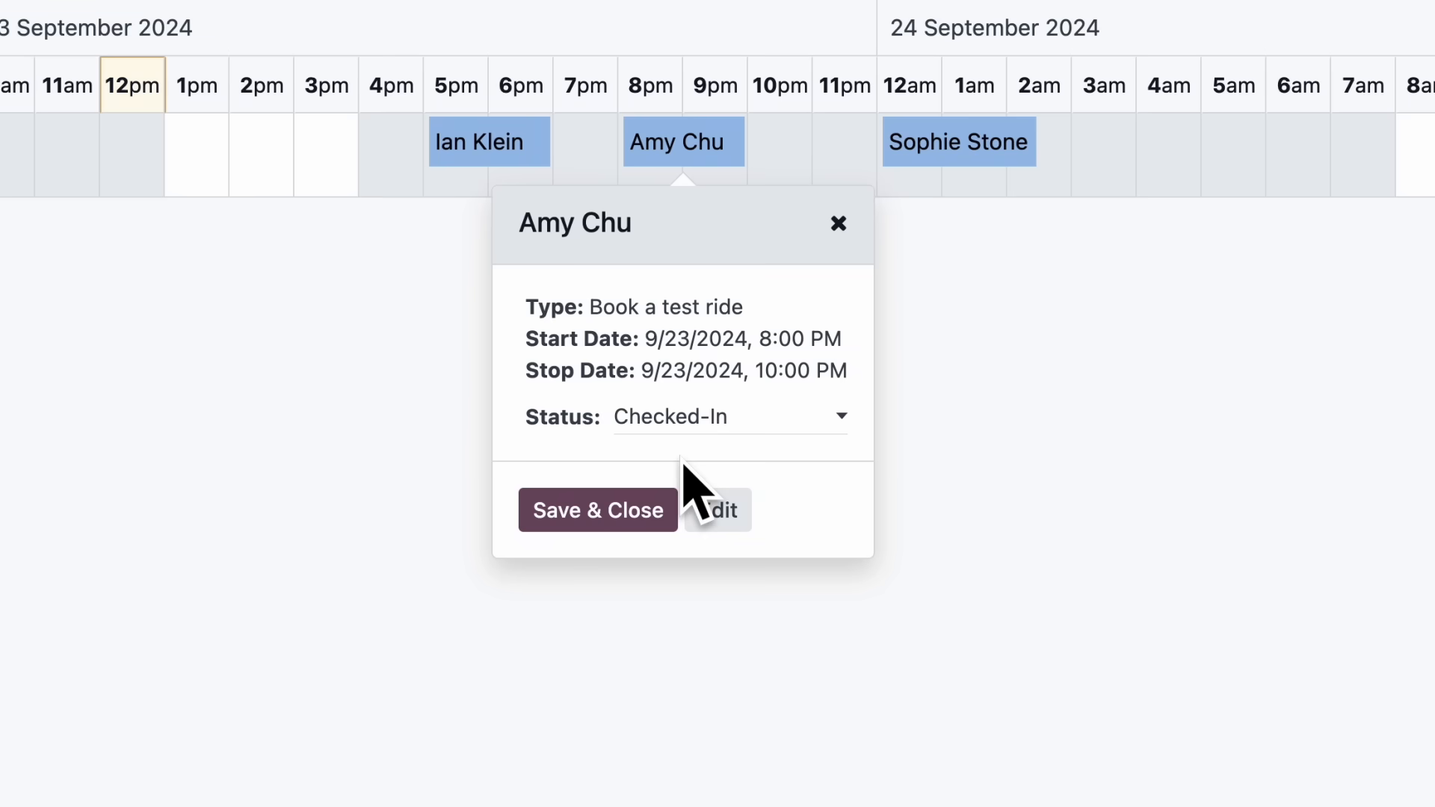
left_click(598, 509)
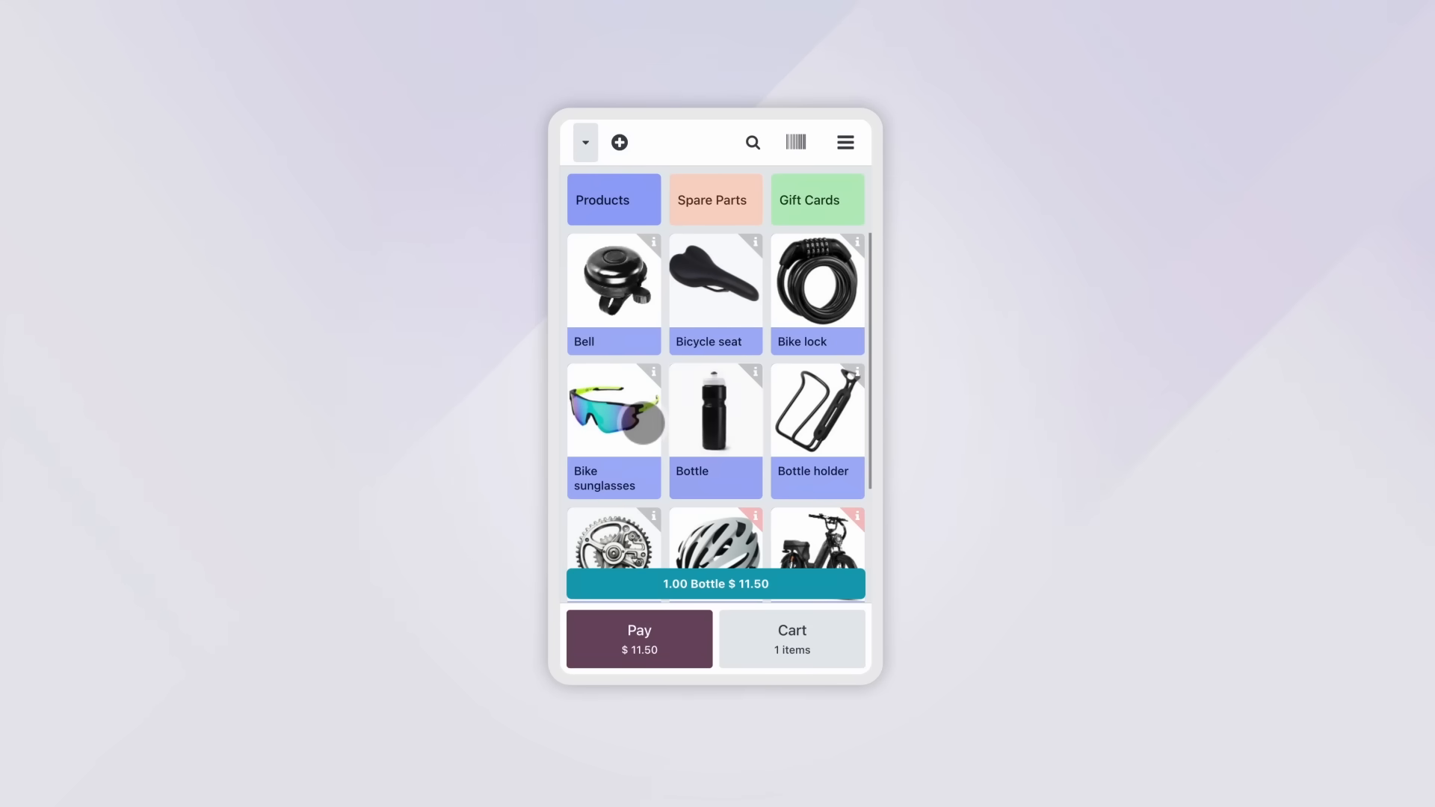
Start a separate Point of Sale order holding a white Bicycle seat ($339.25).
left_click(613, 409)
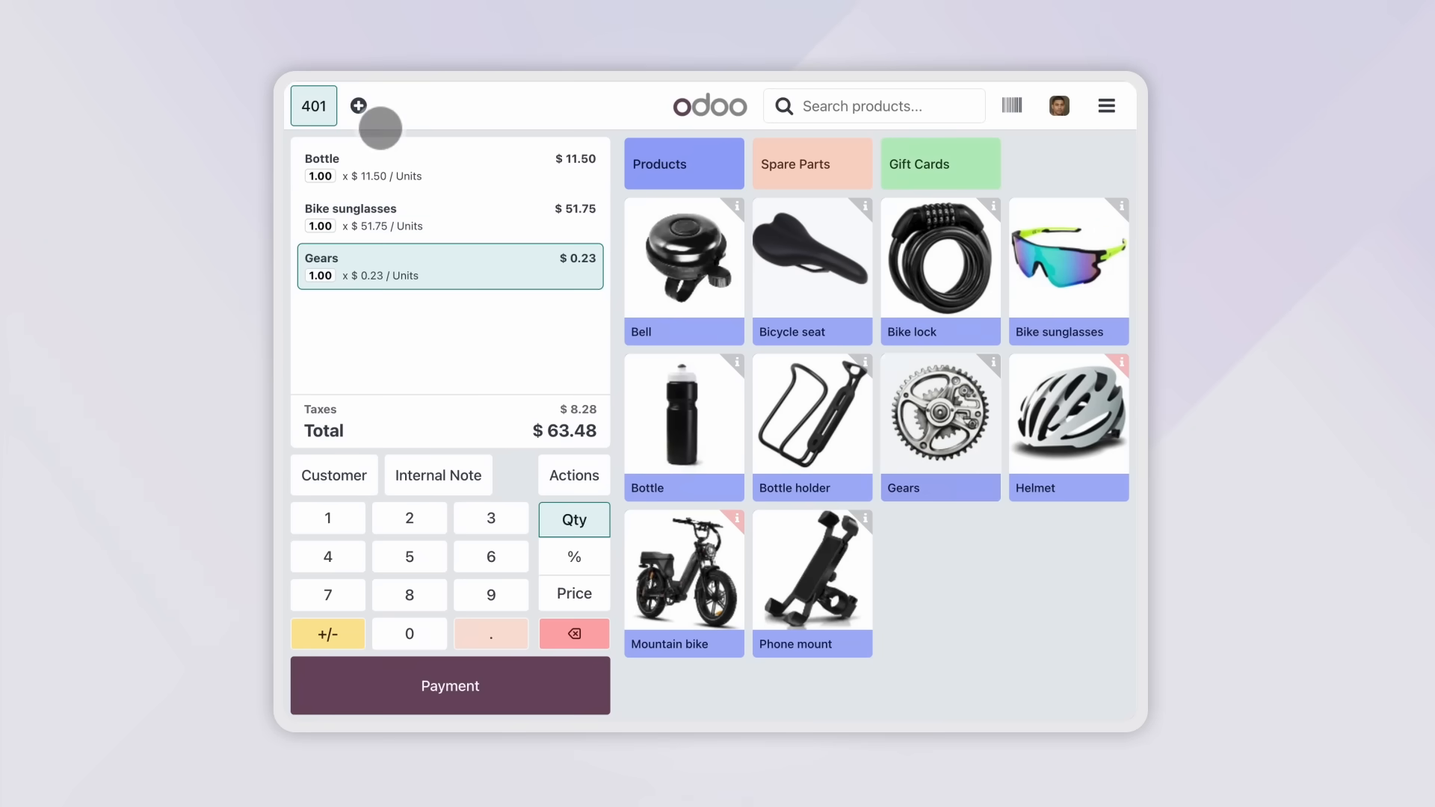
left_click(358, 105)
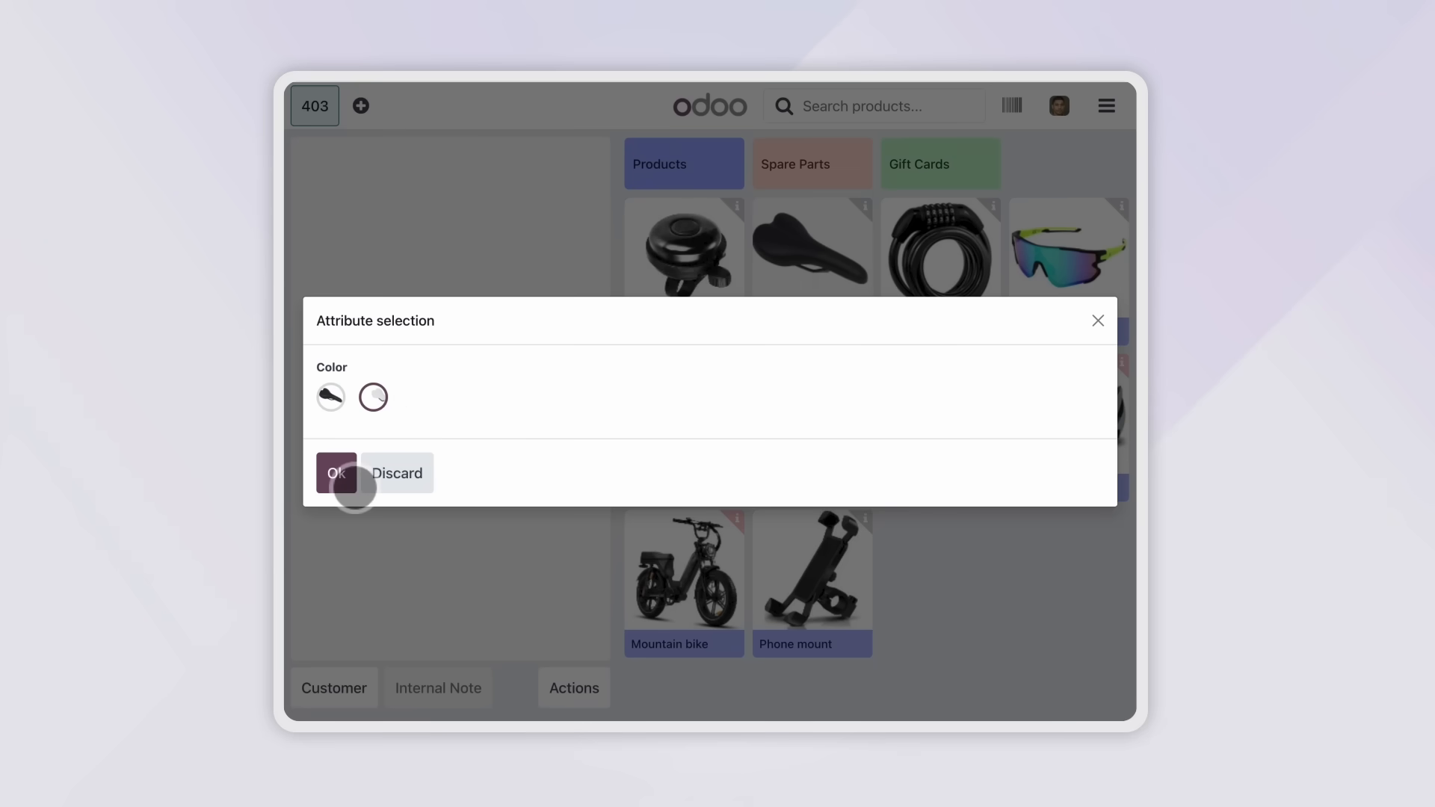
left_click(335, 473)
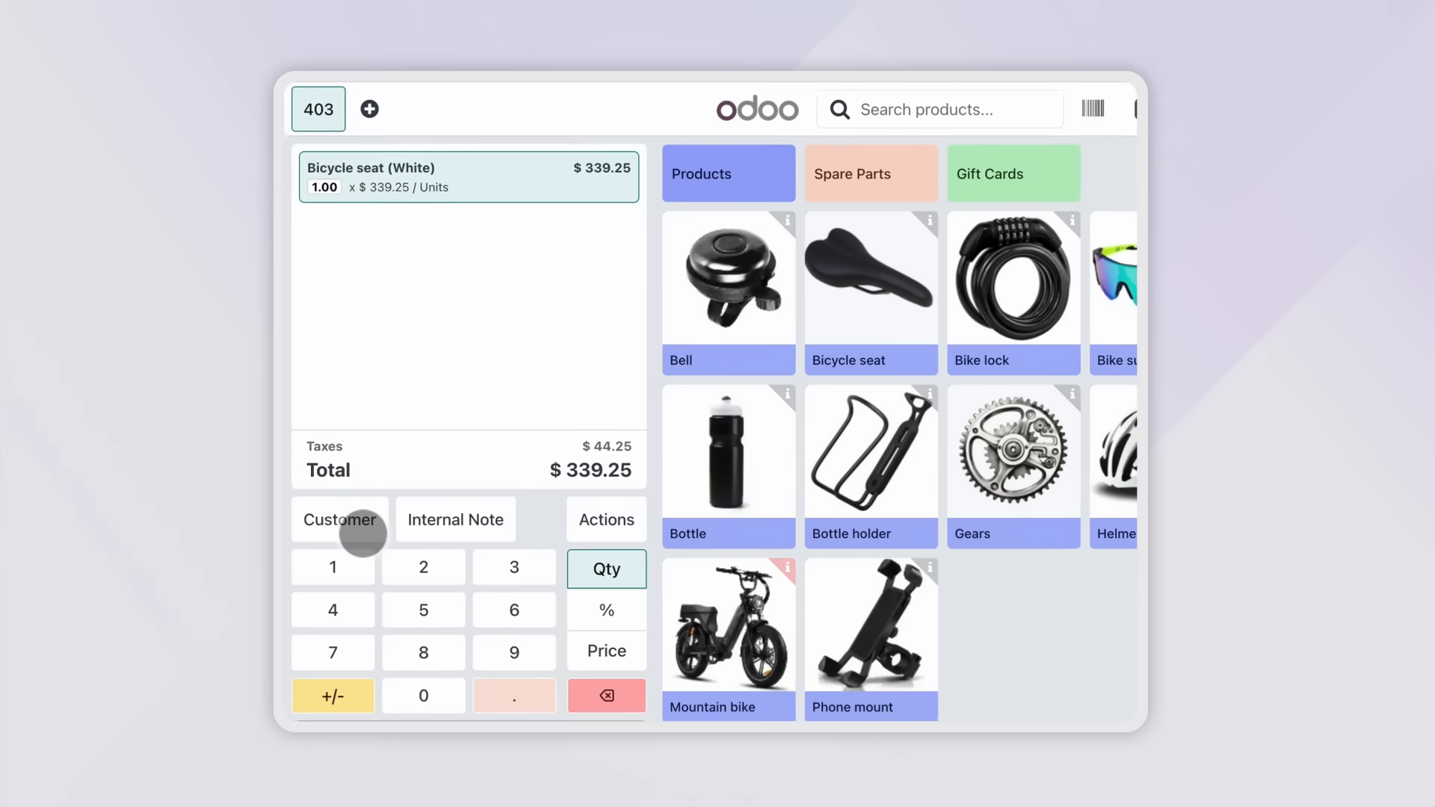
left_click(369, 109)
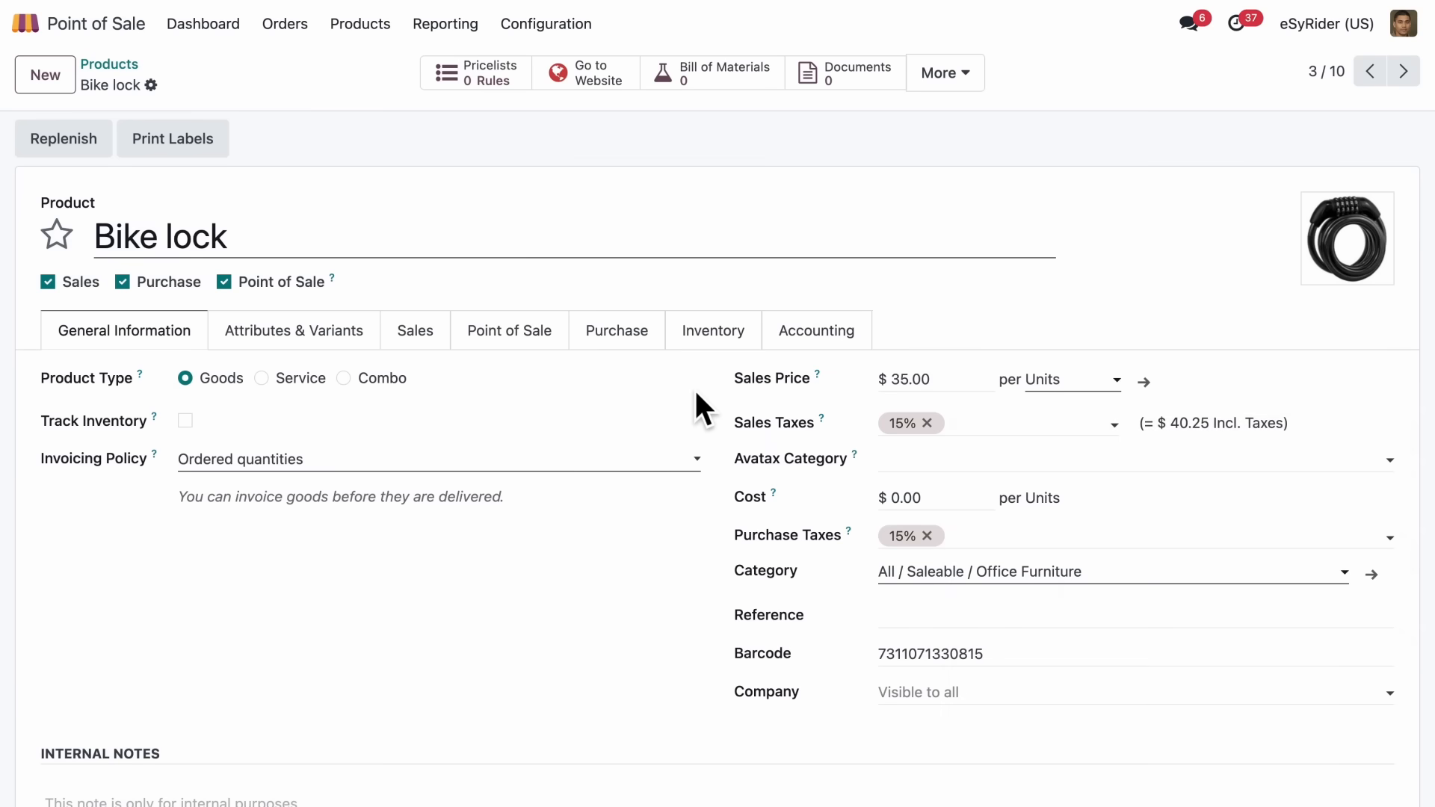
mouse_move(851, 394)
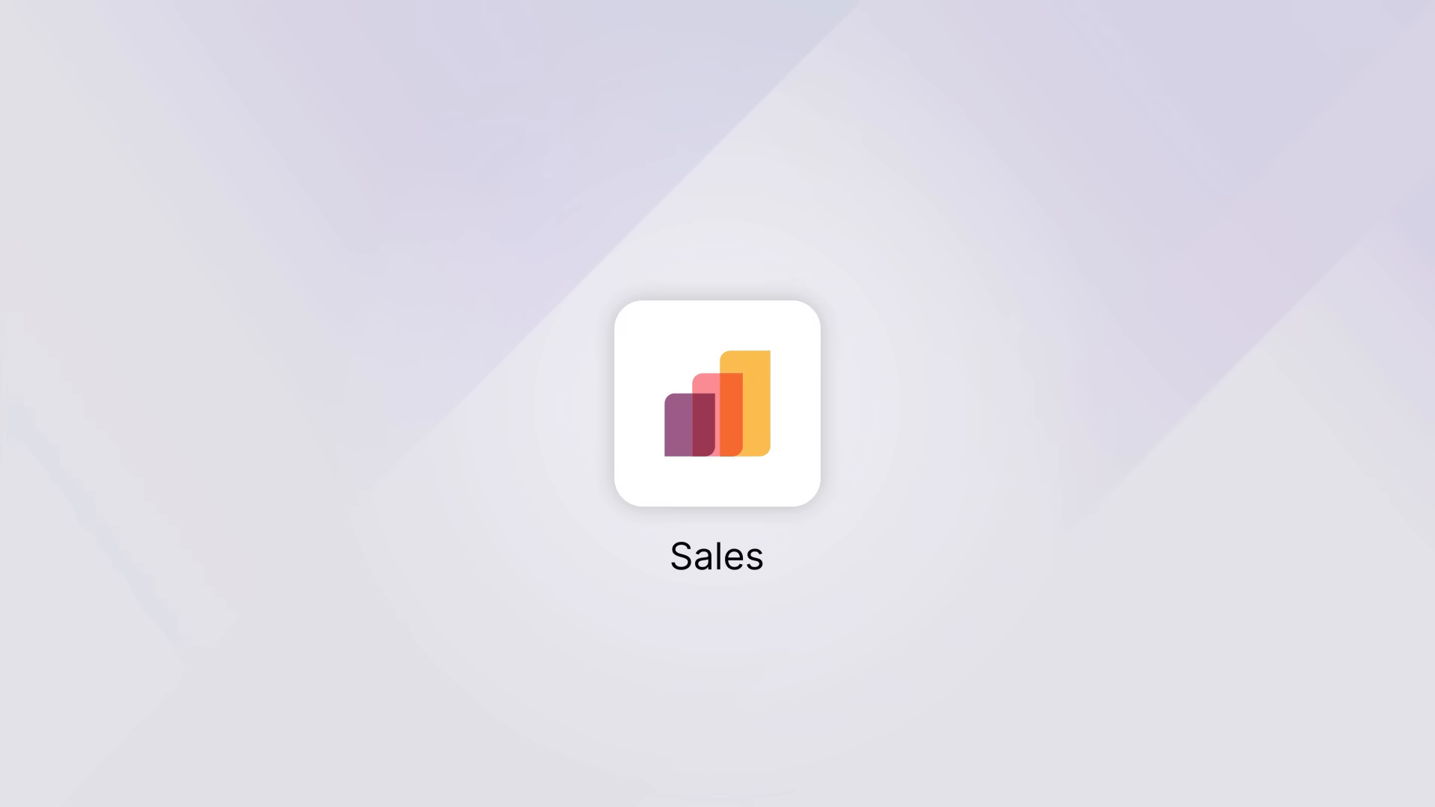
Compute S00055's shipping with a Large Van and save the $152.50 delivery cost.
left_click(716, 403)
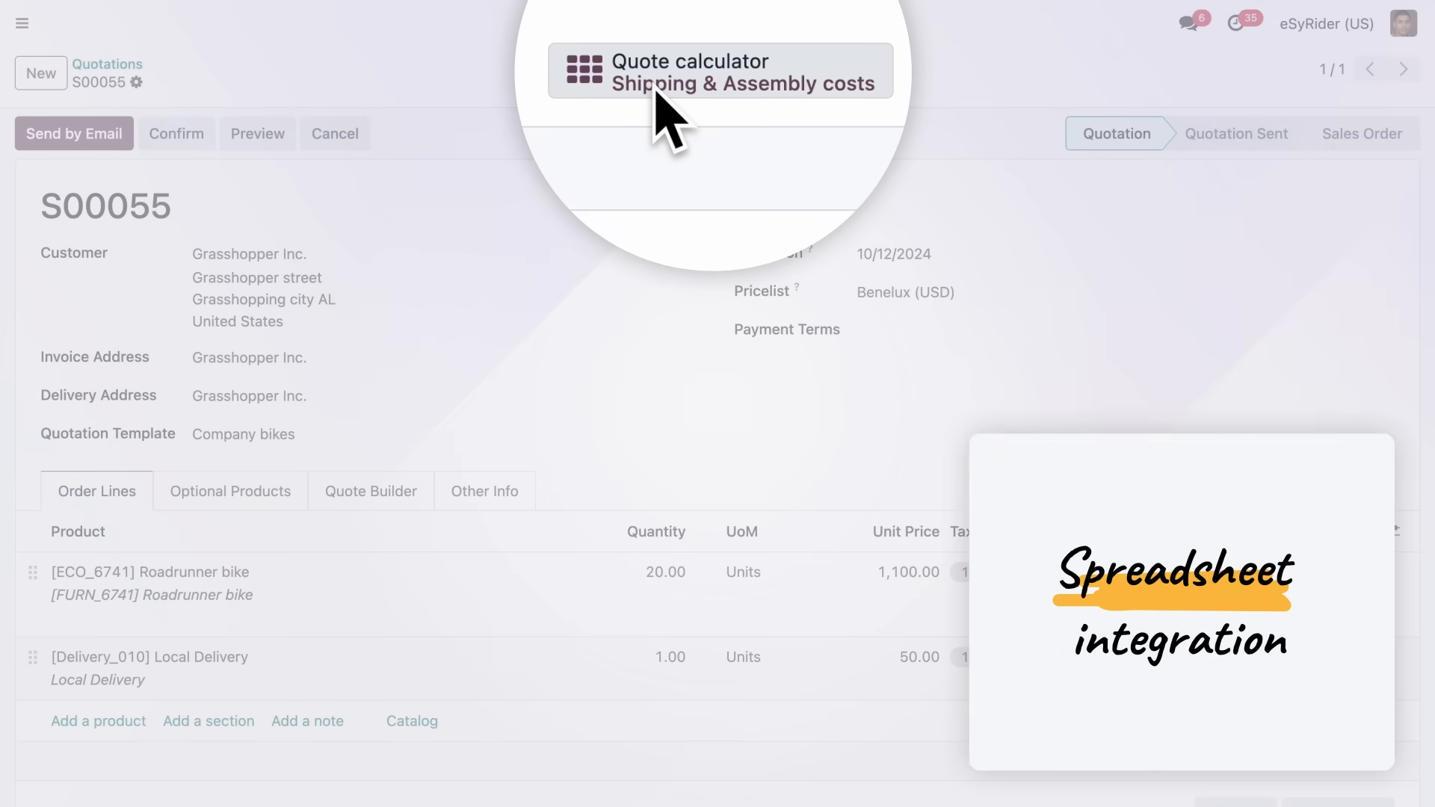
left_click(720, 72)
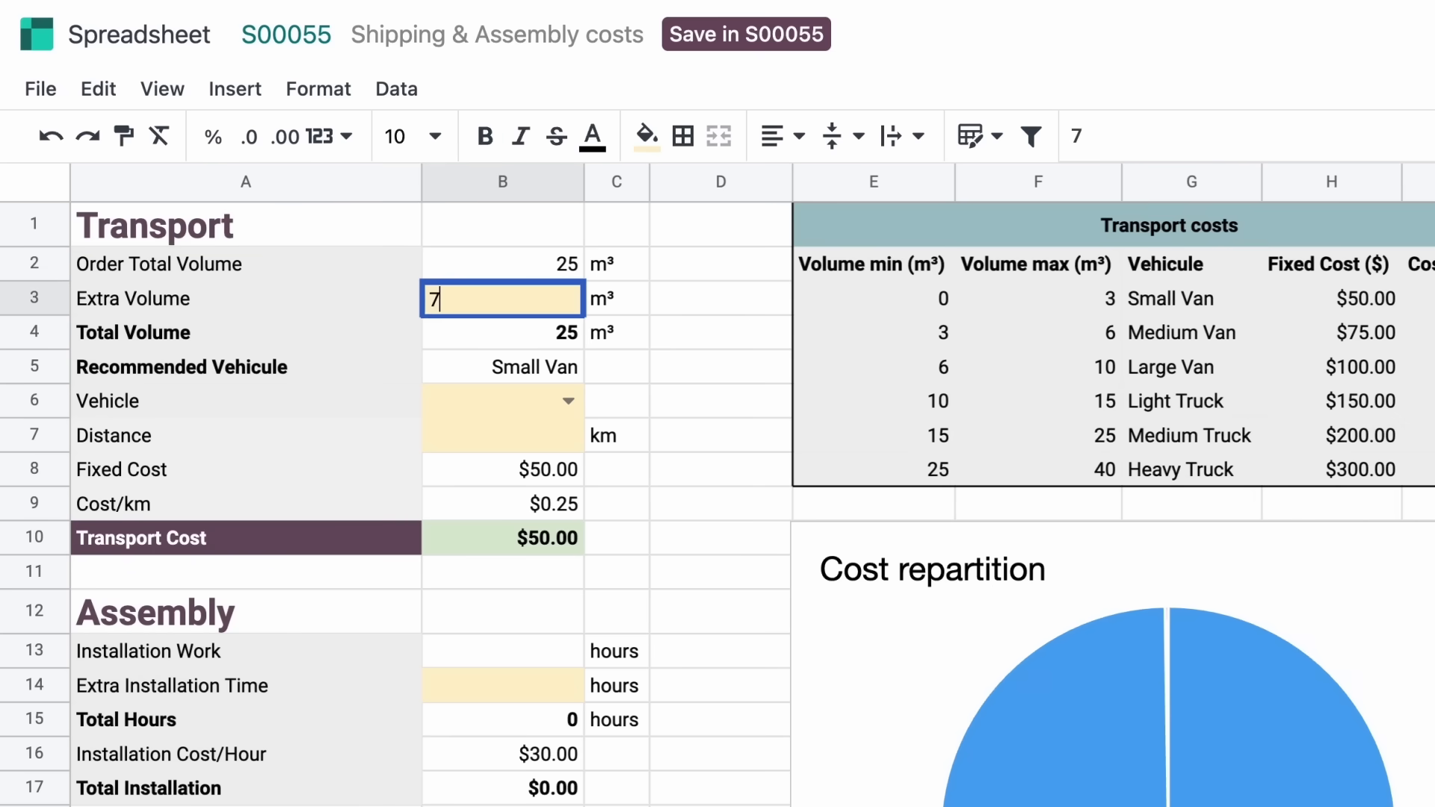
left_click(570, 401)
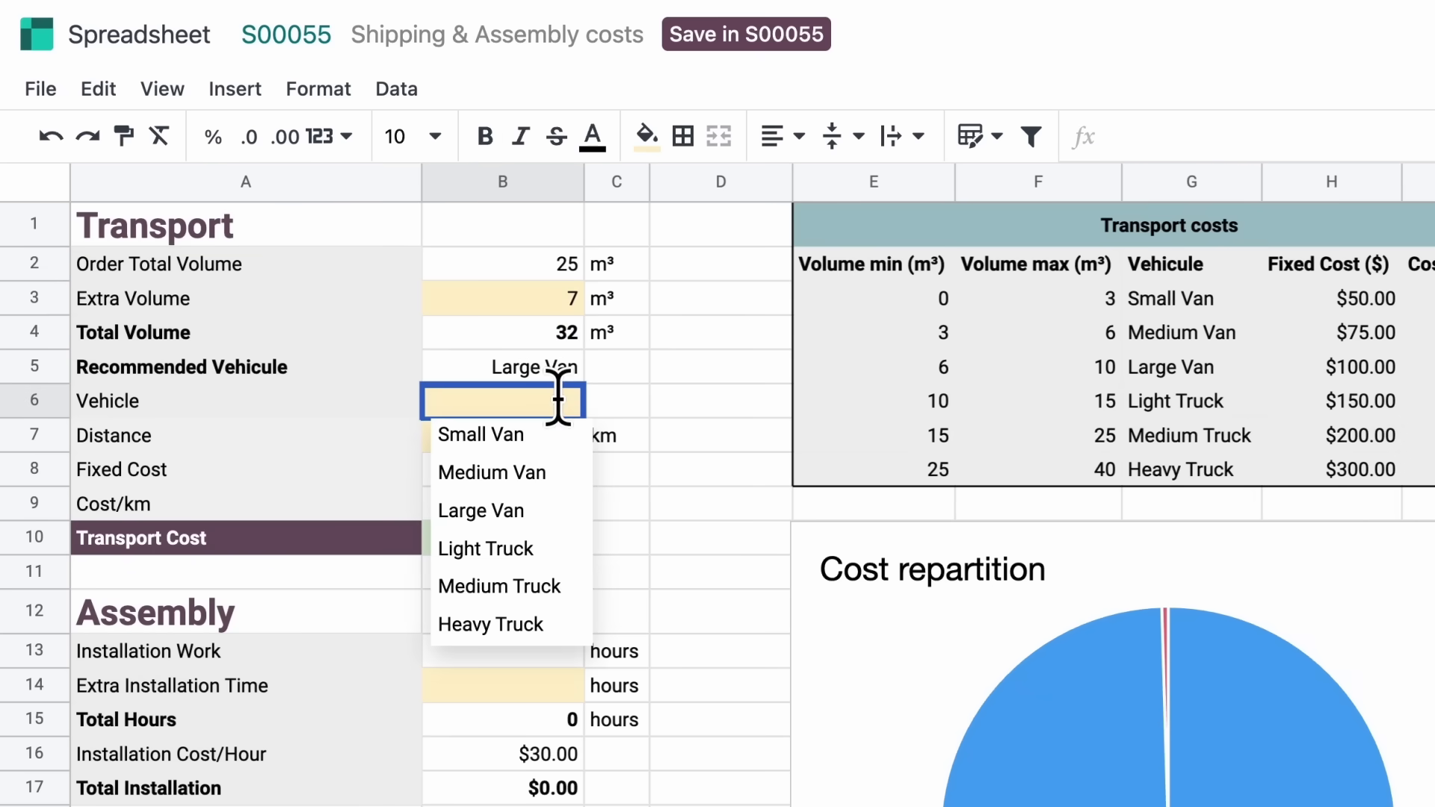
left_click(480, 511)
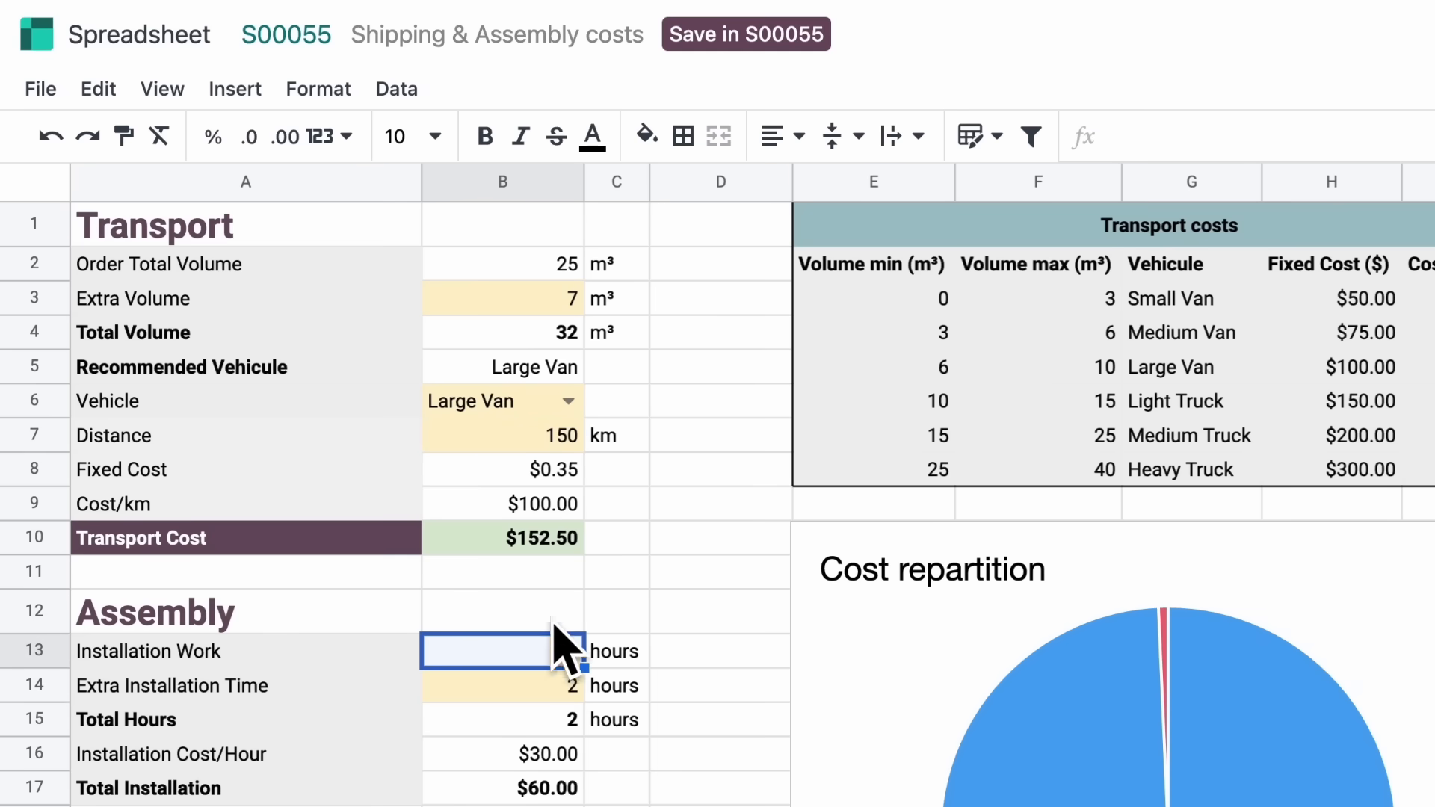
mouse_move(745, 33)
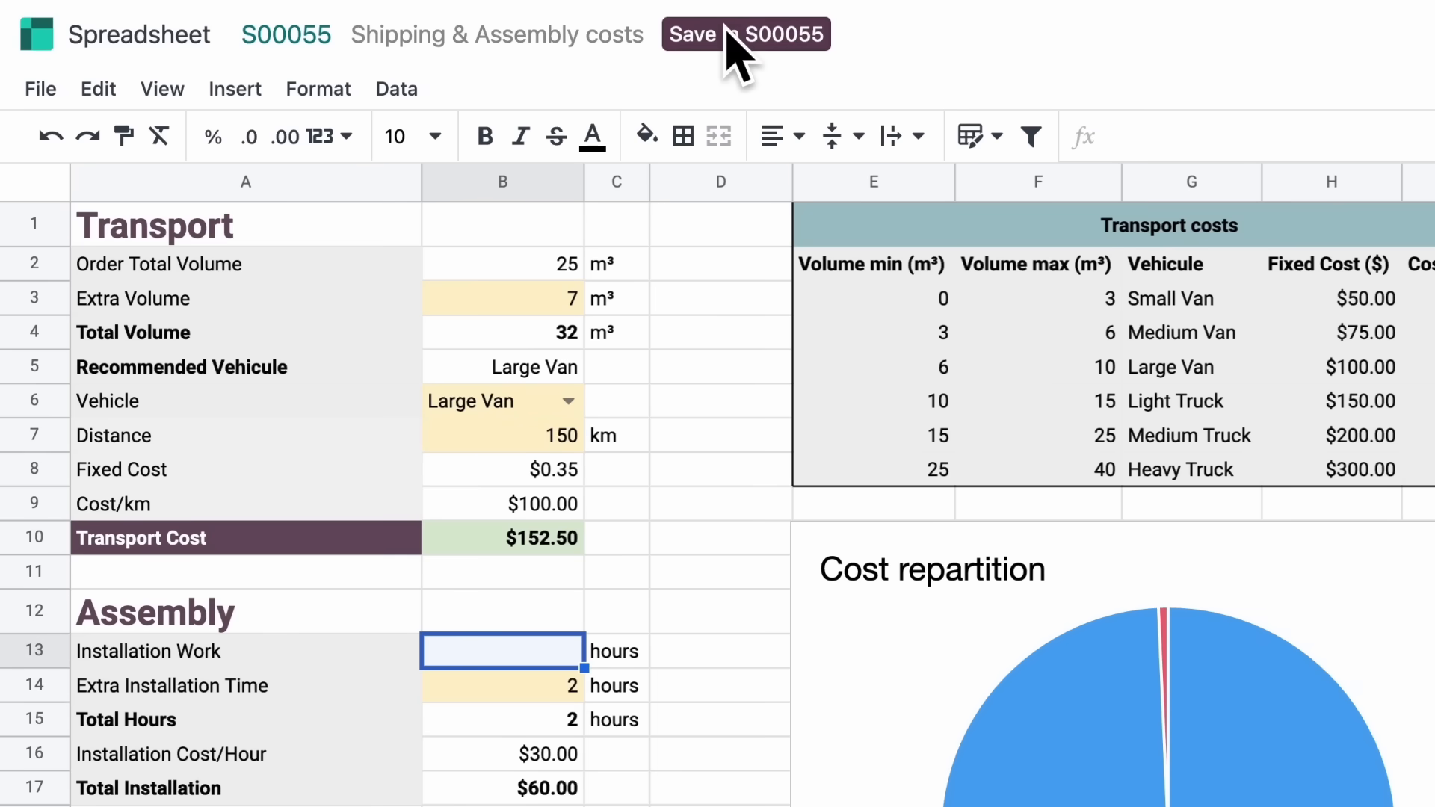
left_click(745, 34)
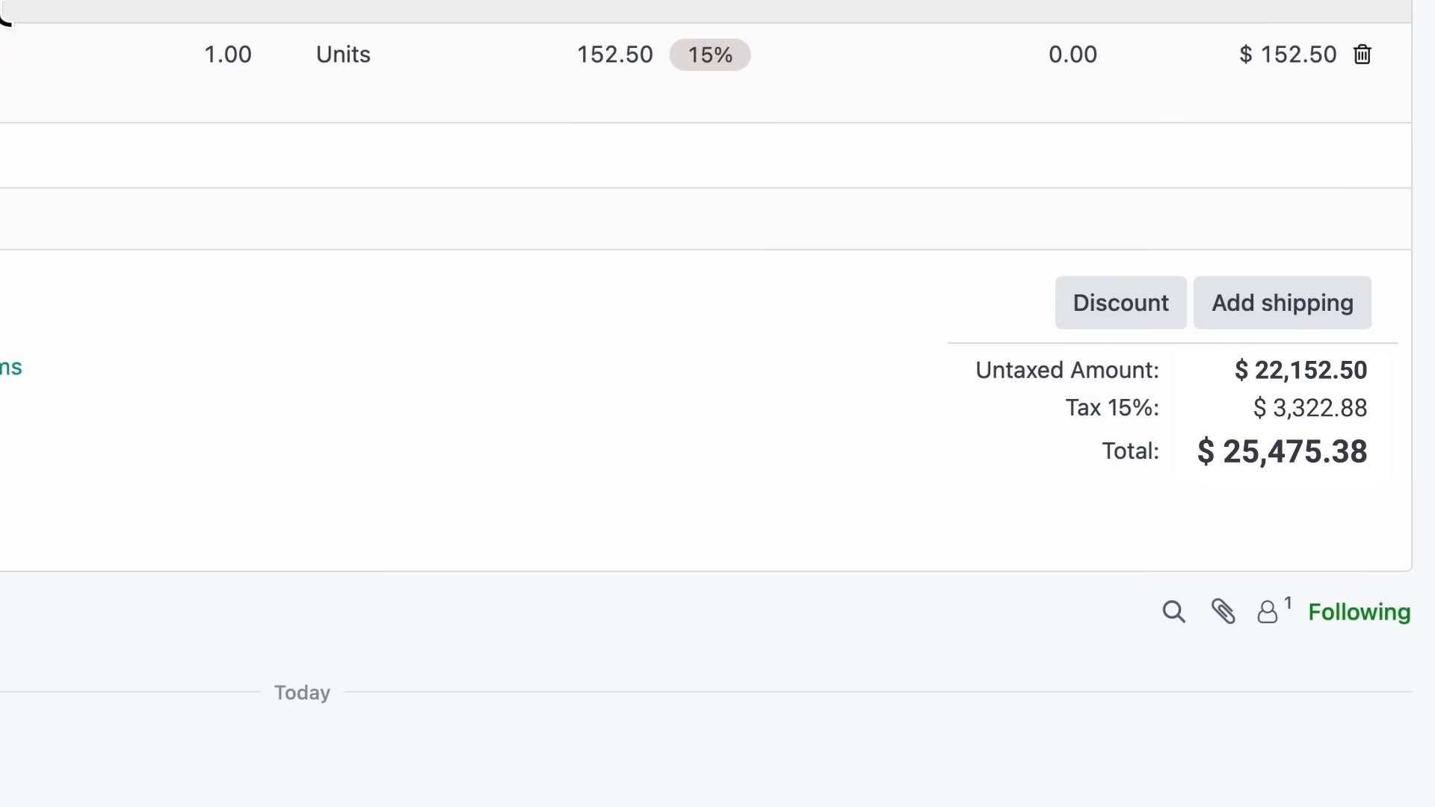
Select the start-up header and Roadrunner bike page in S00055's Quote Builder.
scroll("up", 3)
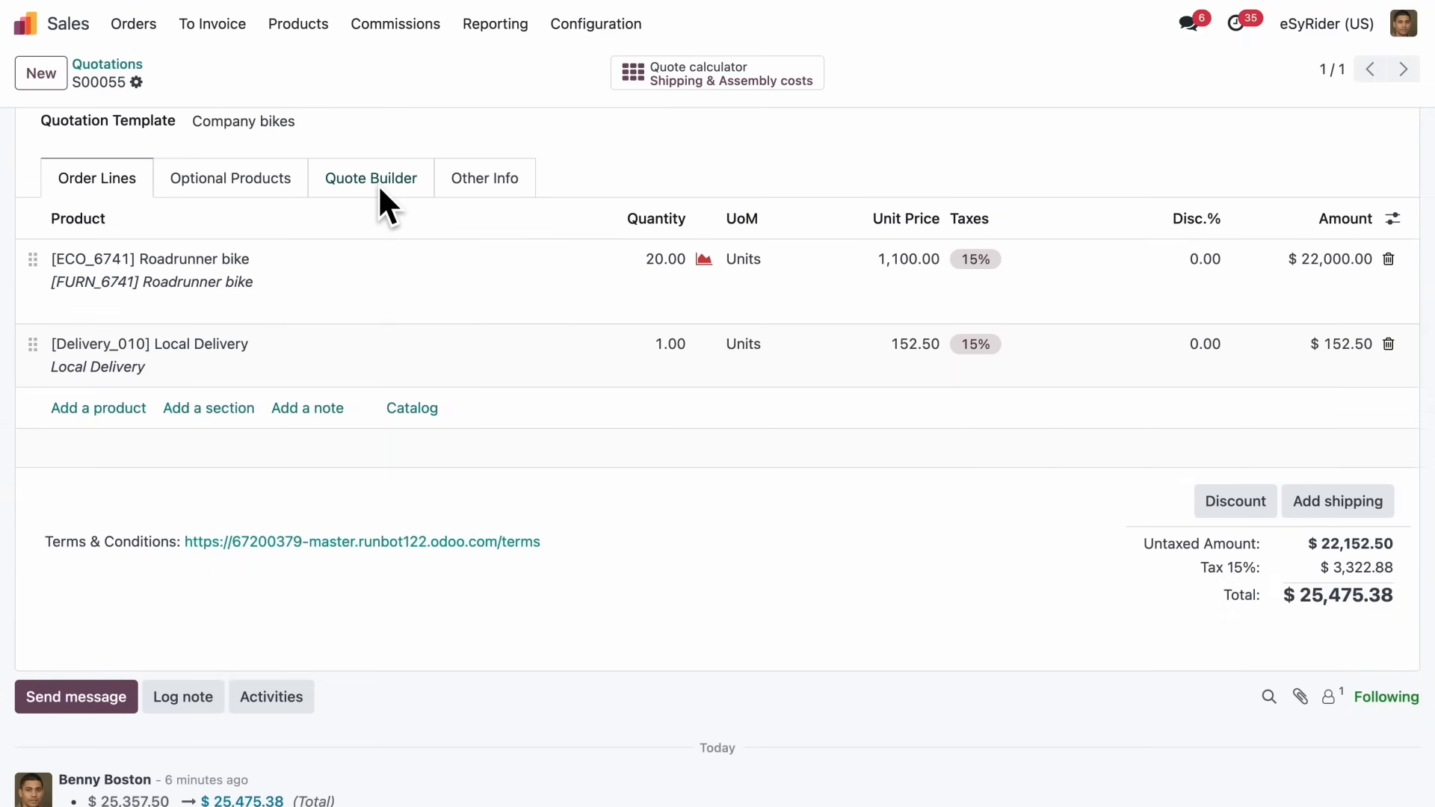
left_click(370, 178)
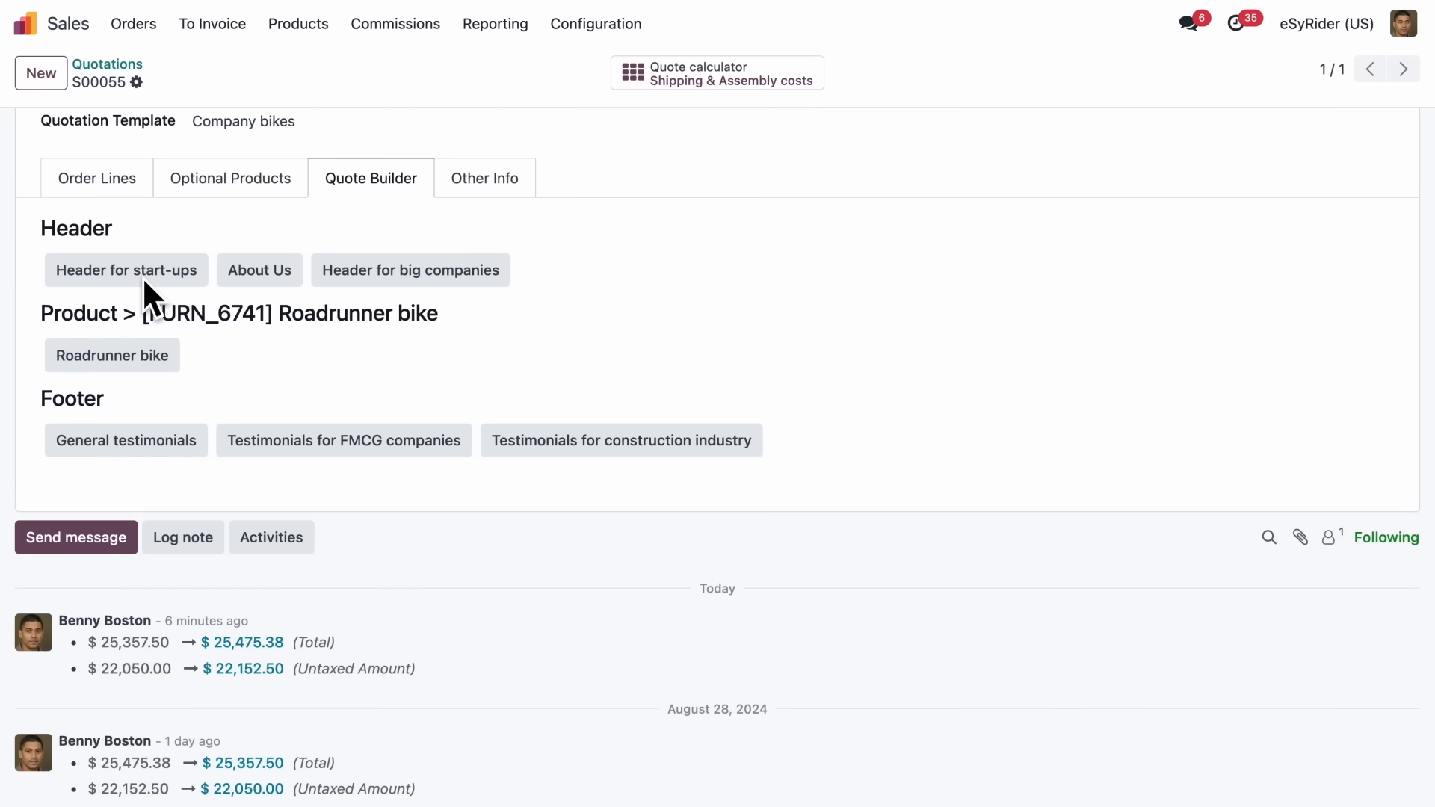
left_click(126, 269)
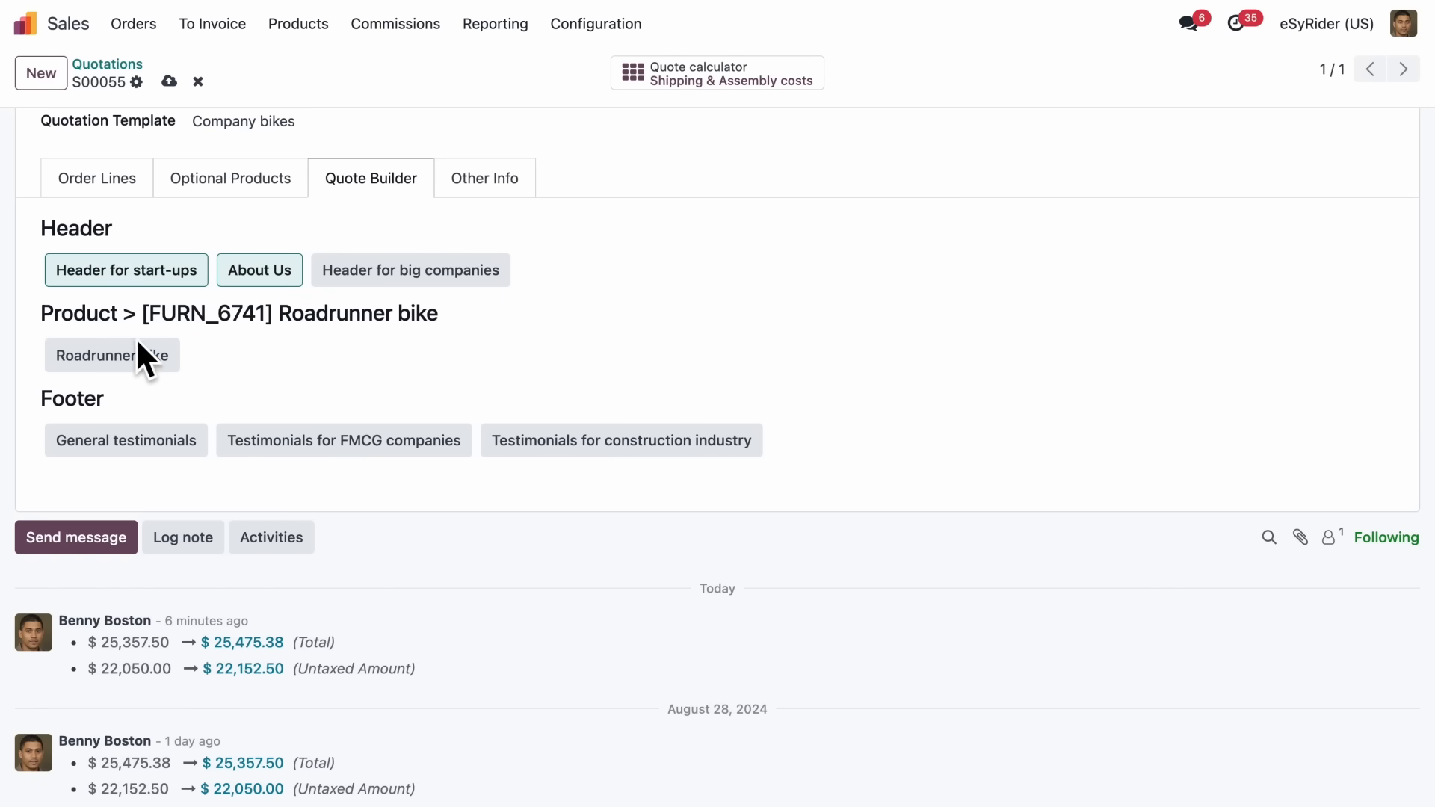
left_click(111, 355)
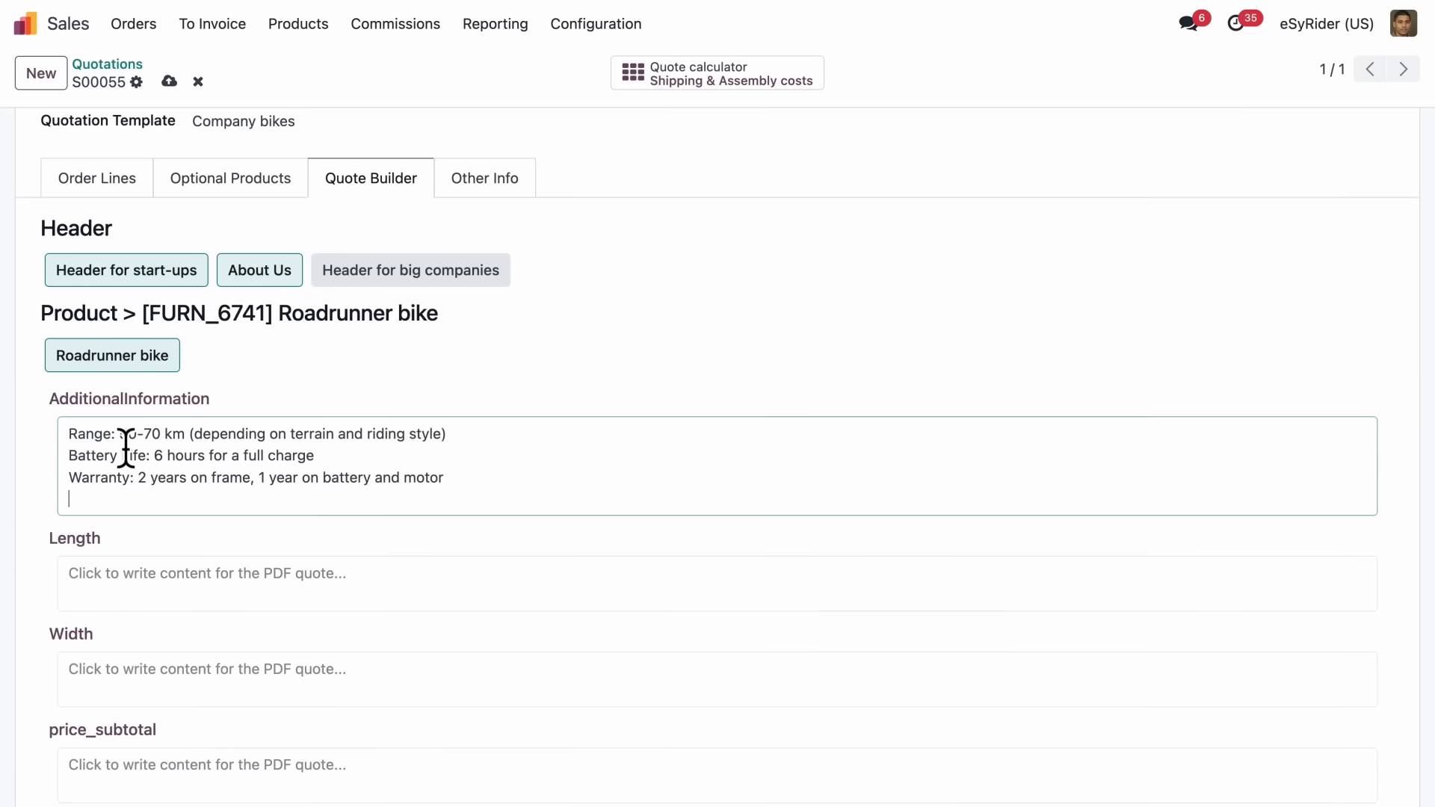
Size the Roadrunner bike 1.6 m by 0.8 m and add general testimonials.
type("1.6 meters")
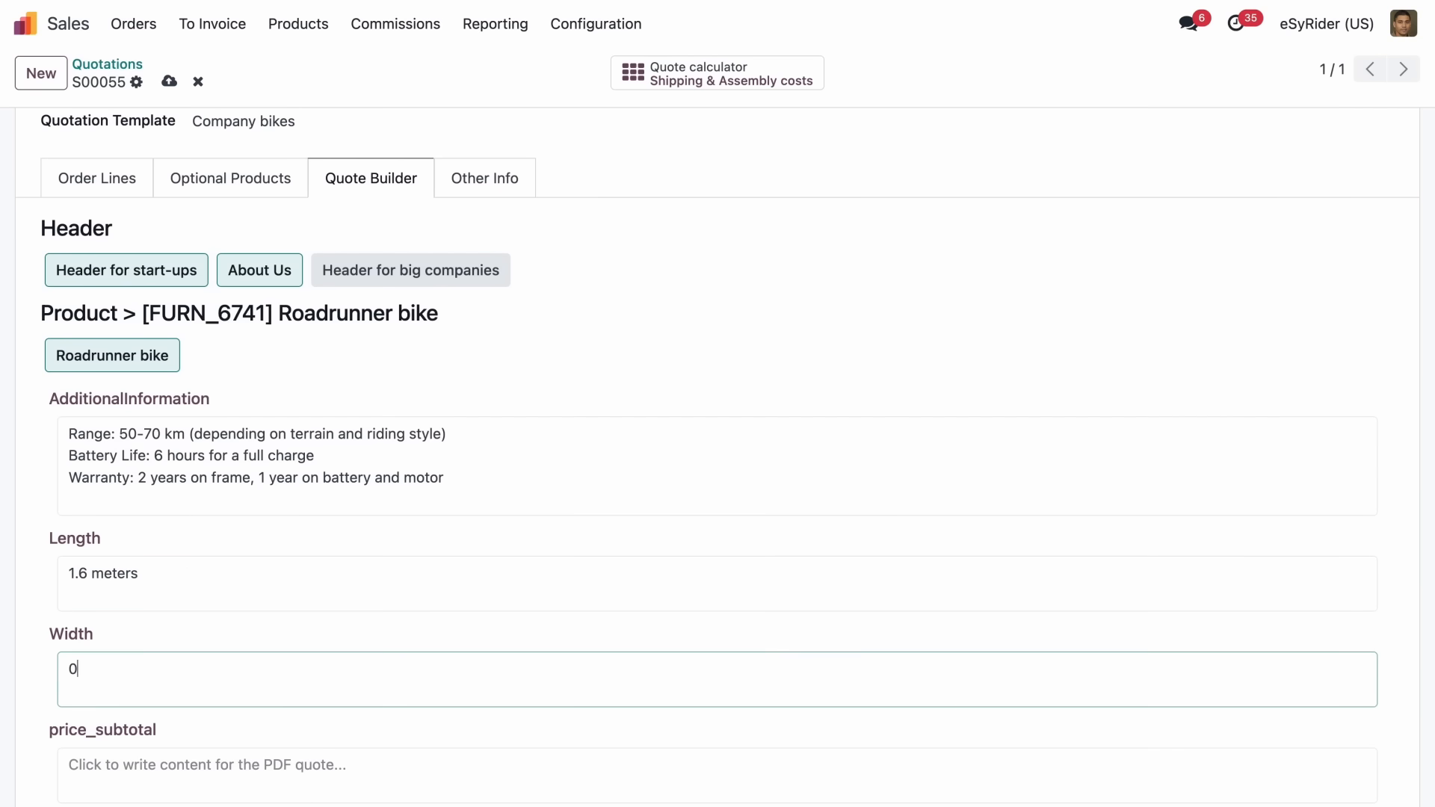
type(".8 meter")
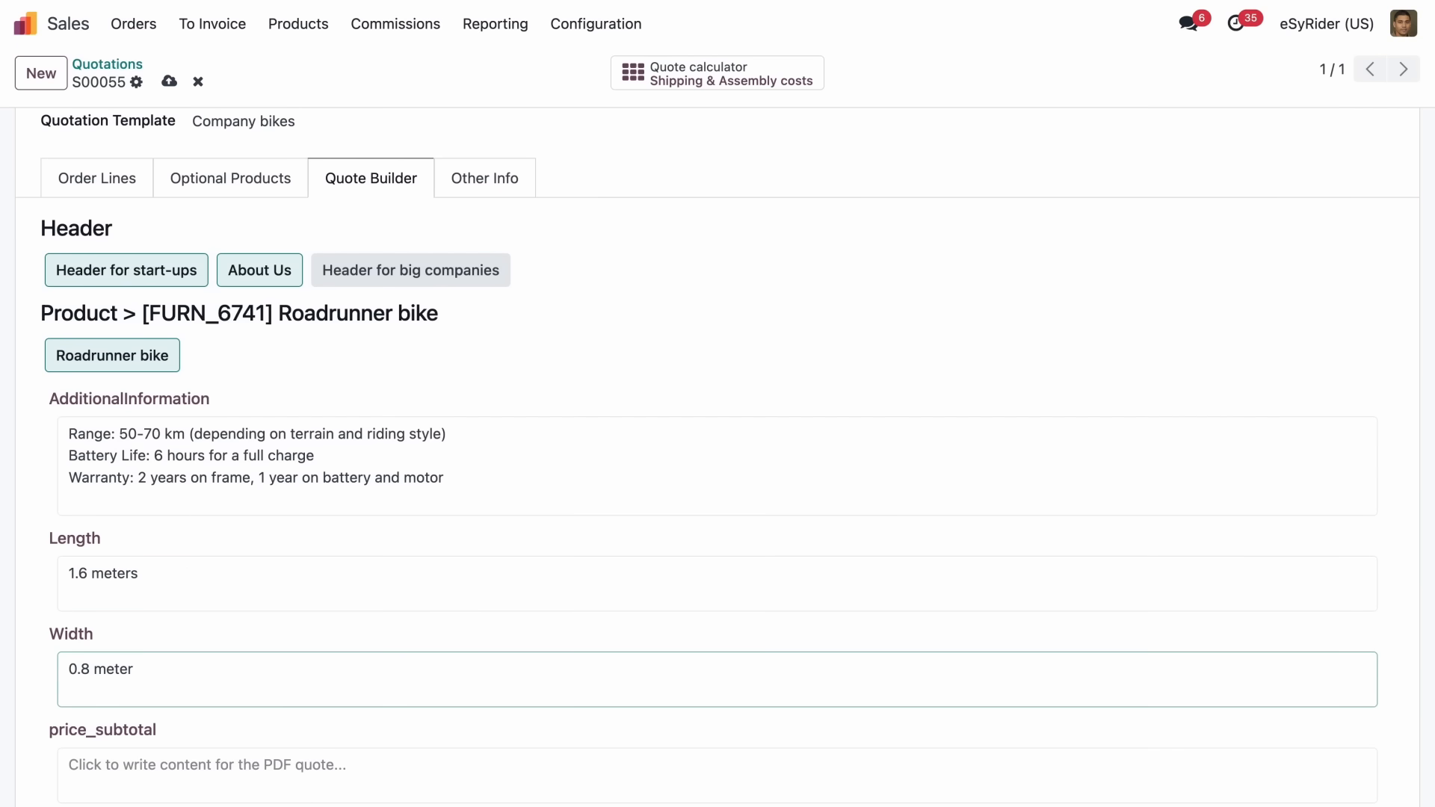
scroll("down", 3)
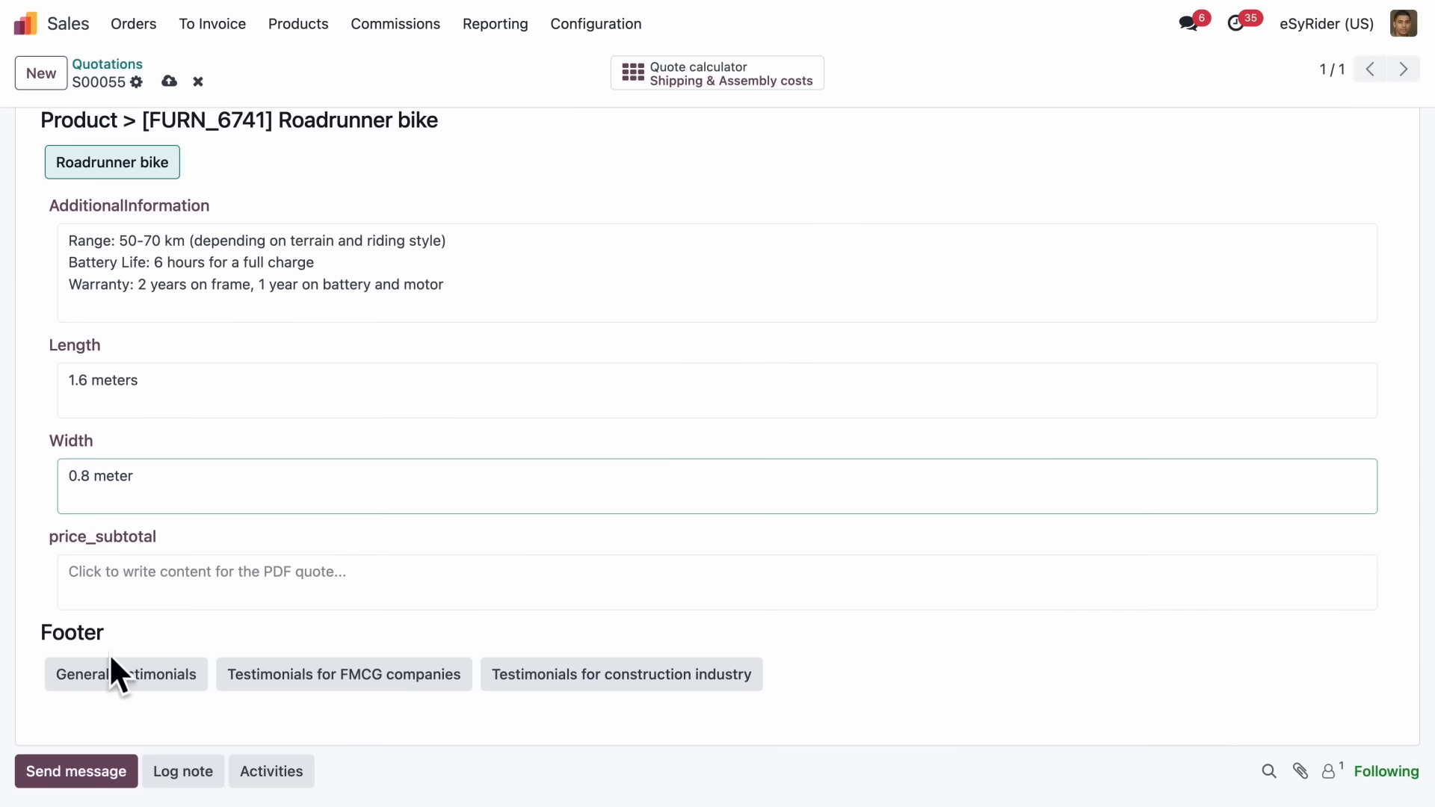
left_click(126, 674)
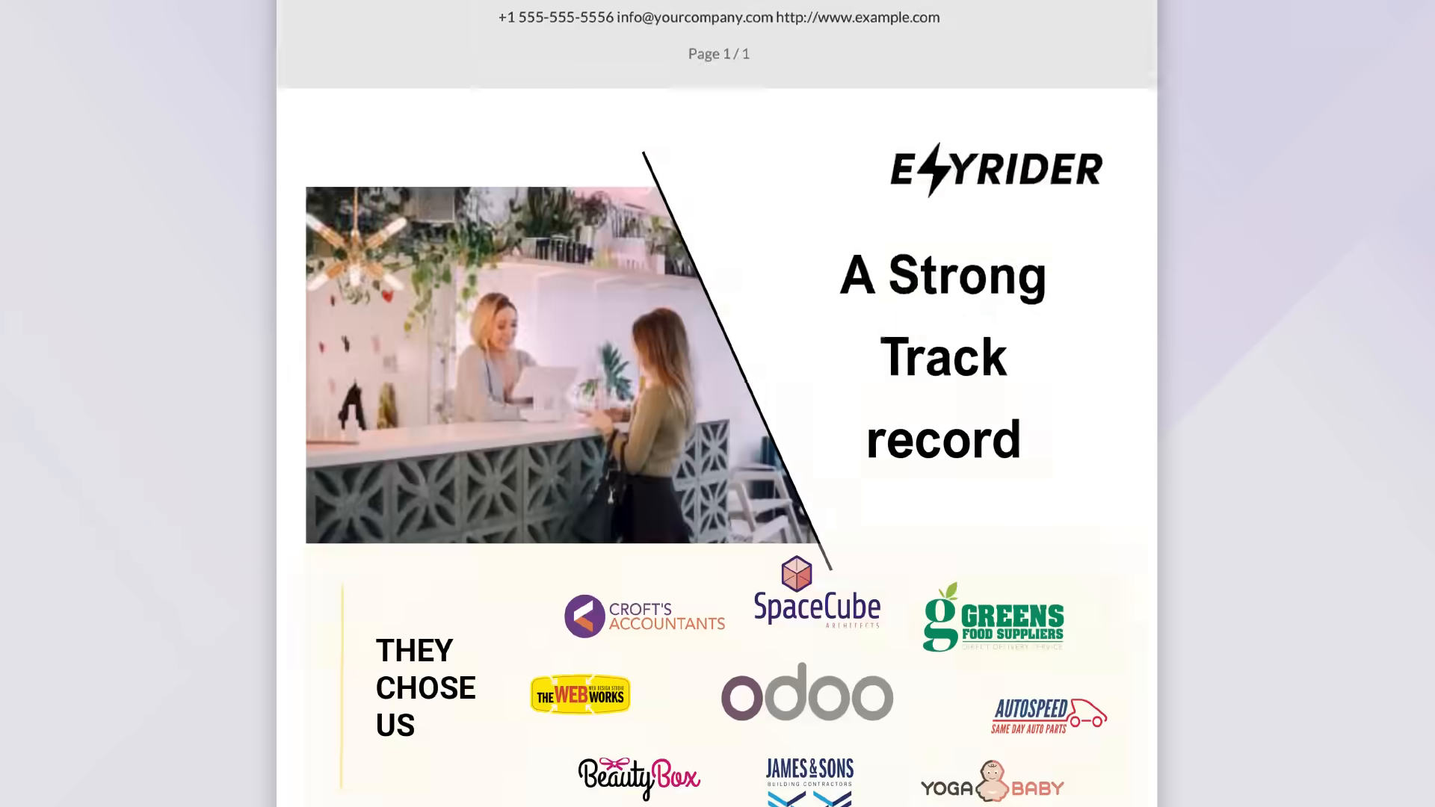
left_click(126, 675)
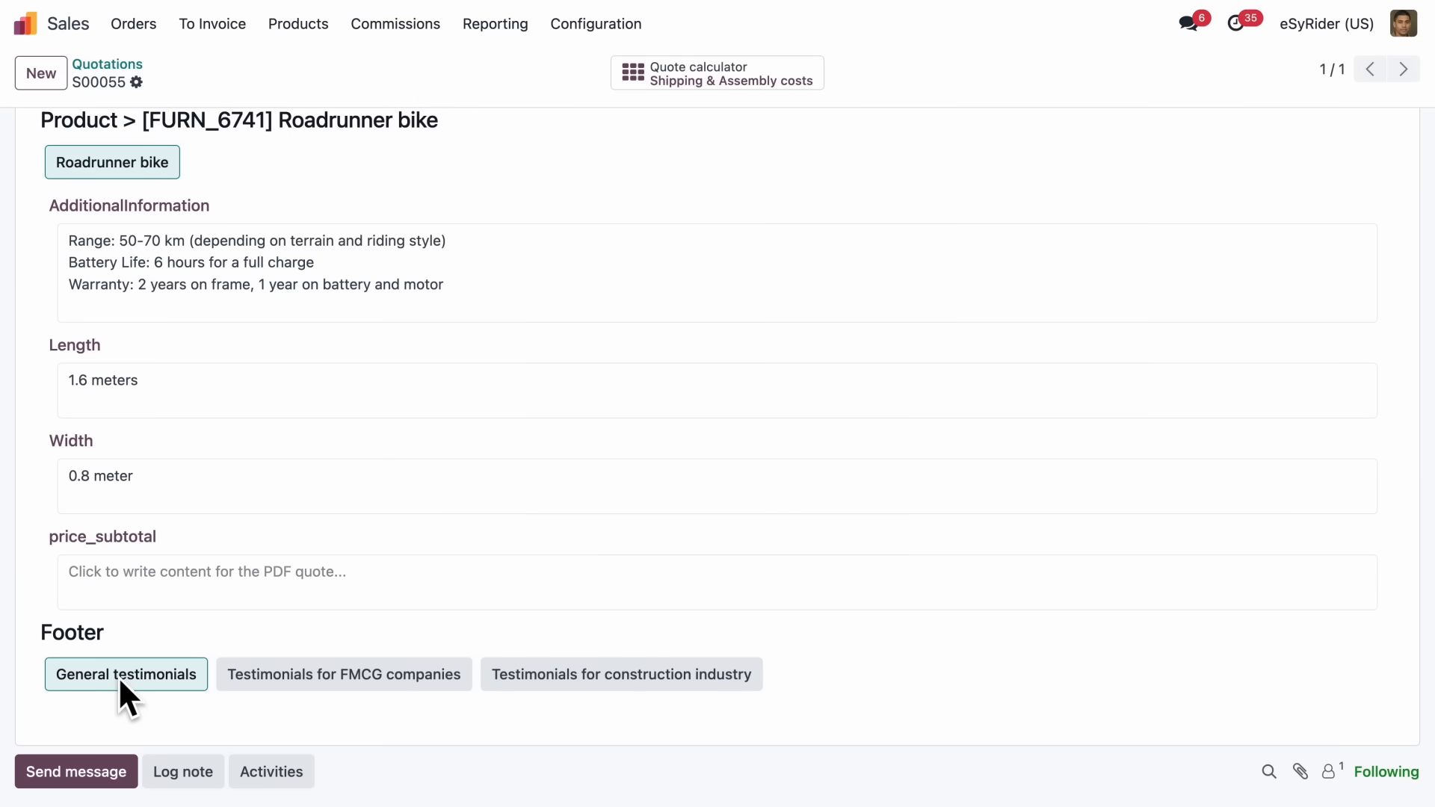
mouse_move(395, 23)
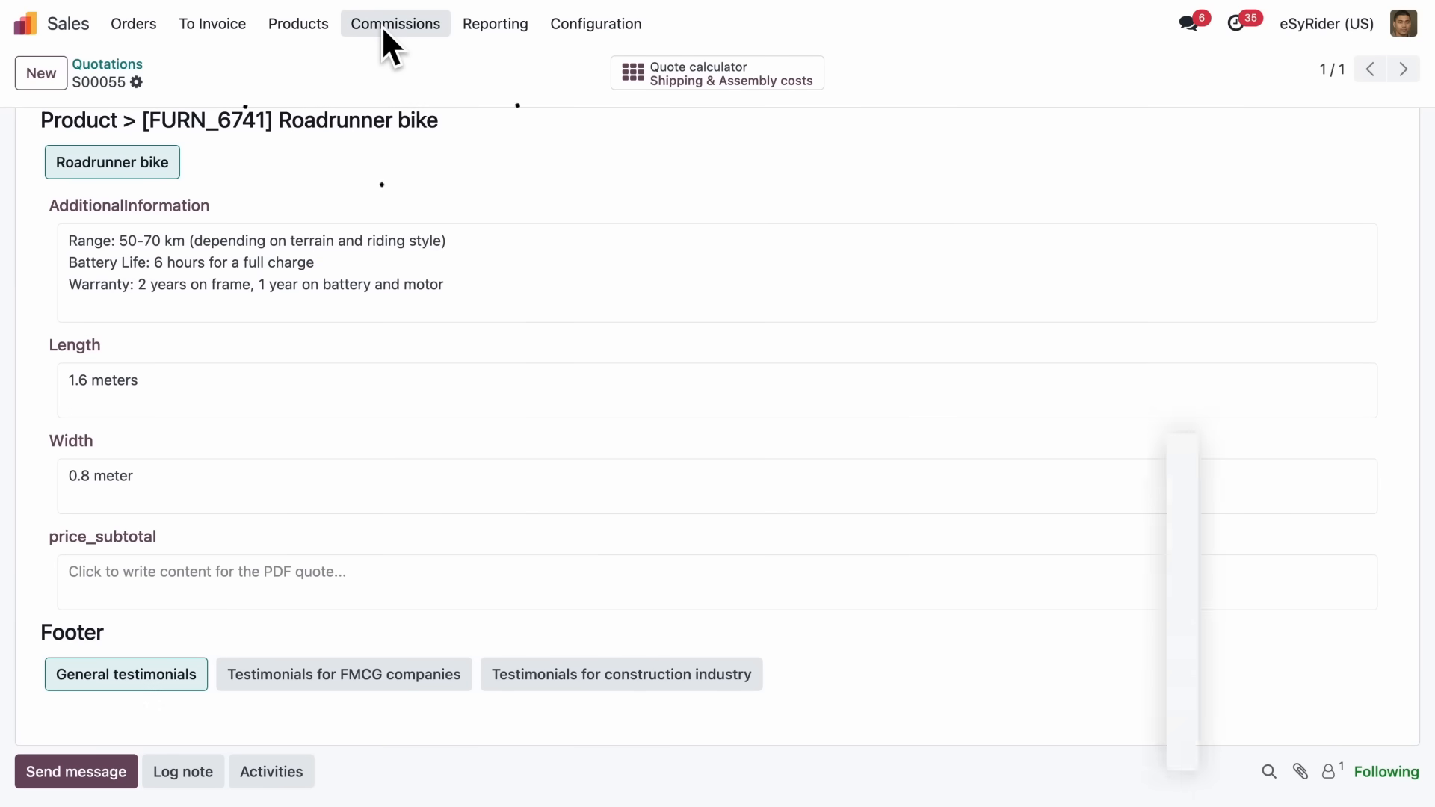
Go from the Roadrunner plan to the commission plans list, then to Grasshopper Inc.'s draft invoice.
left_click(395, 24)
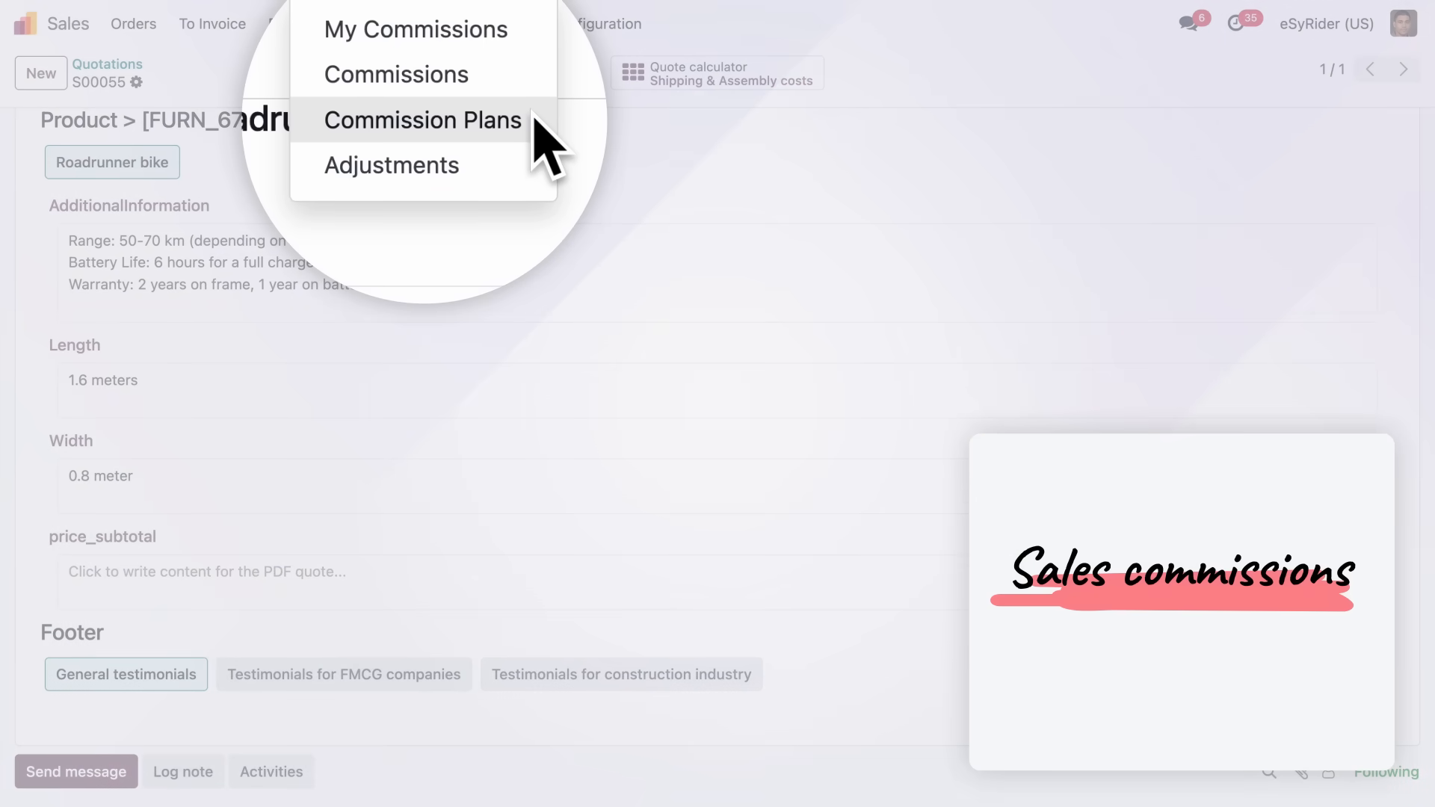
left_click(421, 120)
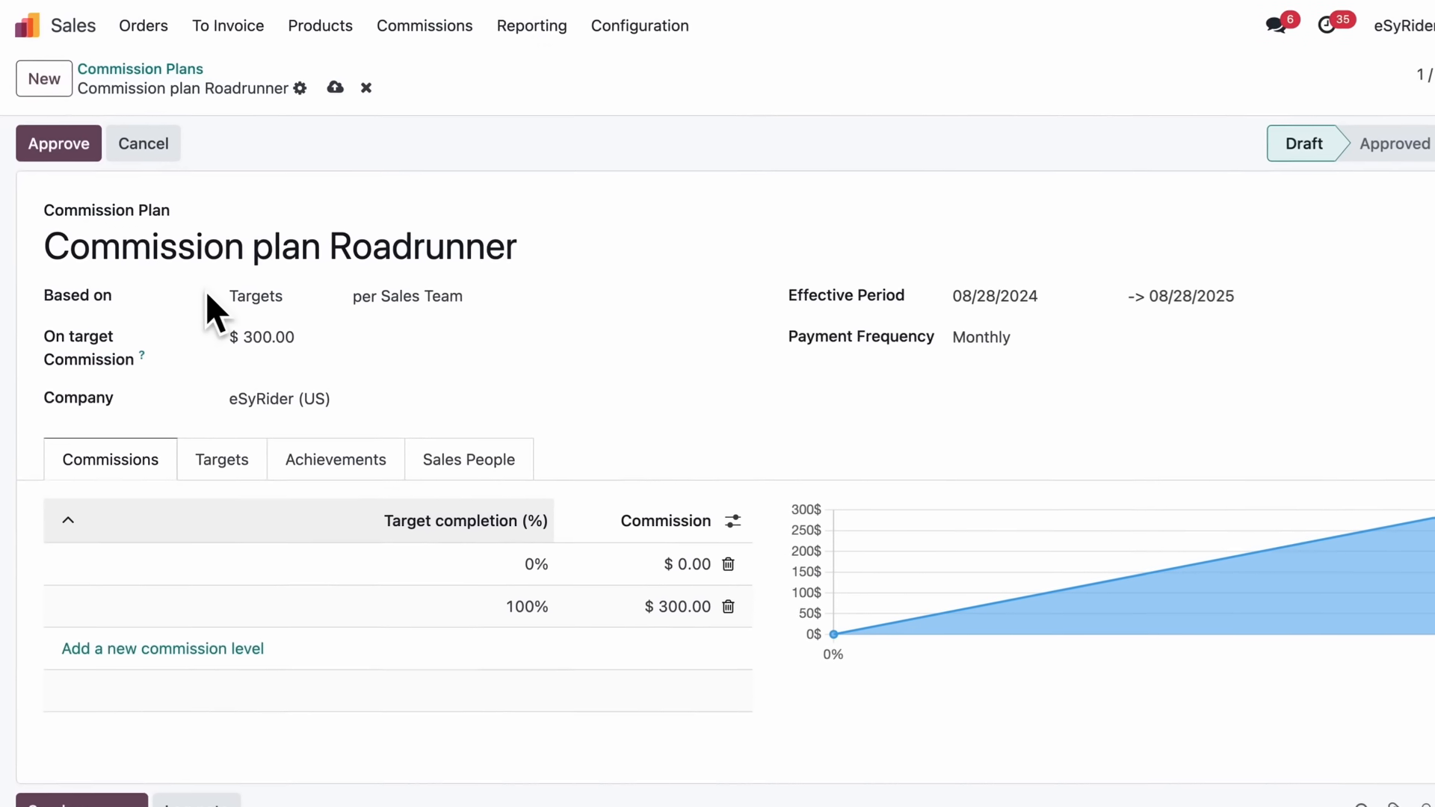
scroll("down", 3)
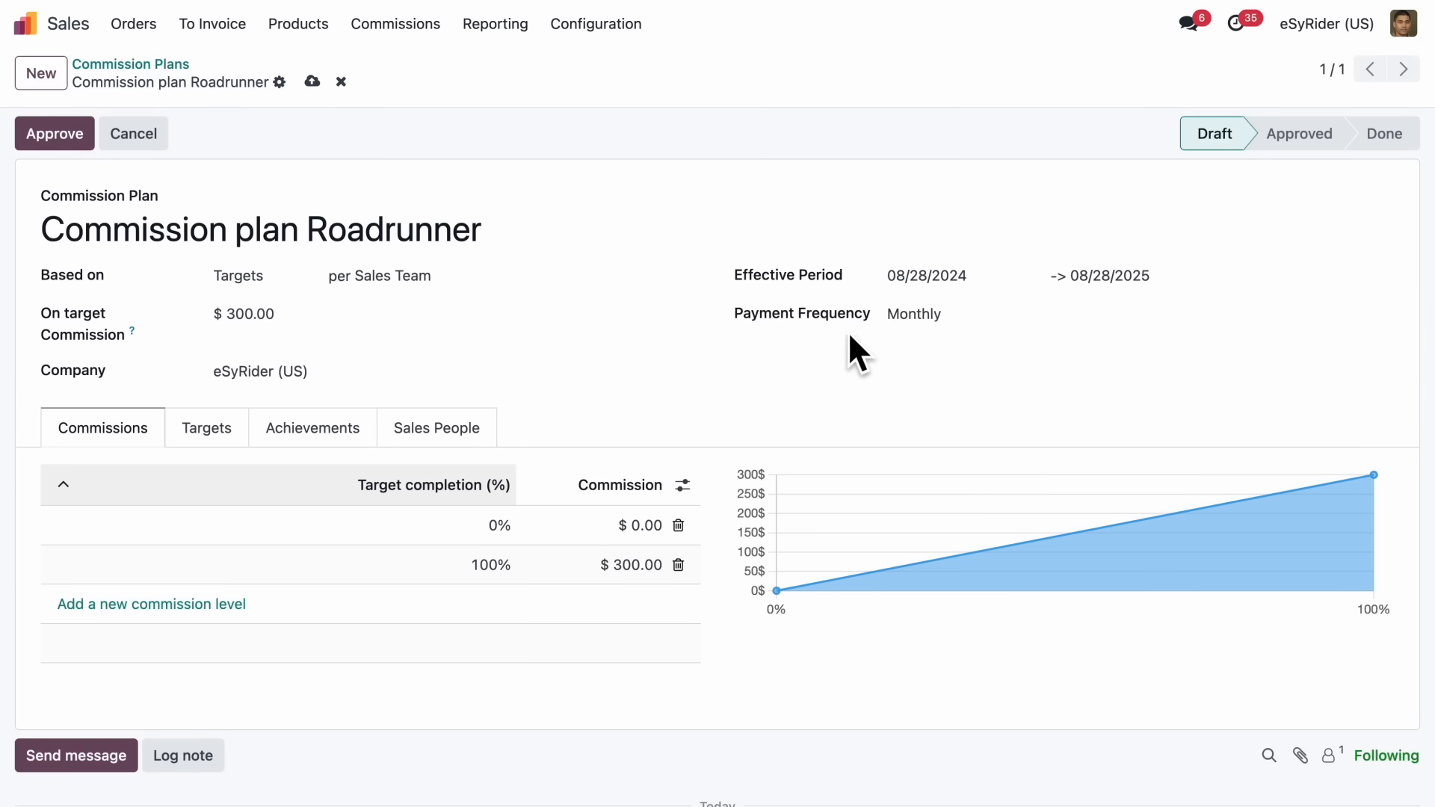
left_click(207, 427)
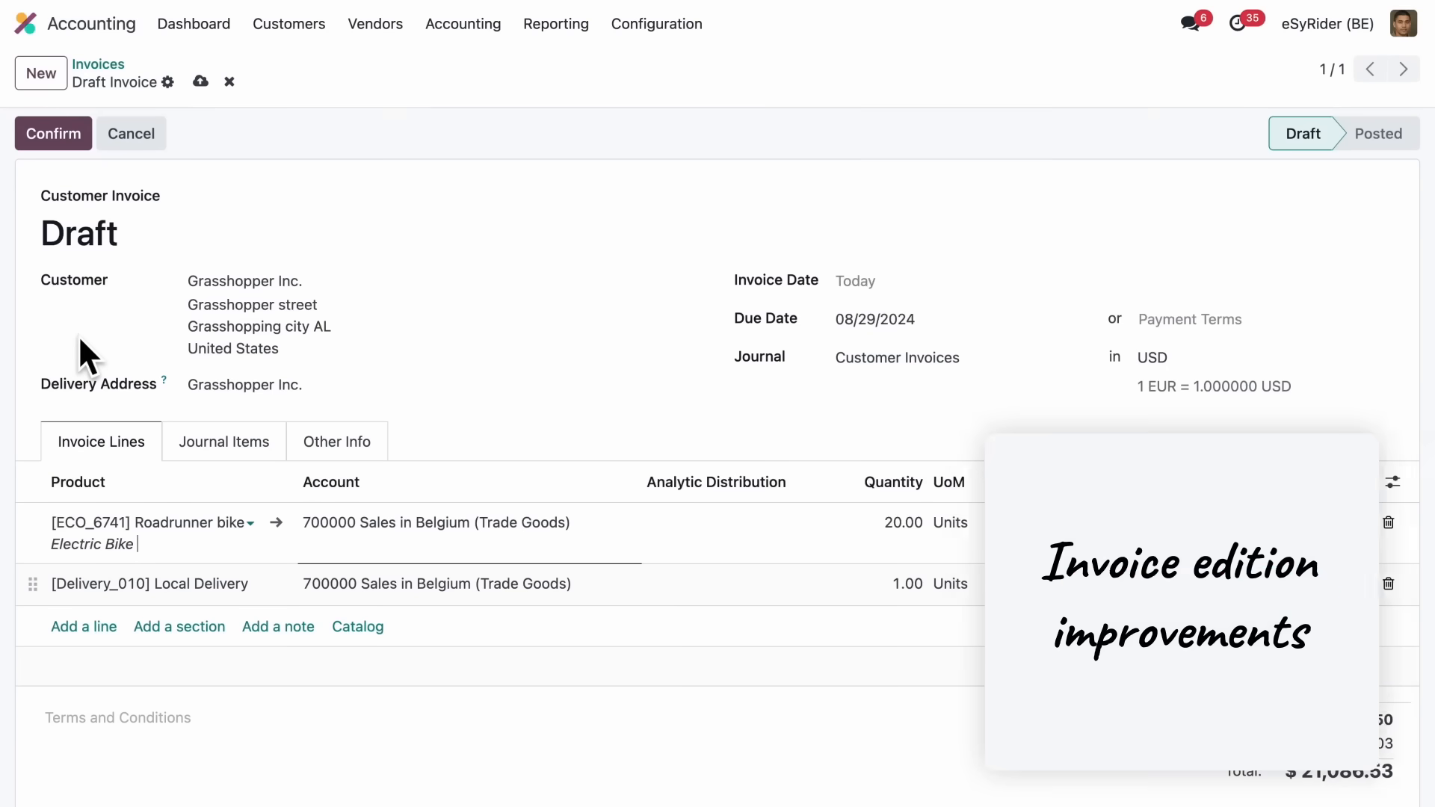
Apply 21% tax to the Roadrunner bike line and post the $25,475.95 invoice.
scroll("down", 3)
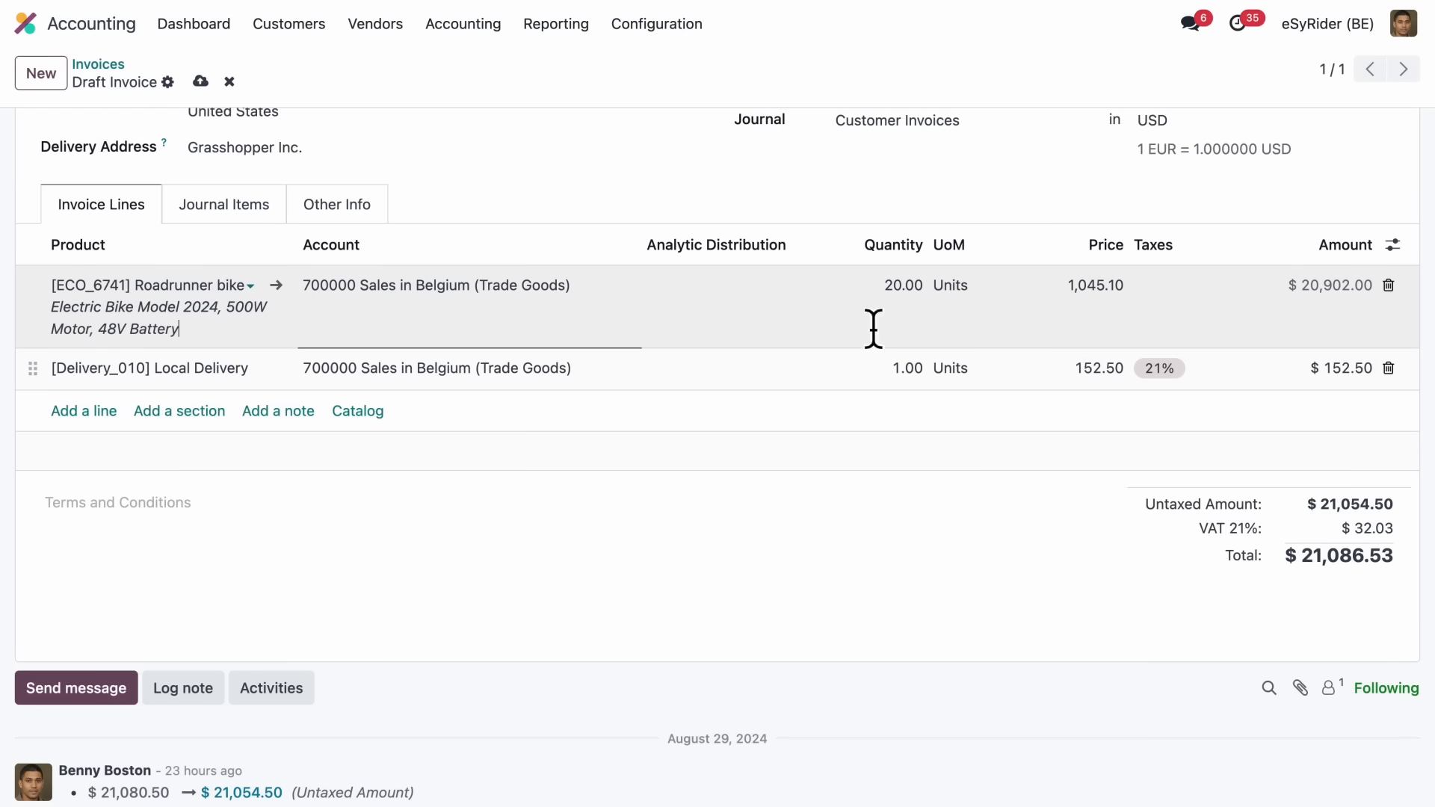
left_click(1199, 284)
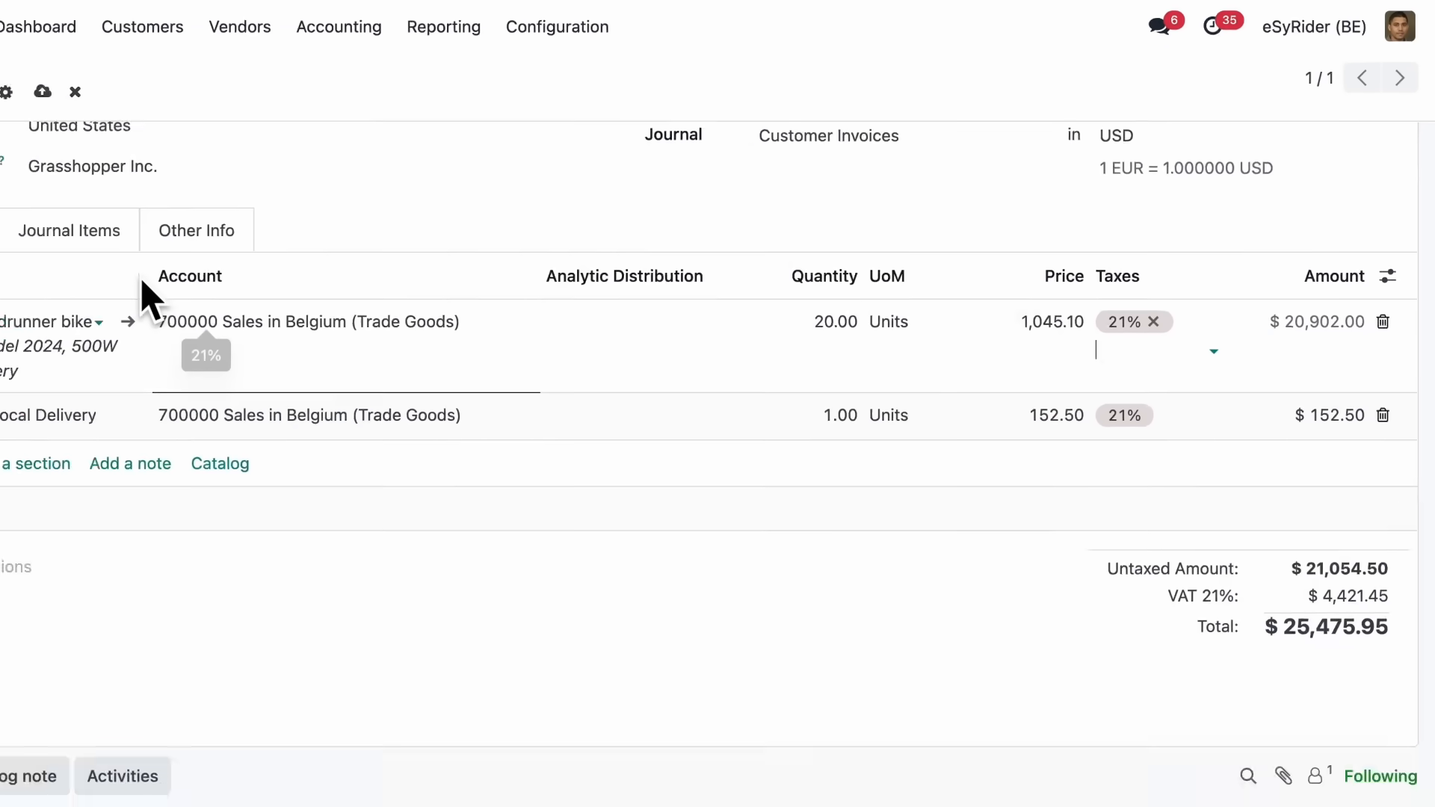
scroll("up", 3)
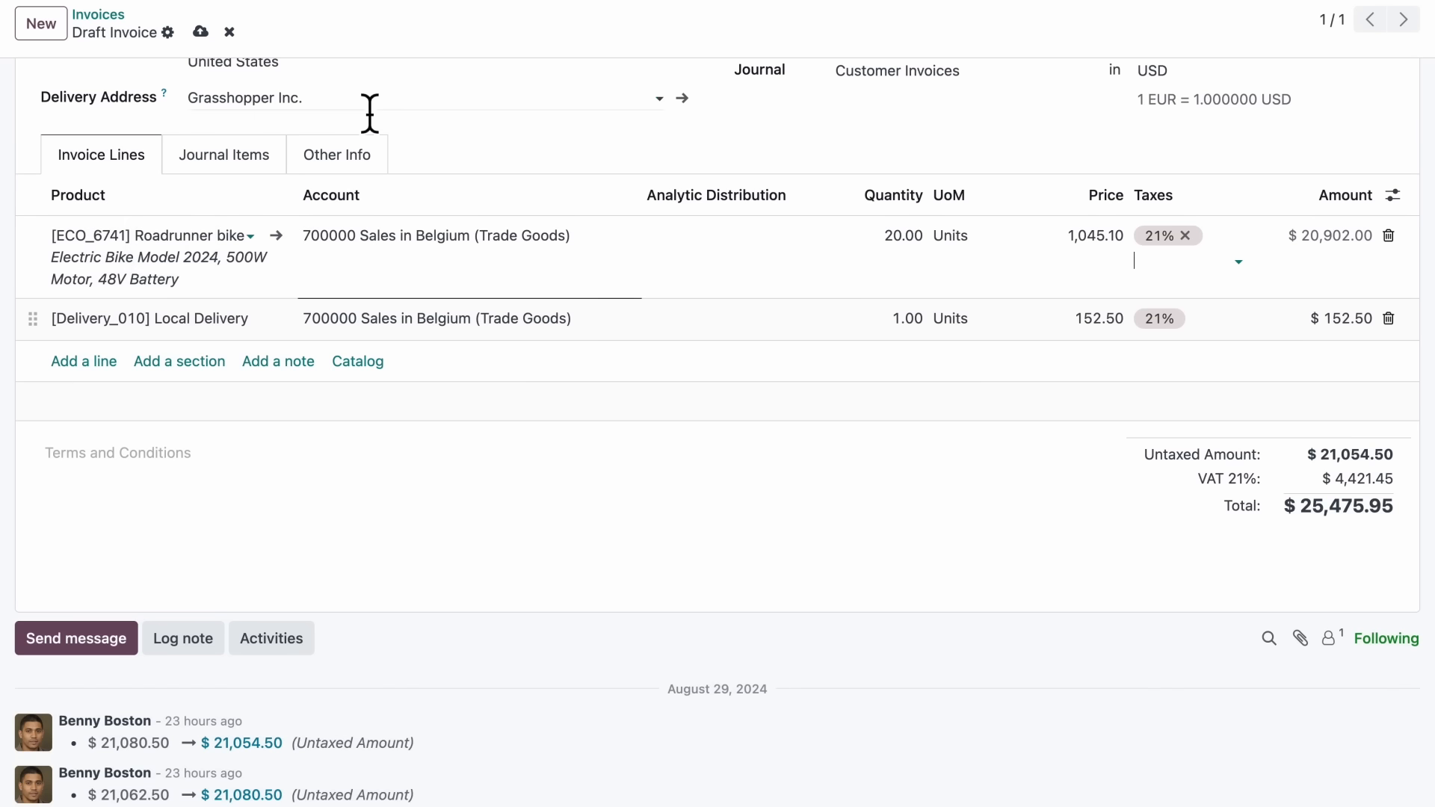
scroll("up", 3)
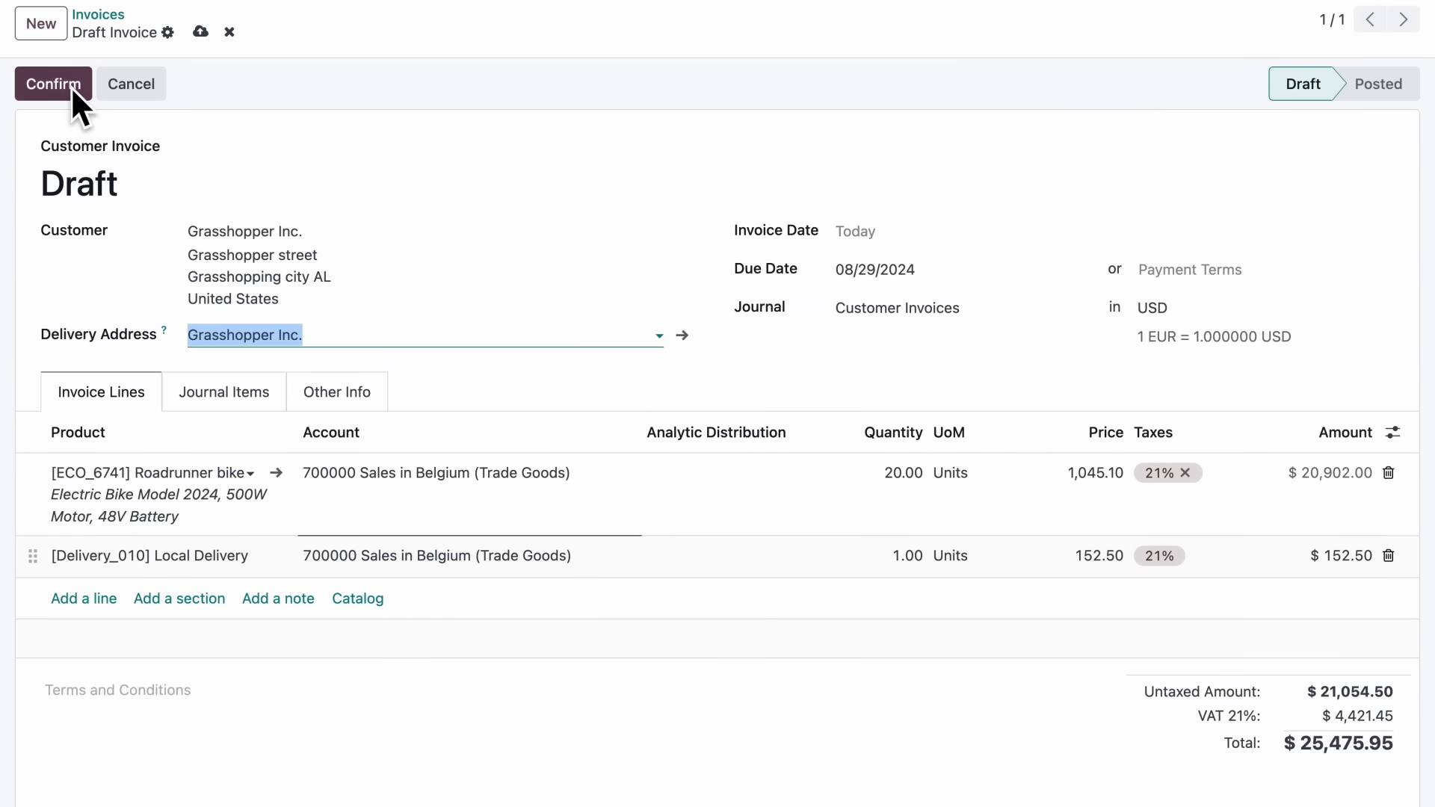
left_click(52, 83)
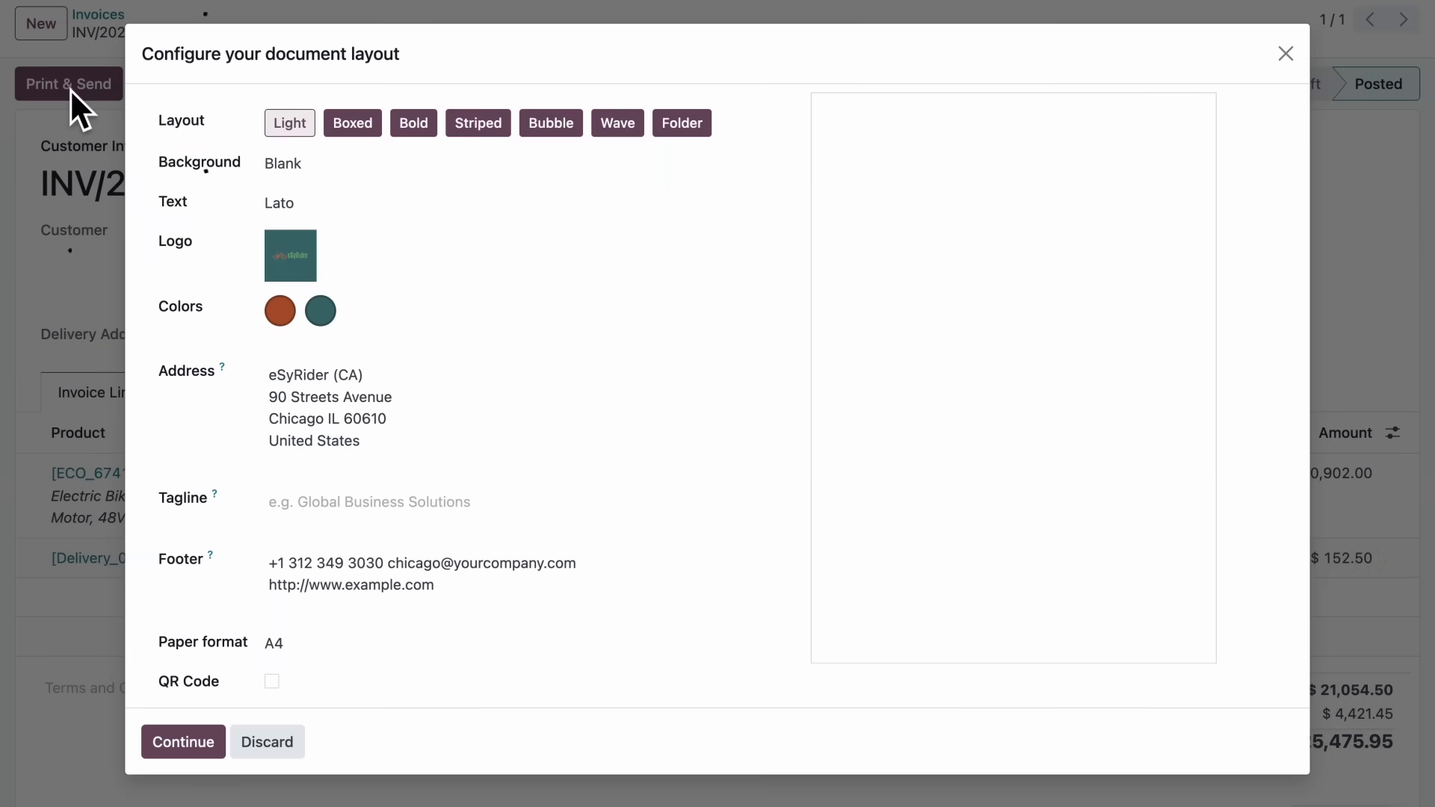
Choose the Wave document layout and continue.
left_click(550, 123)
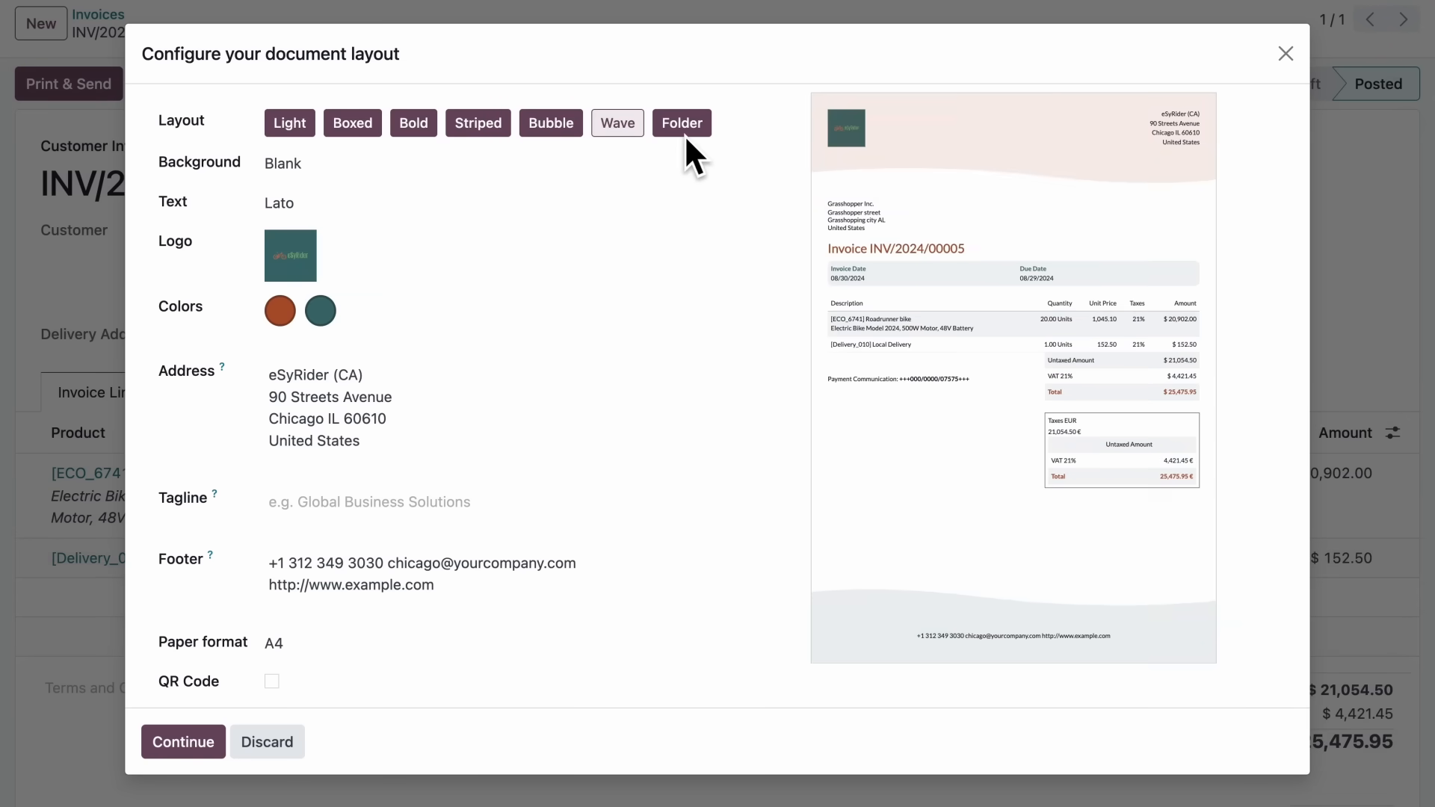
left_click(681, 122)
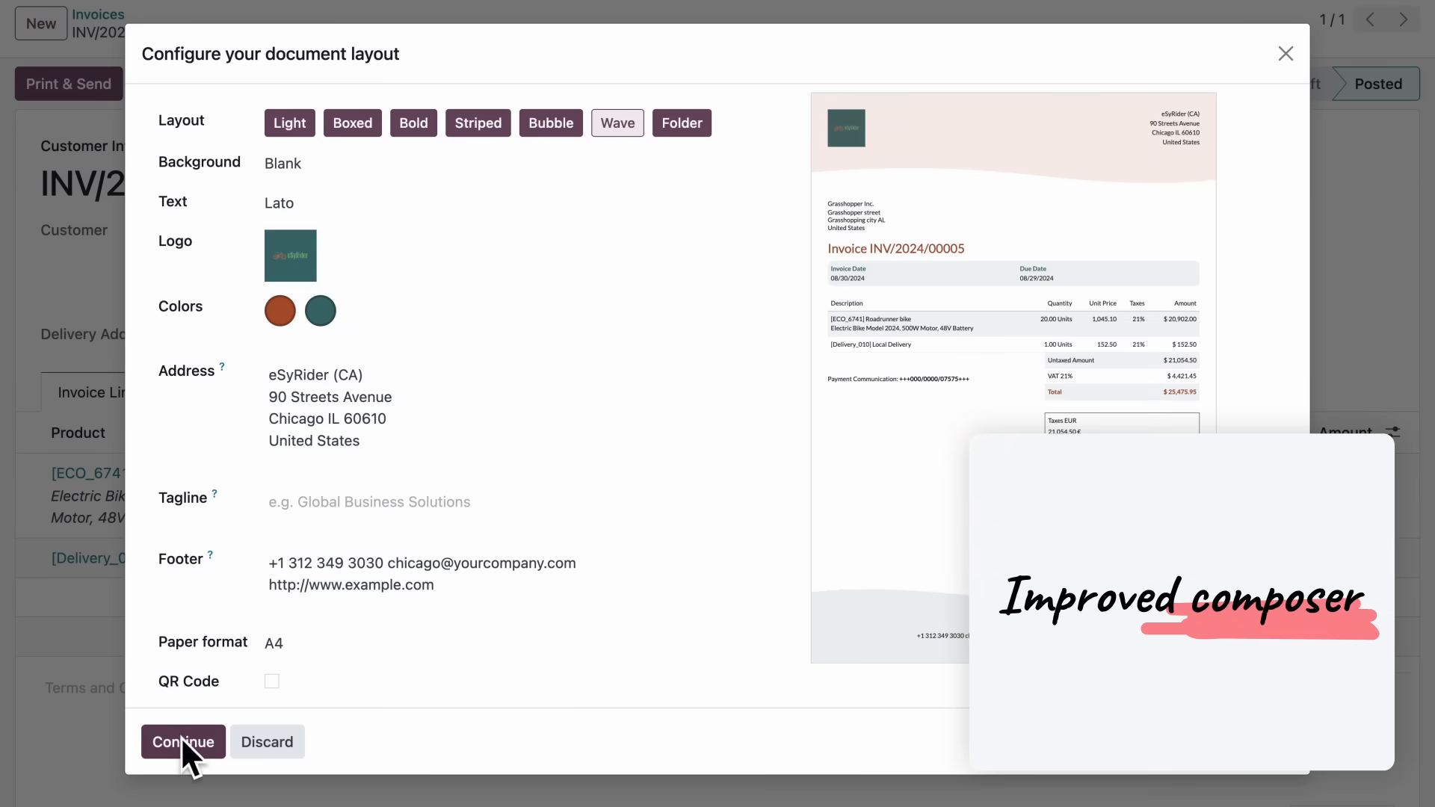
left_click(182, 741)
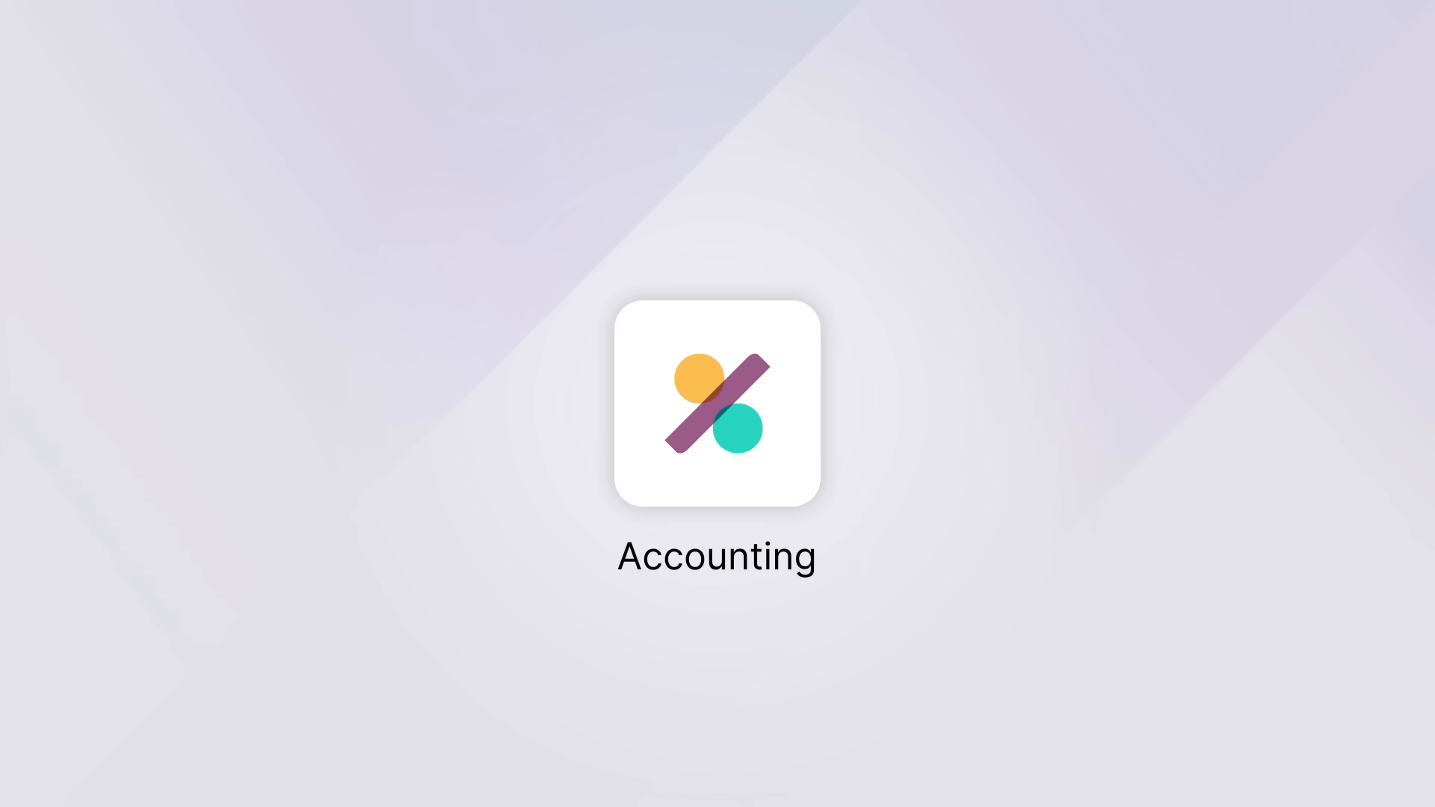
Add a 41,750 € bank transaction with partner Deco Addict.
left_click(717, 406)
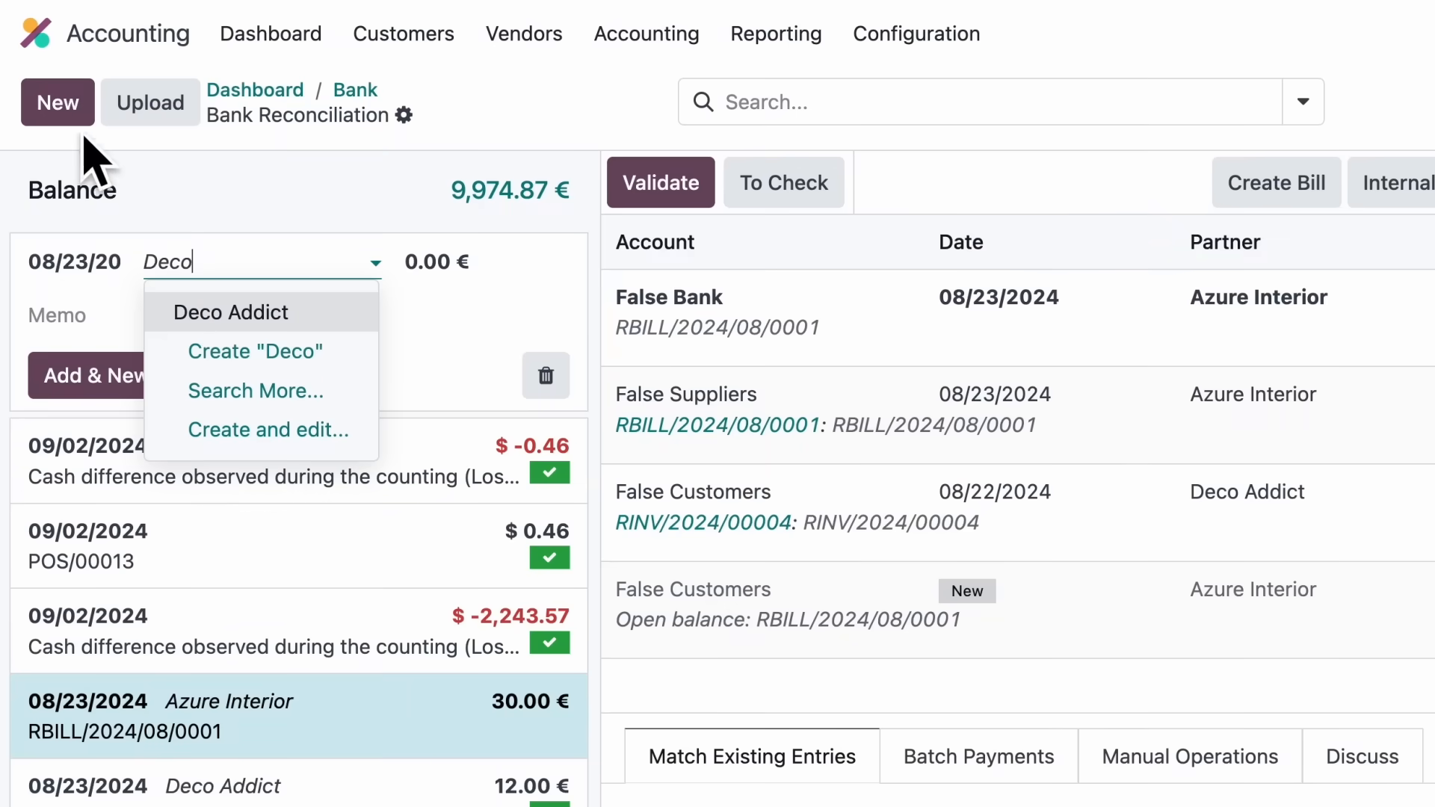
left_click(231, 313)
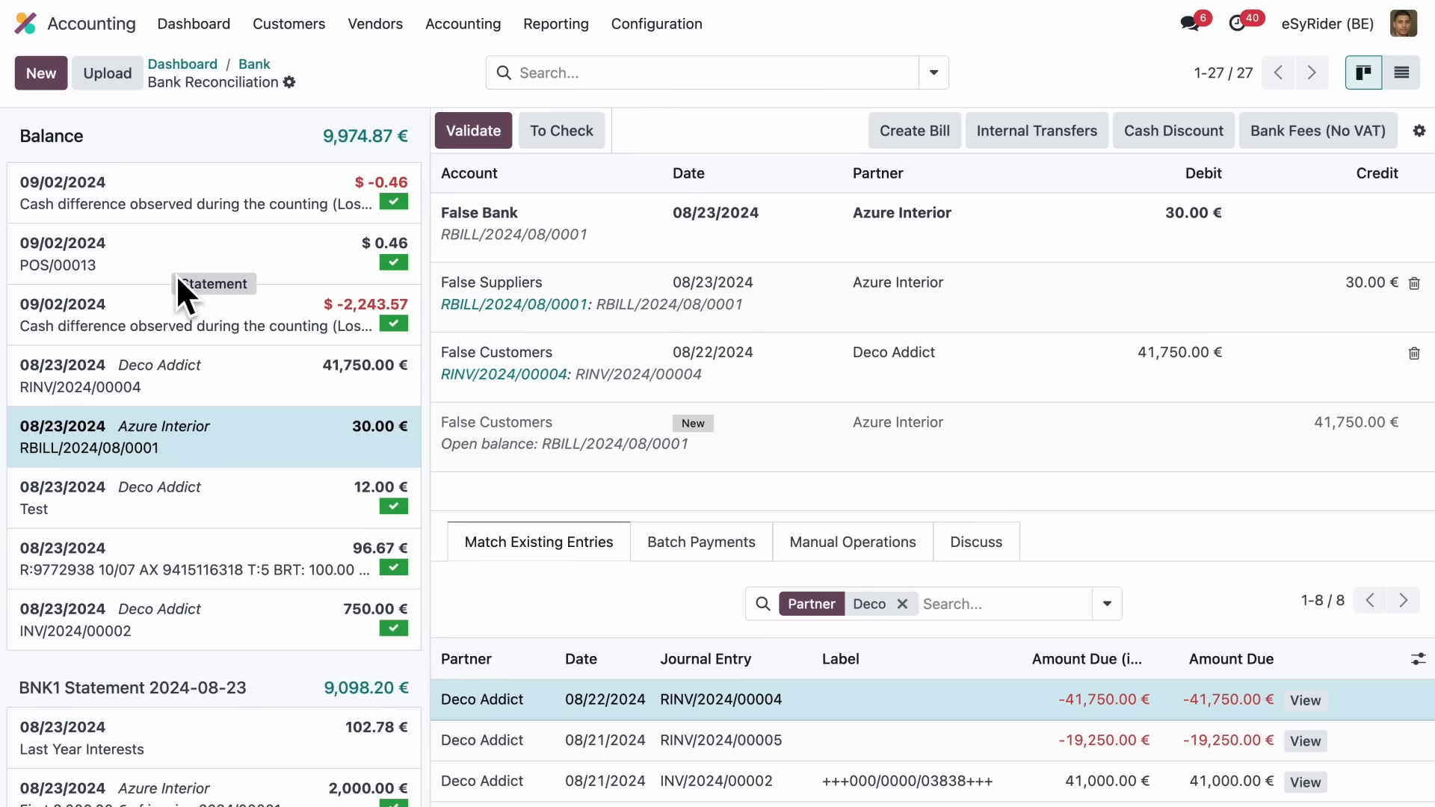
left_click(183, 375)
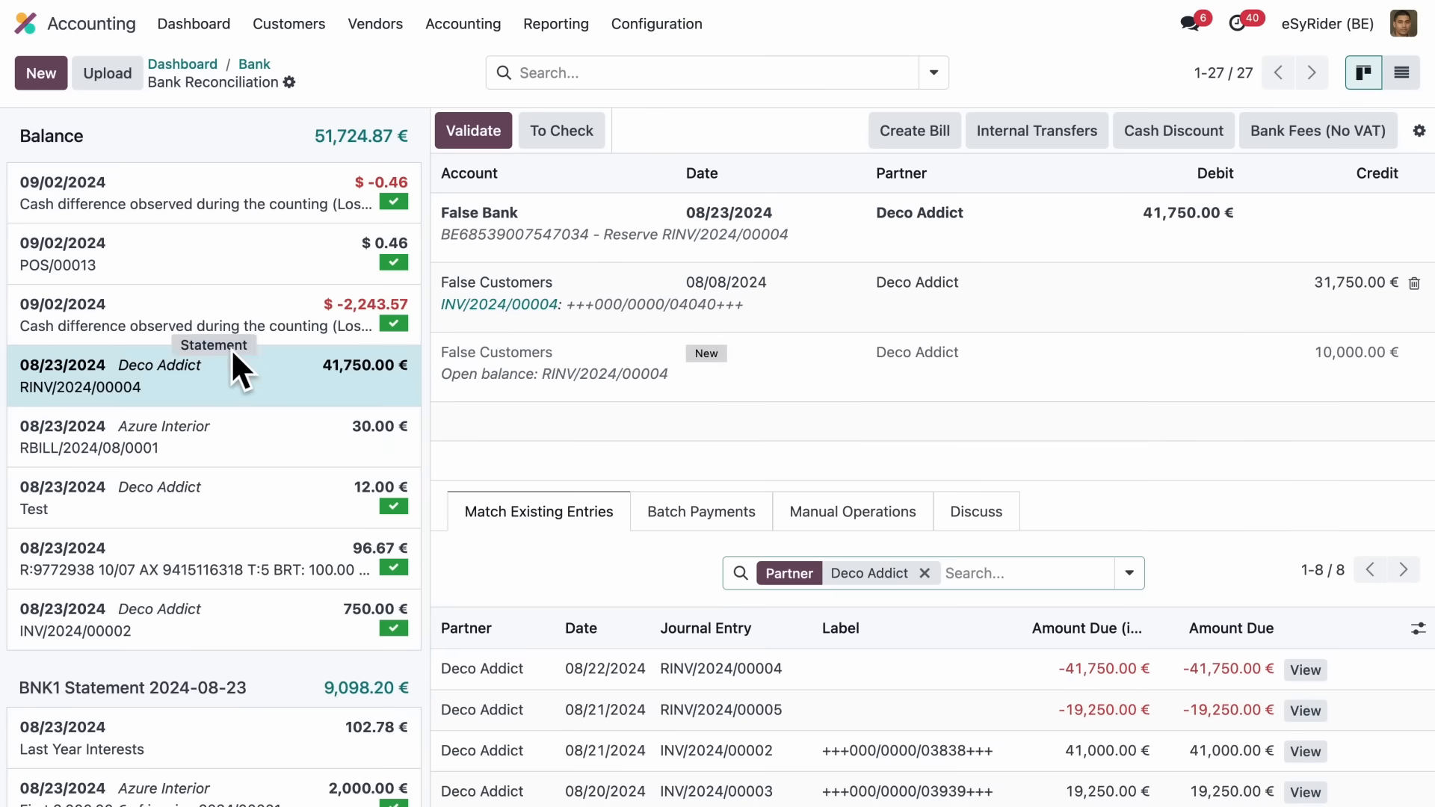
left_click(165, 437)
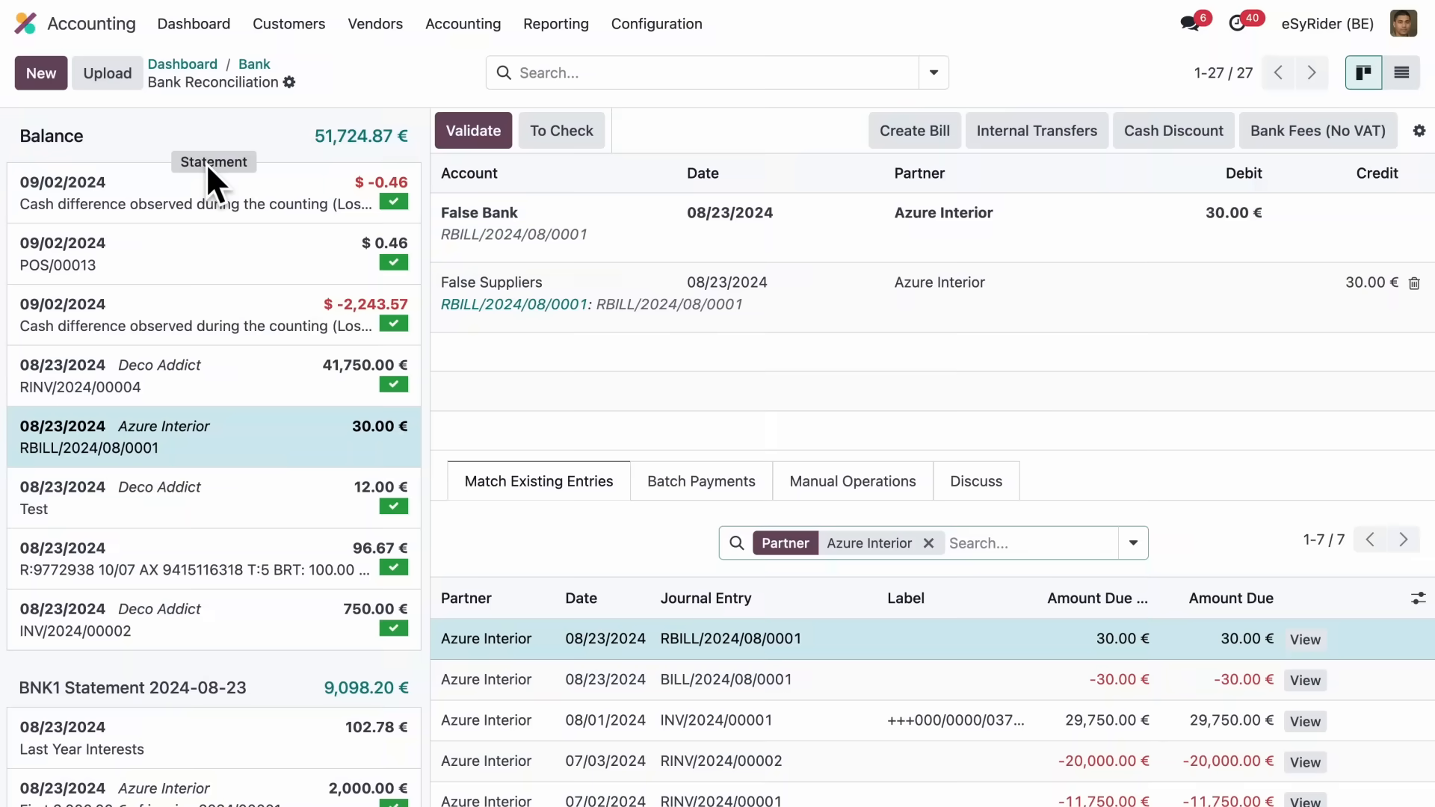
Group the top September 2 cash lines into CSH2 Statement 2024-09-02 and save it.
left_click(214, 162)
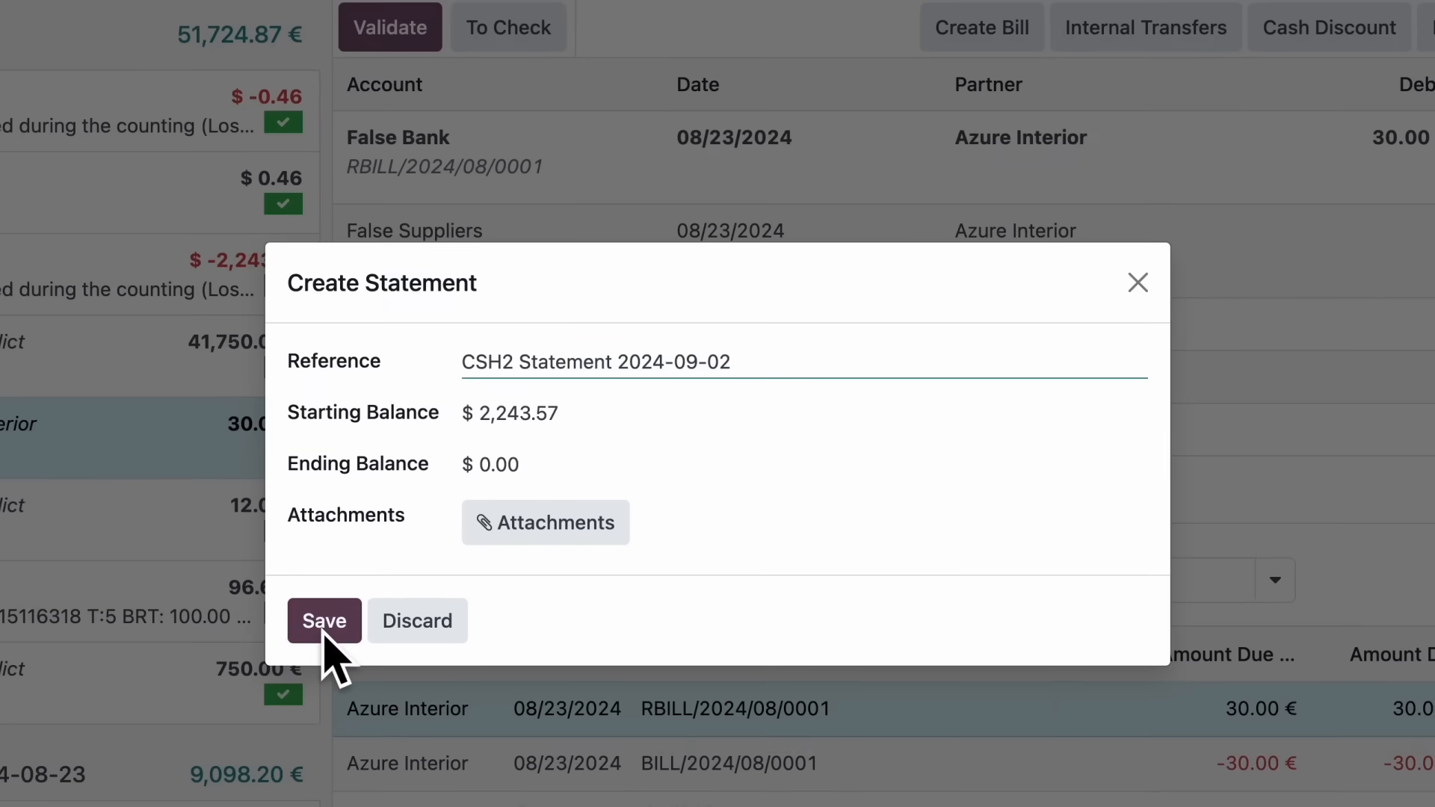
left_click(323, 620)
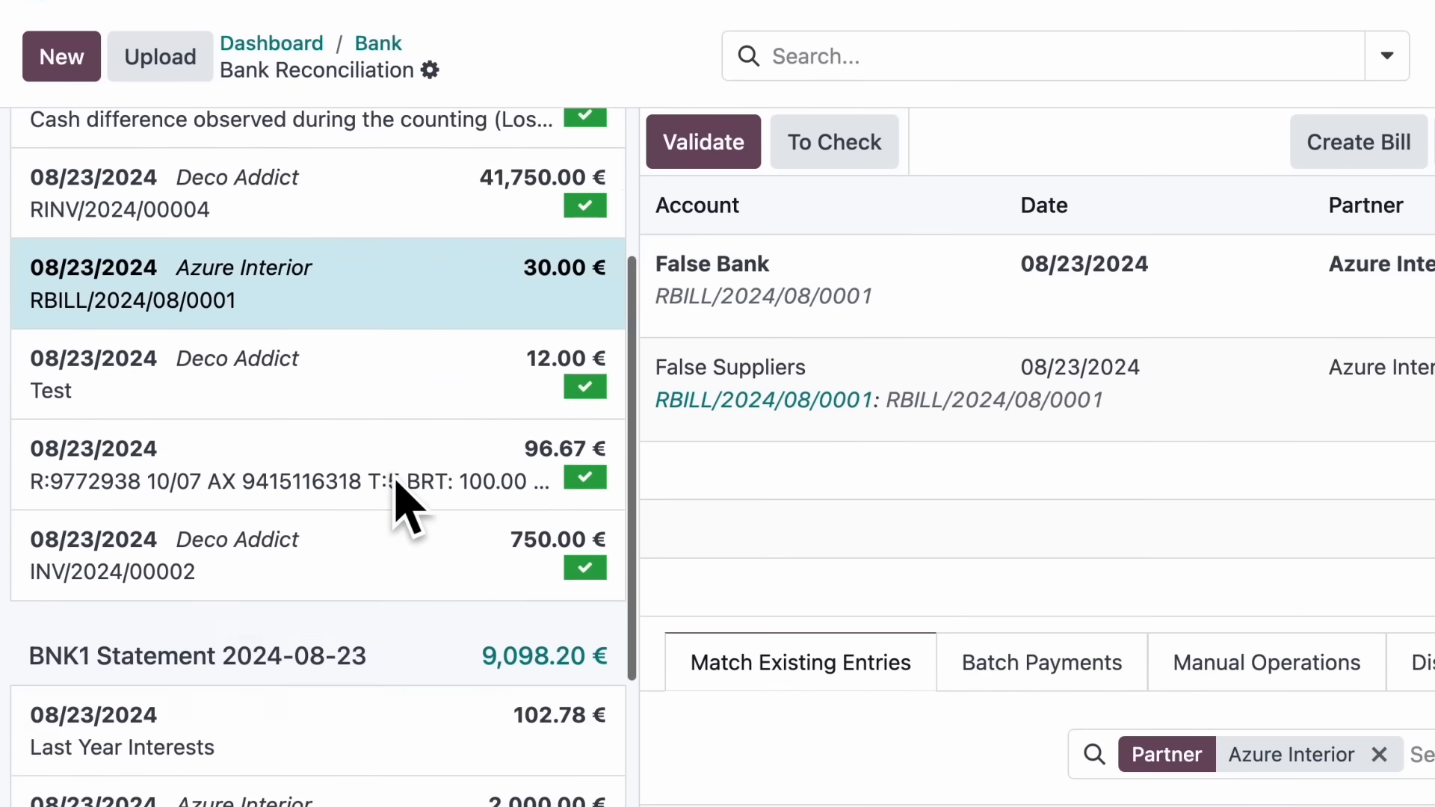
scroll("down", 3)
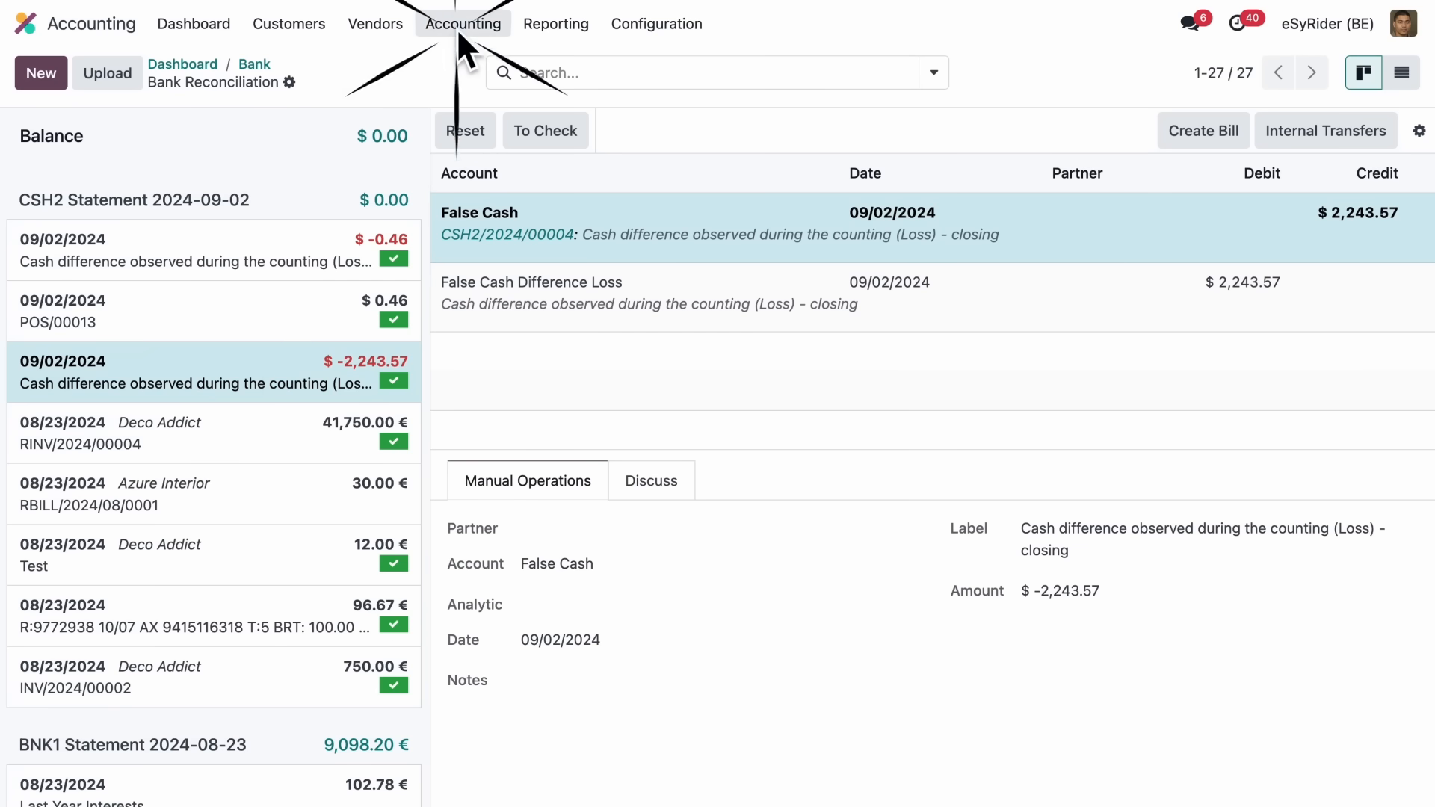
Navigate to Accounting > Lock Dates to view the closing locks.
left_click(462, 23)
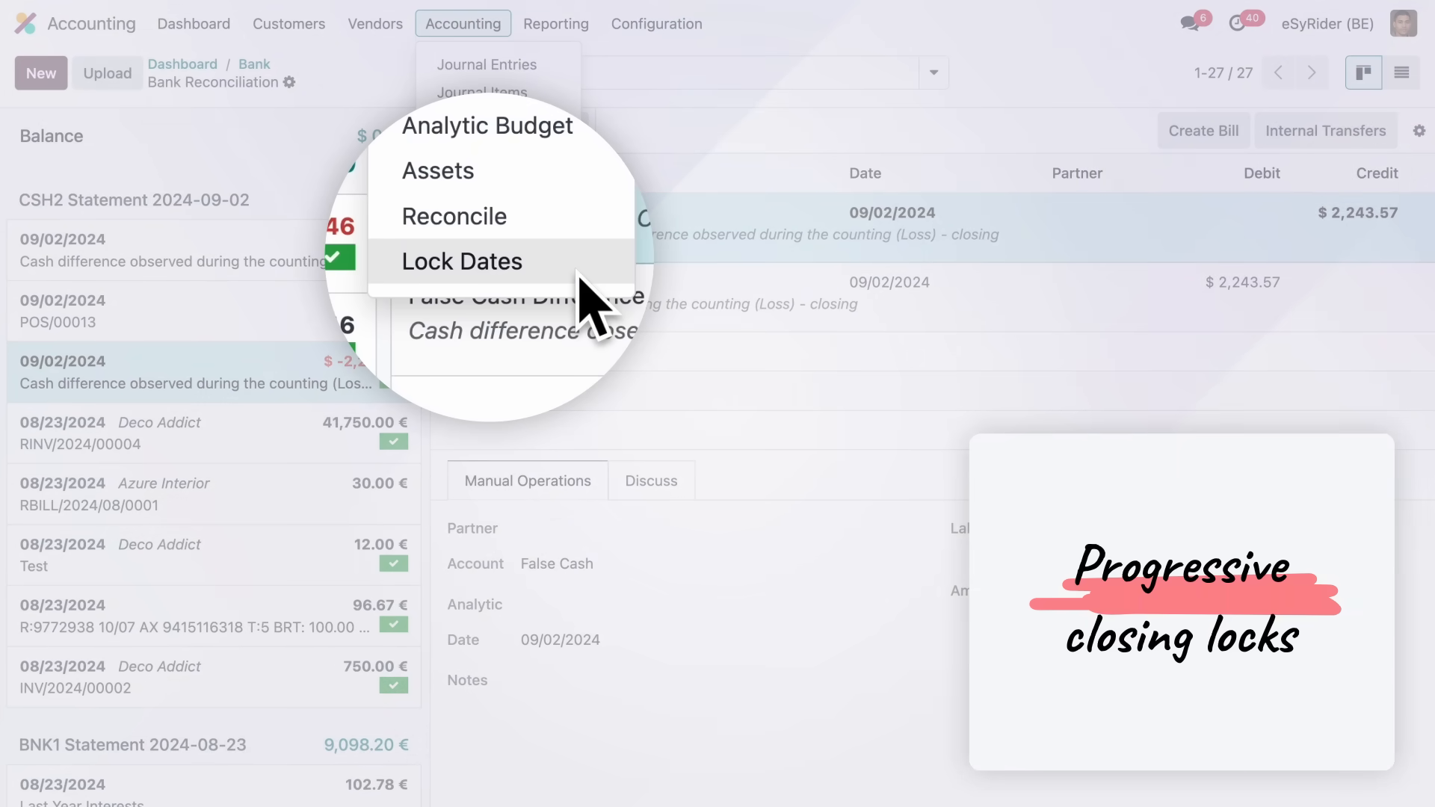
left_click(461, 261)
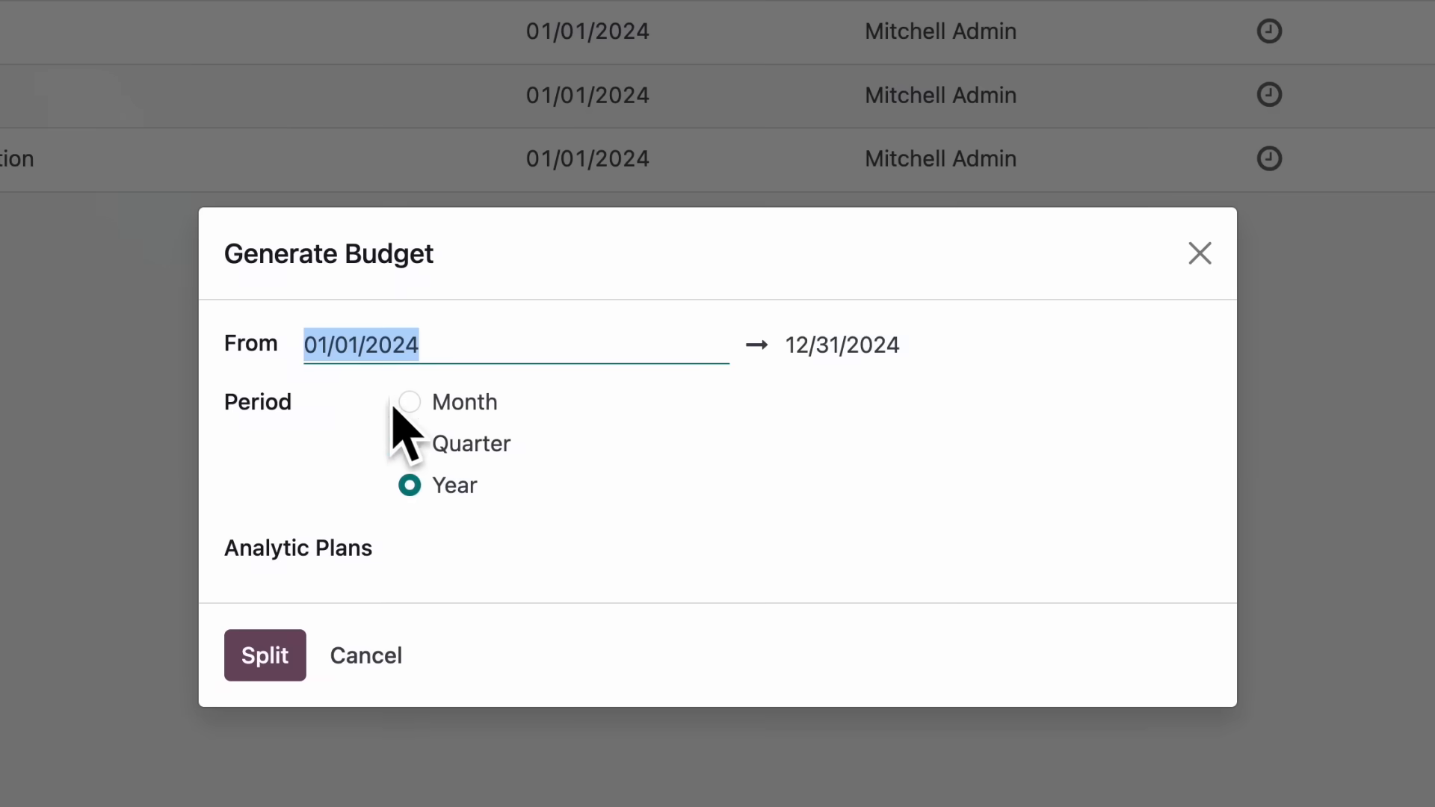
Split the budget quarterly, show Theoritical Percentage, and assign RFQ P00002's materials line a budget.
left_click(409, 444)
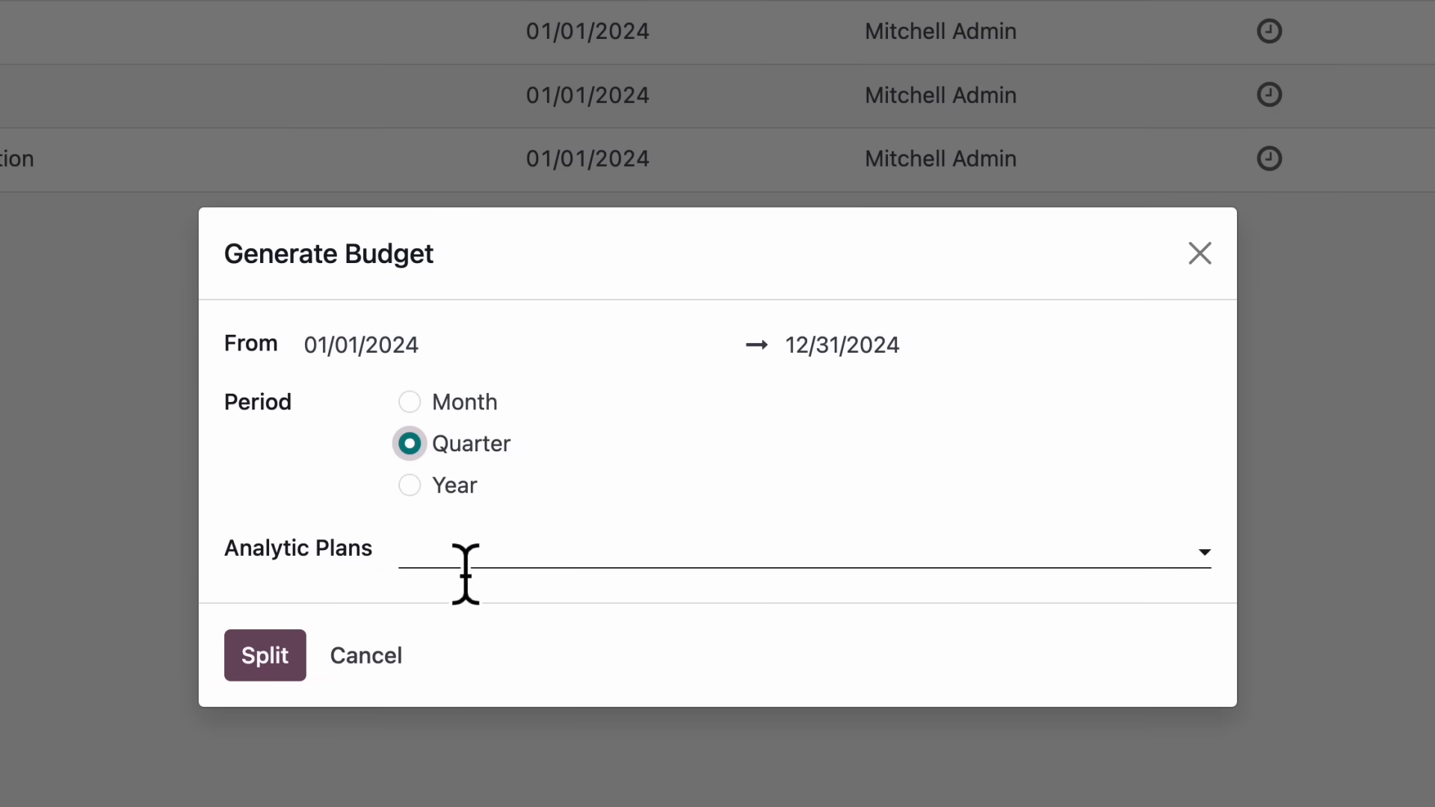
left_click(264, 656)
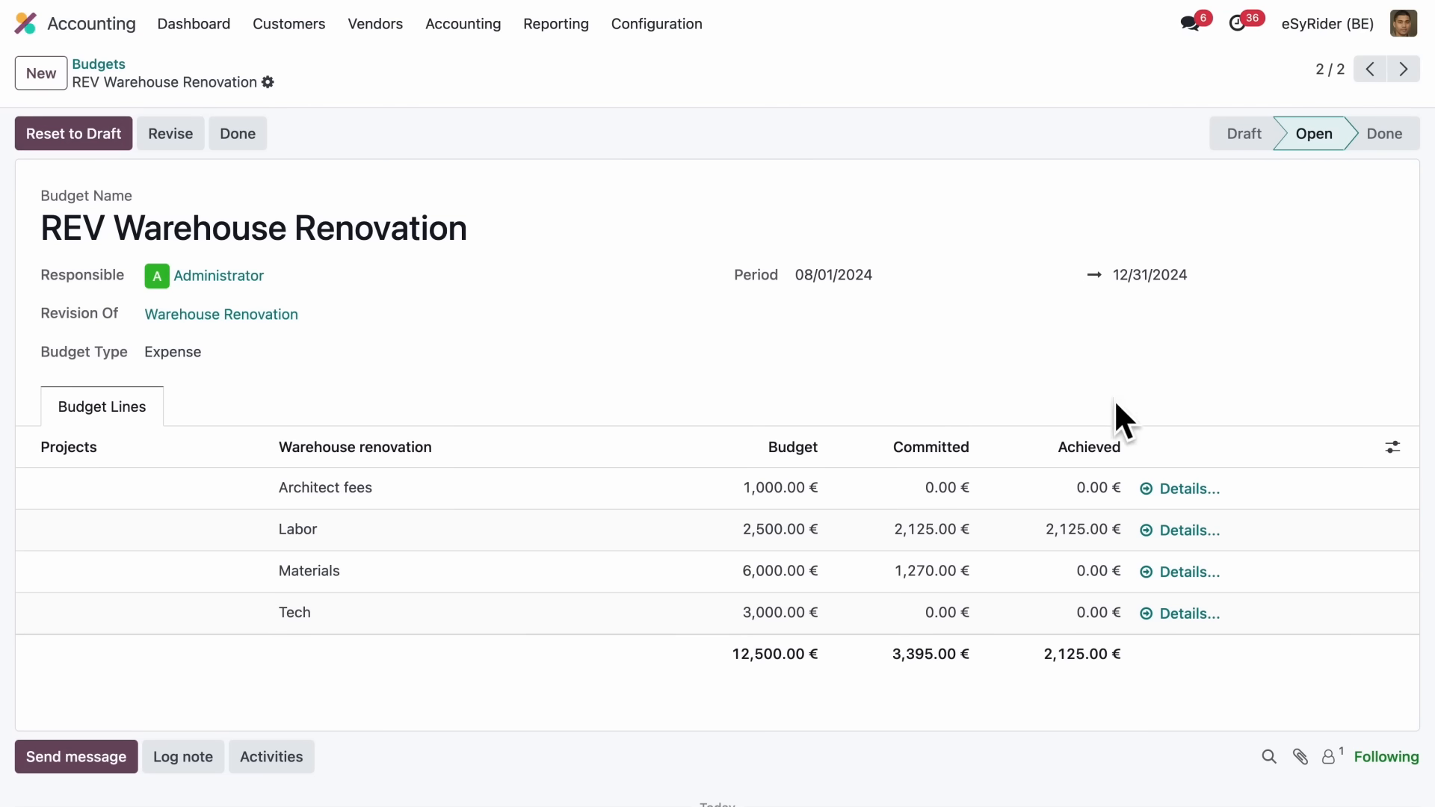
left_click(1391, 447)
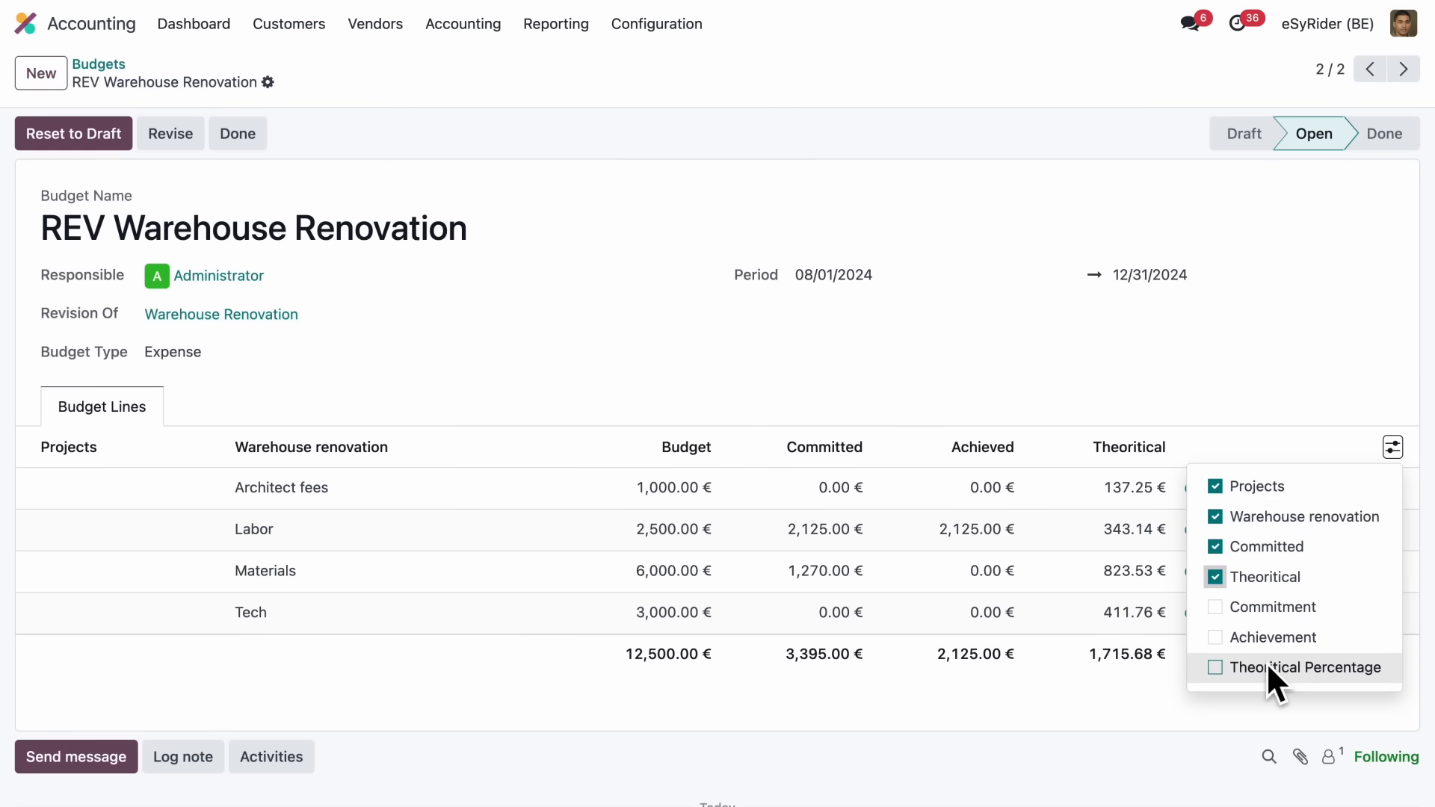
left_click(1216, 668)
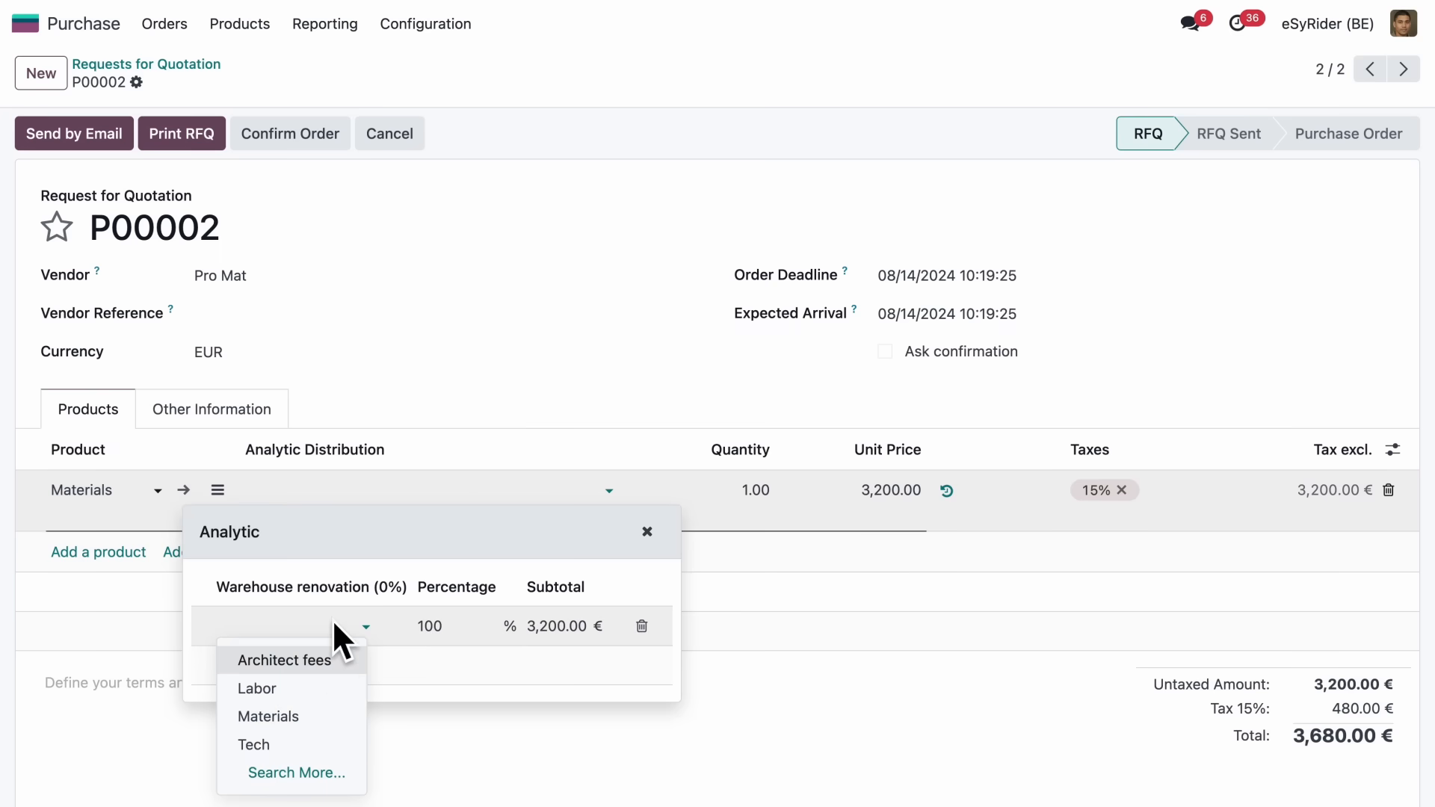
left_click(268, 716)
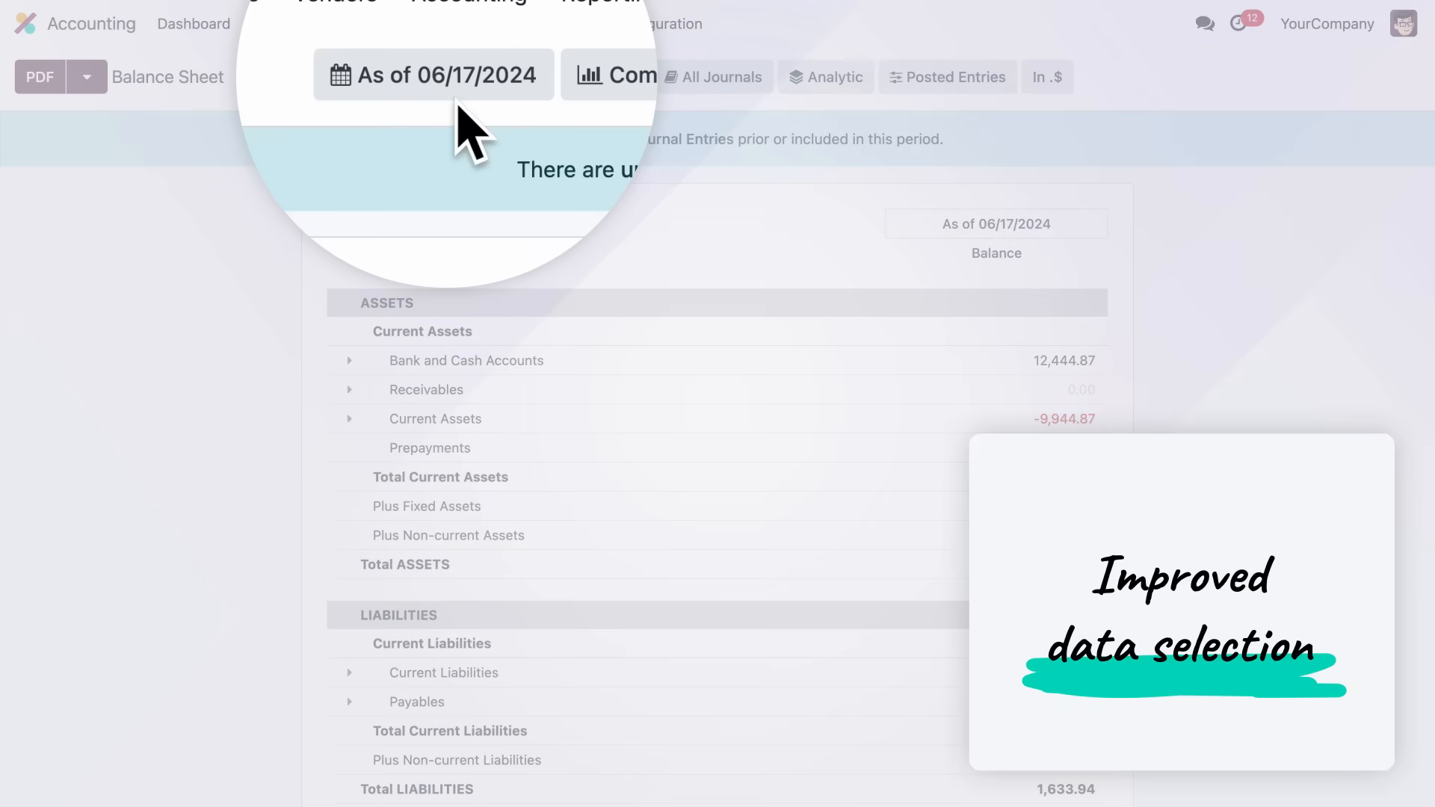
Set the Balance Sheet date filter to end of May 2024.
left_click(434, 74)
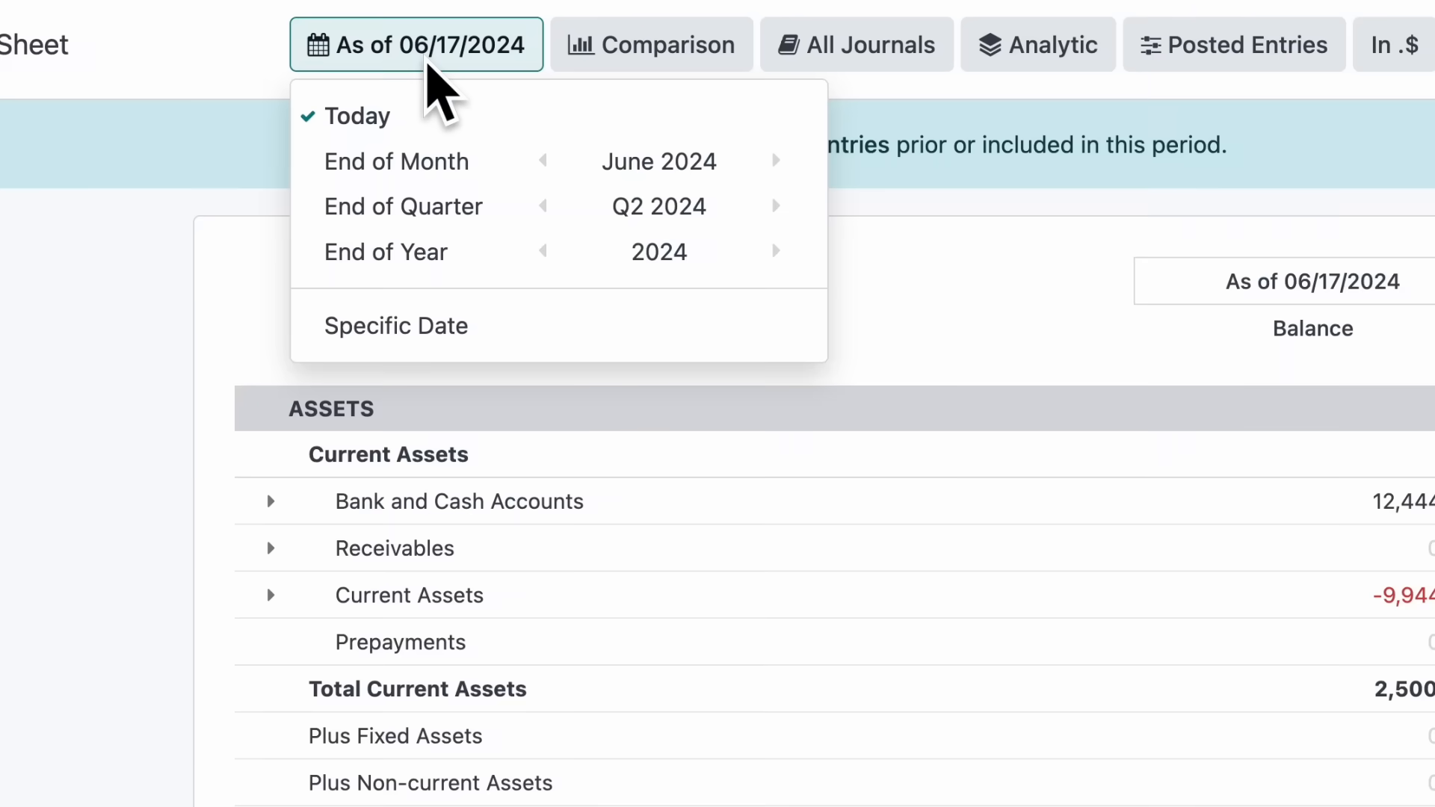
left_click(542, 161)
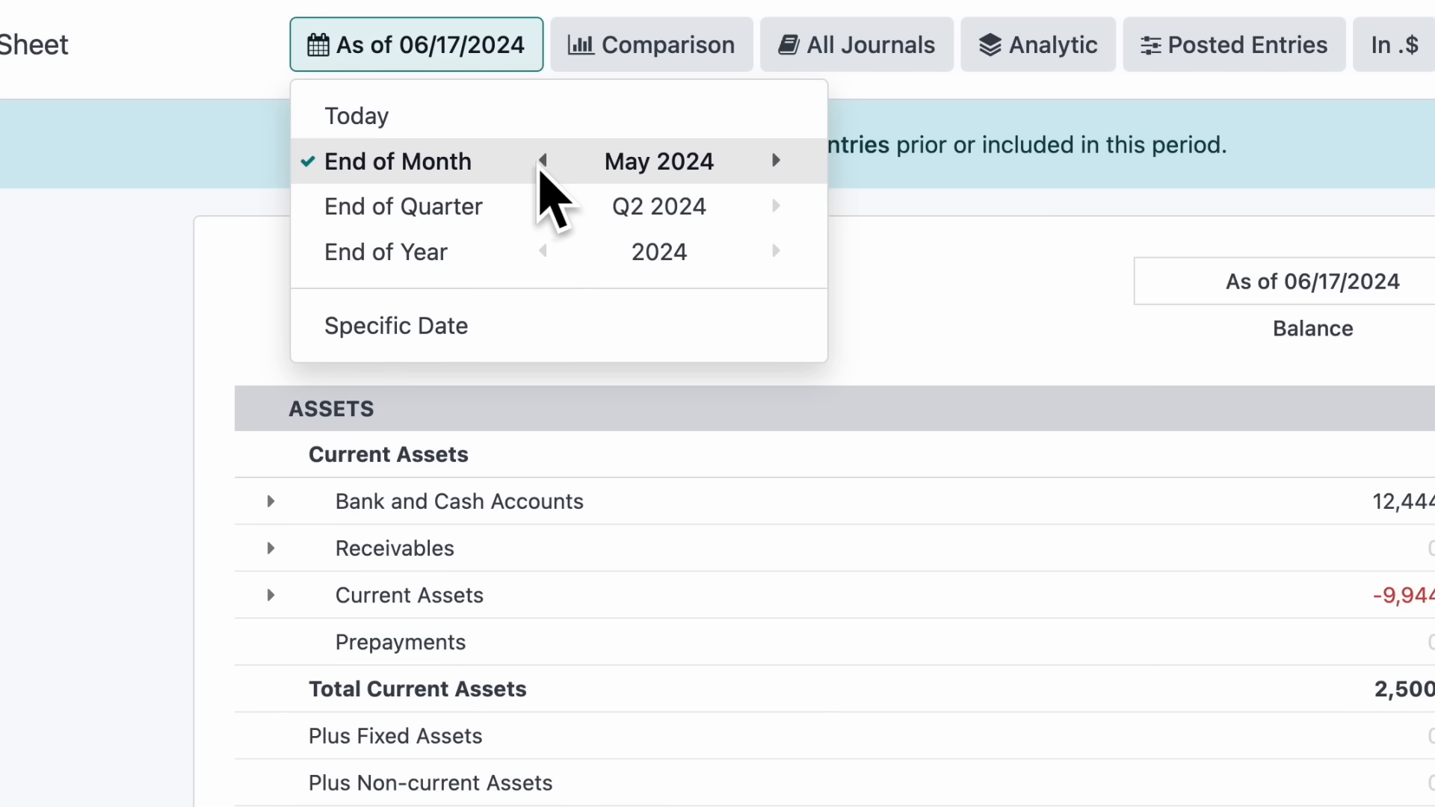
left_click(386, 252)
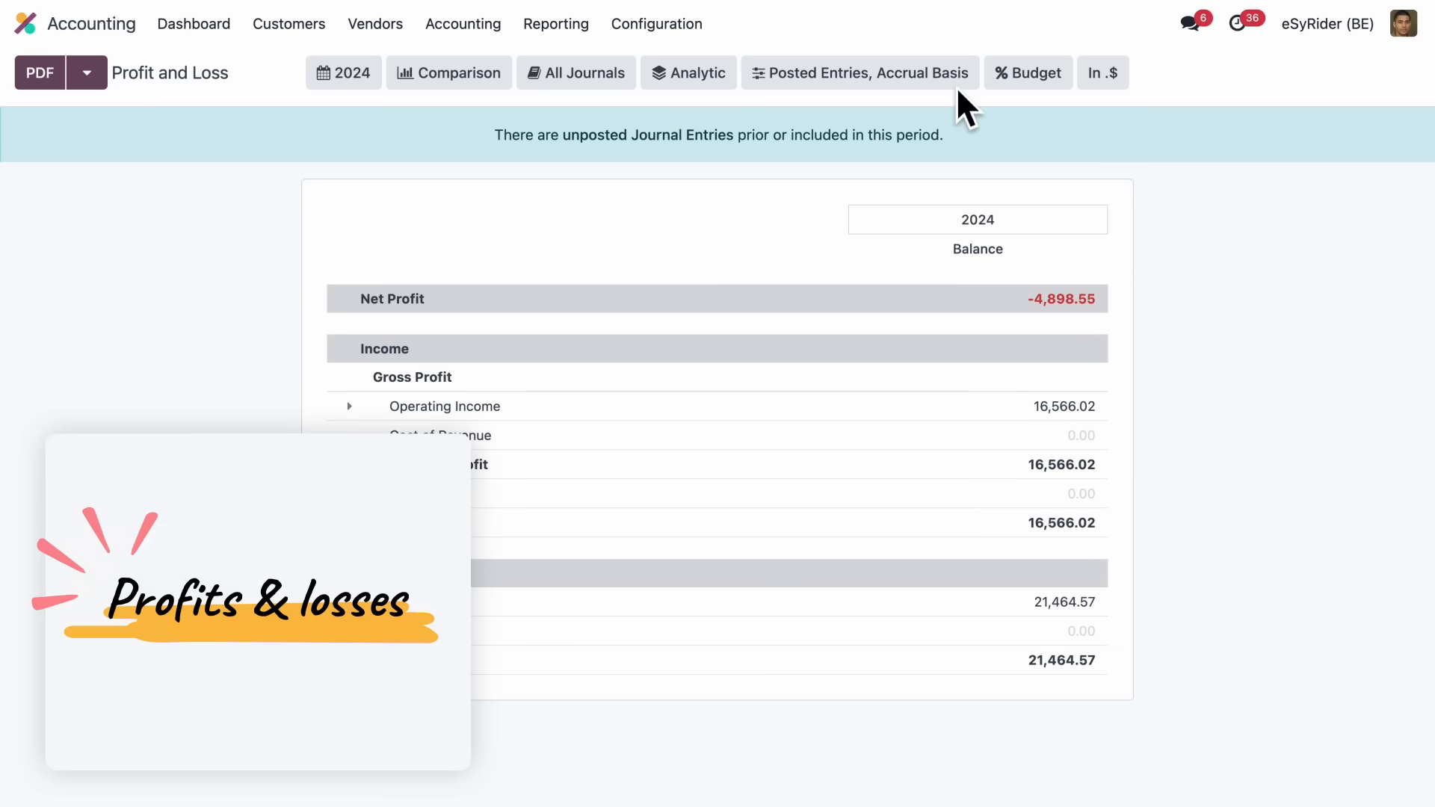
Create a 2024 Optimistic budget on Profit and Loss and post the Cash Difference Loss amount.
left_click(1027, 73)
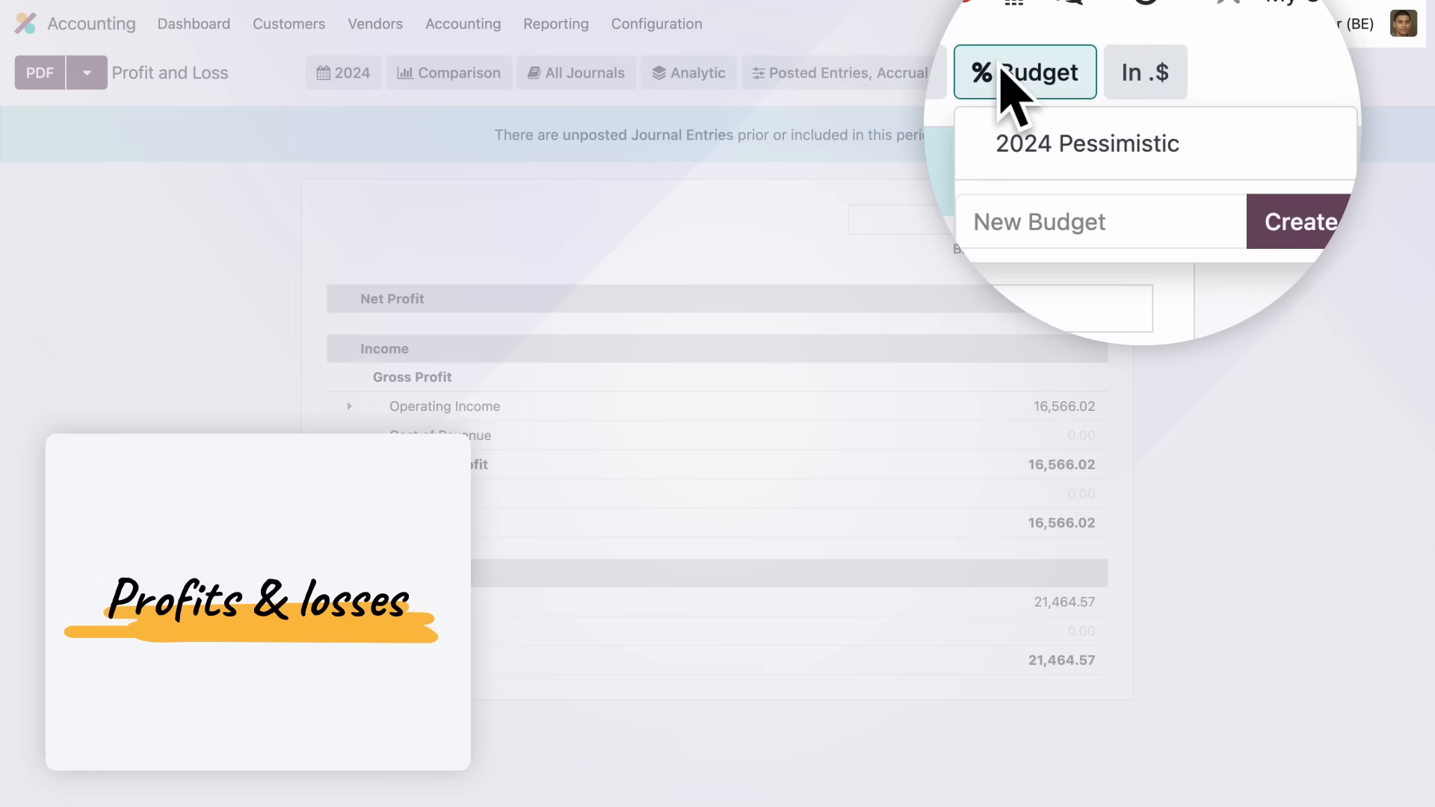
type("2024 Opt")
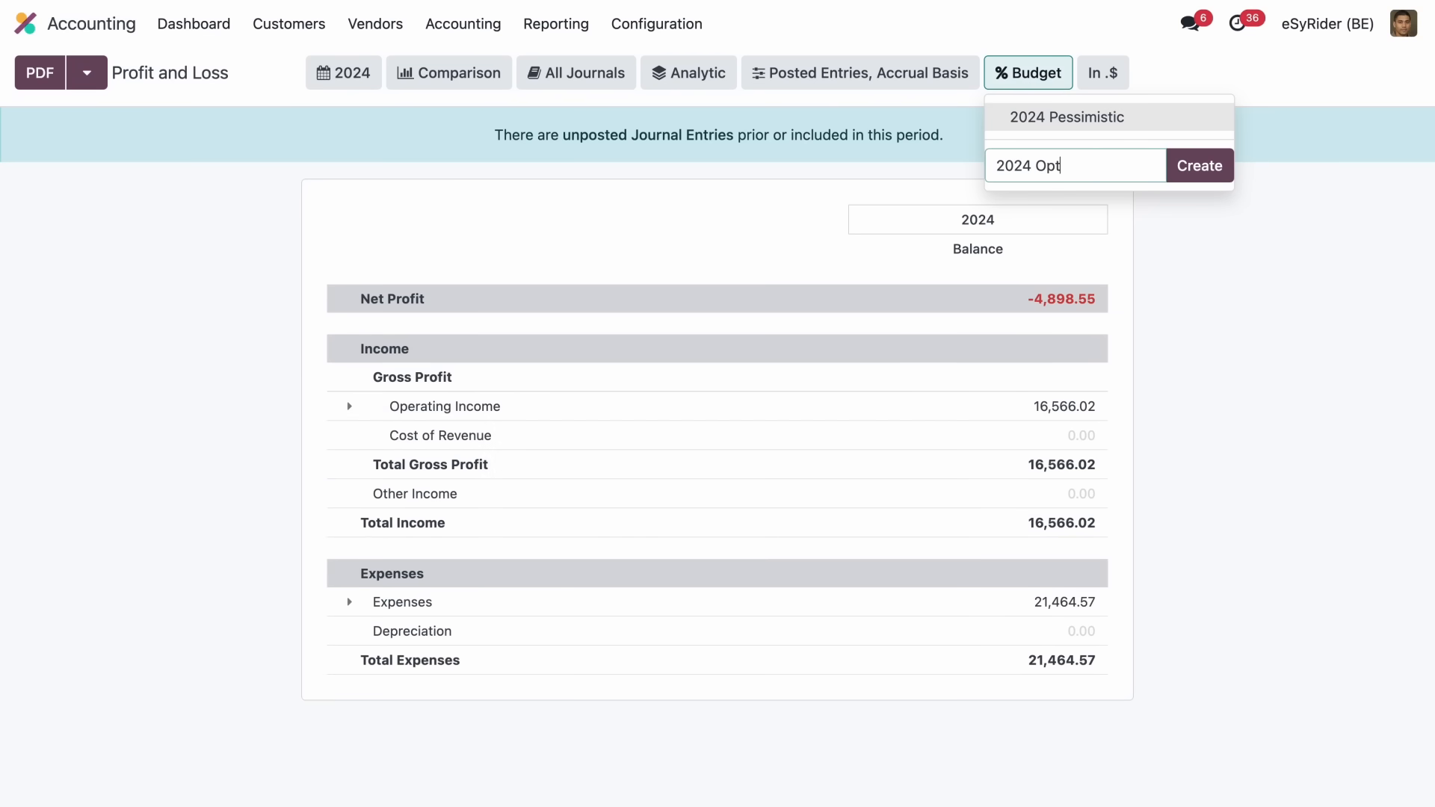
left_click(1197, 165)
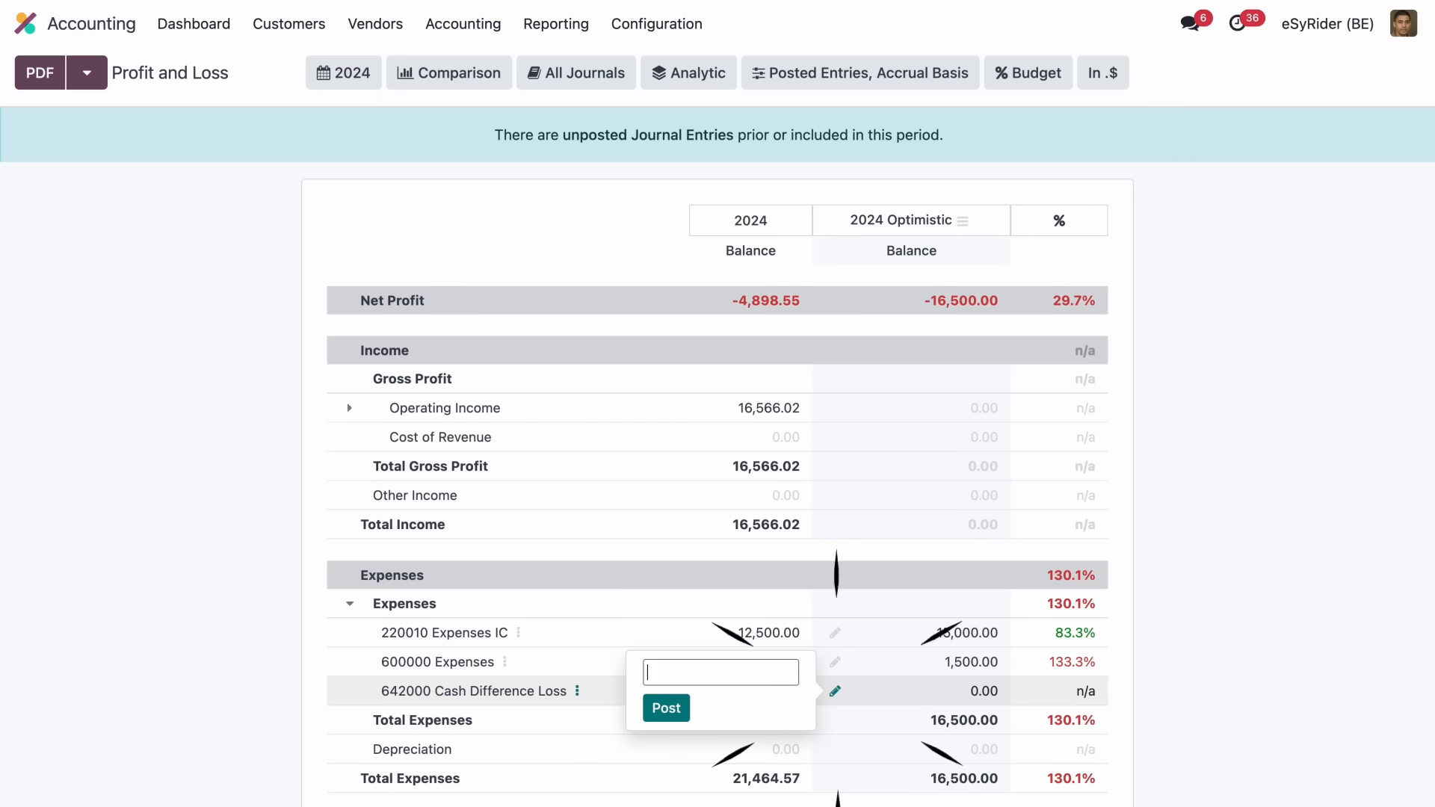
left_click(665, 708)
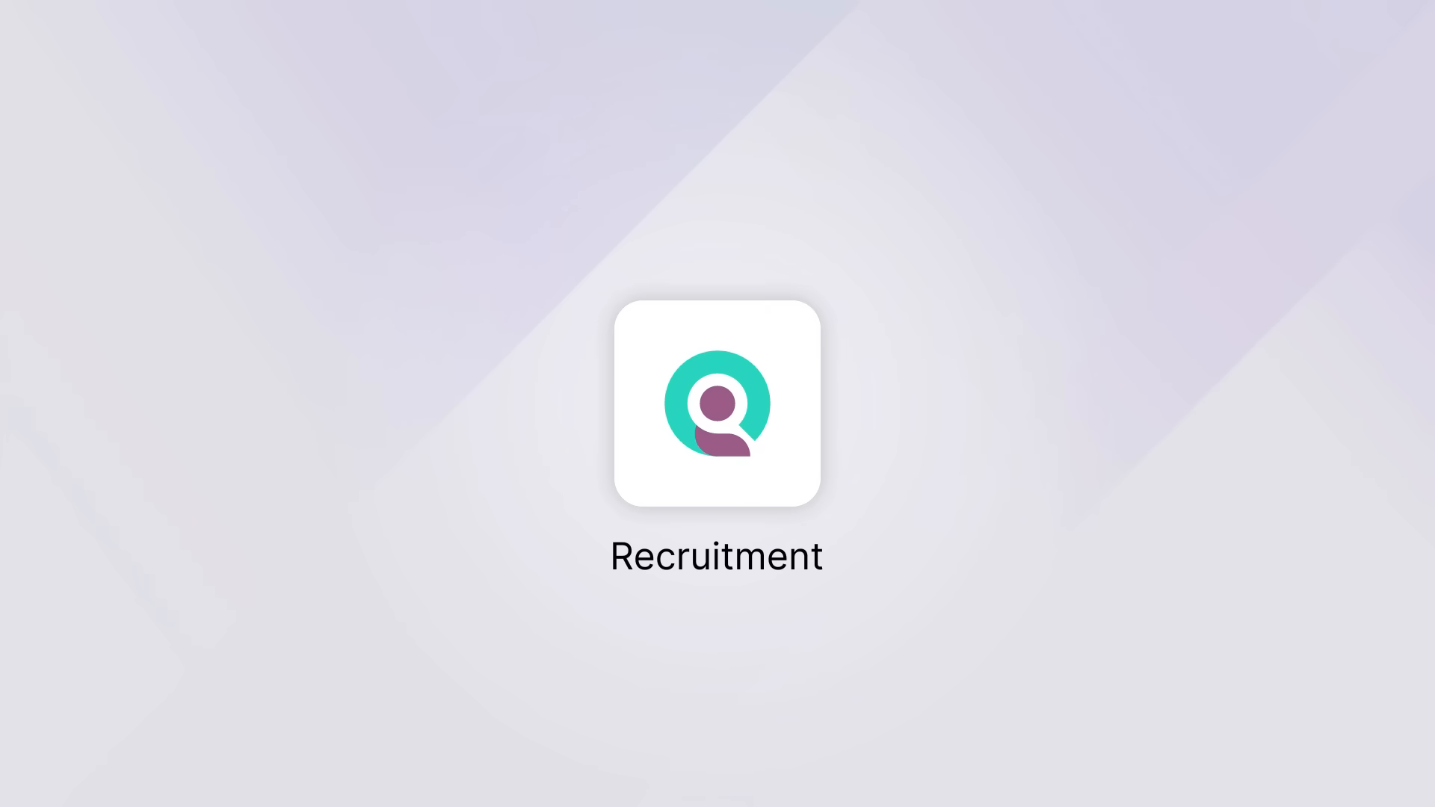
Start publishing the Sales Specialist job on the Monster.com job board.
left_click(716, 404)
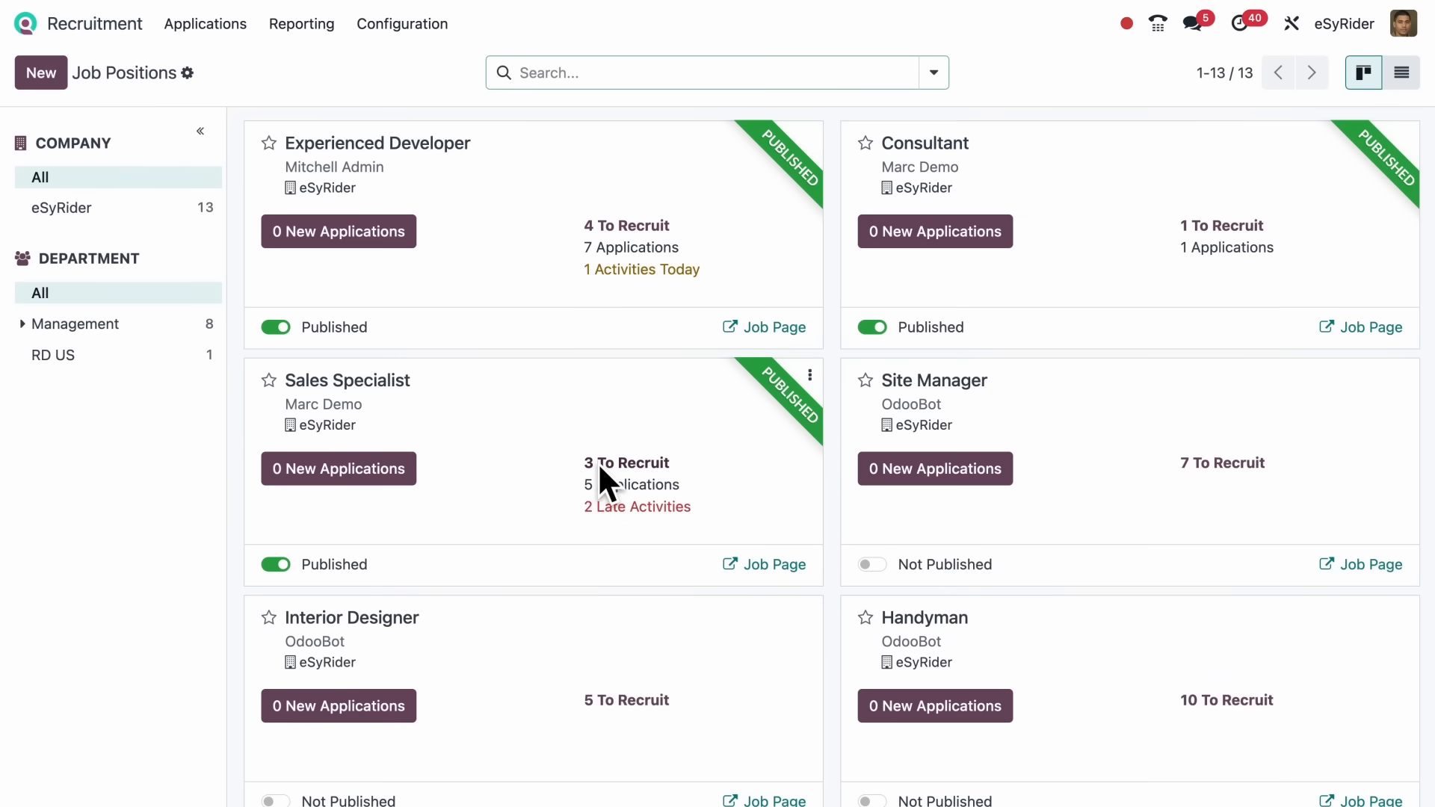
left_click(348, 380)
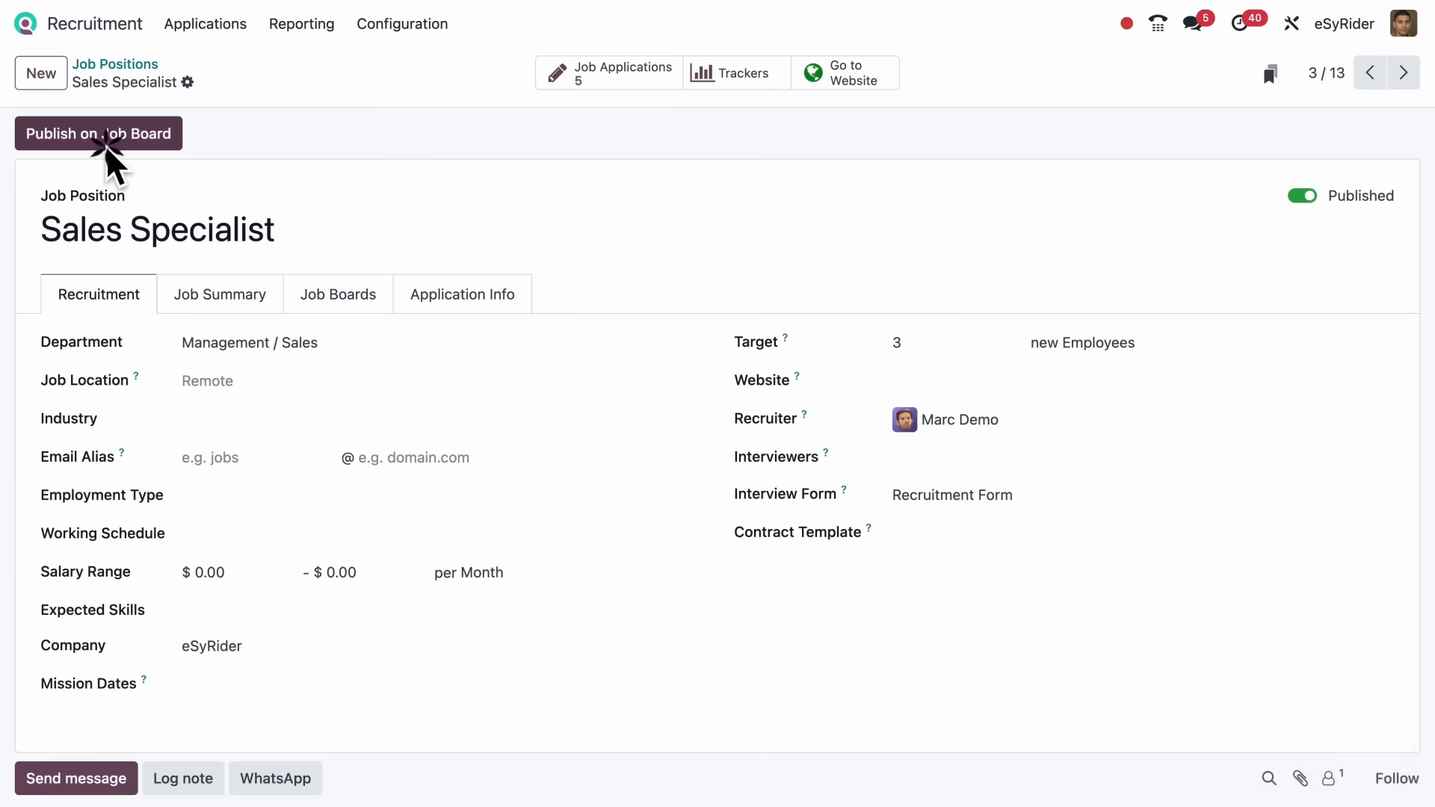
left_click(97, 133)
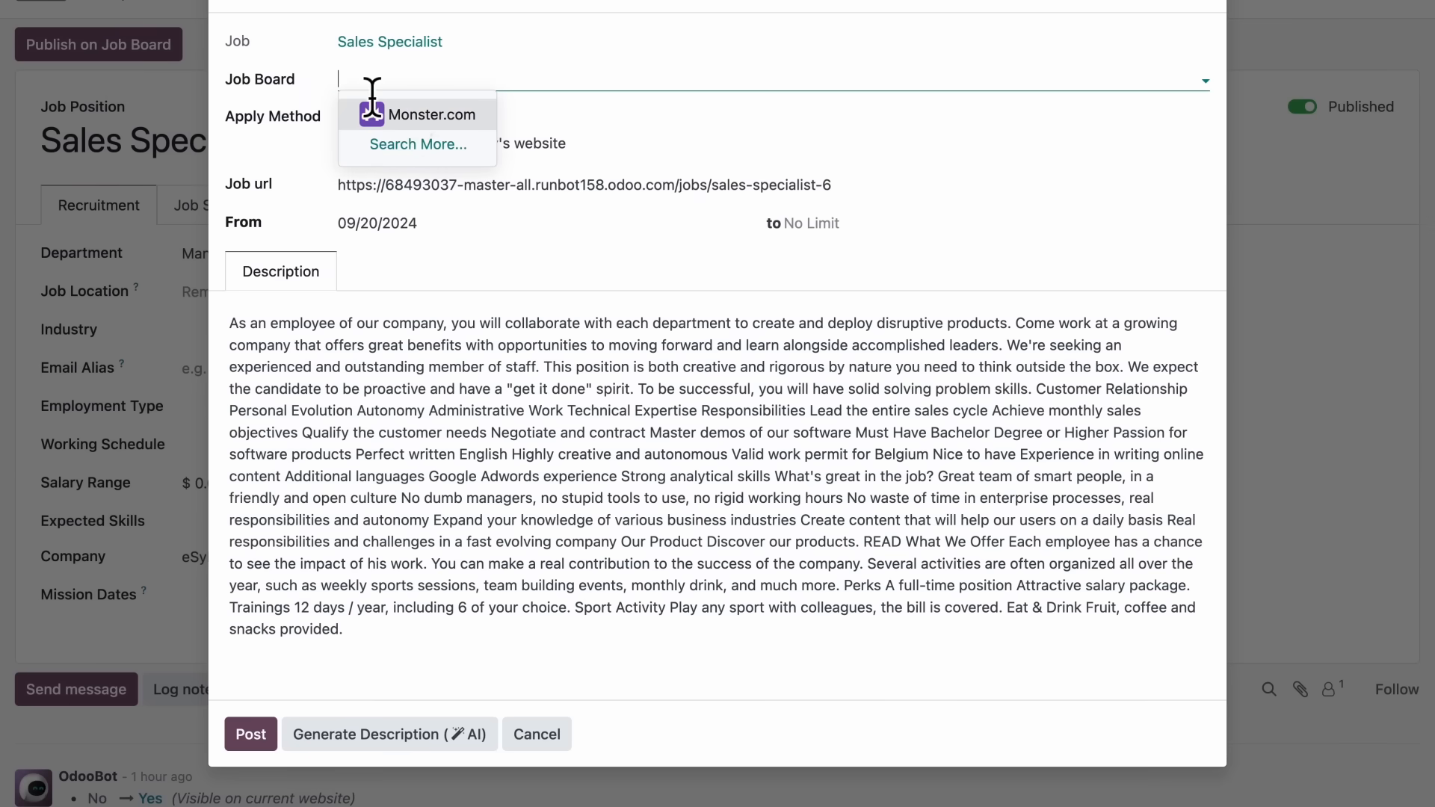
left_click(417, 114)
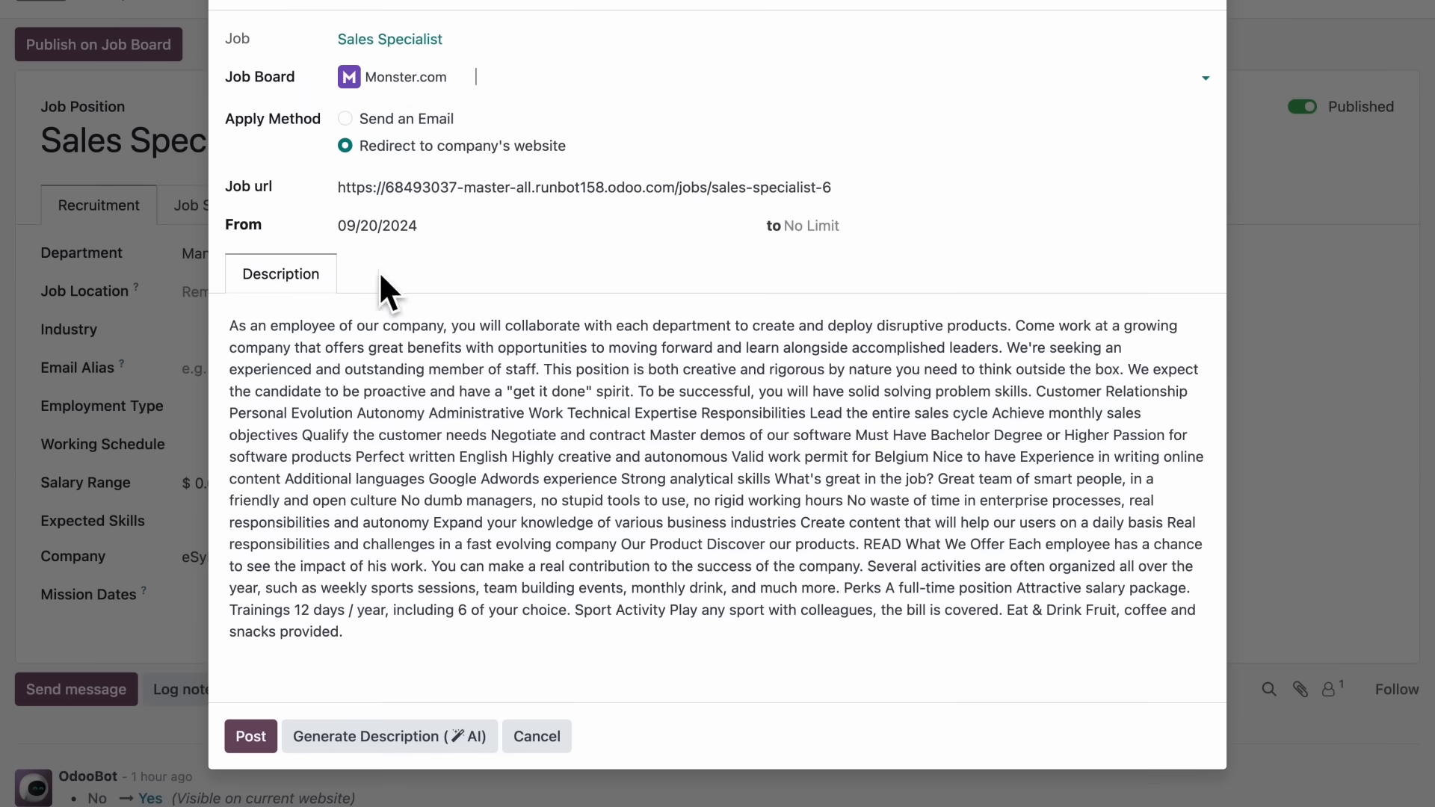
mouse_move(388, 735)
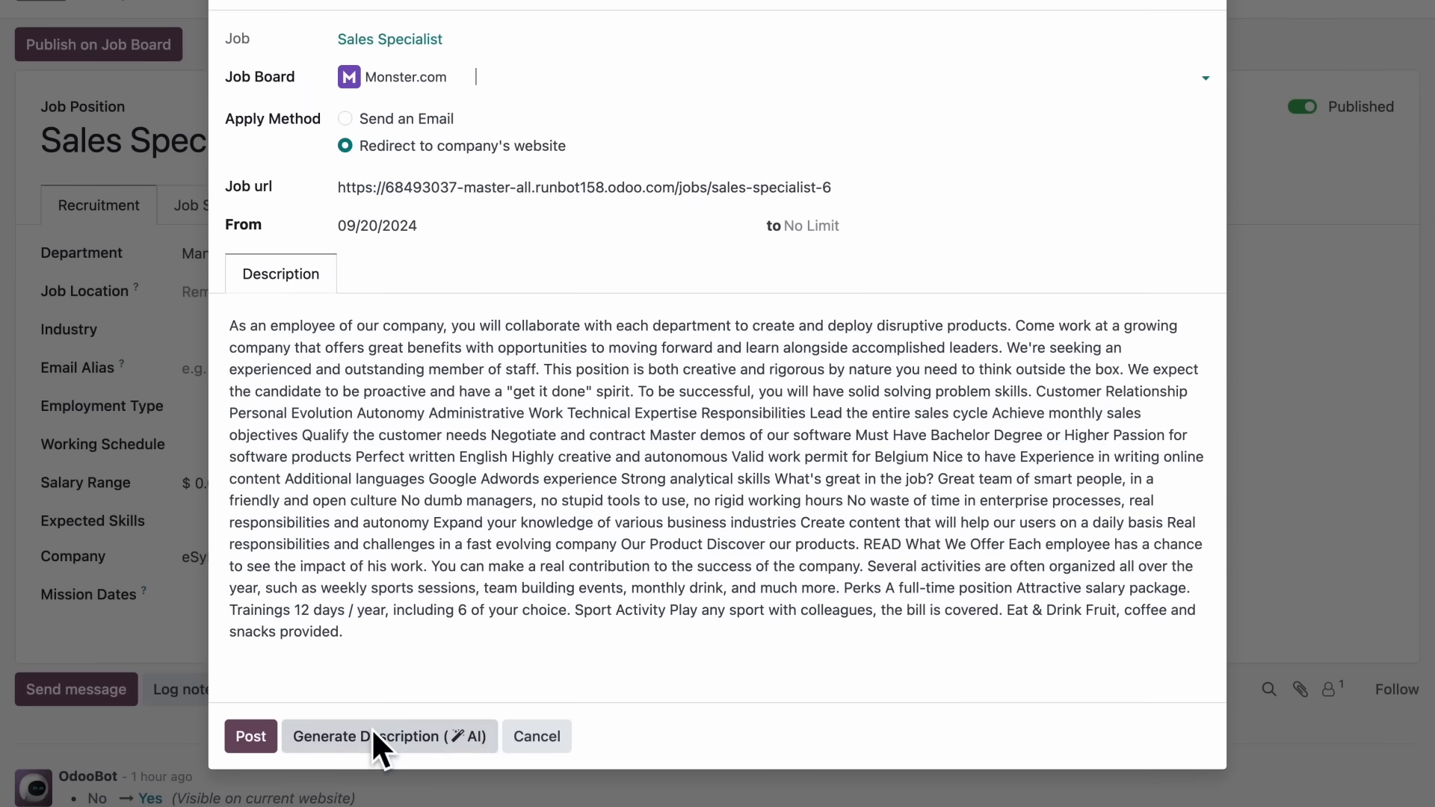
Replace the job description with an AI-generated one and post to Monster.com.
left_click(388, 735)
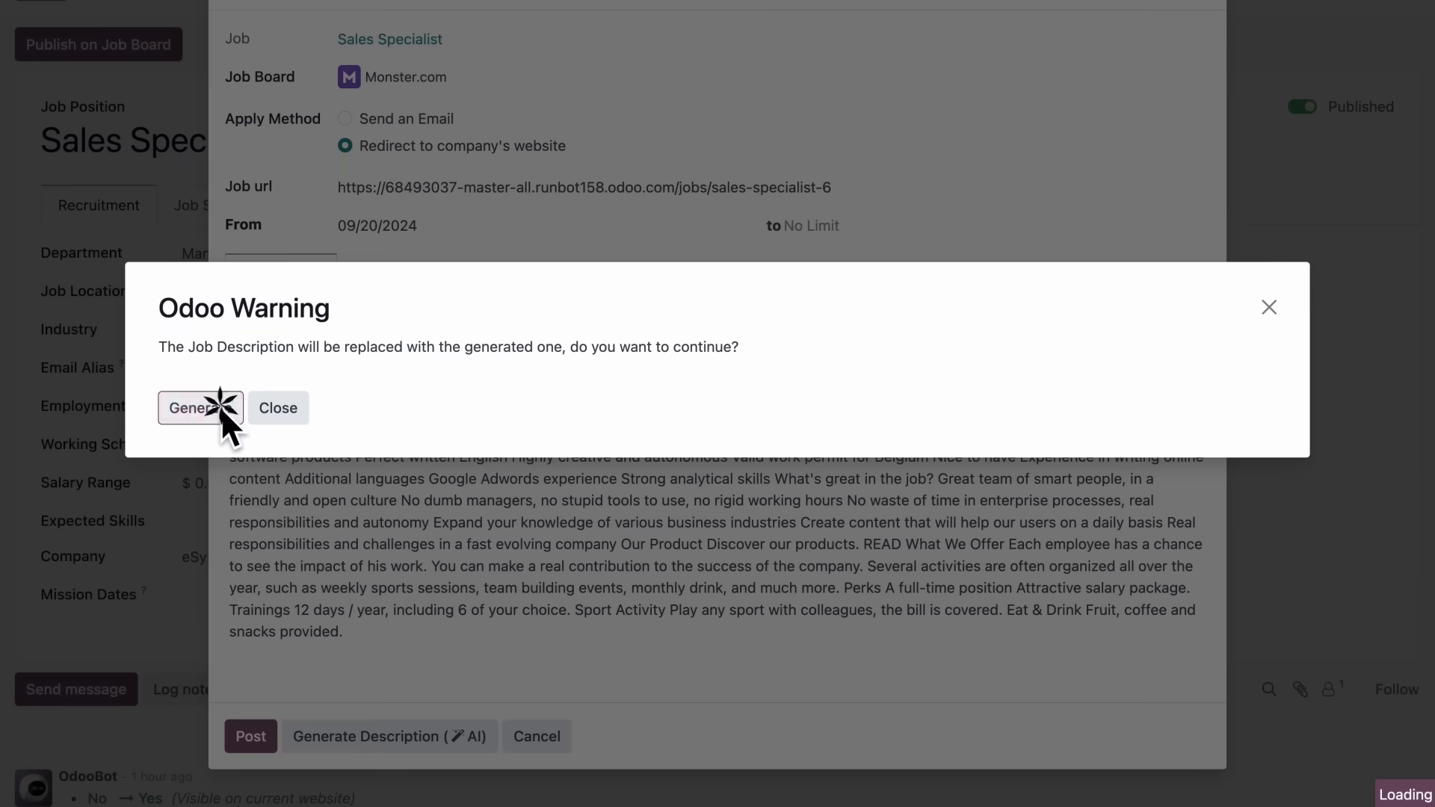
left_click(192, 407)
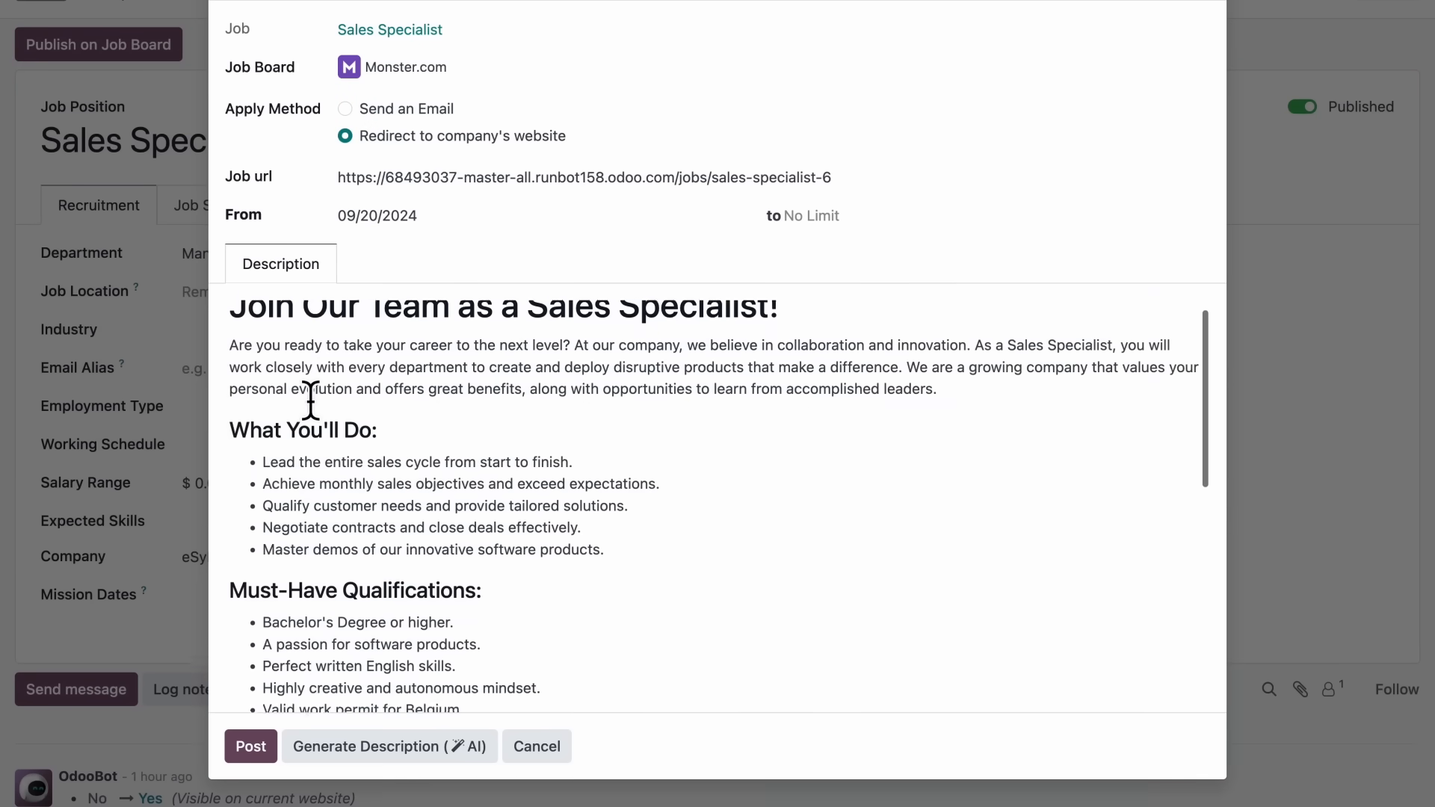
scroll("down", 3)
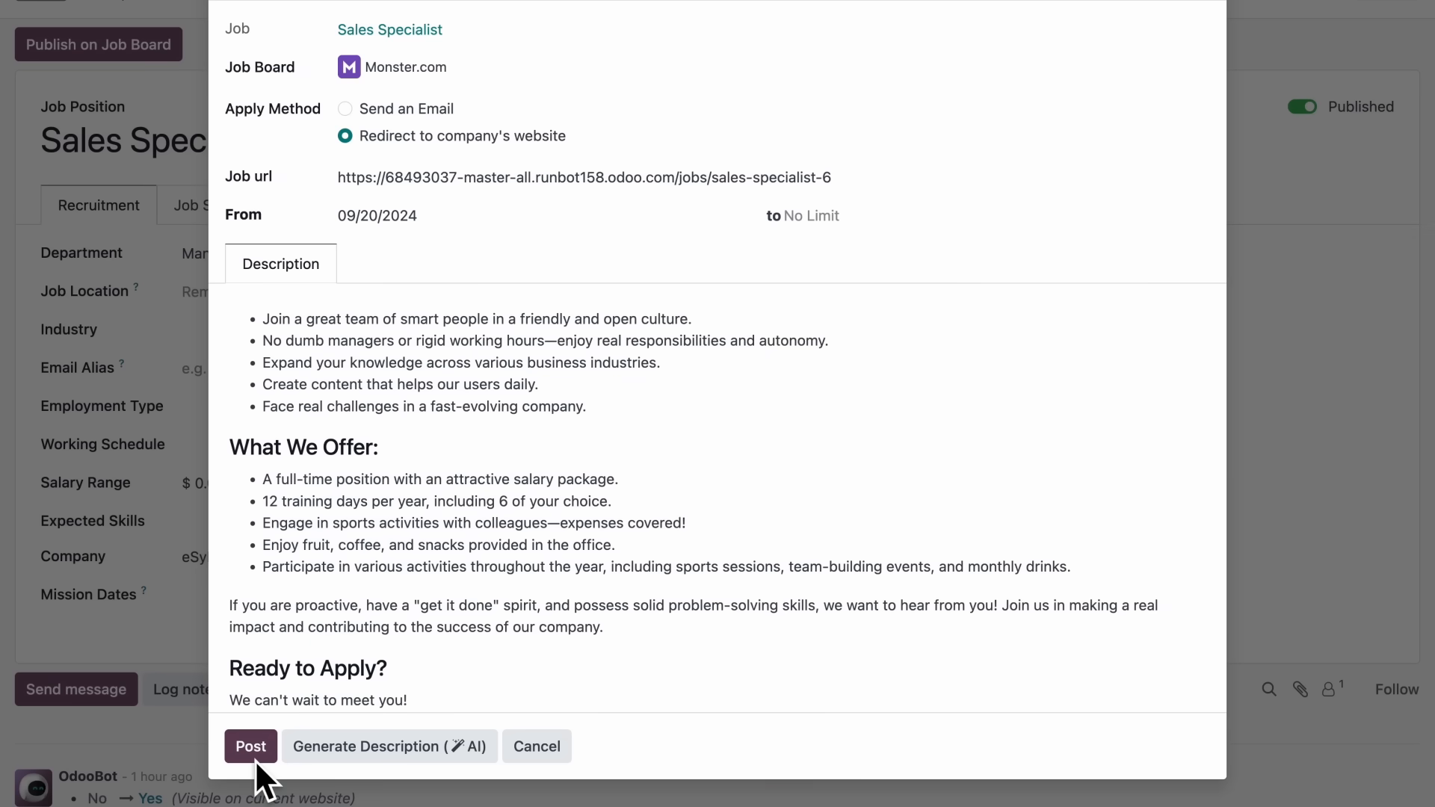
left_click(250, 746)
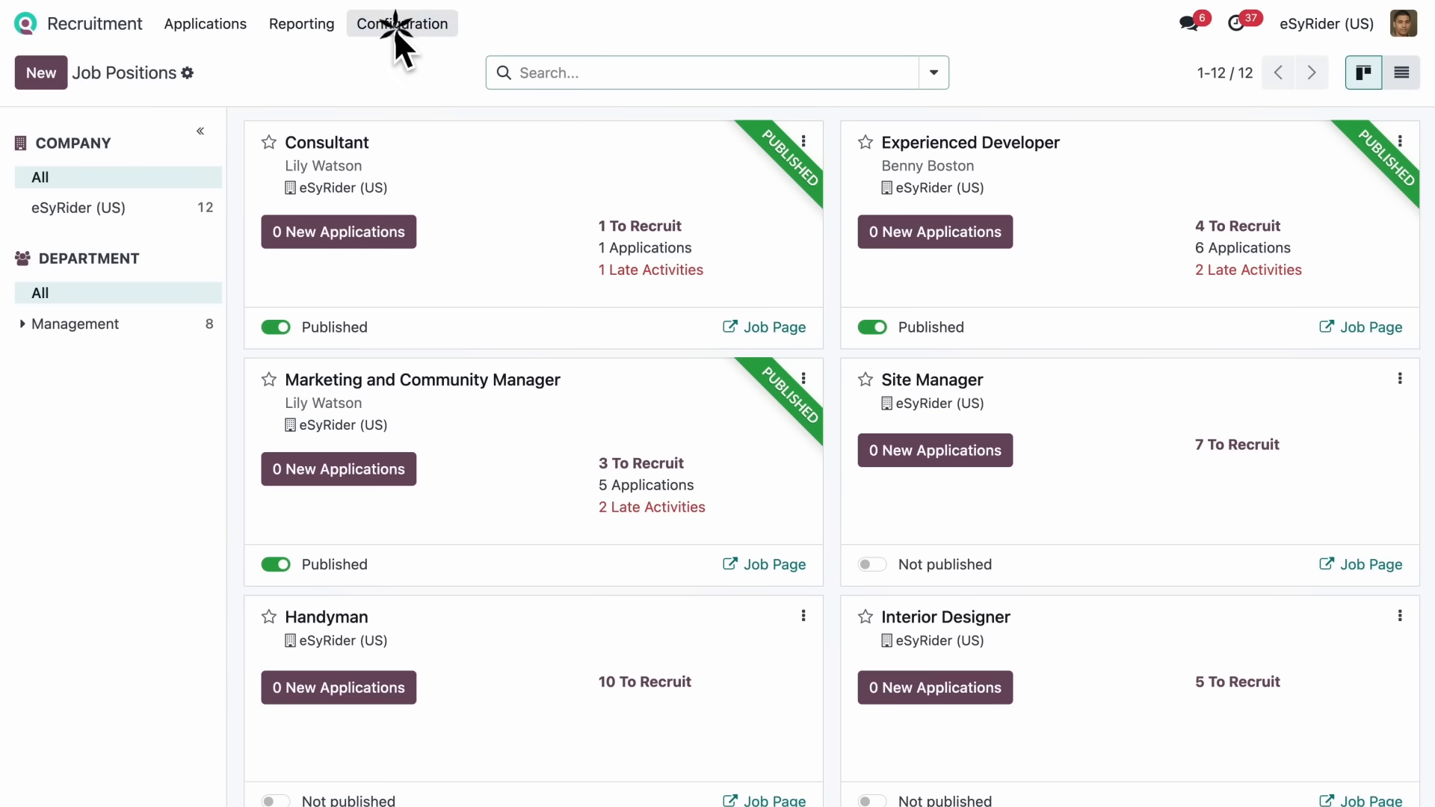
left_click(401, 23)
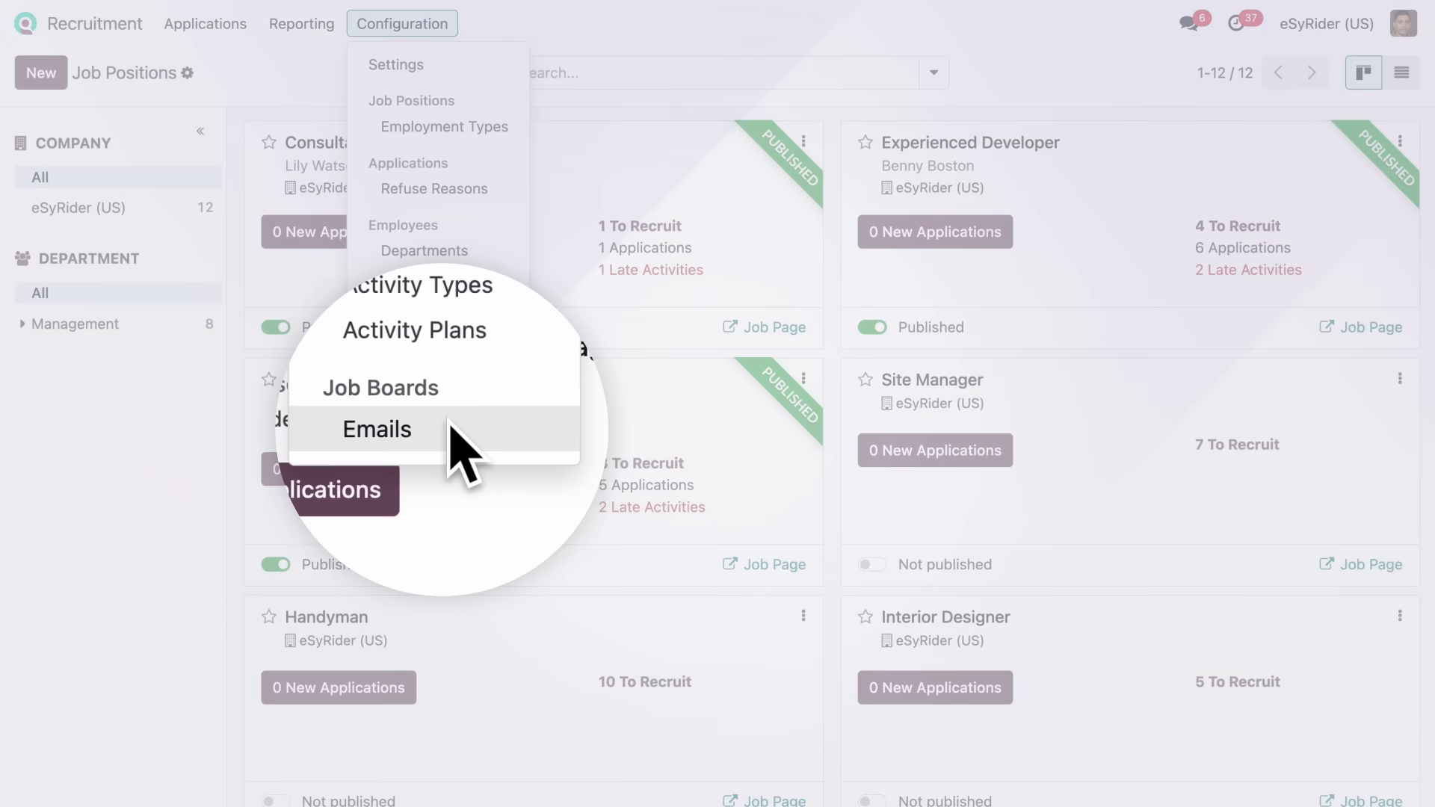
left_click(375, 429)
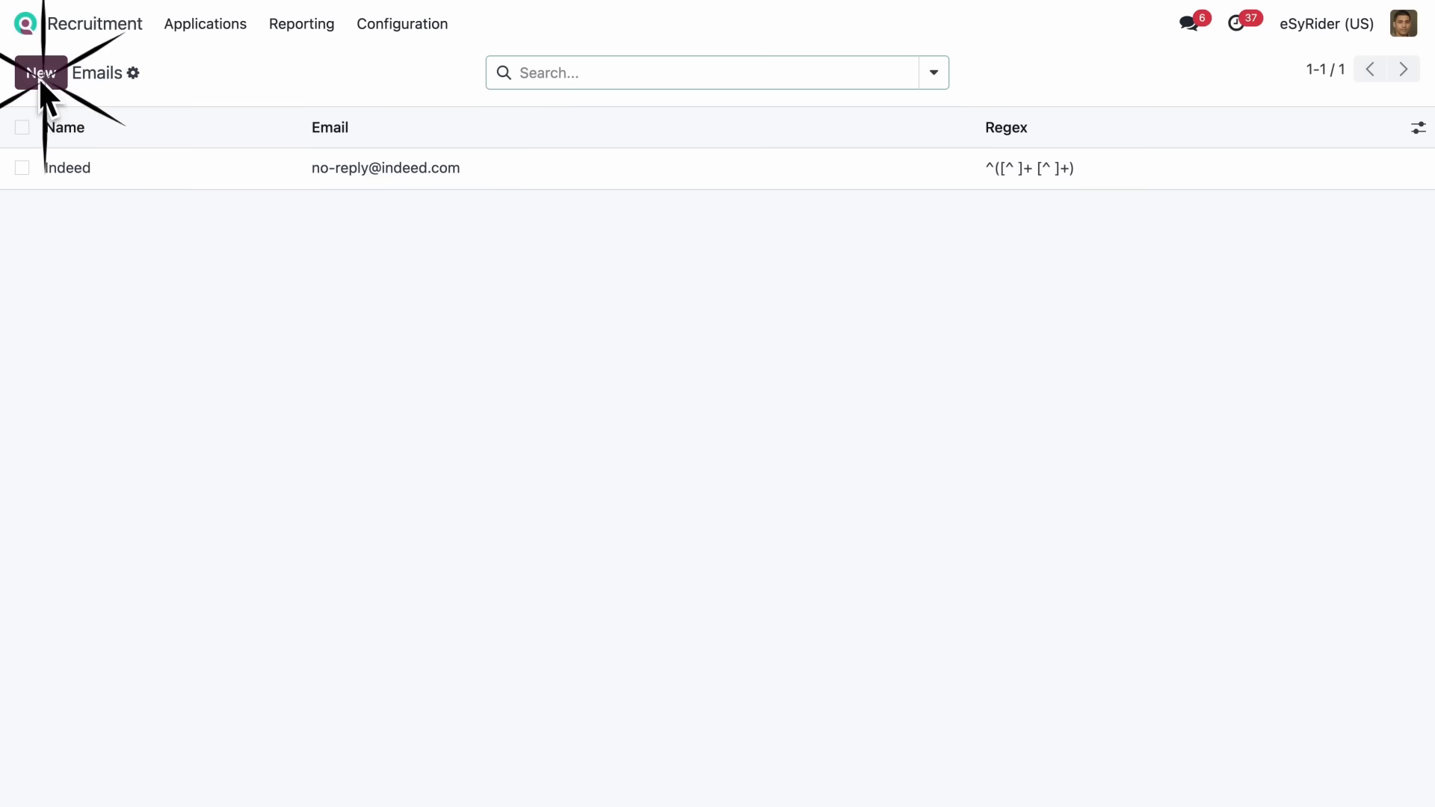
type("jobs.com")
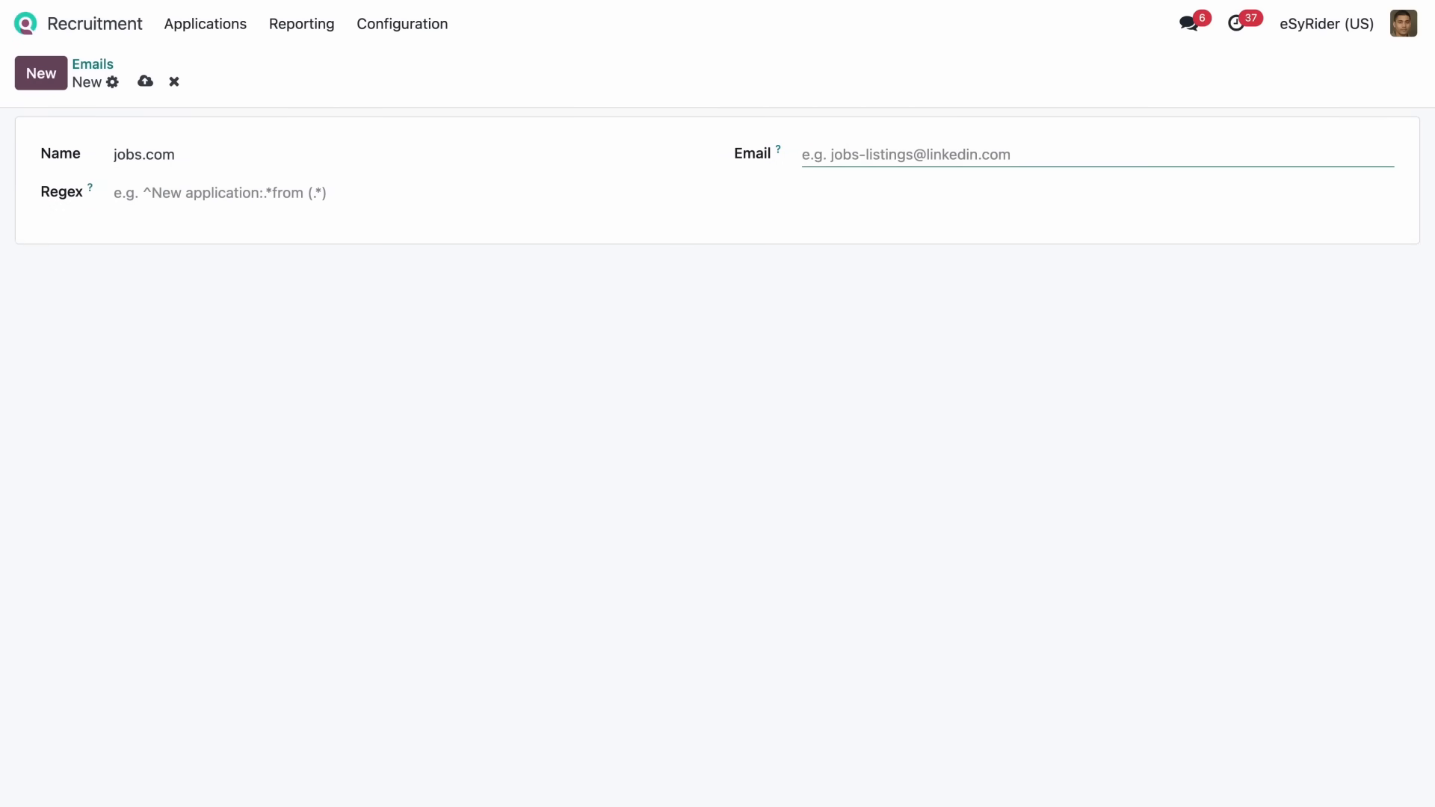
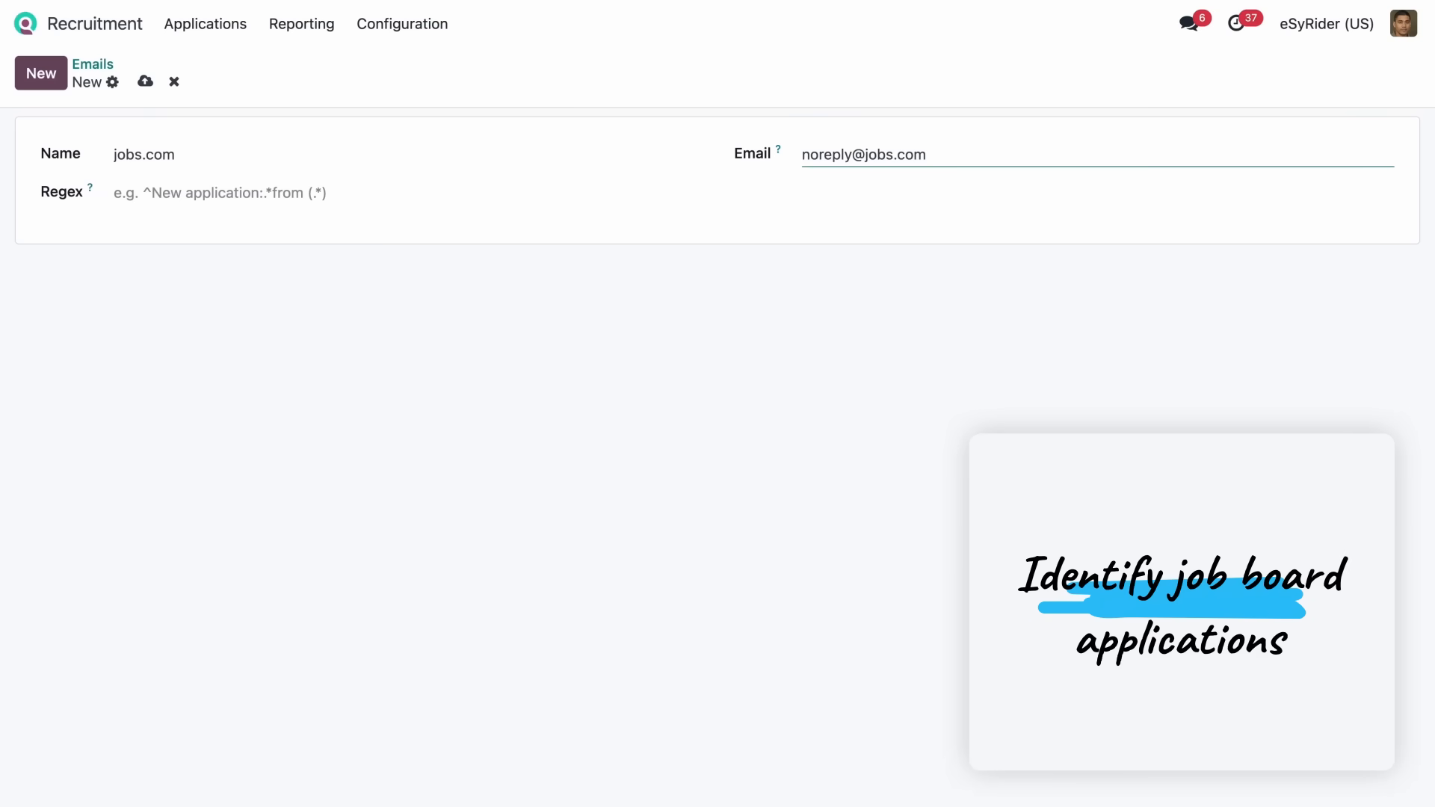
left_click(145, 82)
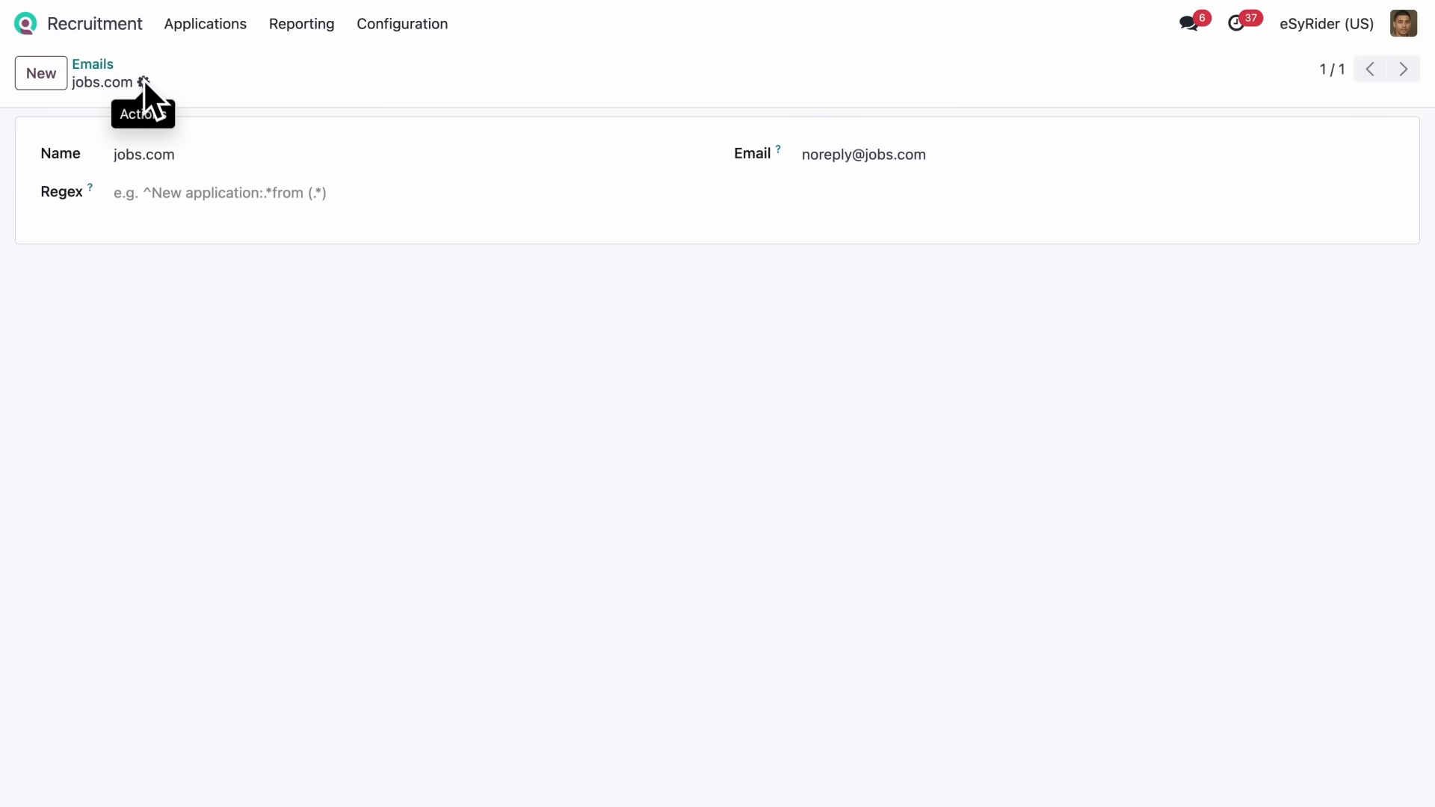
left_click(93, 64)
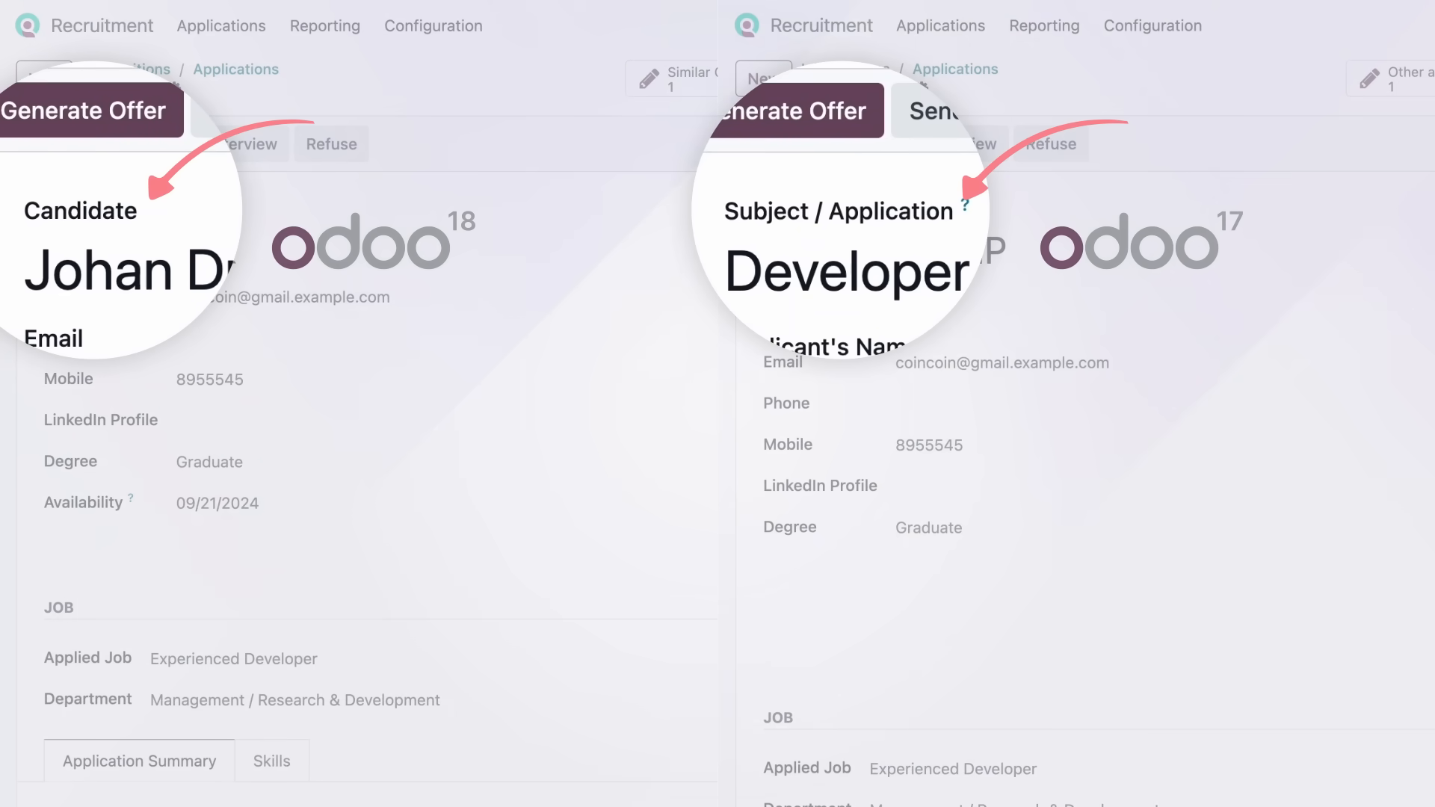
left_click(203, 24)
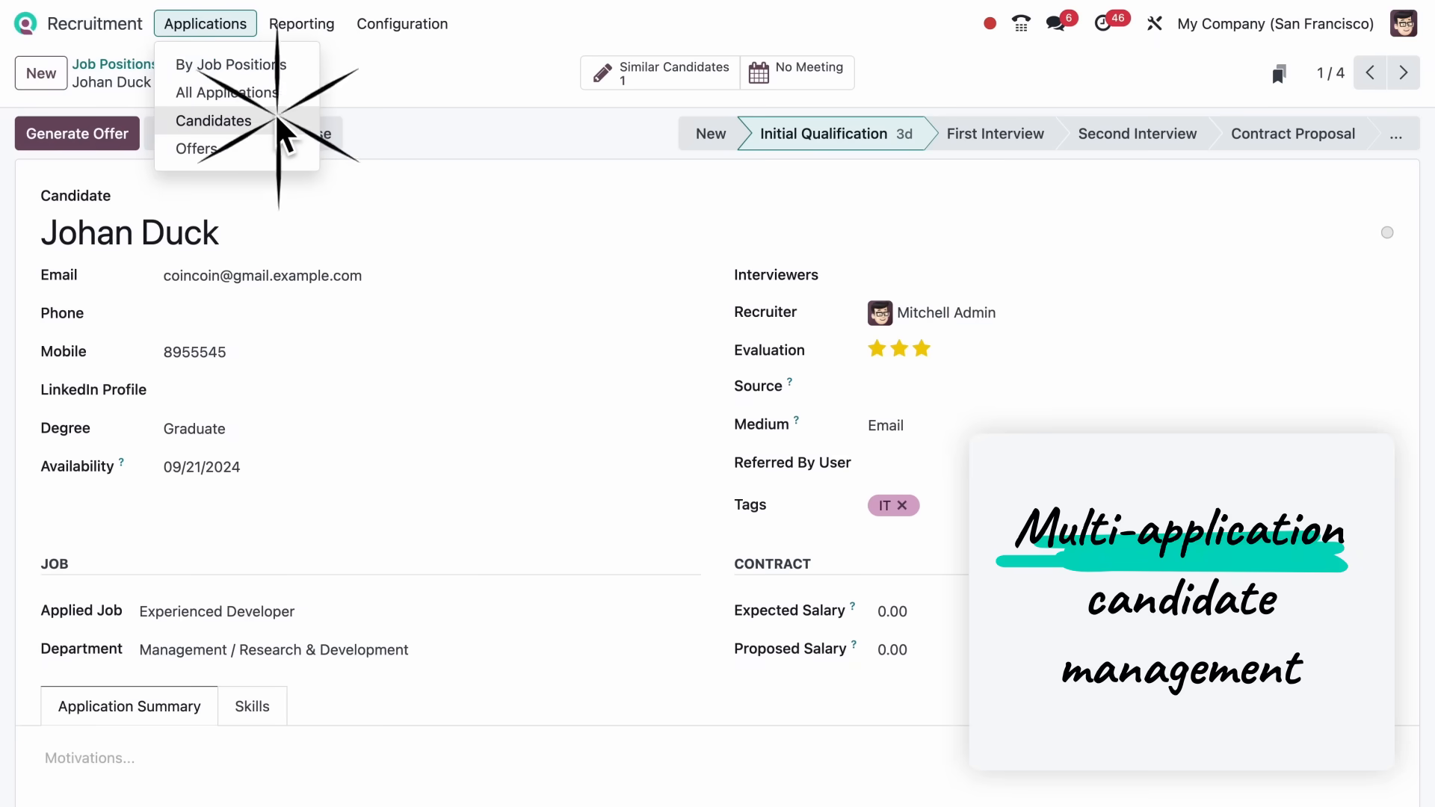
left_click(214, 120)
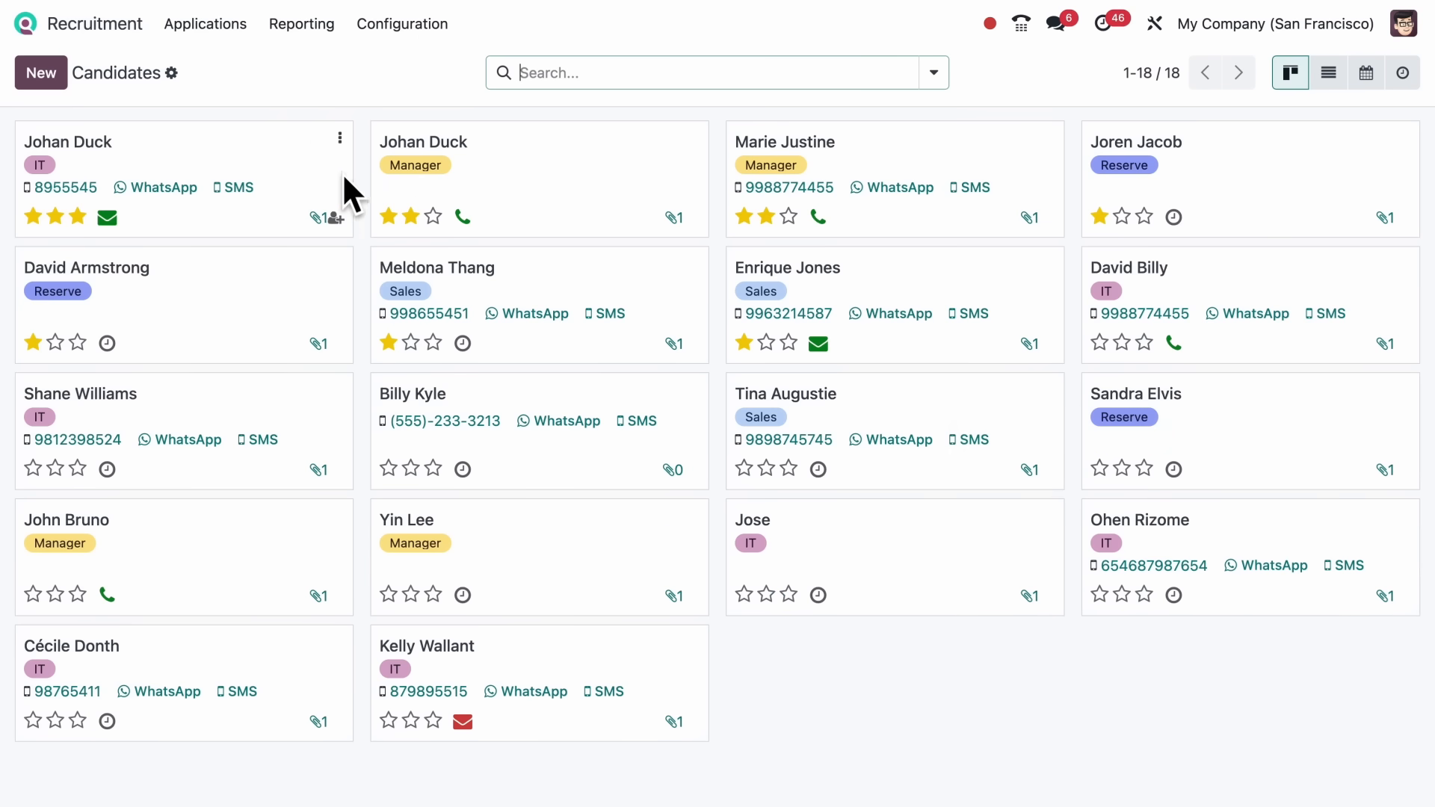
left_click(421, 142)
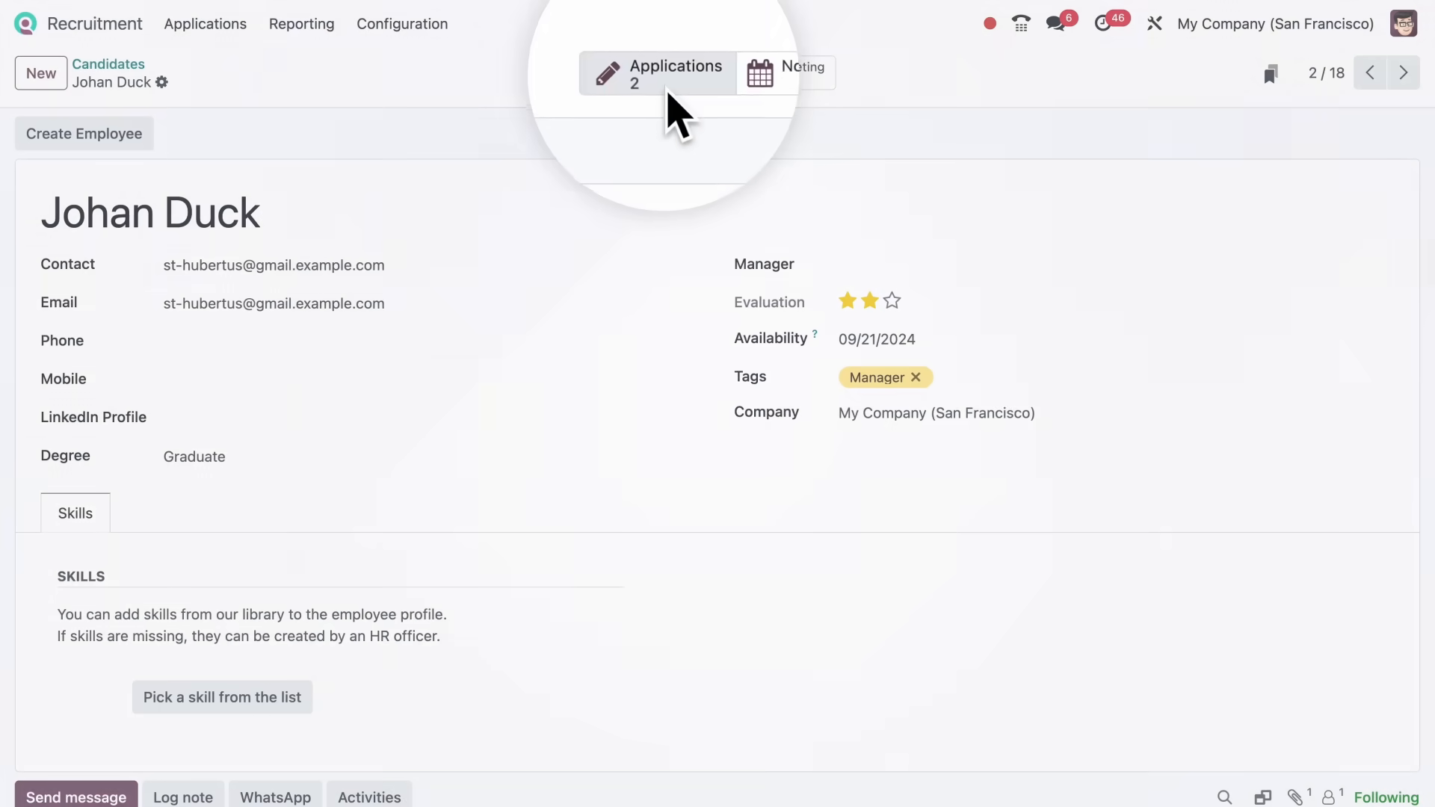
left_click(656, 73)
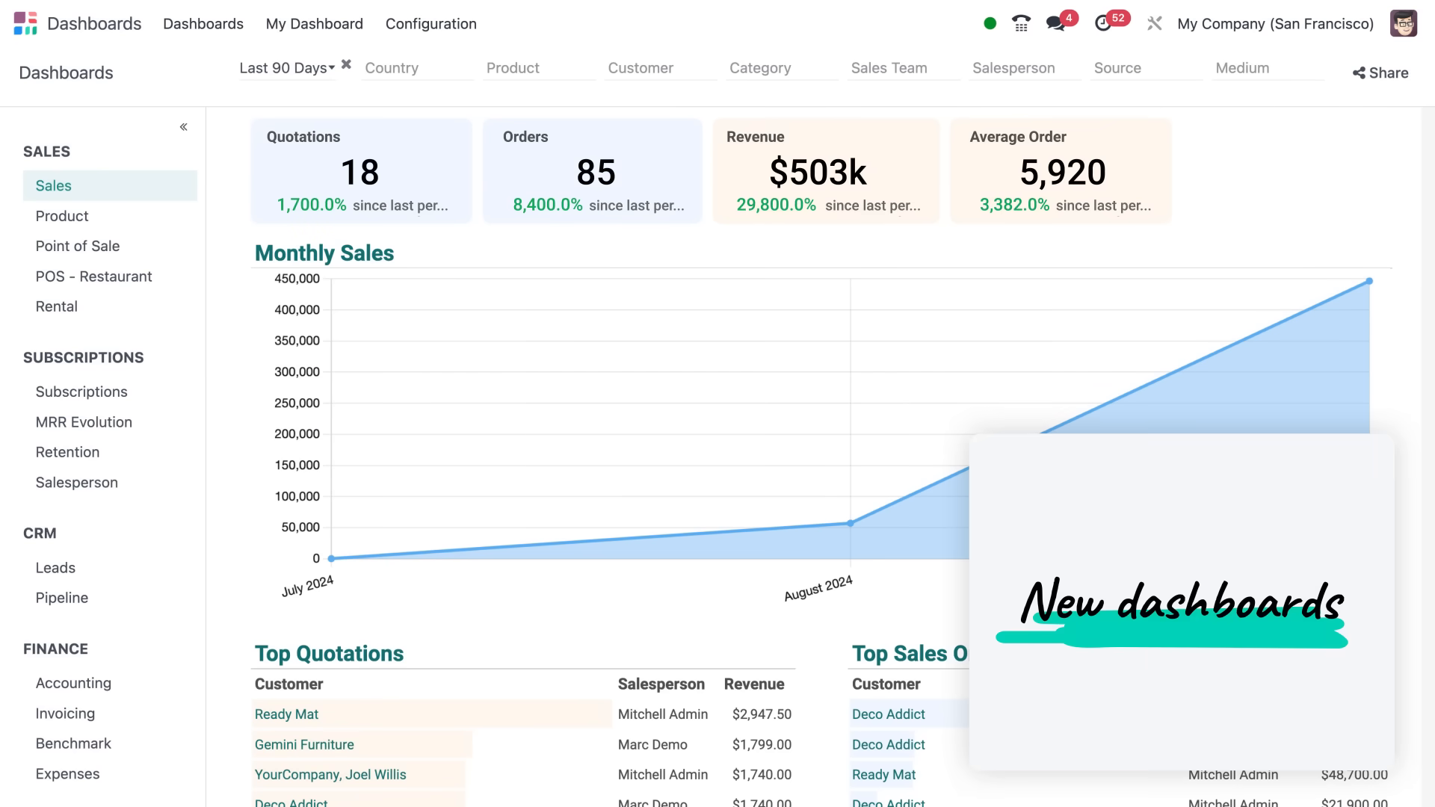
Filter Apps to Industries and browse packages like Construction, Real Estate and Talent Acquisition.
left_click(24, 23)
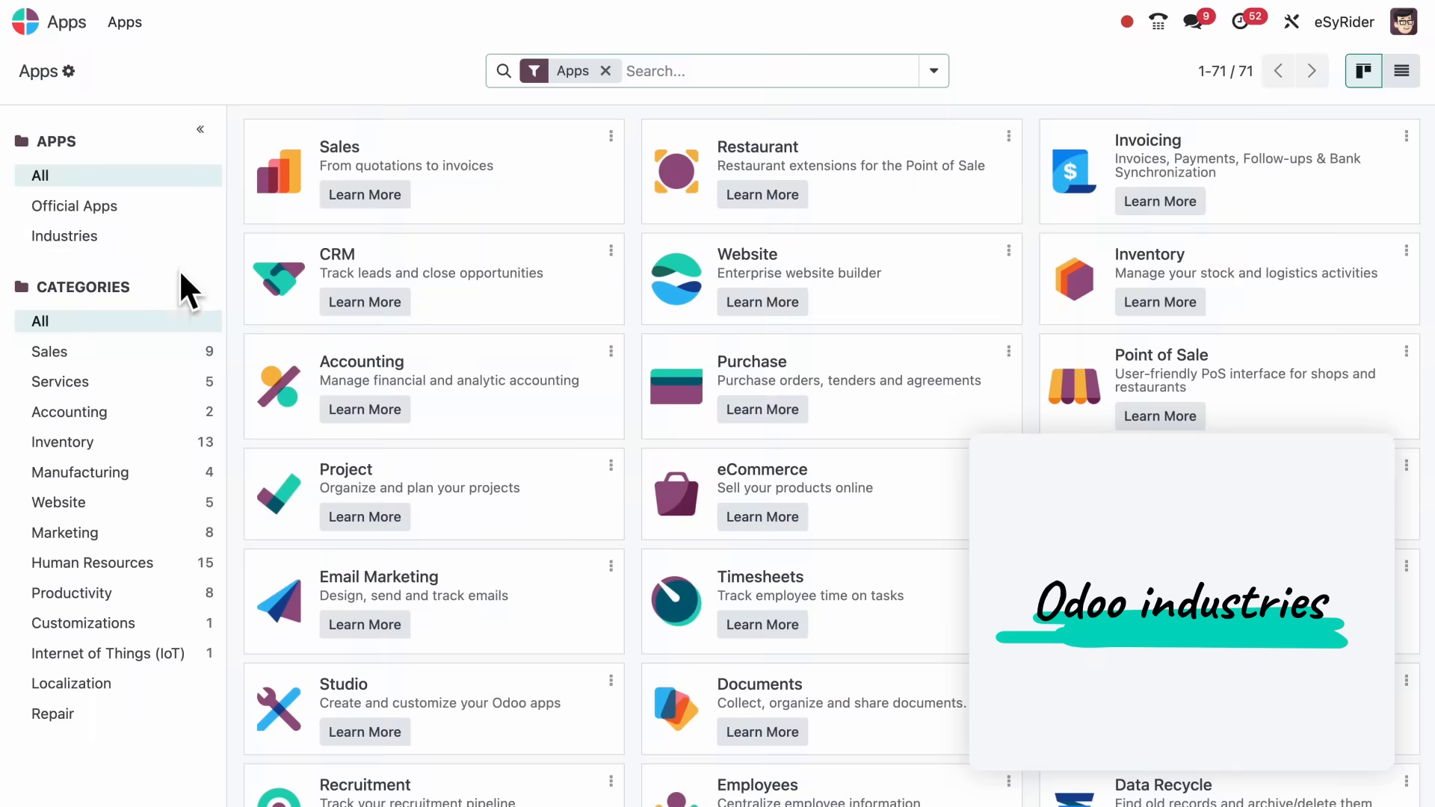
left_click(65, 235)
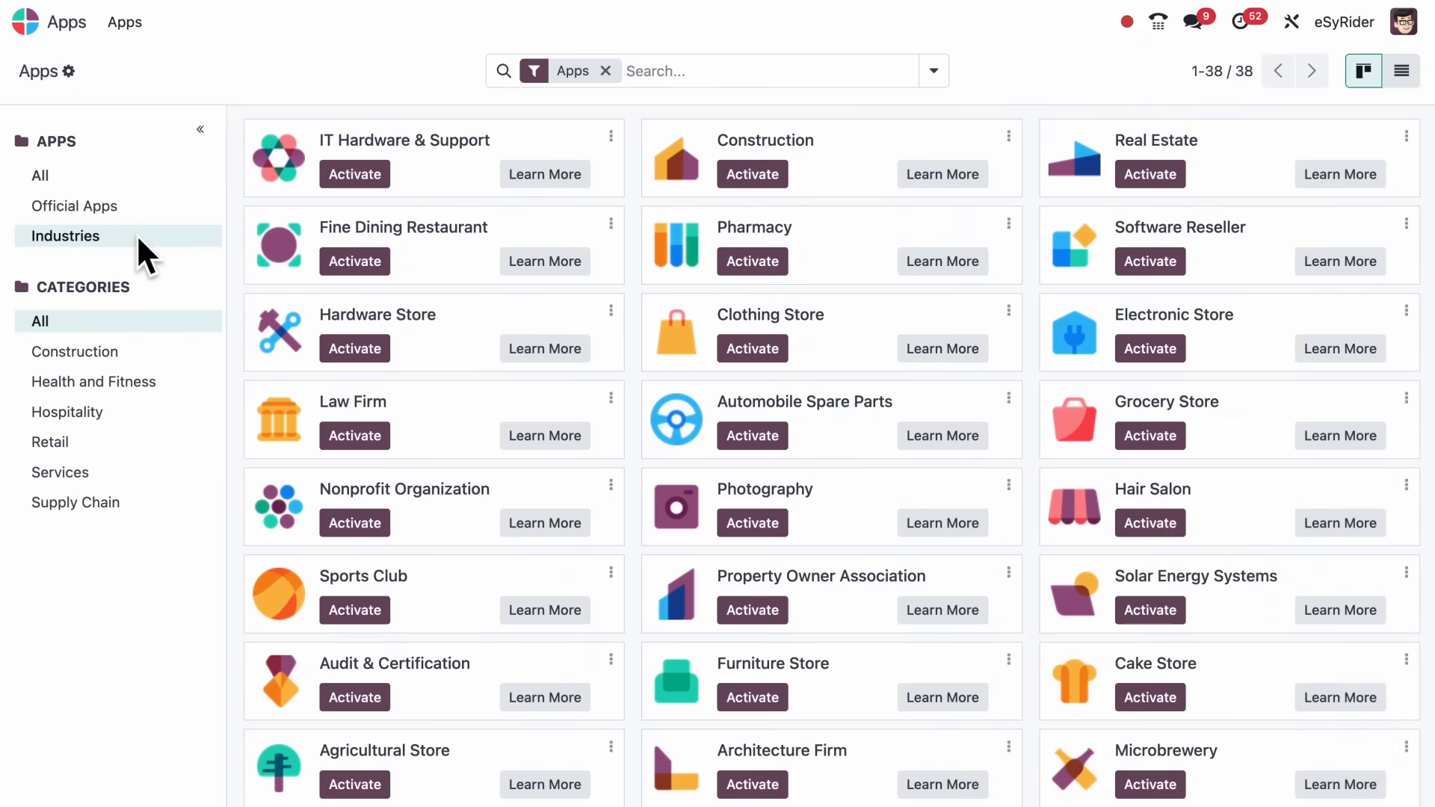
left_click(605, 72)
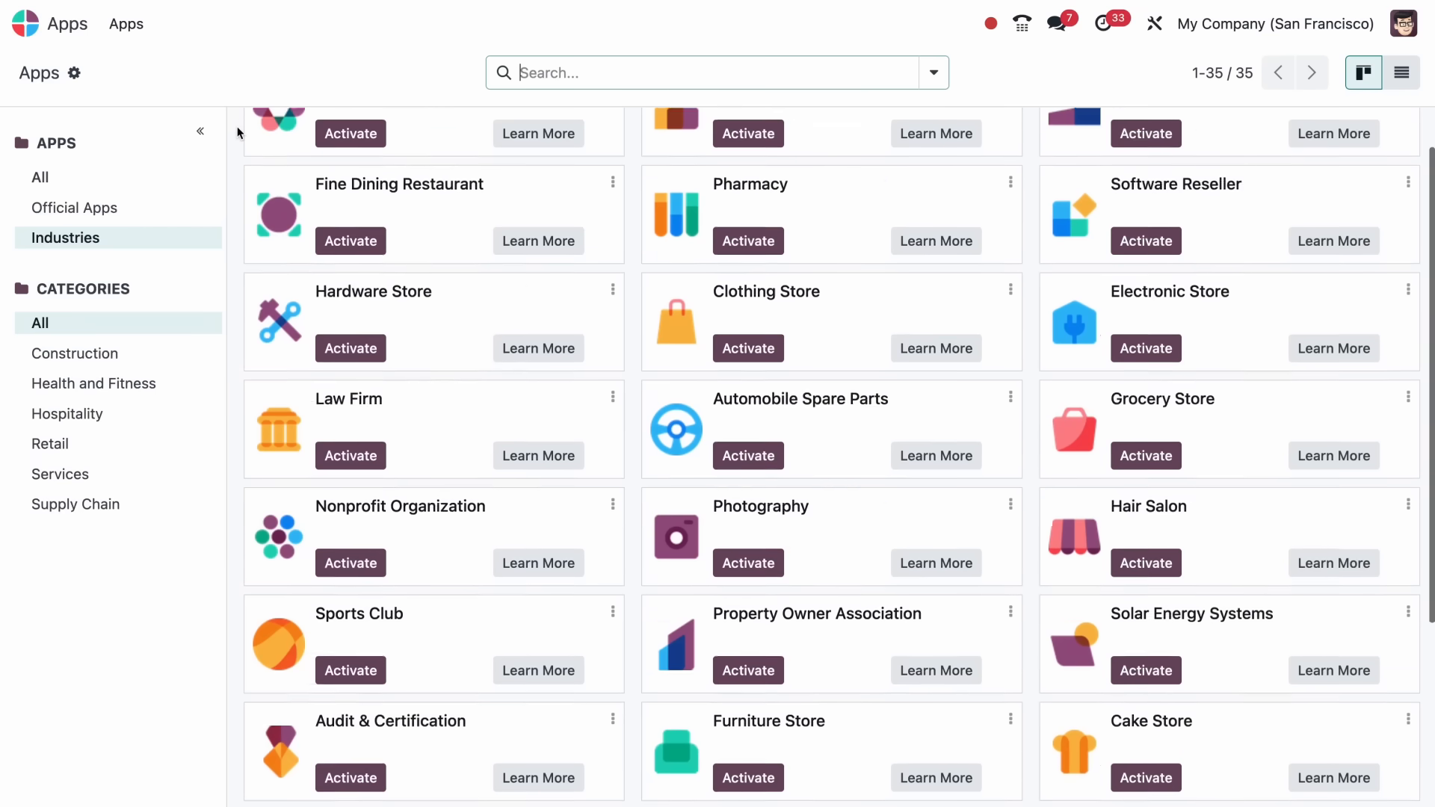
scroll("down", 3)
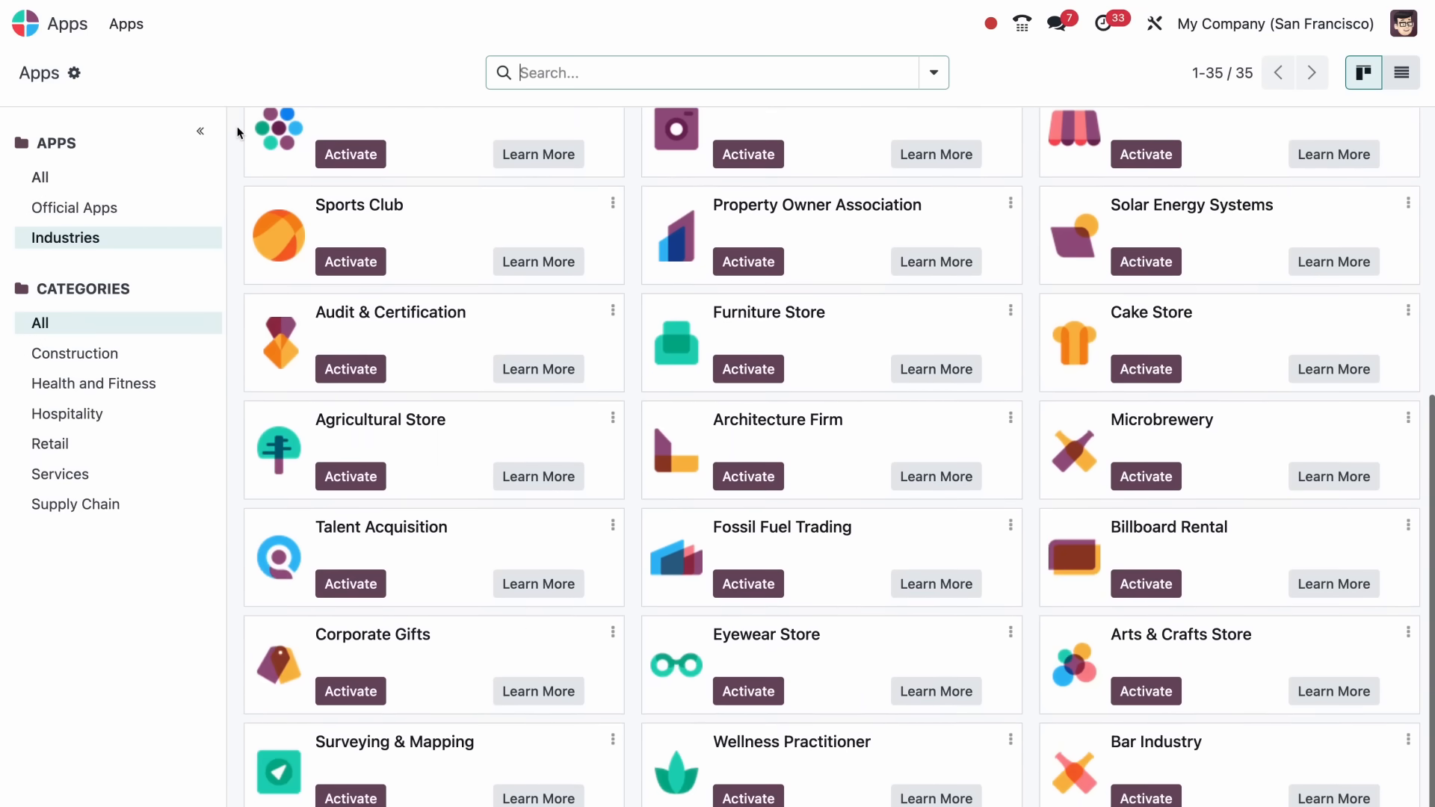
scroll("up", 3)
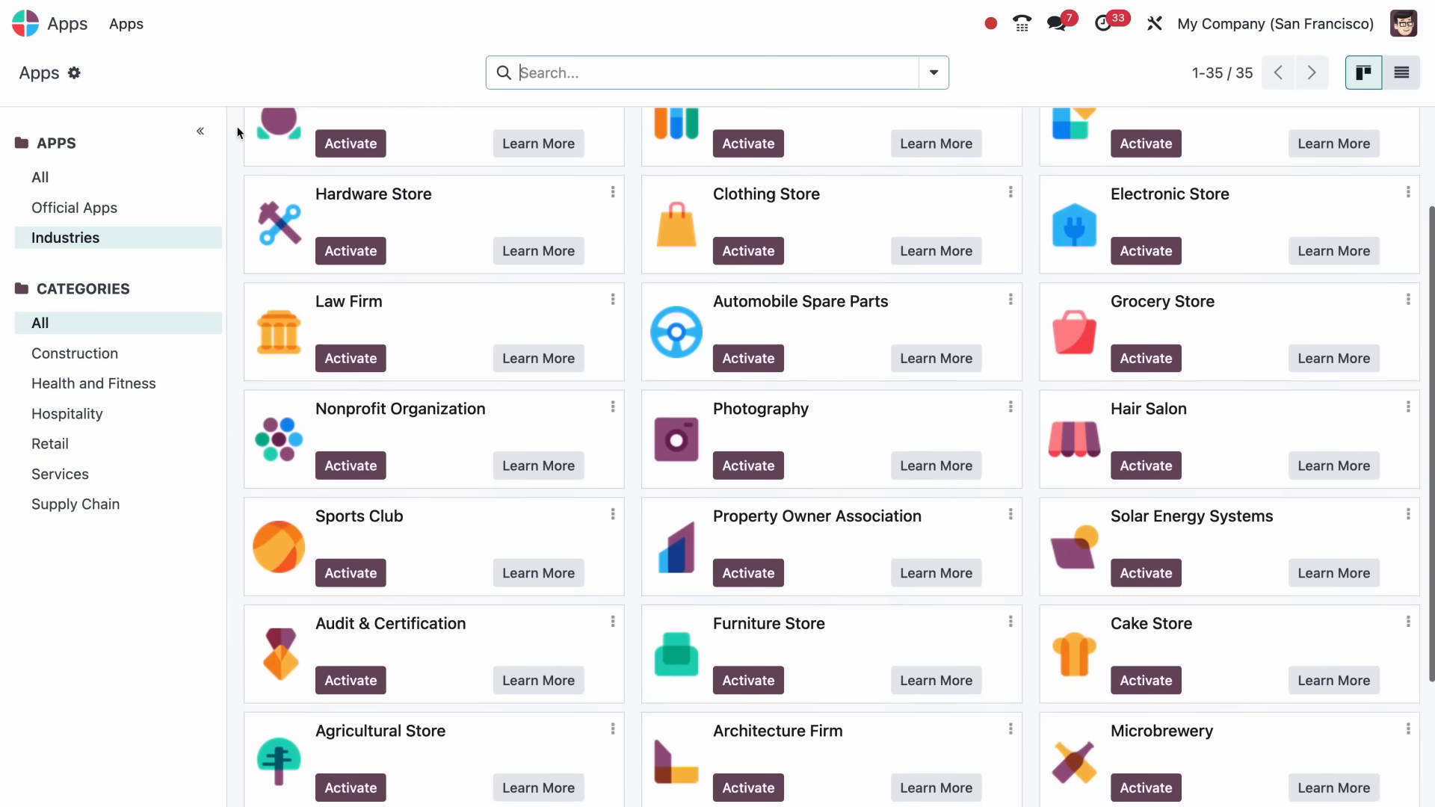
scroll("up", 3)
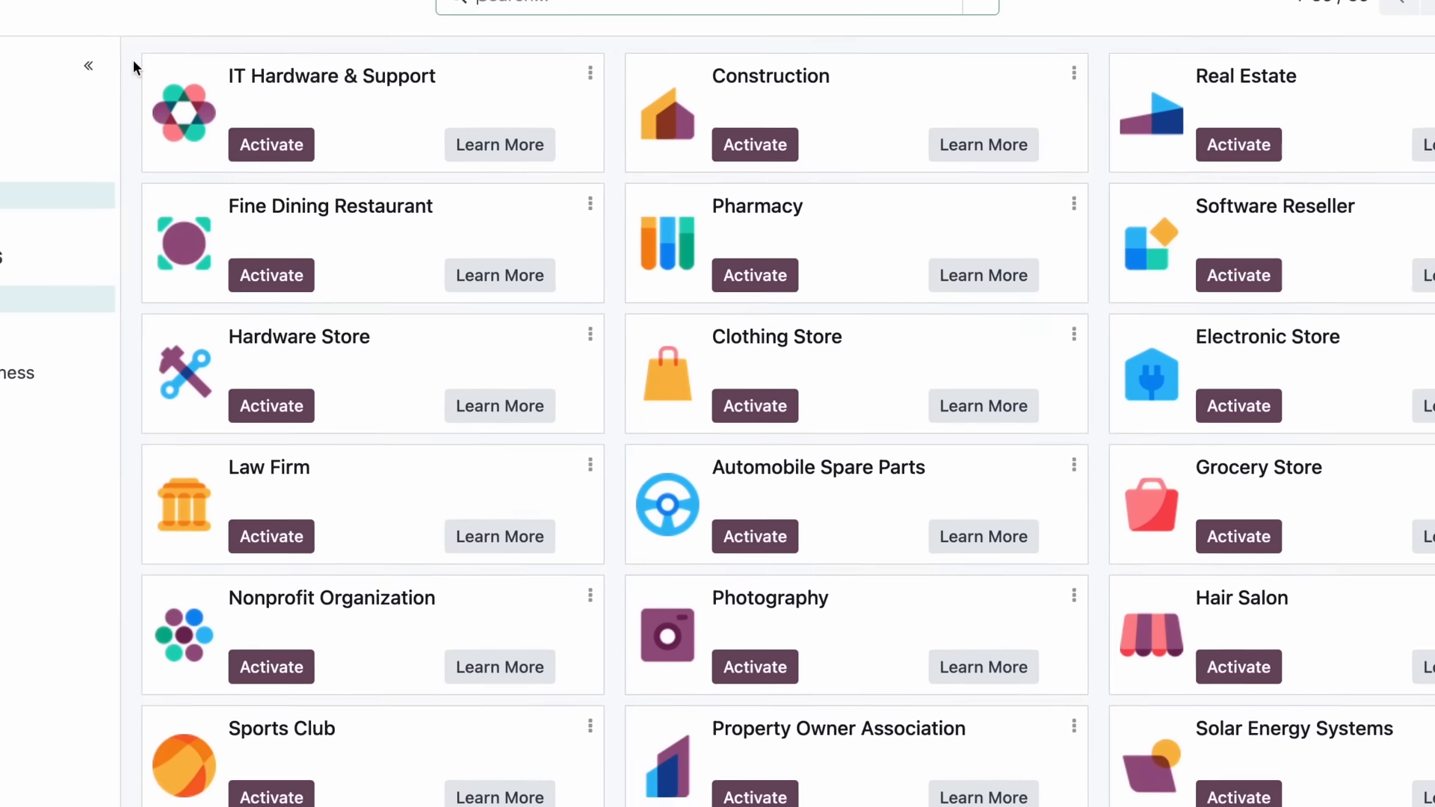
scroll("up", 3)
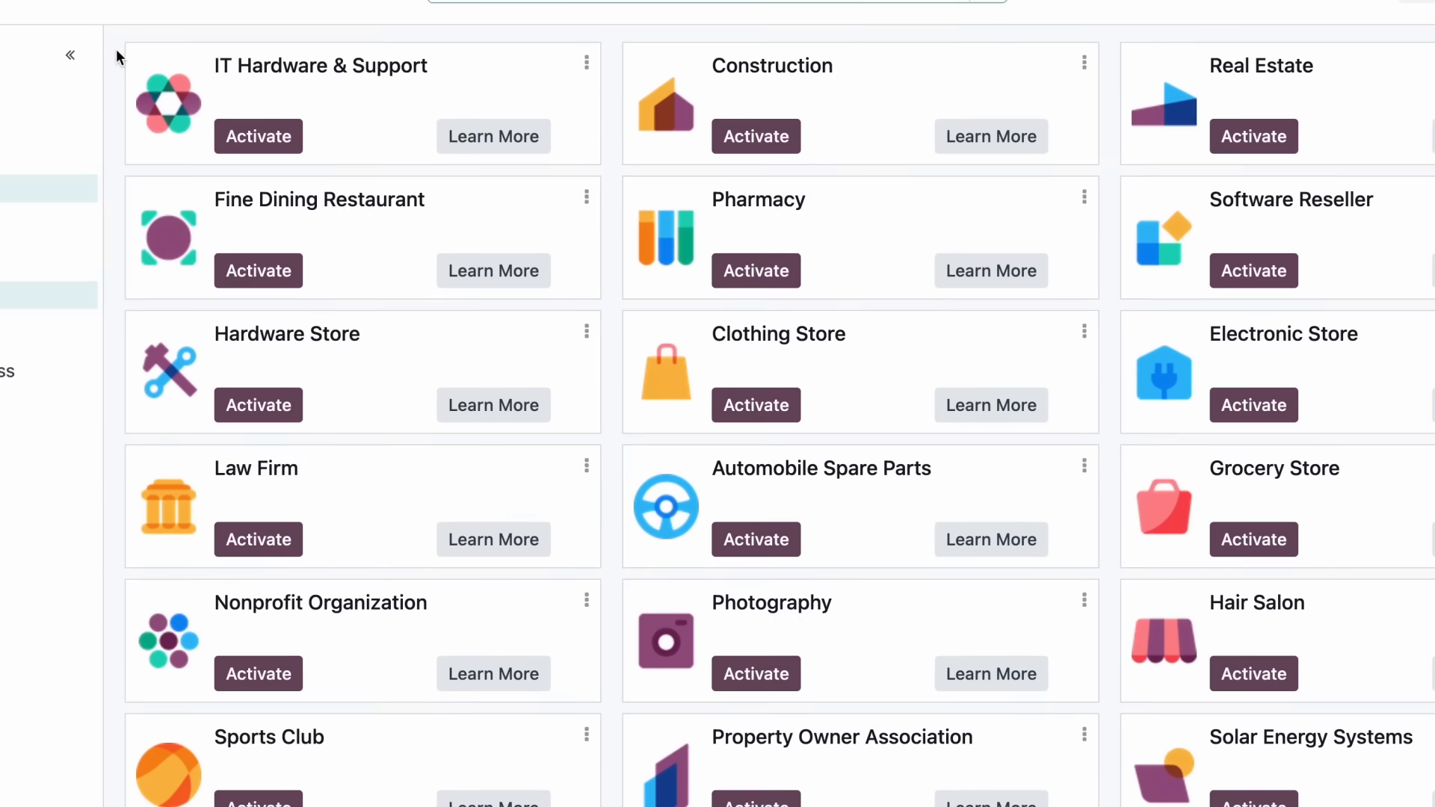